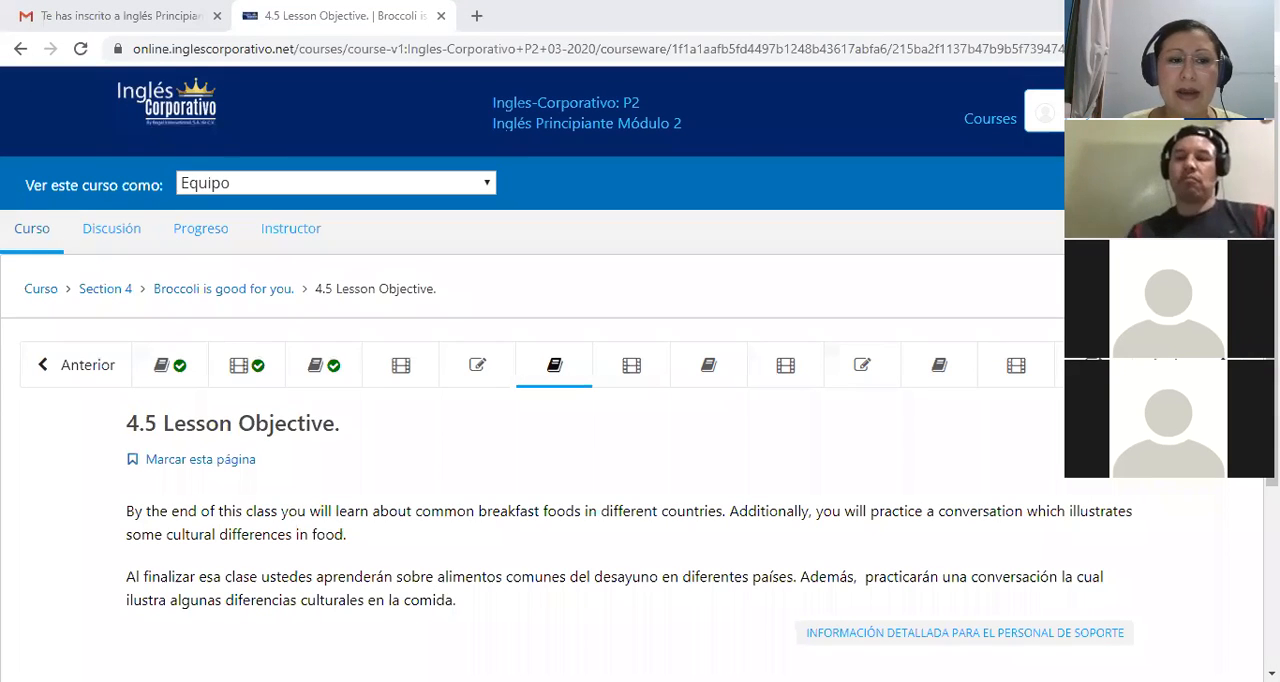
{"action": "mouse_move", "coordinate": [932, 538]}
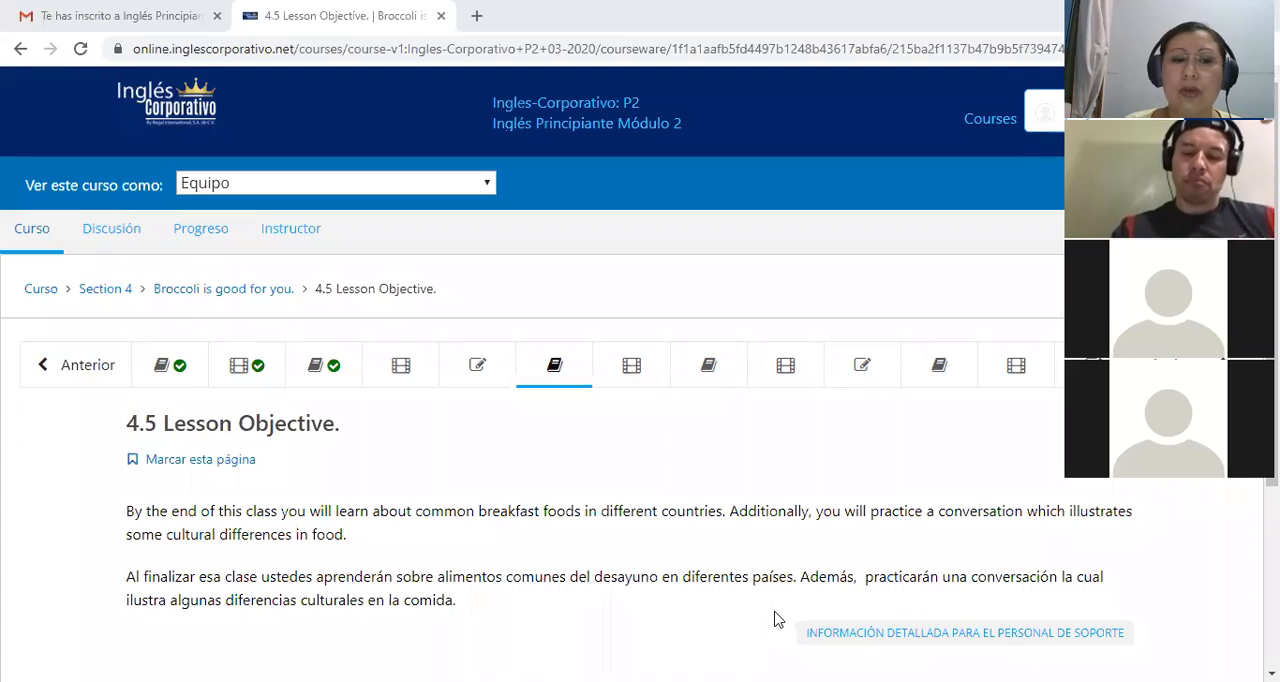
{"action": "mouse_move", "coordinate": [776, 620]}
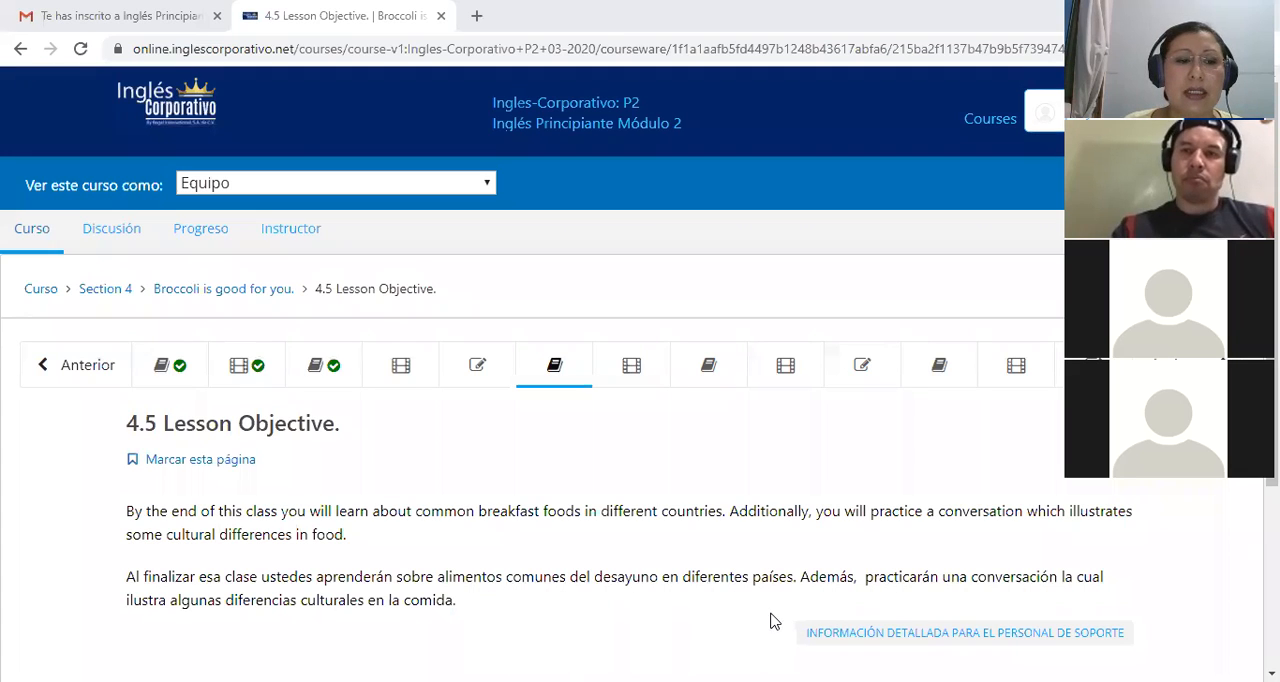
{"action": "mouse_move", "coordinate": [688, 608]}
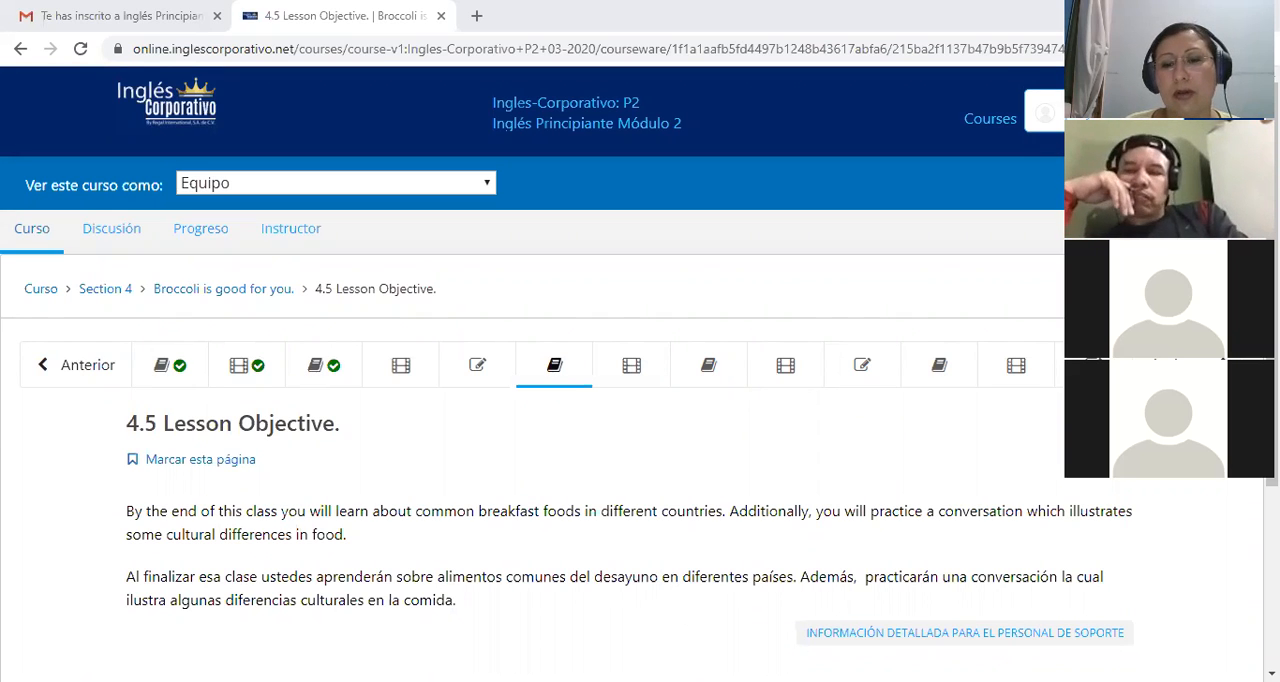
{"action": "mouse_move", "coordinate": [612, 620]}
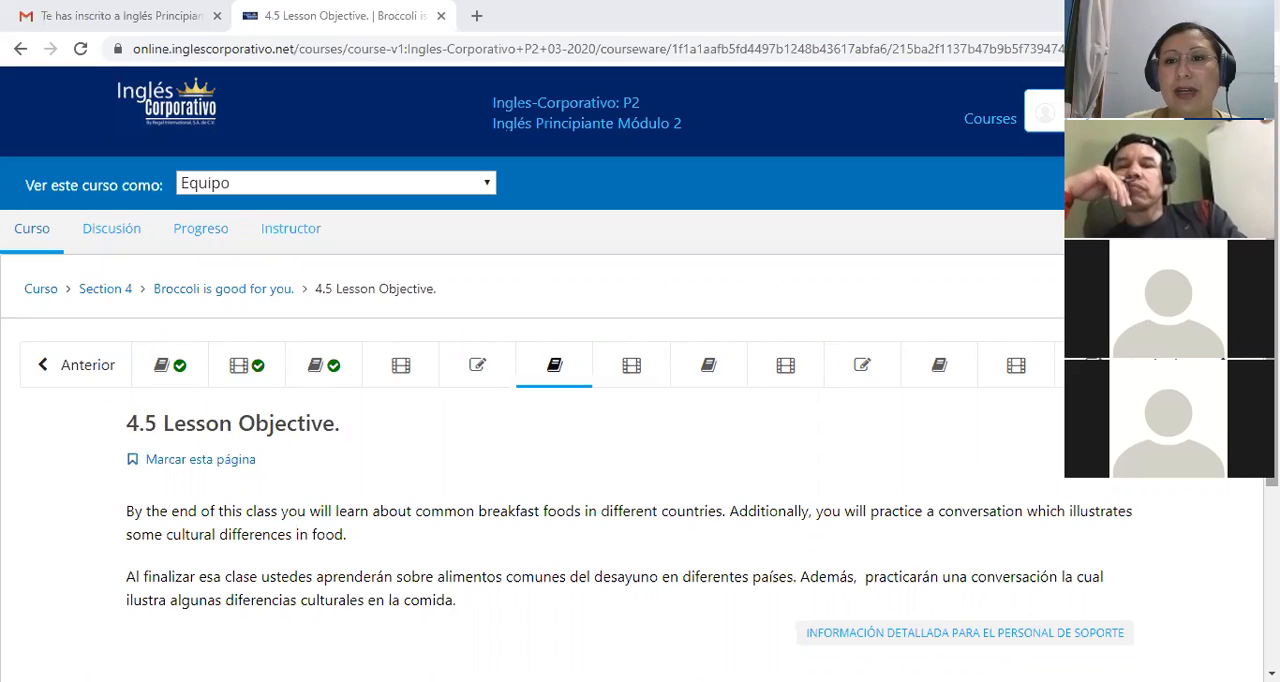
{"action": "mouse_move", "coordinate": [704, 600]}
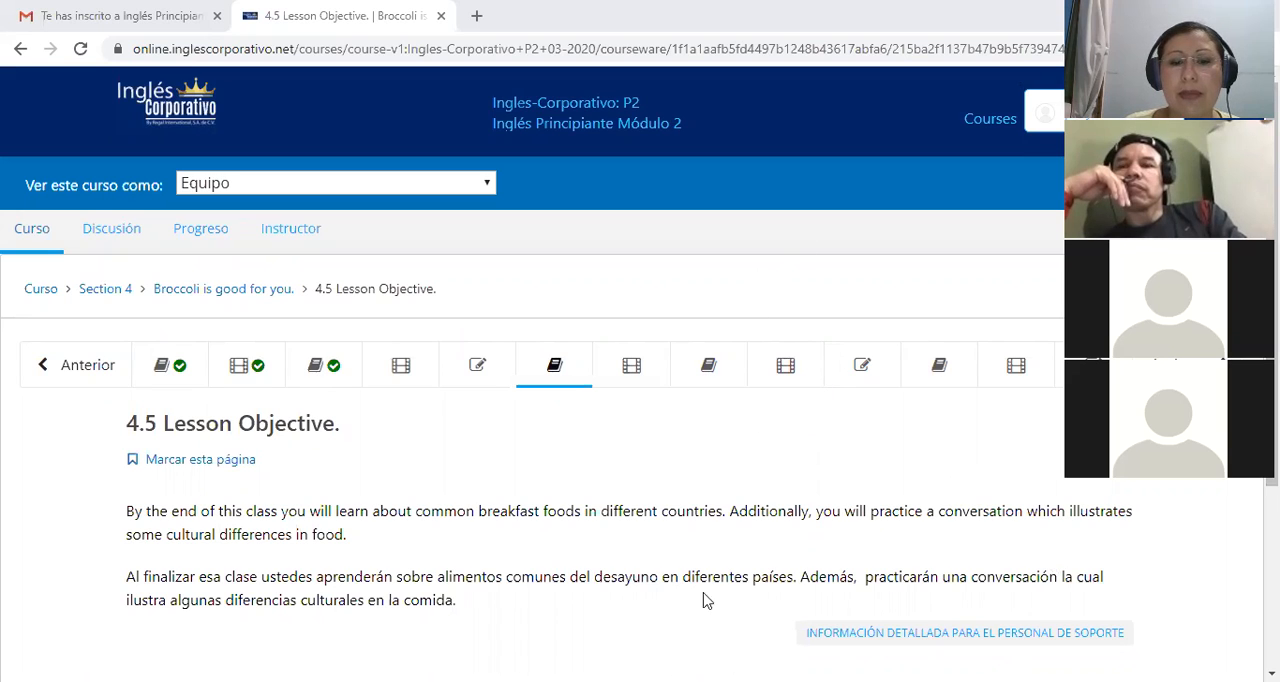
{"action": "mouse_move", "coordinate": [390, 250]}
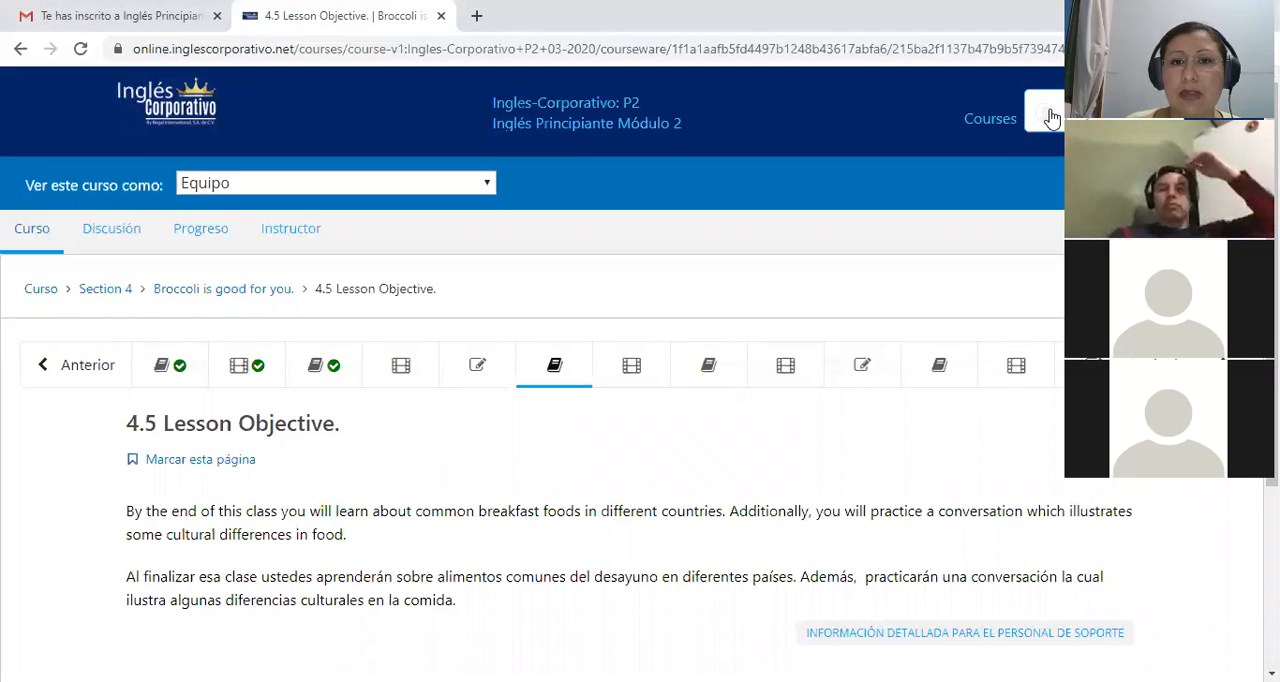
{"action": "mouse_move", "coordinate": [708, 364]}
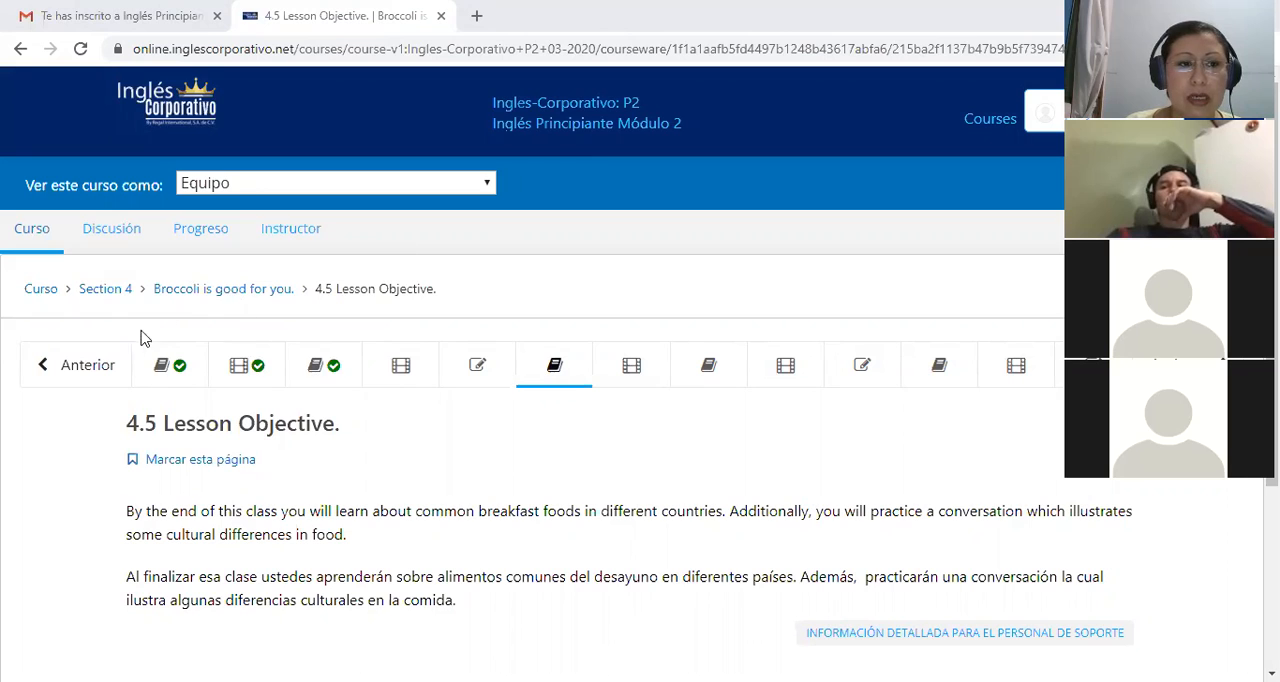
{"action": "mouse_move", "coordinate": [170, 364]}
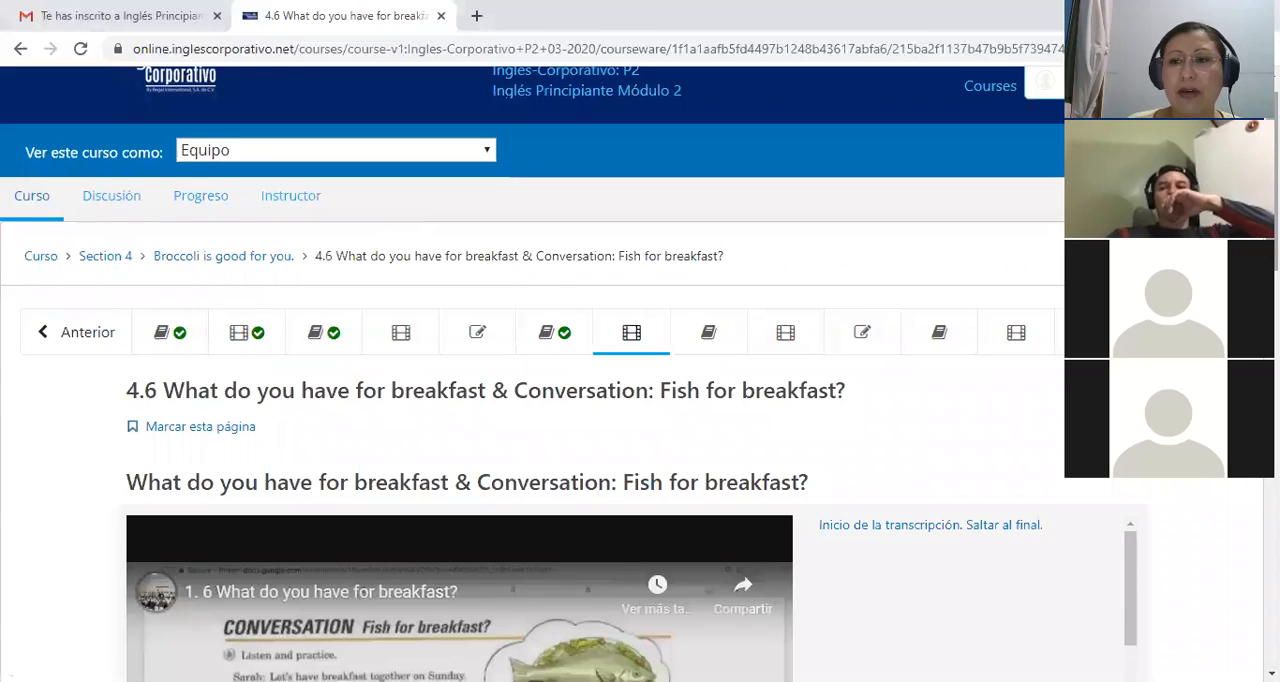
{"action": "scroll", "scroll_direction": "down", "scroll_amount": 3}
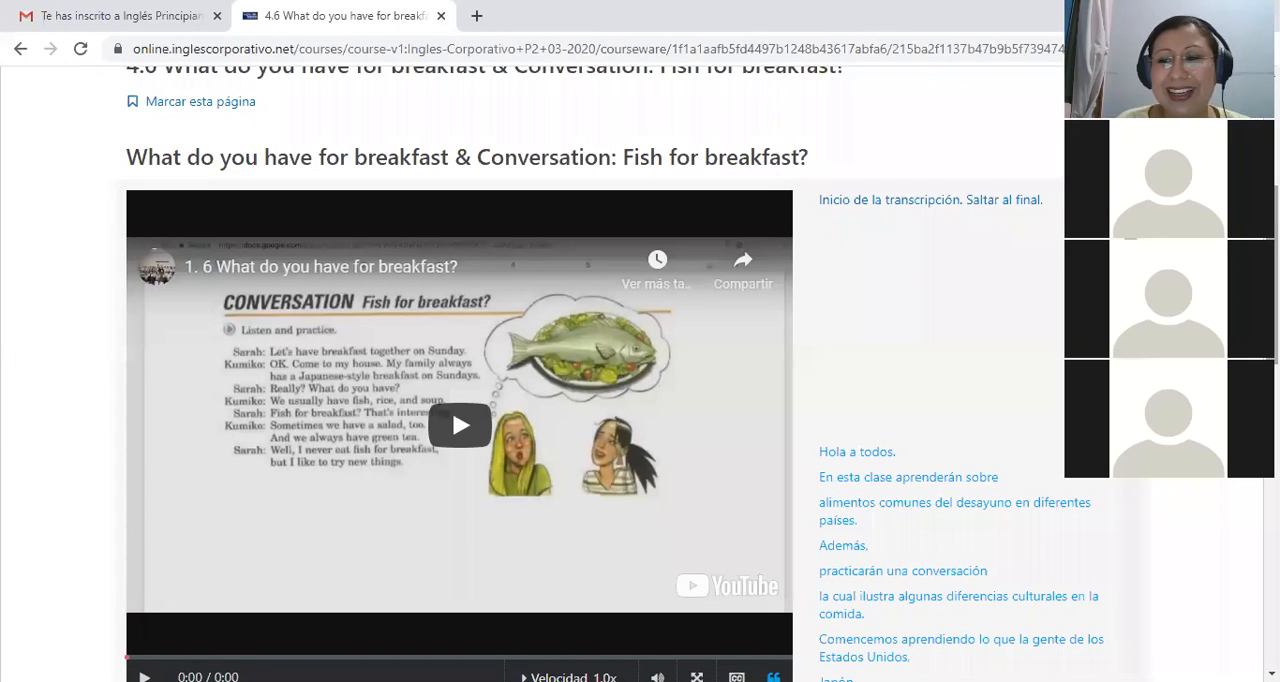
{"action": "scroll", "scroll_direction": "down", "scroll_amount": 3}
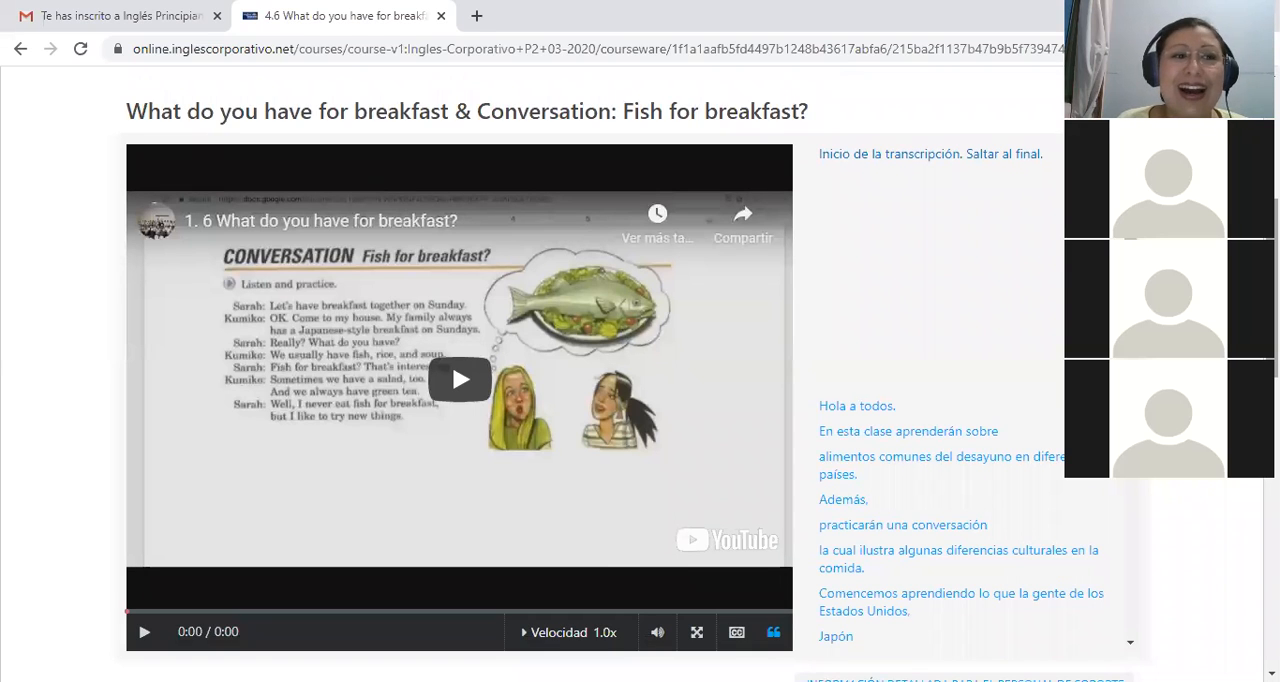
{"action": "scroll", "scroll_direction": "down", "scroll_amount": 3}
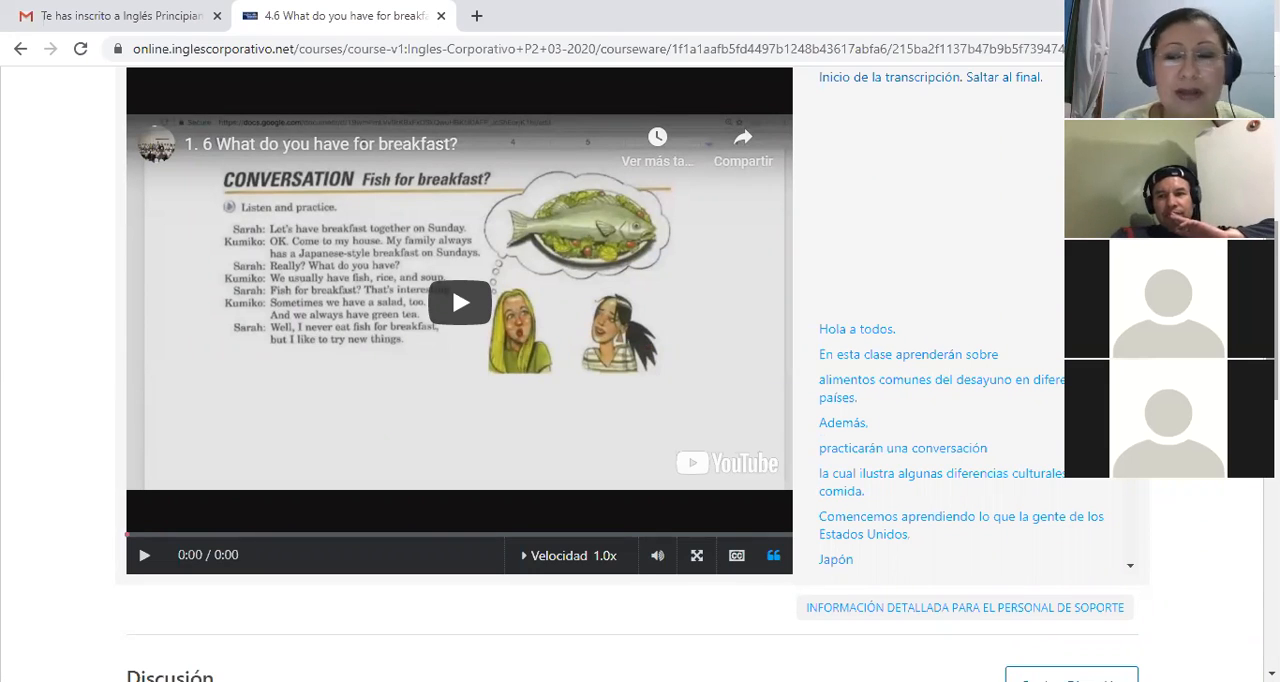
{"action": "scroll", "scroll_direction": "down", "scroll_amount": 3}
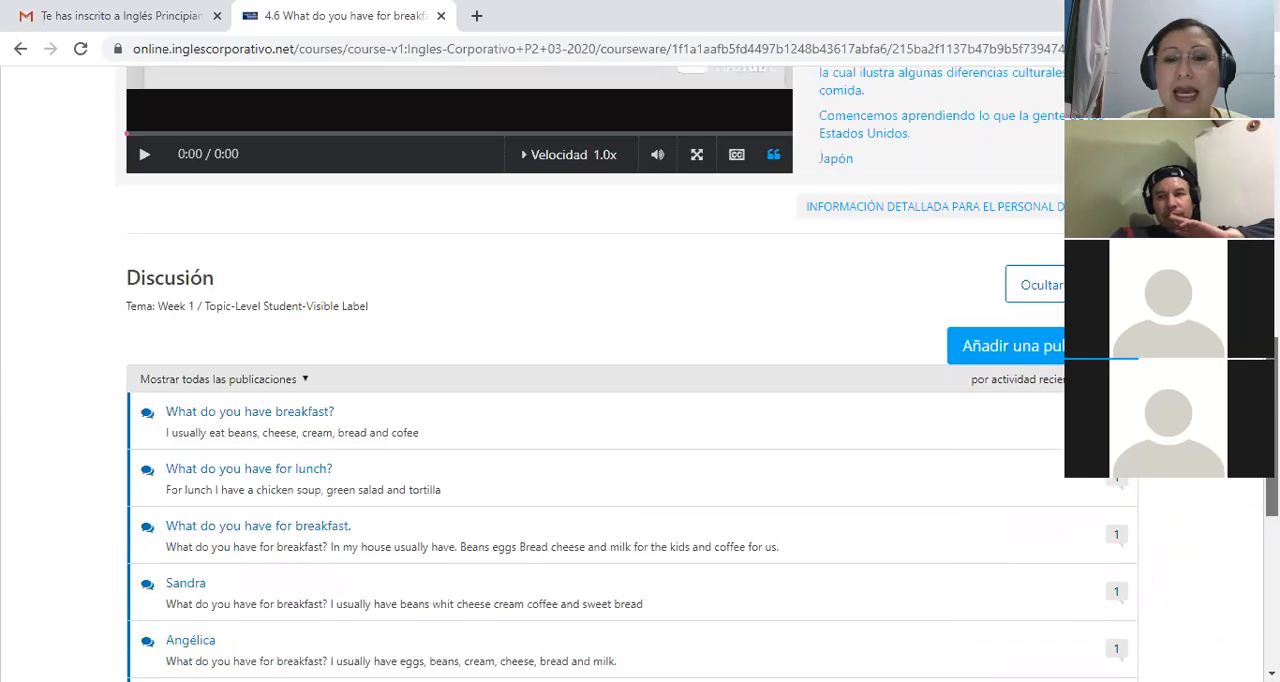
{"action": "scroll", "scroll_direction": "down", "scroll_amount": 3}
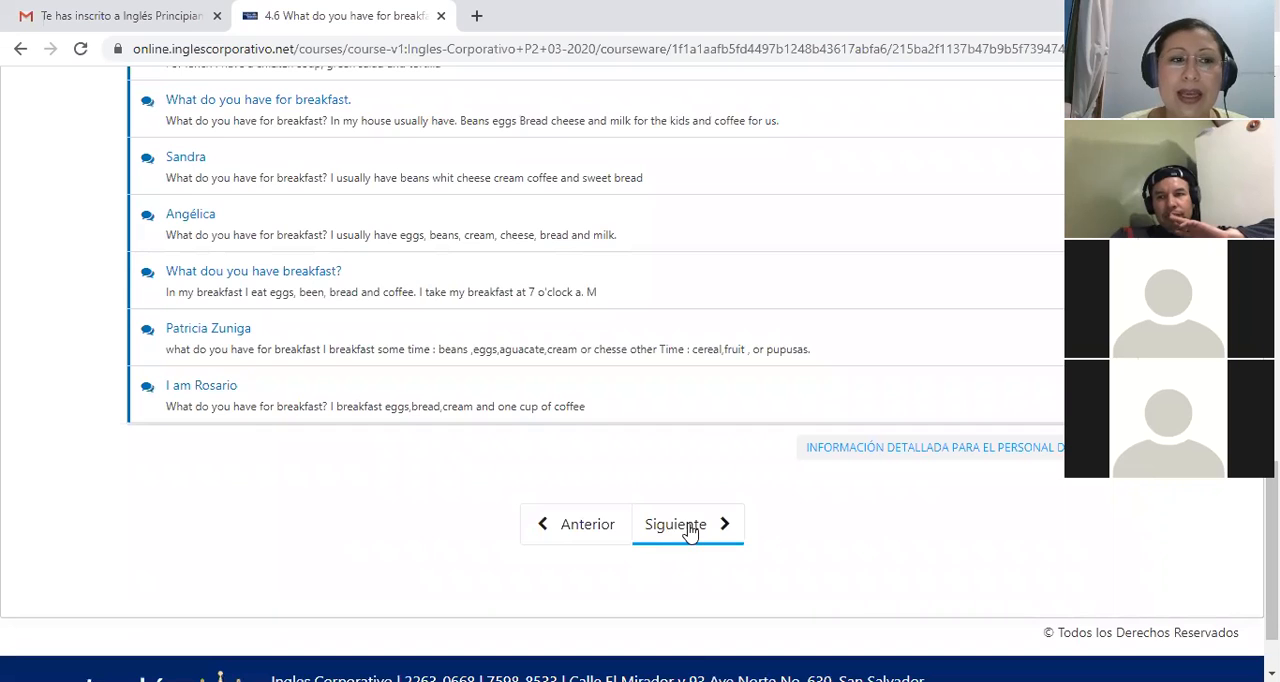
Advance the course to the 4.7 Lesson Objective page on adverbs of frequency
{"action": "left_click", "coordinate": [676, 524]}
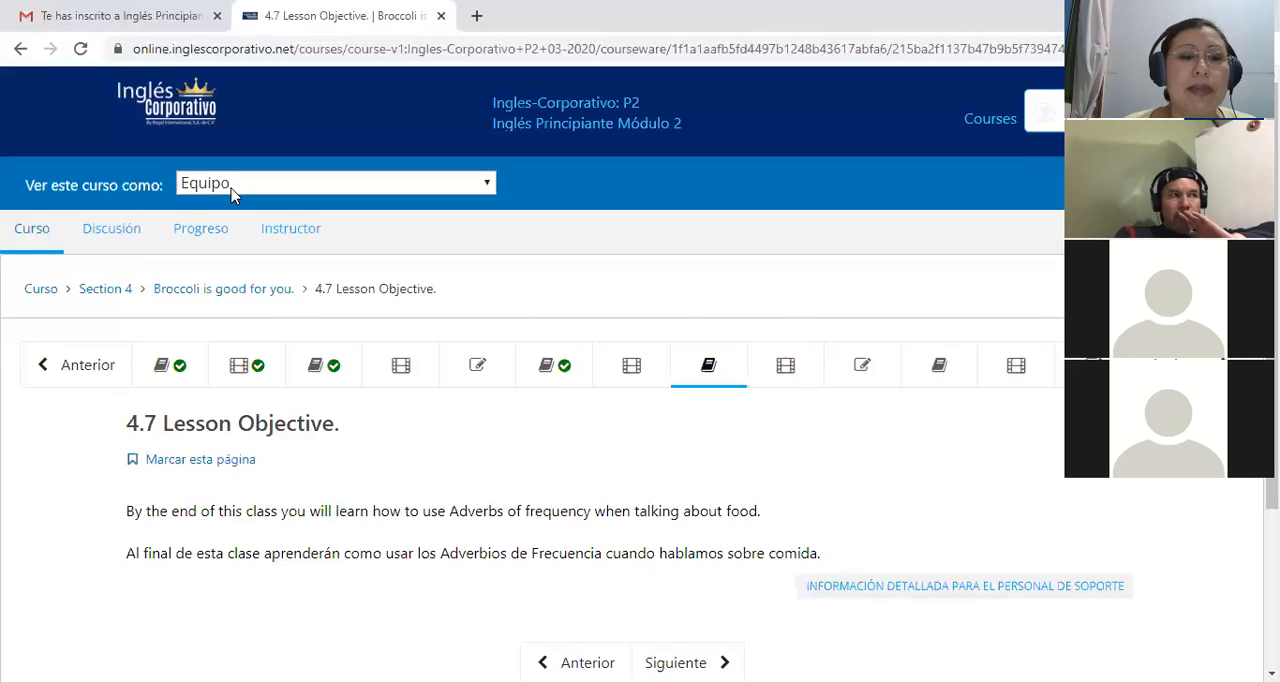
{"action": "mouse_move", "coordinate": [192, 492]}
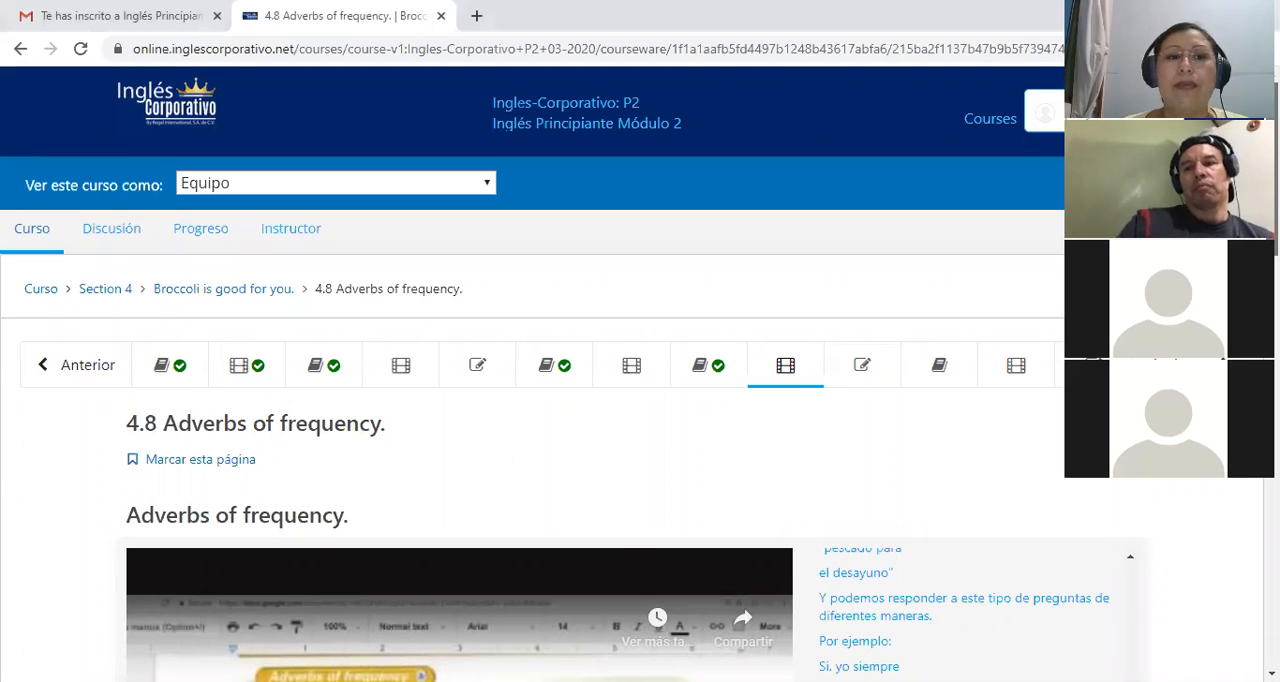
Move past the 4.8 page to the 4.9 Knowledge Check unscrambling exercise
{"action": "scroll", "scroll_direction": "down", "scroll_amount": 3}
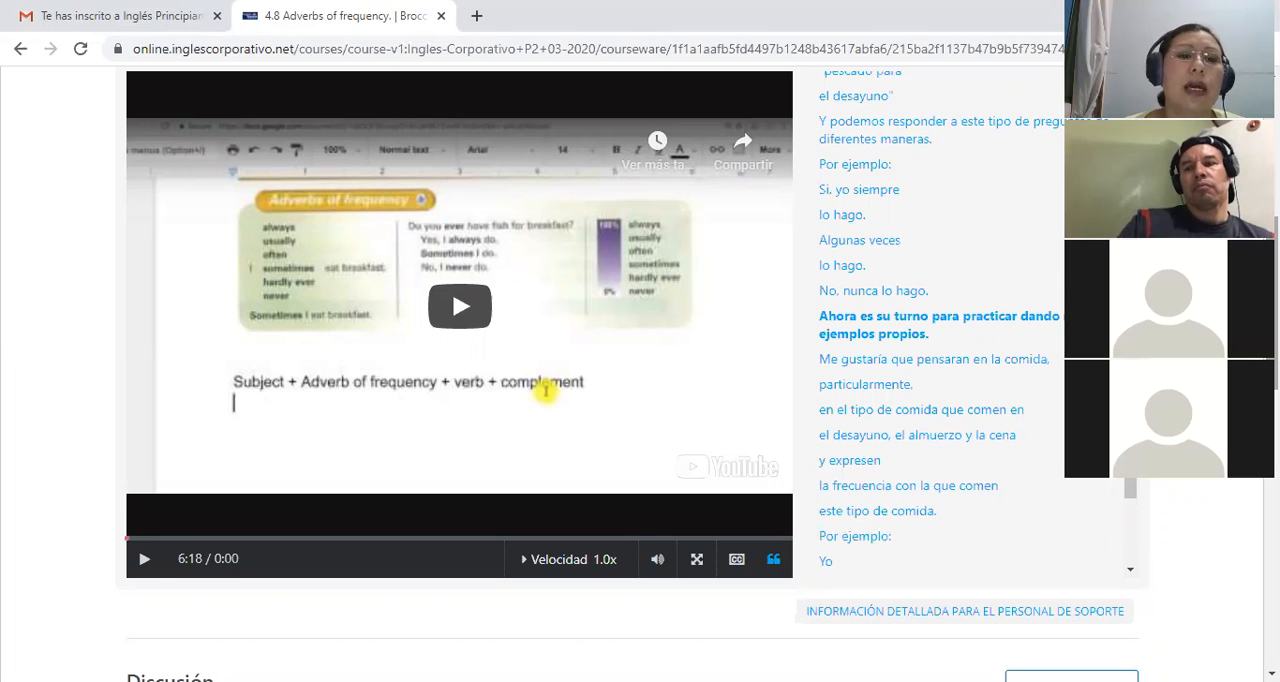
{"action": "mouse_move", "coordinate": [1040, 544]}
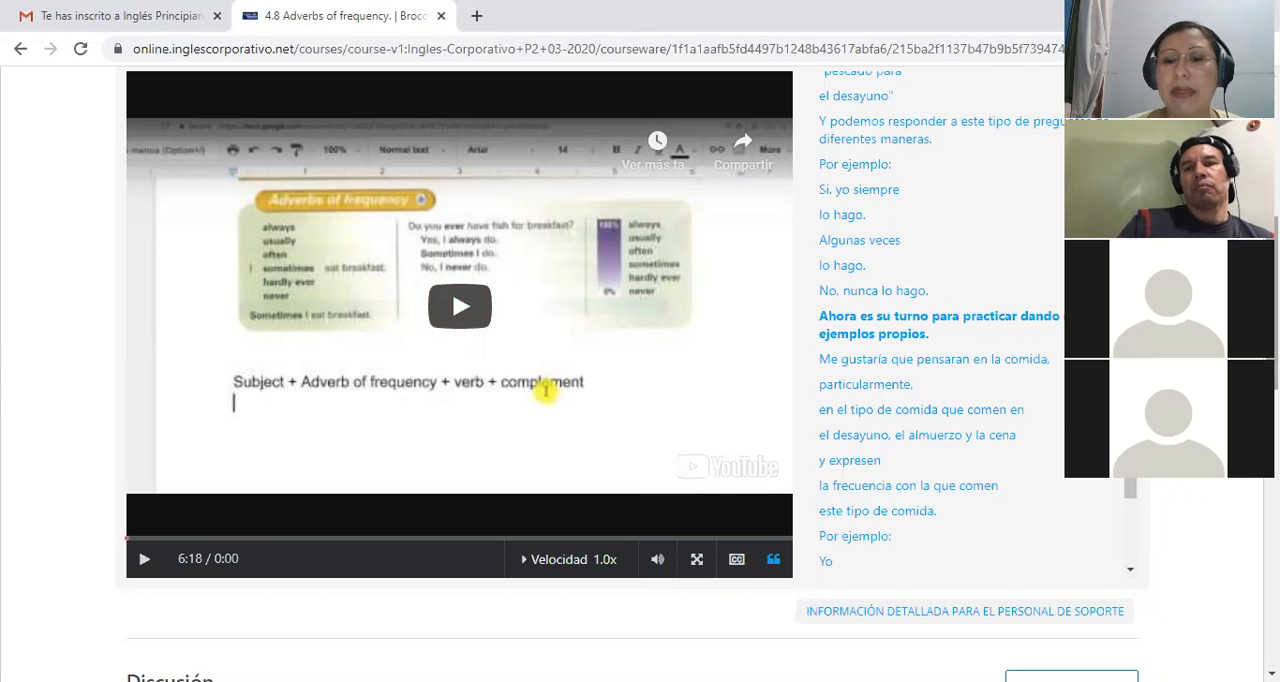
{"action": "scroll", "scroll_direction": "down", "scroll_amount": 3}
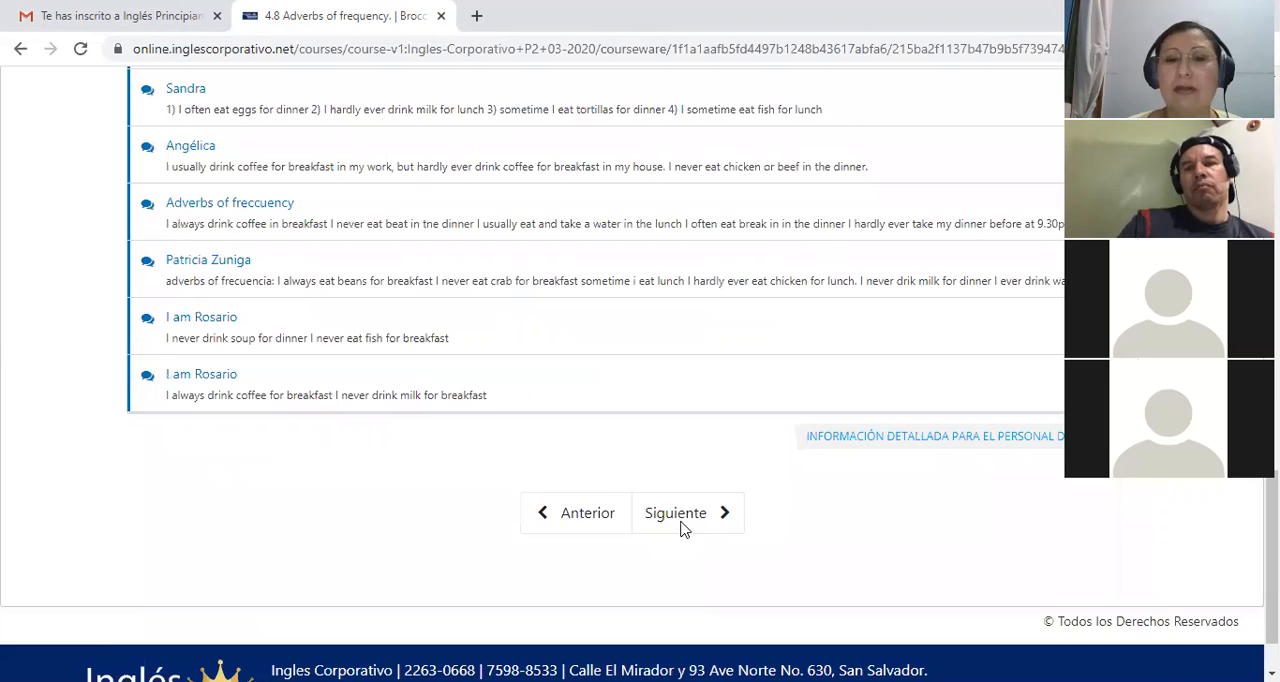
{"action": "left_click", "coordinate": [676, 512]}
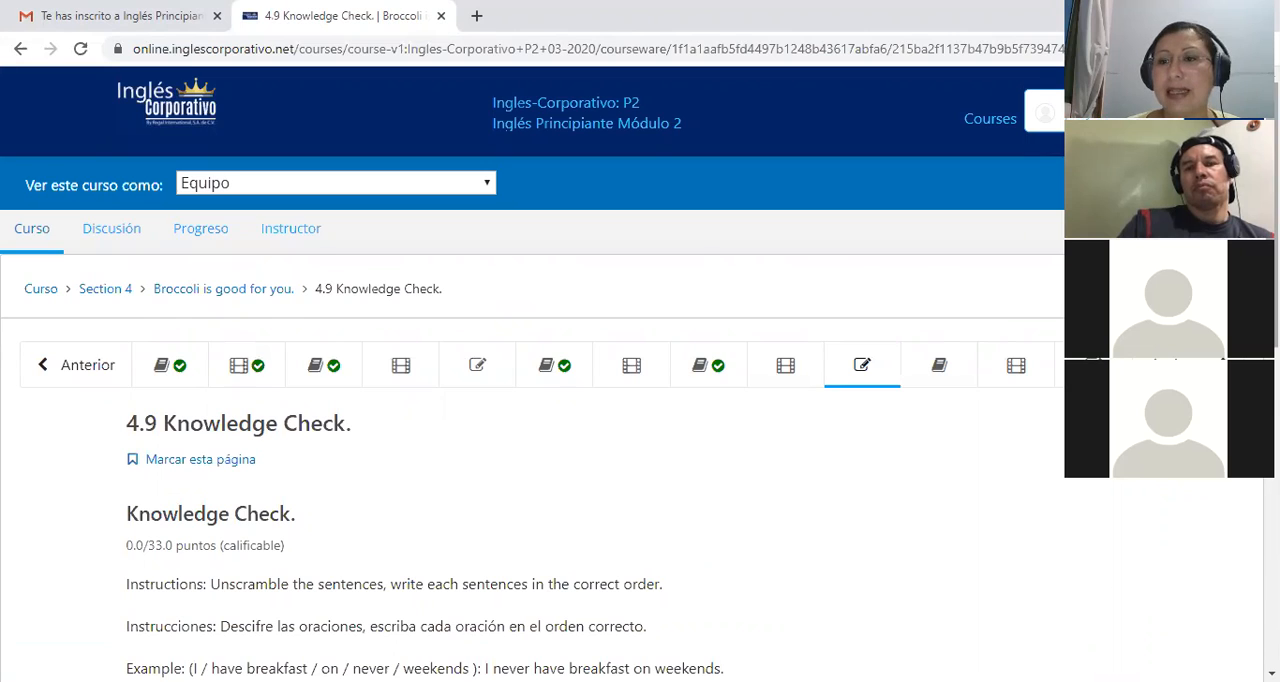
{"action": "scroll", "scroll_direction": "down", "scroll_amount": 3}
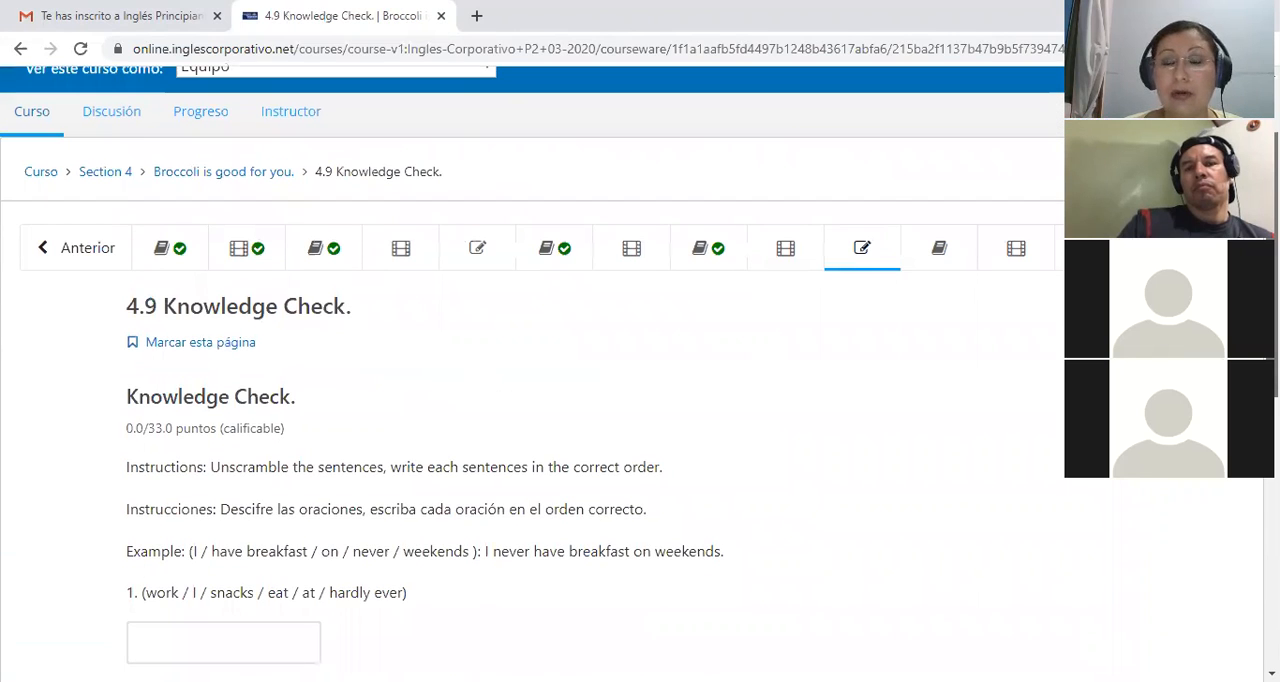
{"action": "scroll", "scroll_direction": "down", "scroll_amount": 3}
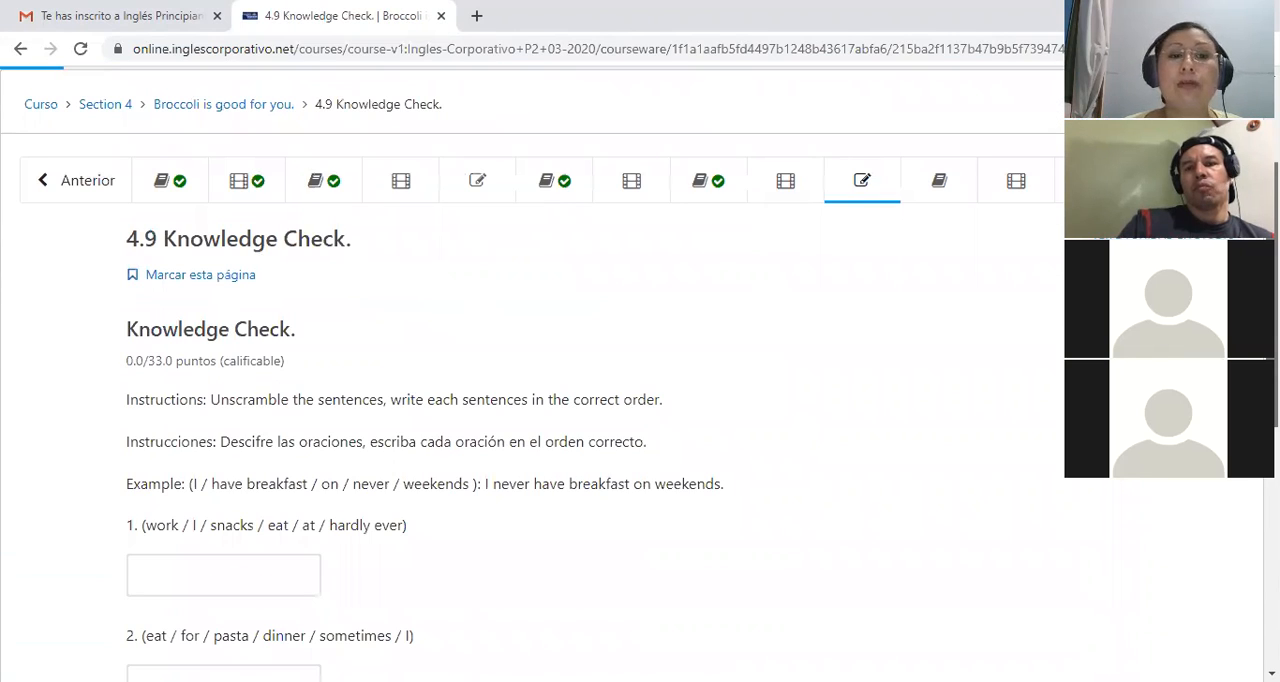
{"action": "scroll", "scroll_direction": "down", "scroll_amount": 3}
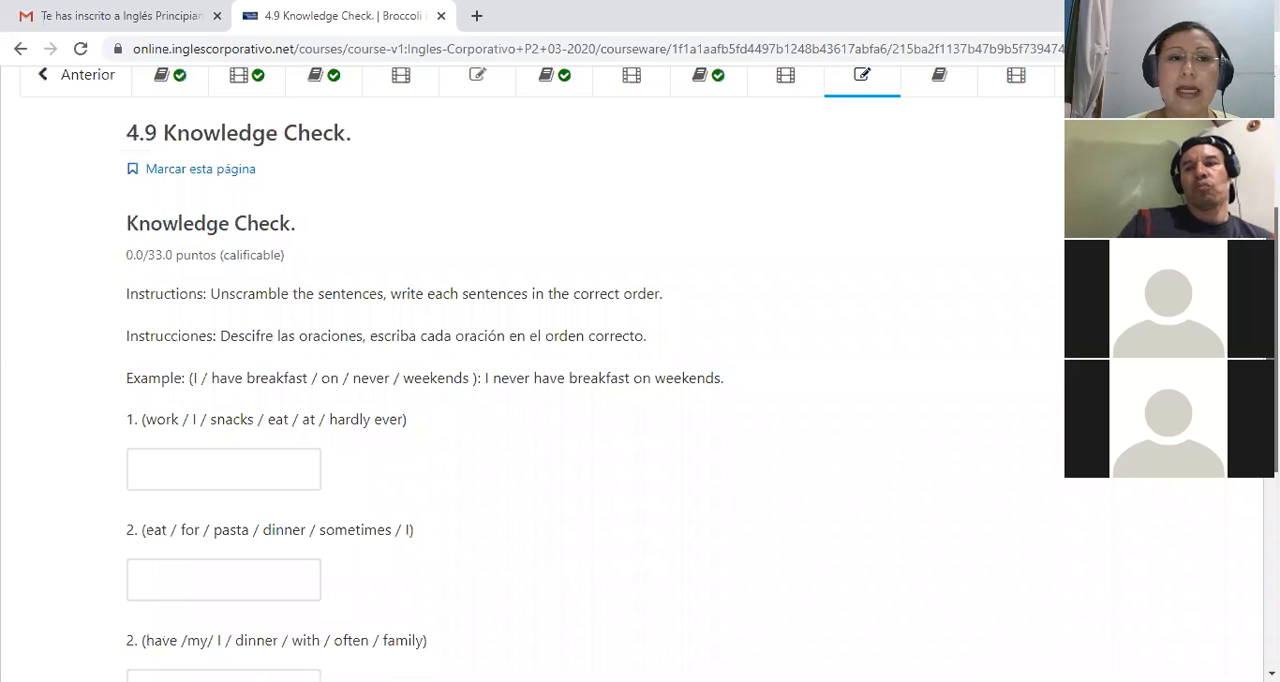
{"action": "scroll", "scroll_direction": "down", "scroll_amount": 3}
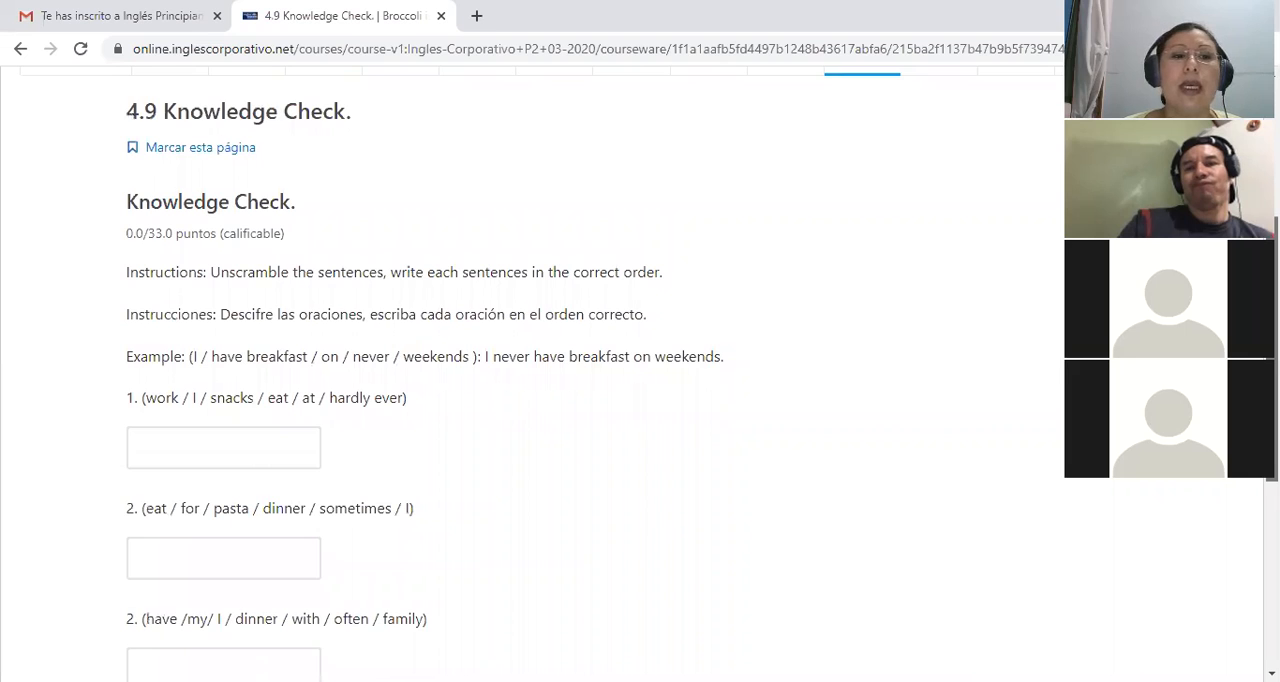
{"action": "scroll", "scroll_direction": "down", "scroll_amount": 3}
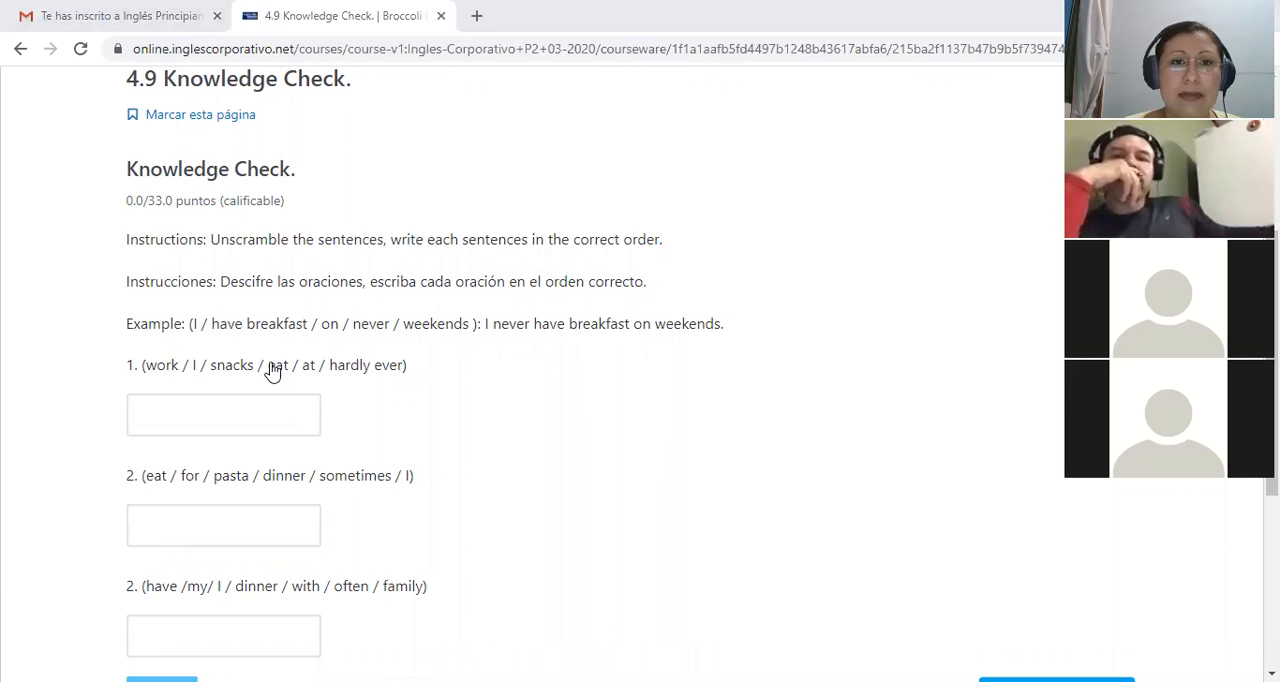
{"action": "mouse_move", "coordinate": [76, 320]}
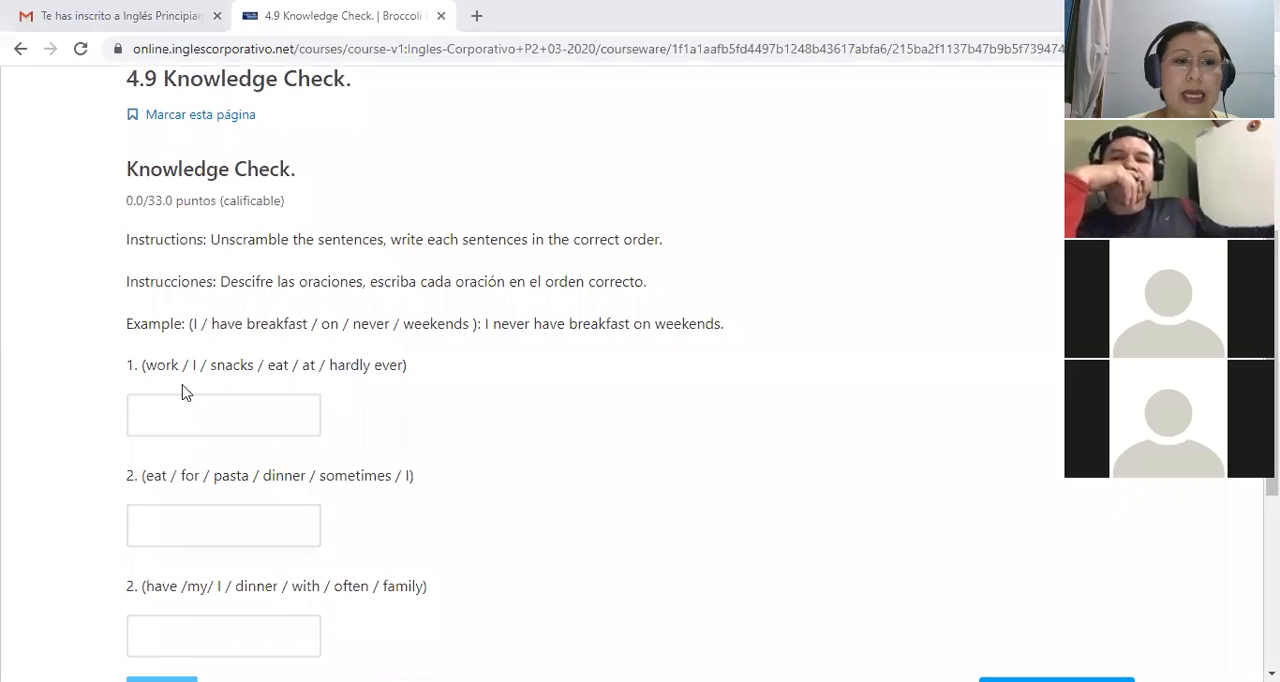
{"action": "mouse_move", "coordinate": [384, 356]}
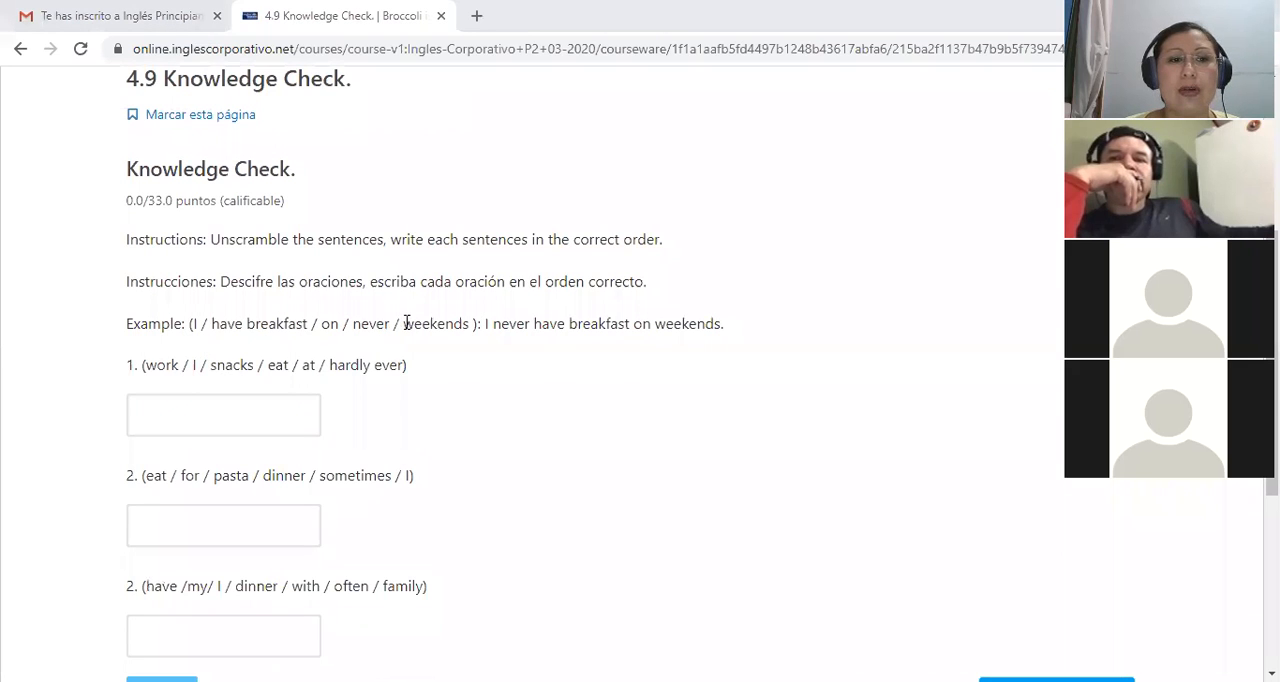
{"action": "mouse_move", "coordinate": [520, 272]}
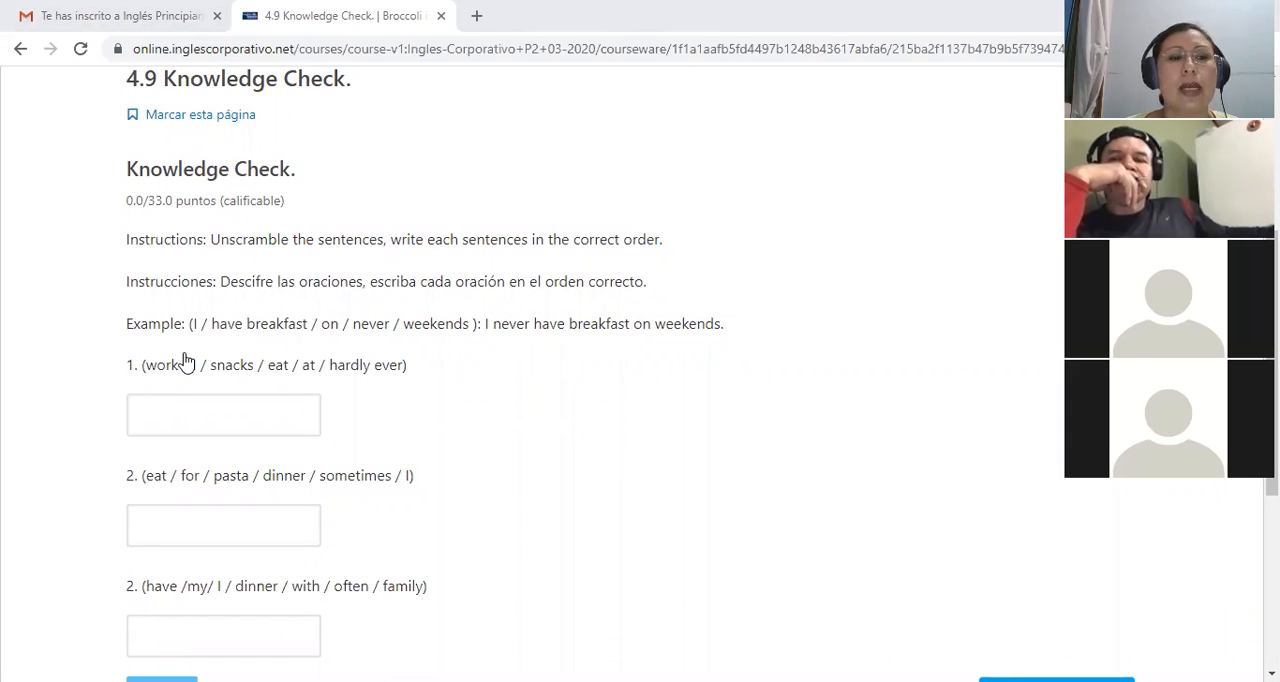
{"action": "mouse_move", "coordinate": [250, 344]}
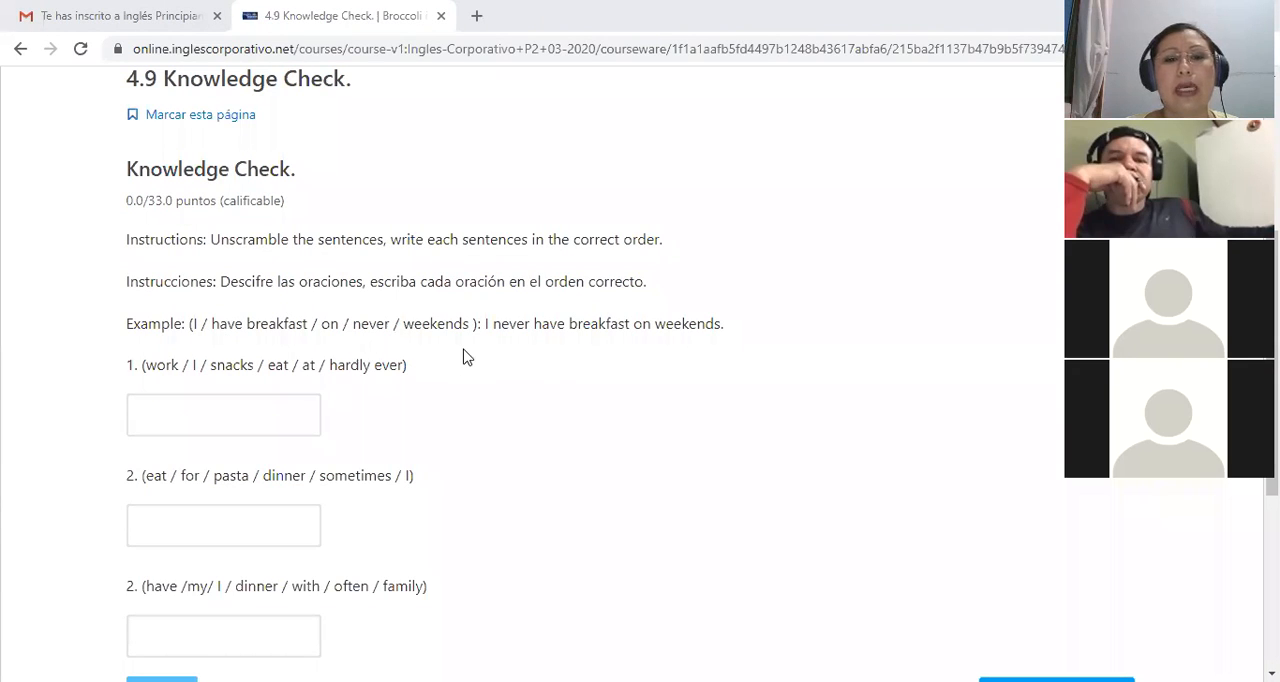
{"action": "mouse_move", "coordinate": [556, 356]}
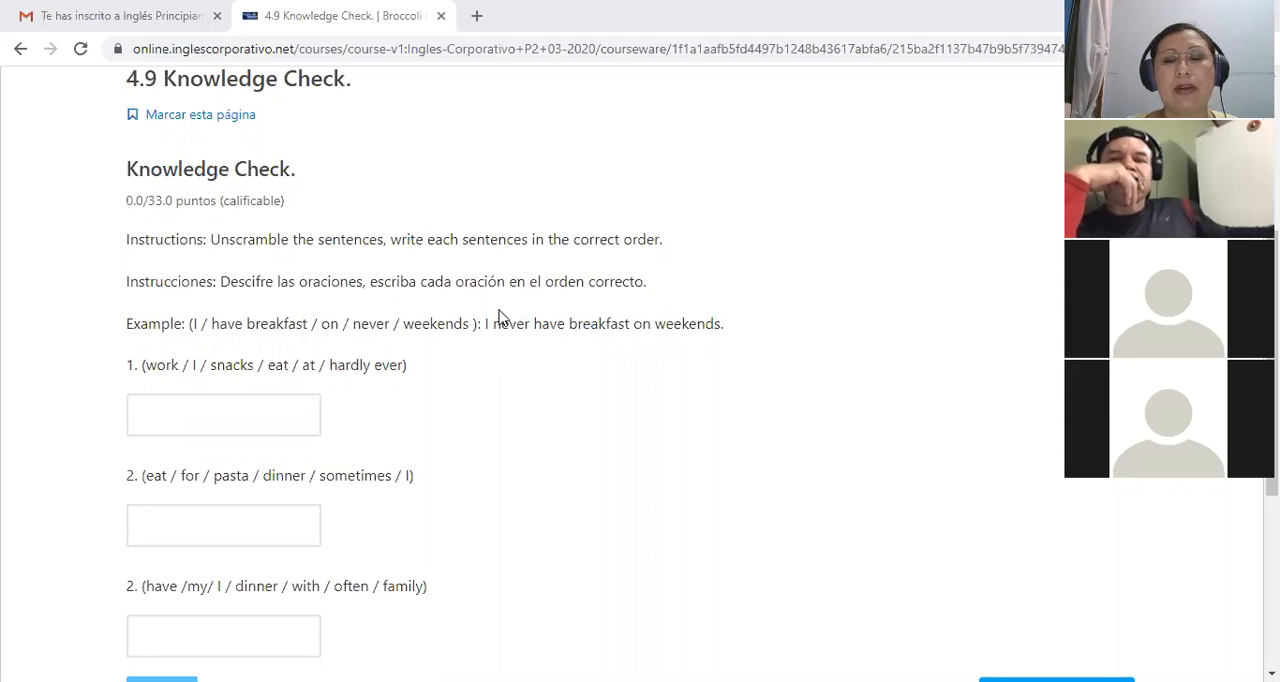
{"action": "mouse_move", "coordinate": [546, 318]}
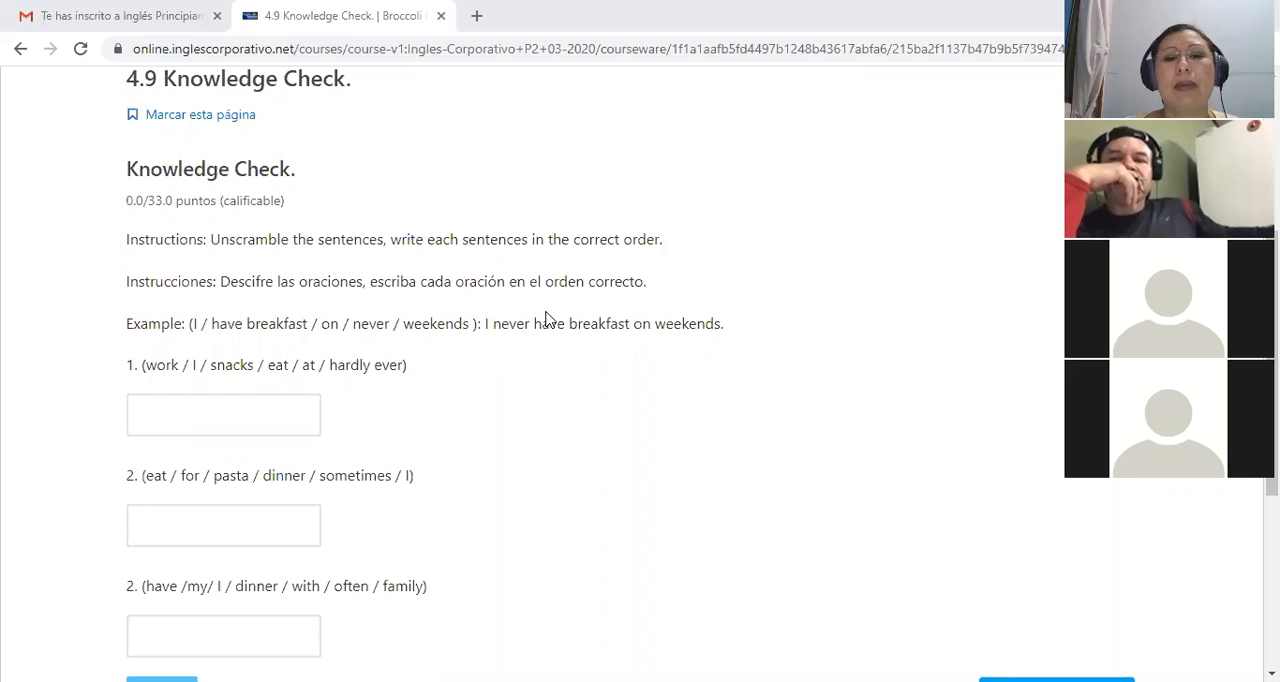
{"action": "mouse_move", "coordinate": [550, 322]}
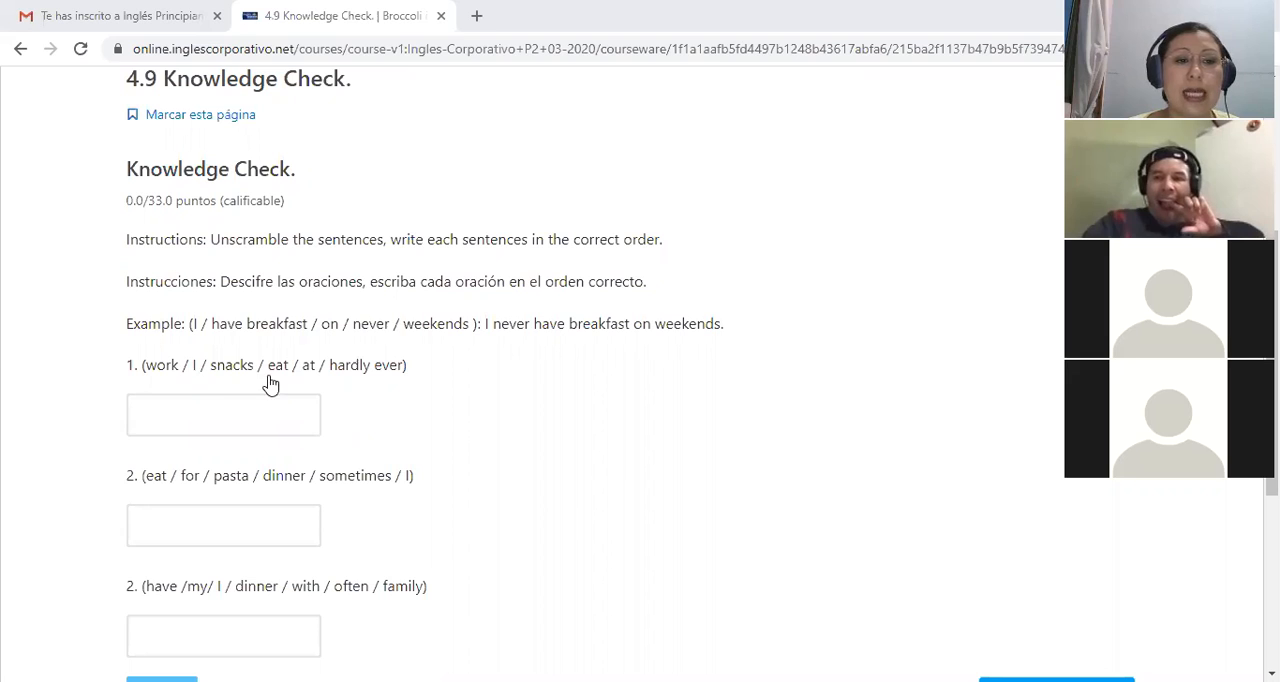
{"action": "mouse_move", "coordinate": [436, 402]}
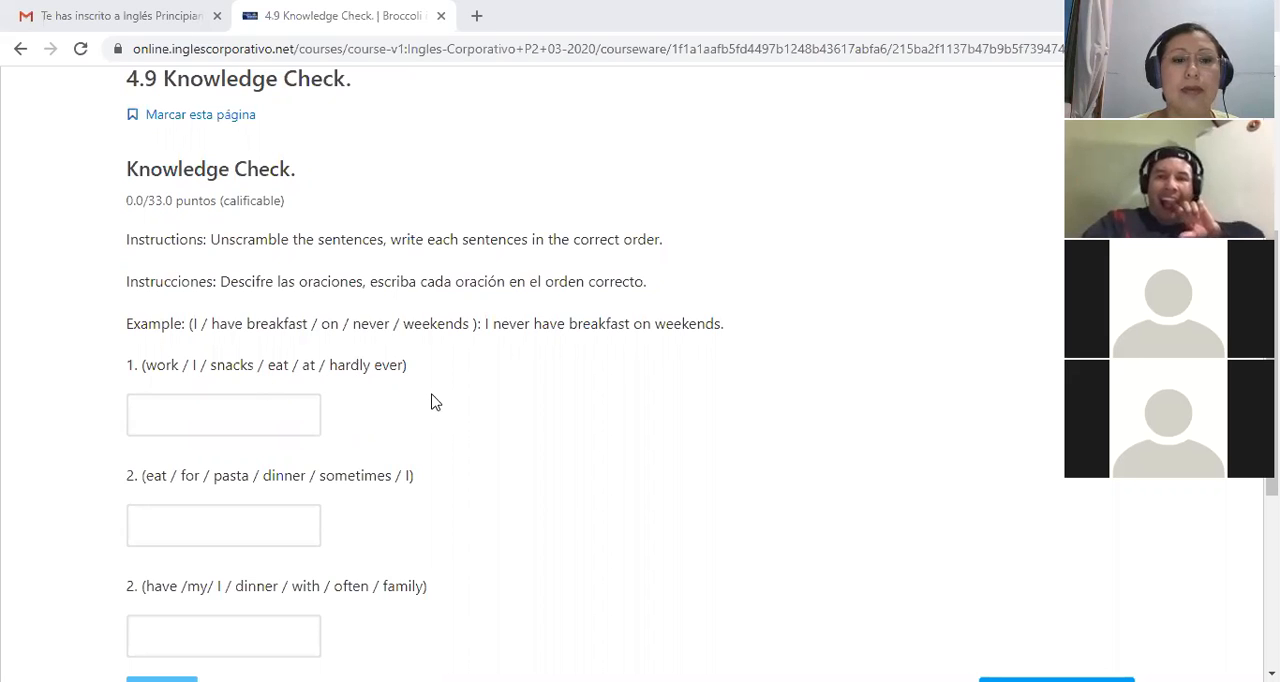
{"action": "mouse_move", "coordinate": [212, 392]}
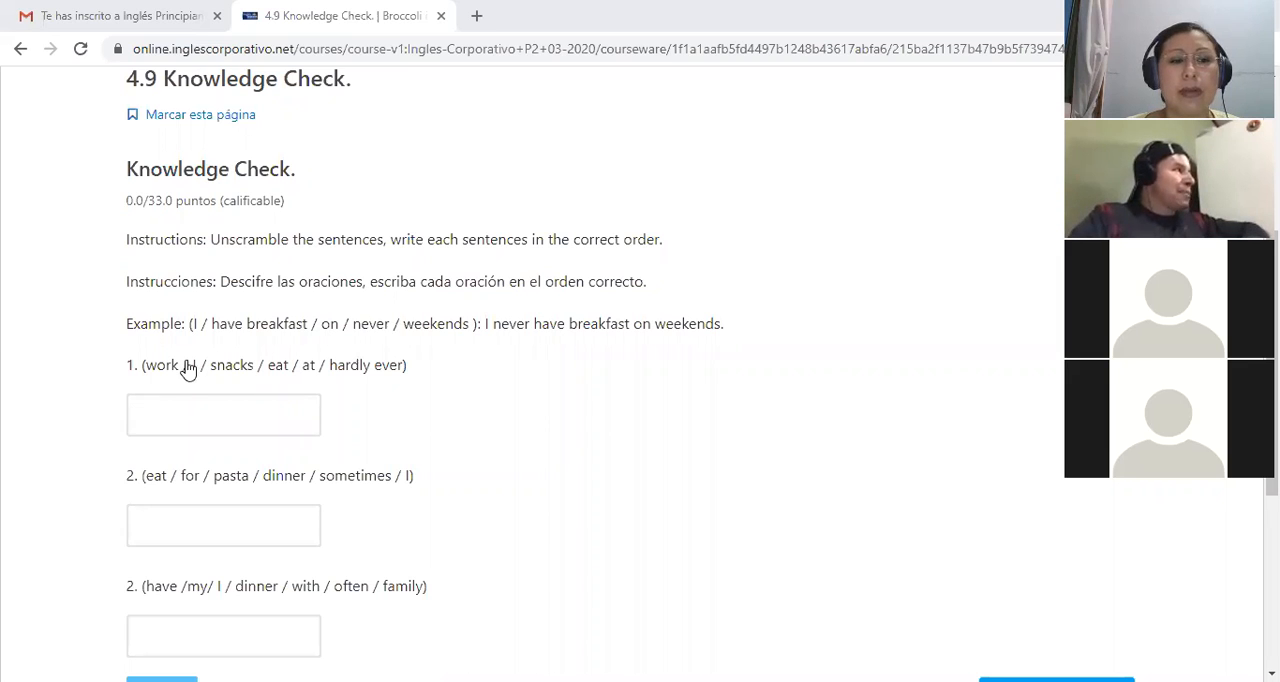
{"action": "mouse_move", "coordinate": [180, 382]}
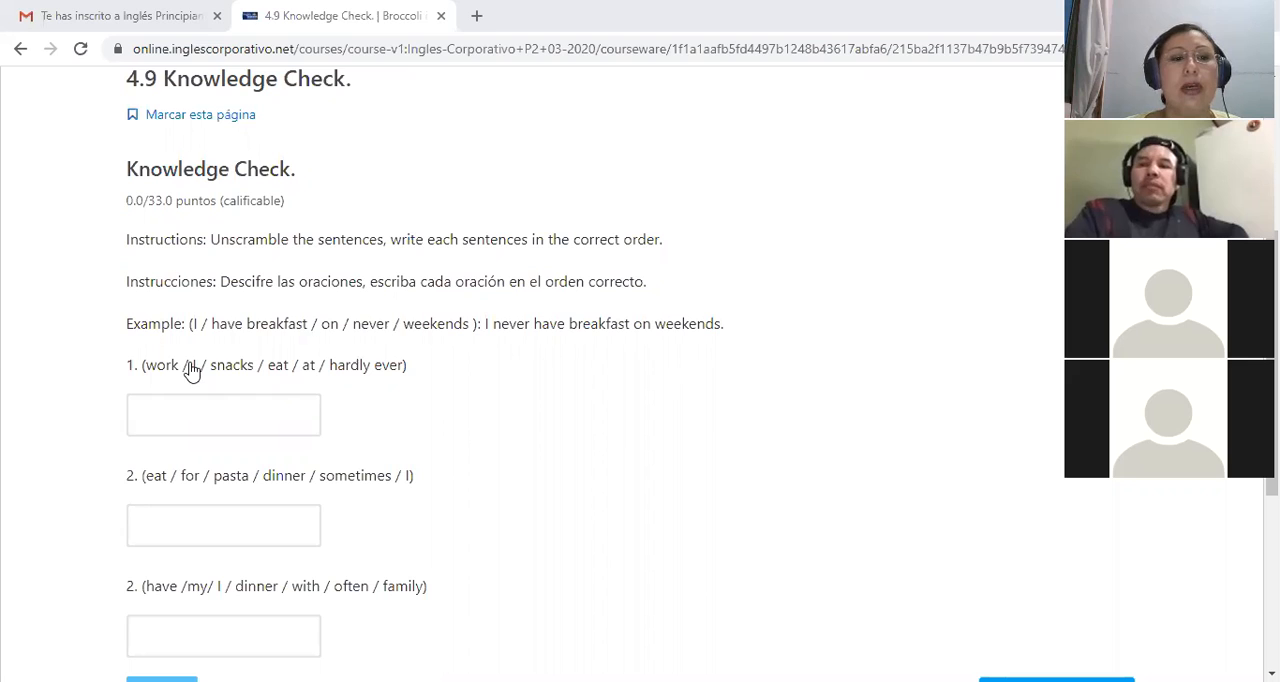
{"action": "mouse_move", "coordinate": [352, 394]}
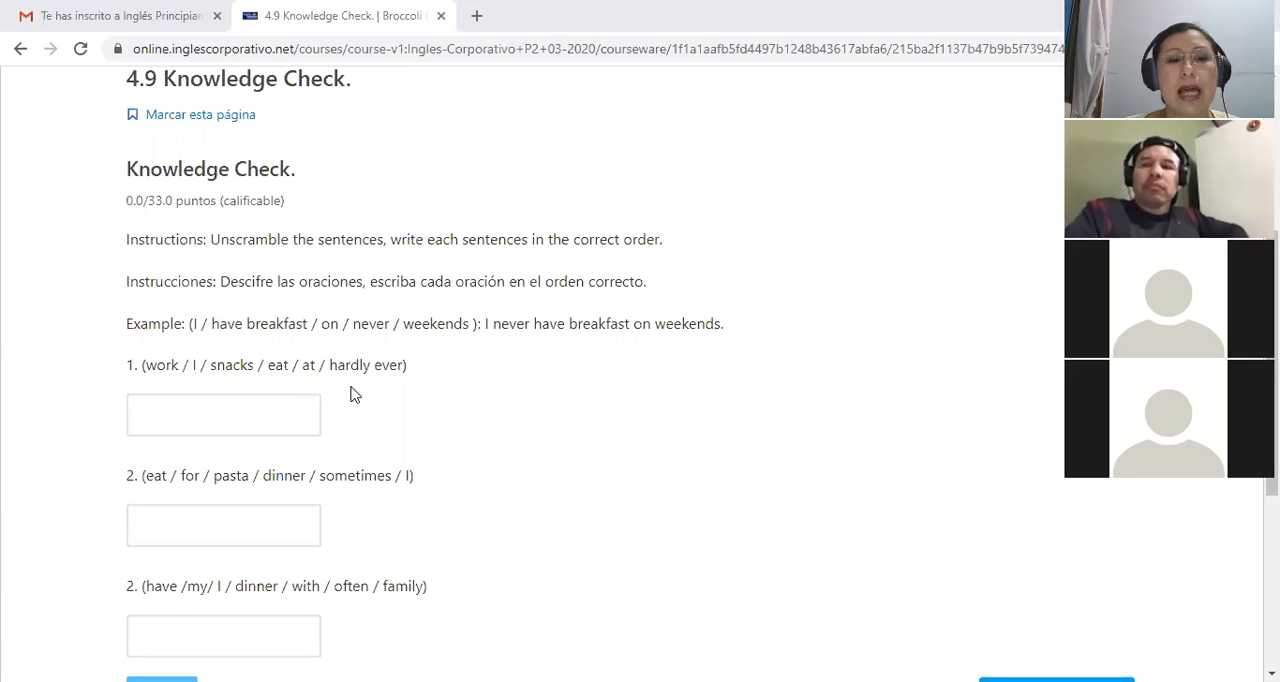
{"action": "mouse_move", "coordinate": [360, 386]}
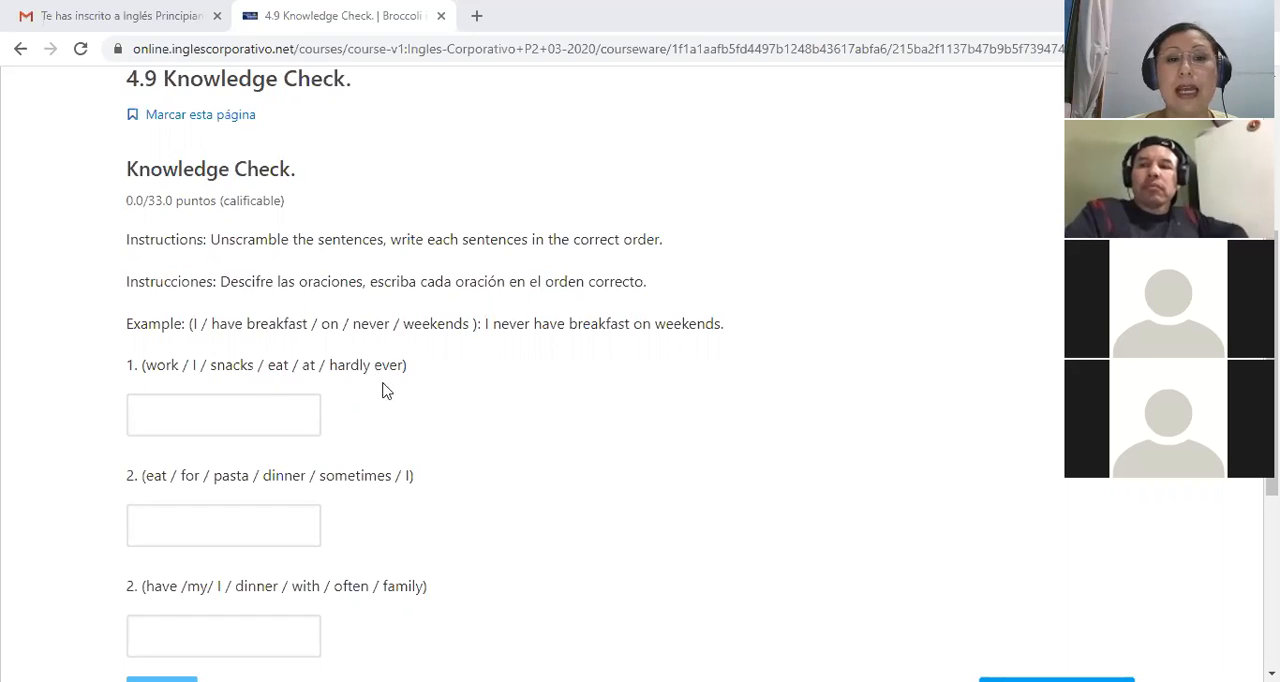
{"action": "mouse_move", "coordinate": [198, 368]}
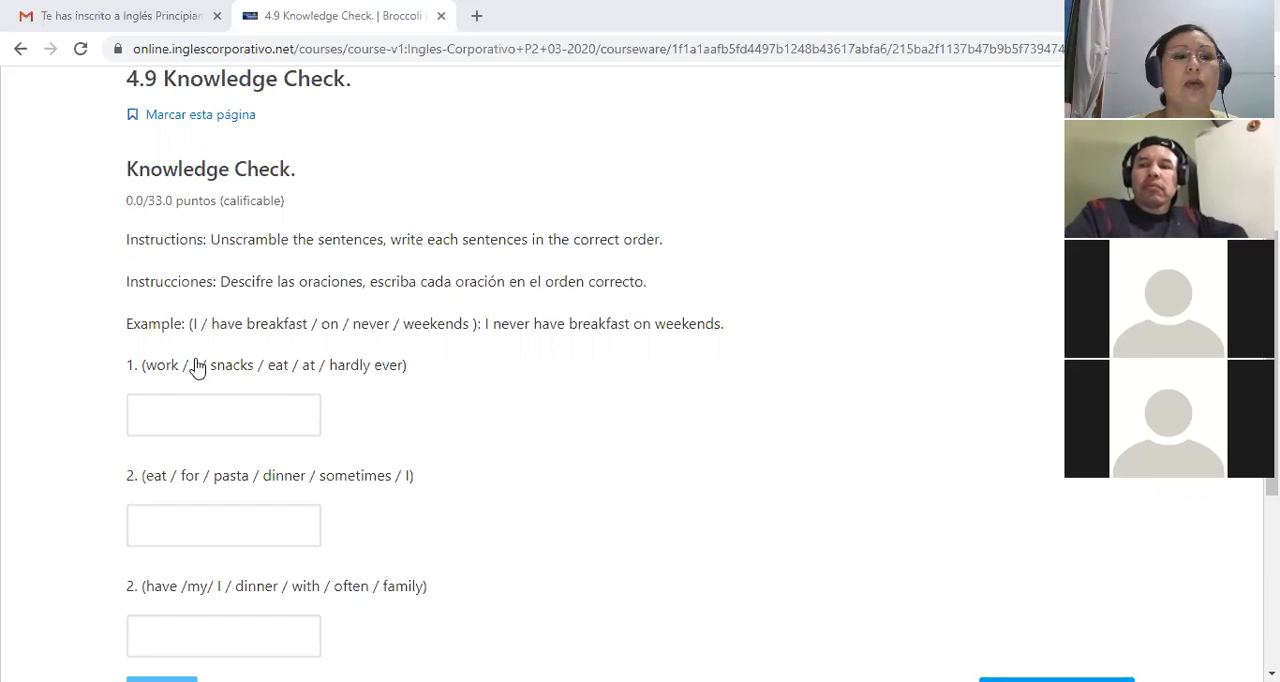
{"action": "mouse_move", "coordinate": [188, 378]}
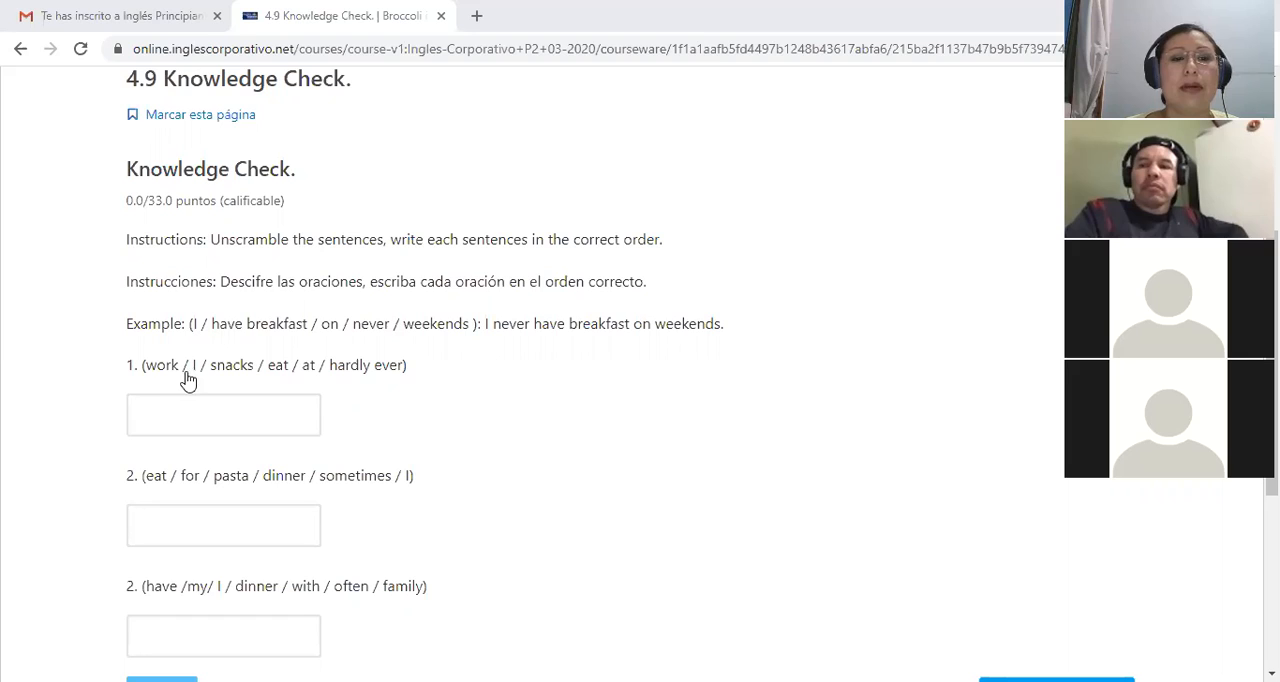
{"action": "mouse_move", "coordinate": [196, 382]}
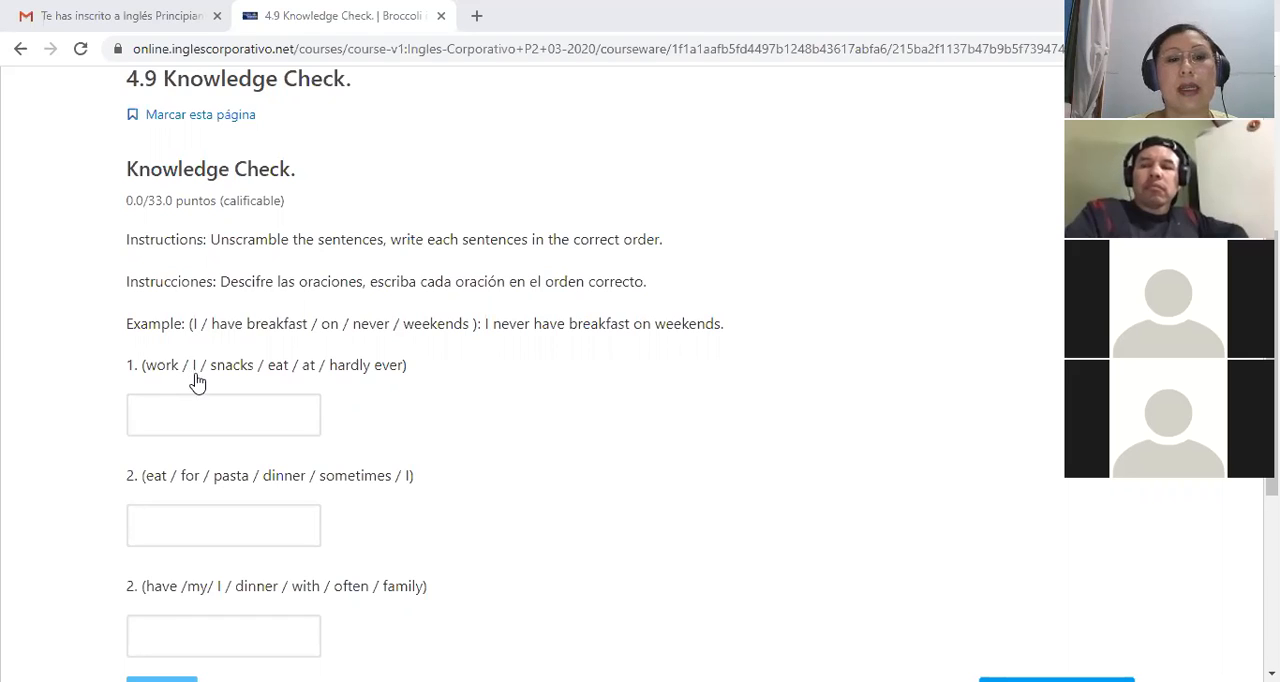
{"action": "mouse_move", "coordinate": [356, 396]}
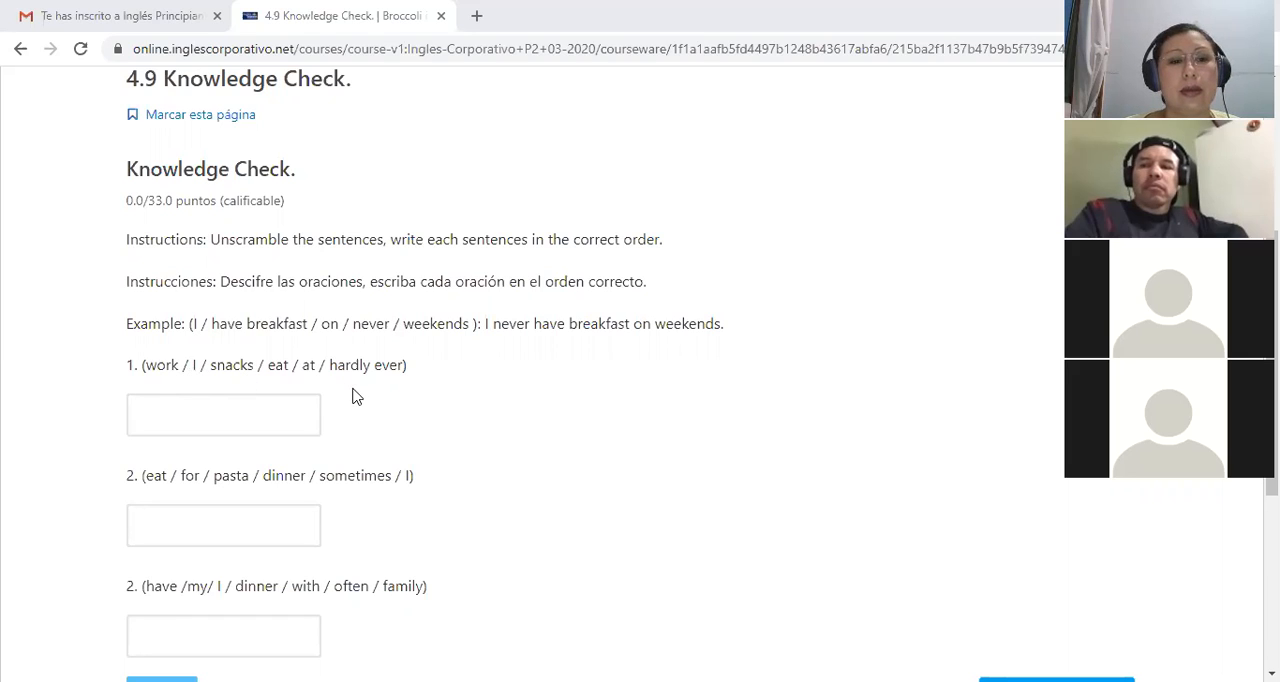
{"action": "mouse_move", "coordinate": [290, 380]}
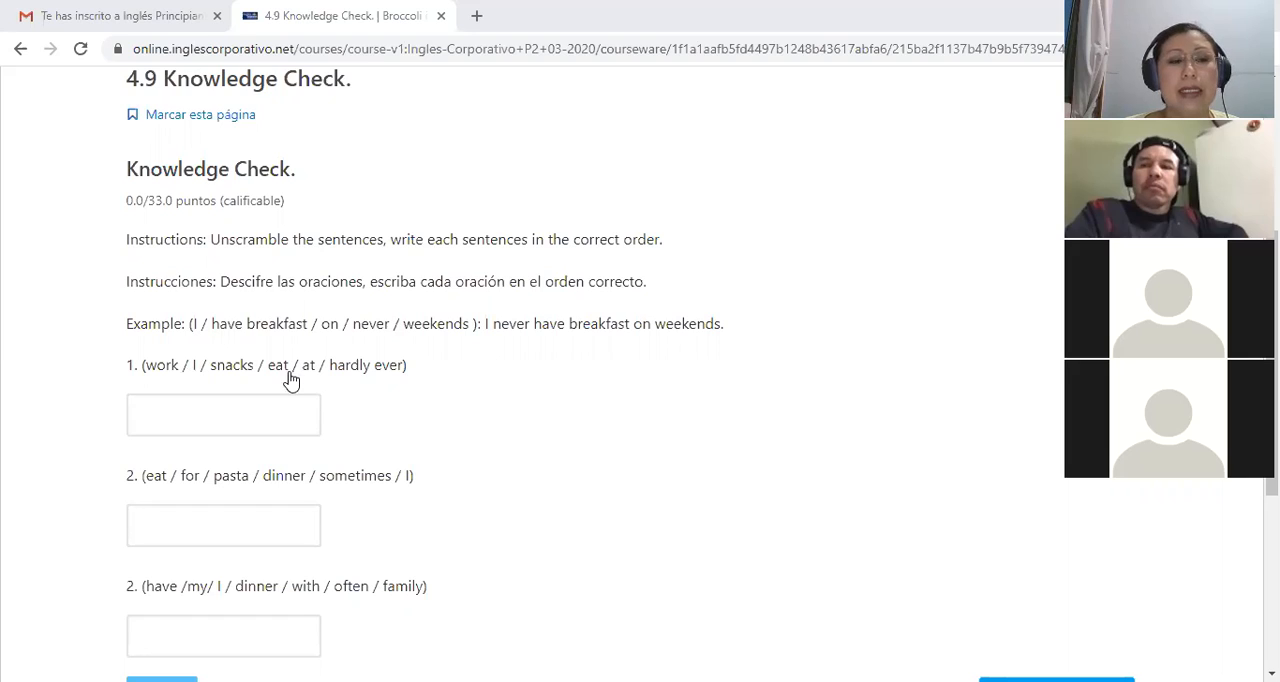
{"action": "mouse_move", "coordinate": [156, 386]}
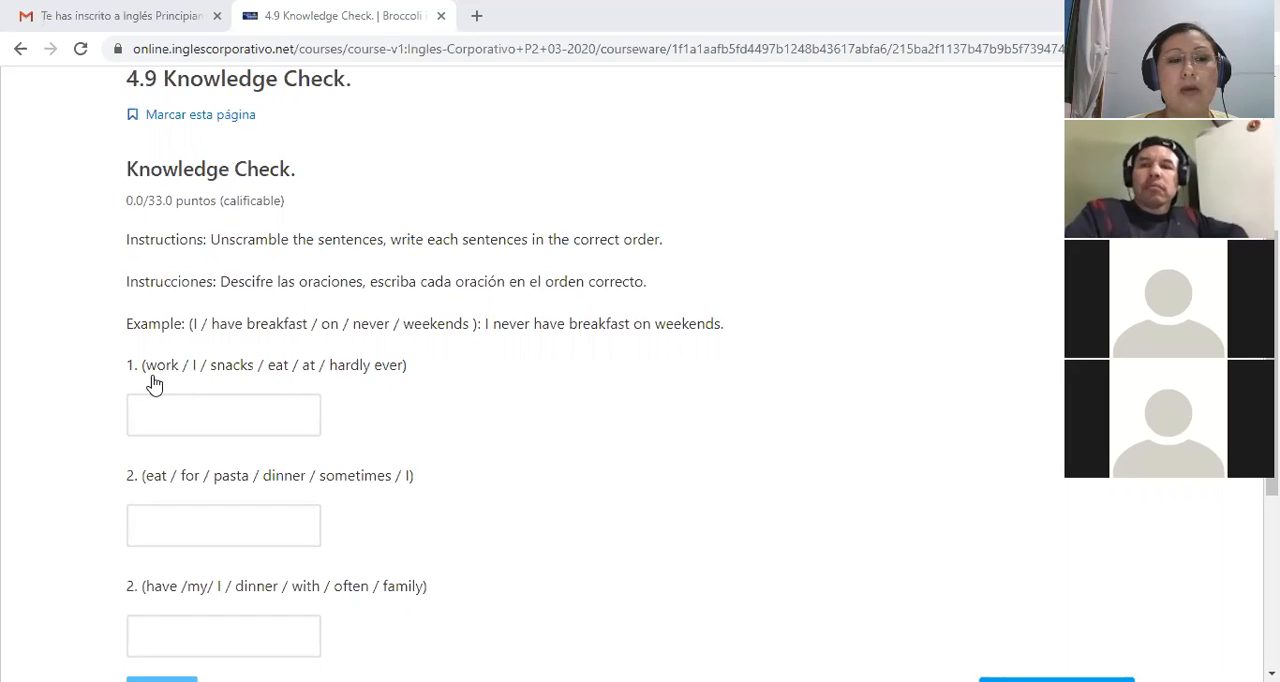
{"action": "mouse_move", "coordinate": [266, 368]}
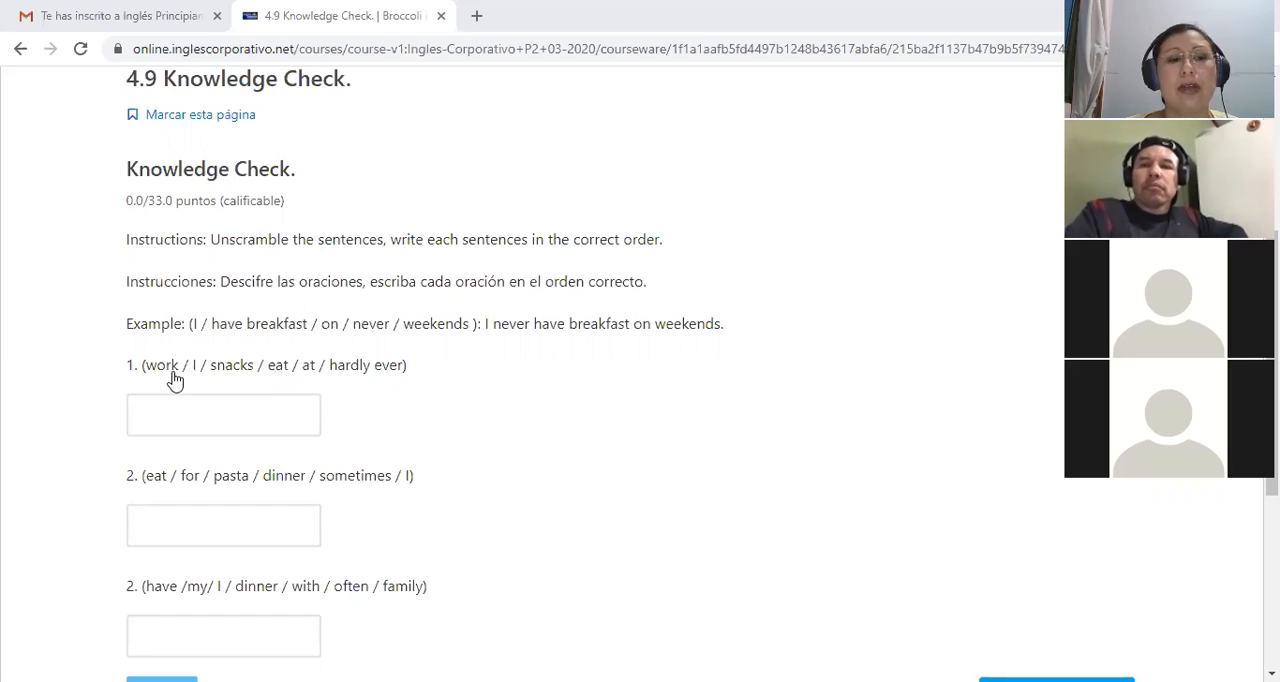
{"action": "mouse_move", "coordinate": [424, 388]}
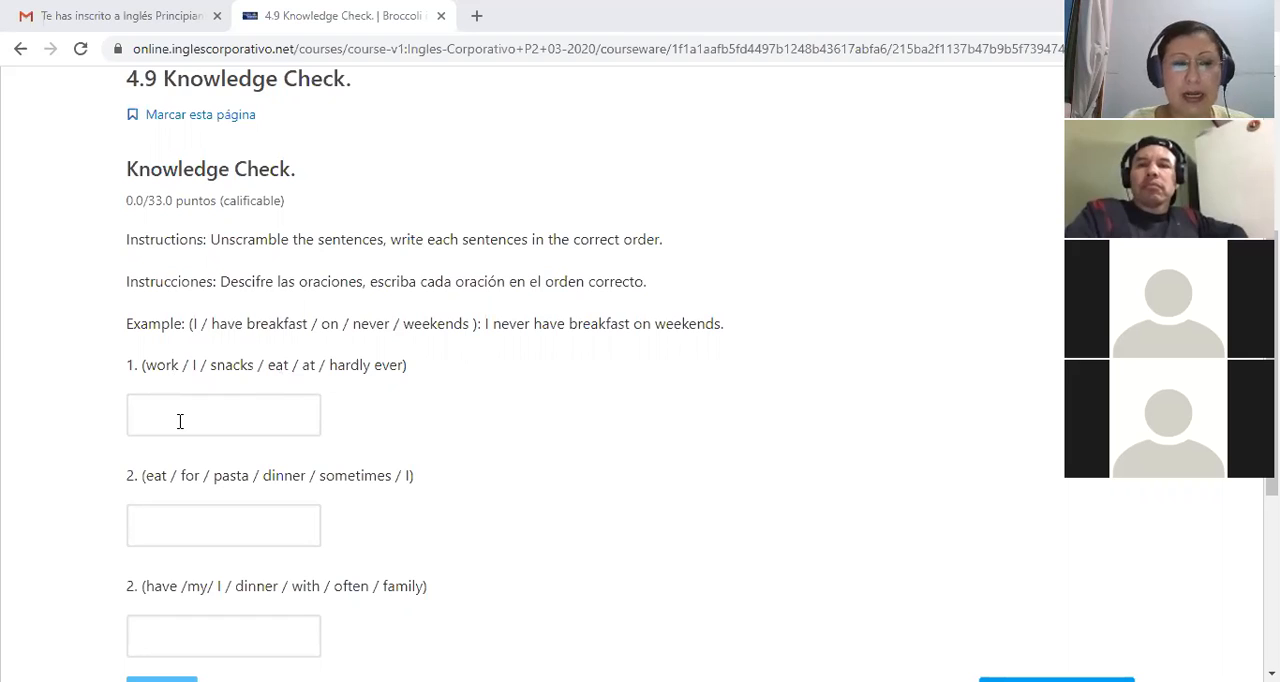
Answer question 1 with 'I hardly ever eat snacks at work'
{"action": "type", "text": "i"}
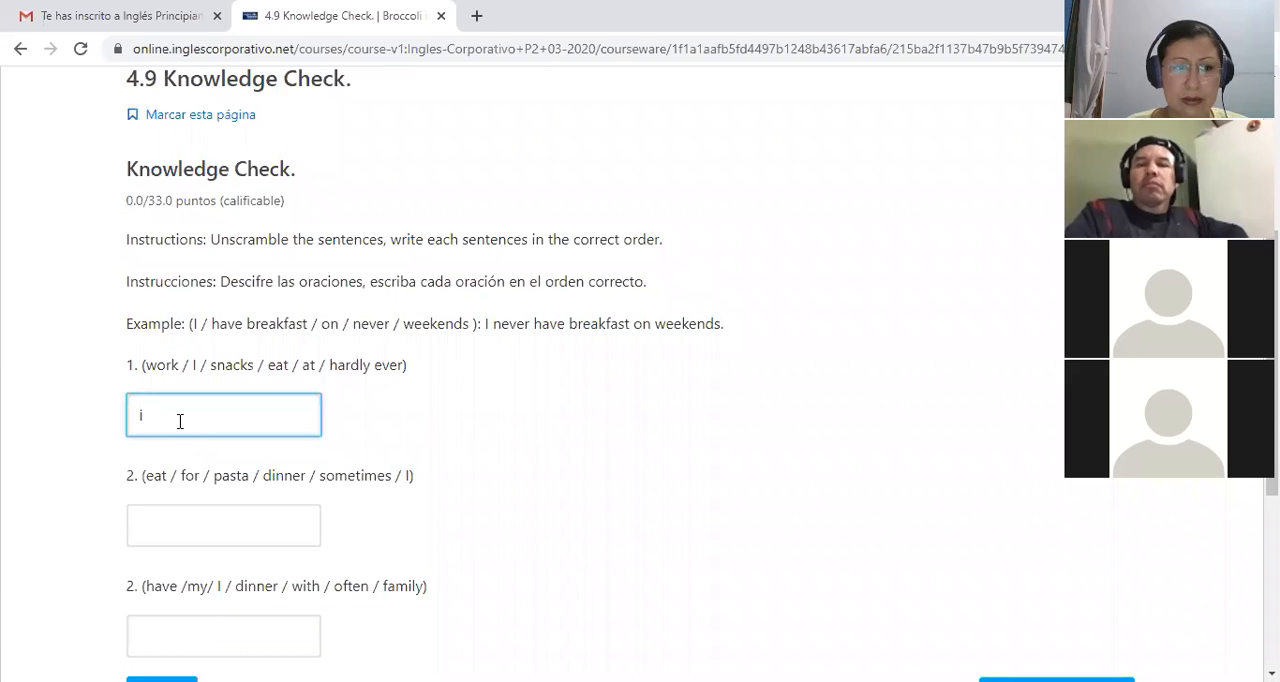
{"action": "key", "text": "Backspace"}
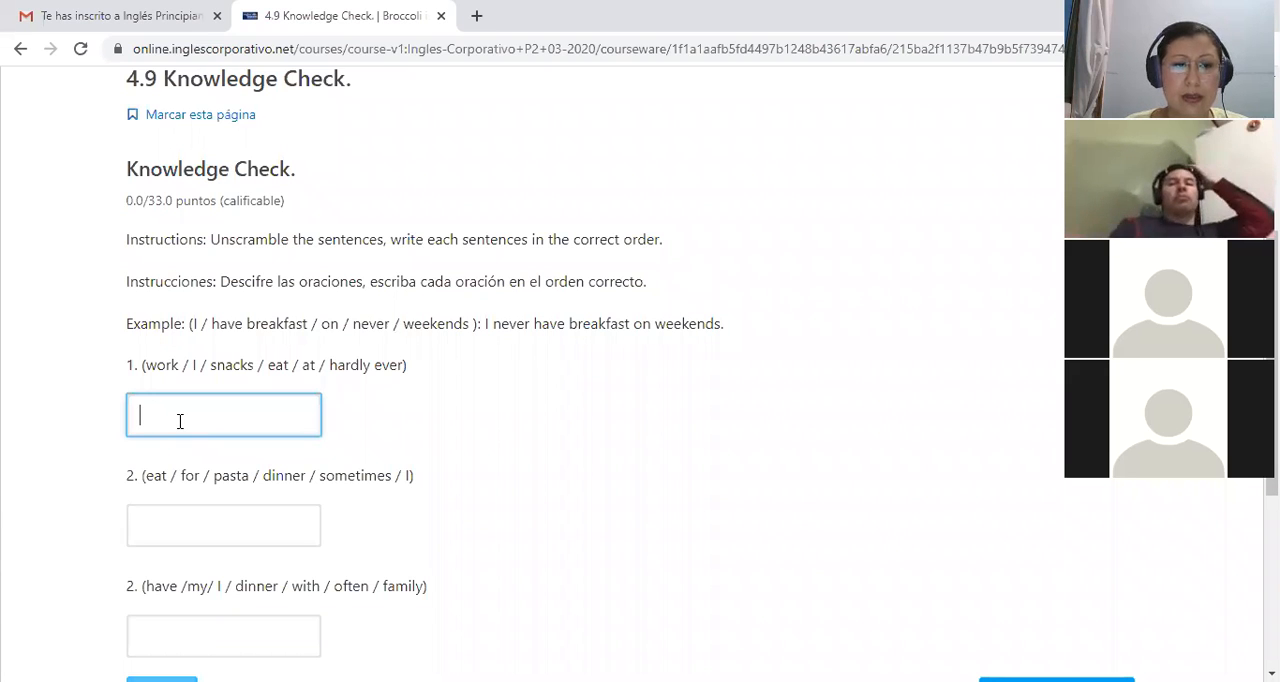
{"action": "type", "text": "I hardly"}
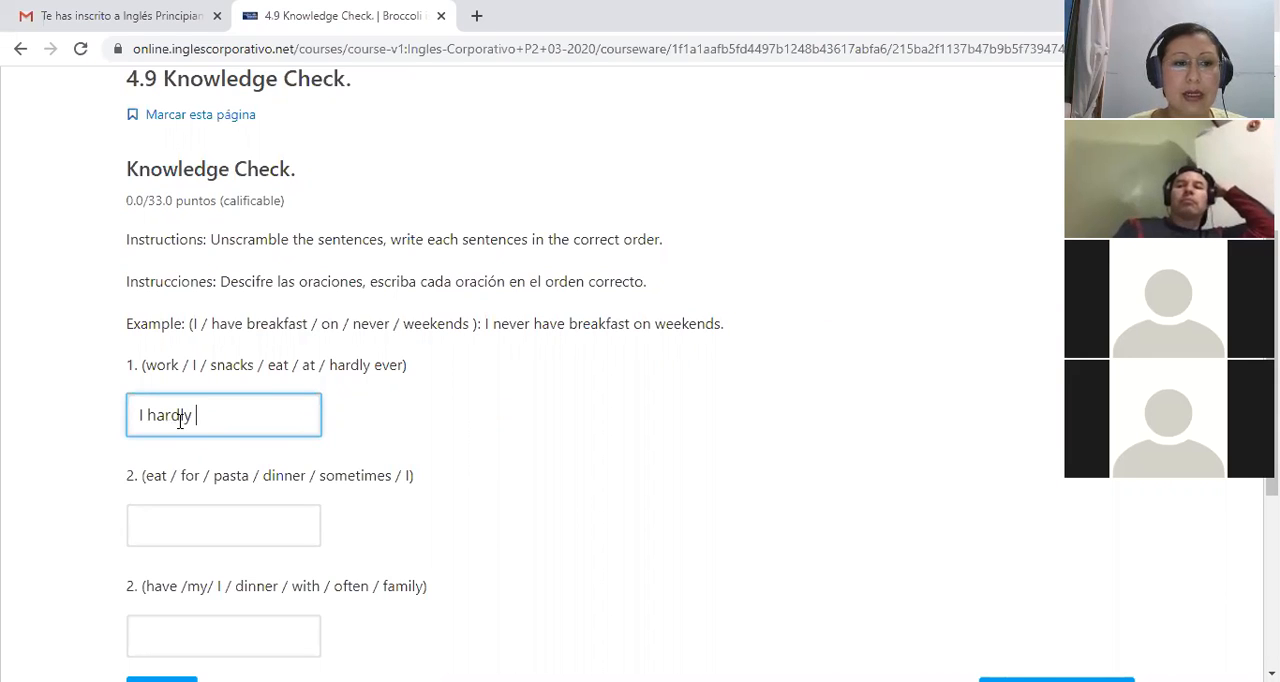
{"action": "type", "text": "ever"}
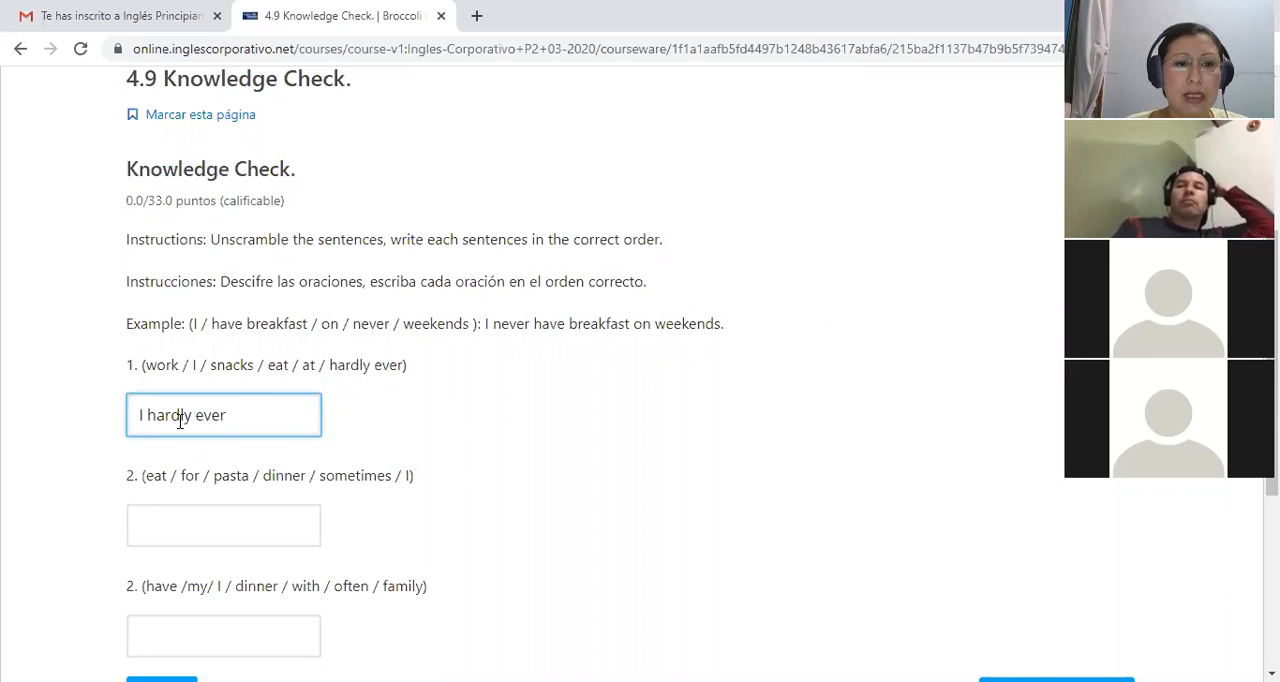
{"action": "type", "text": "ea"}
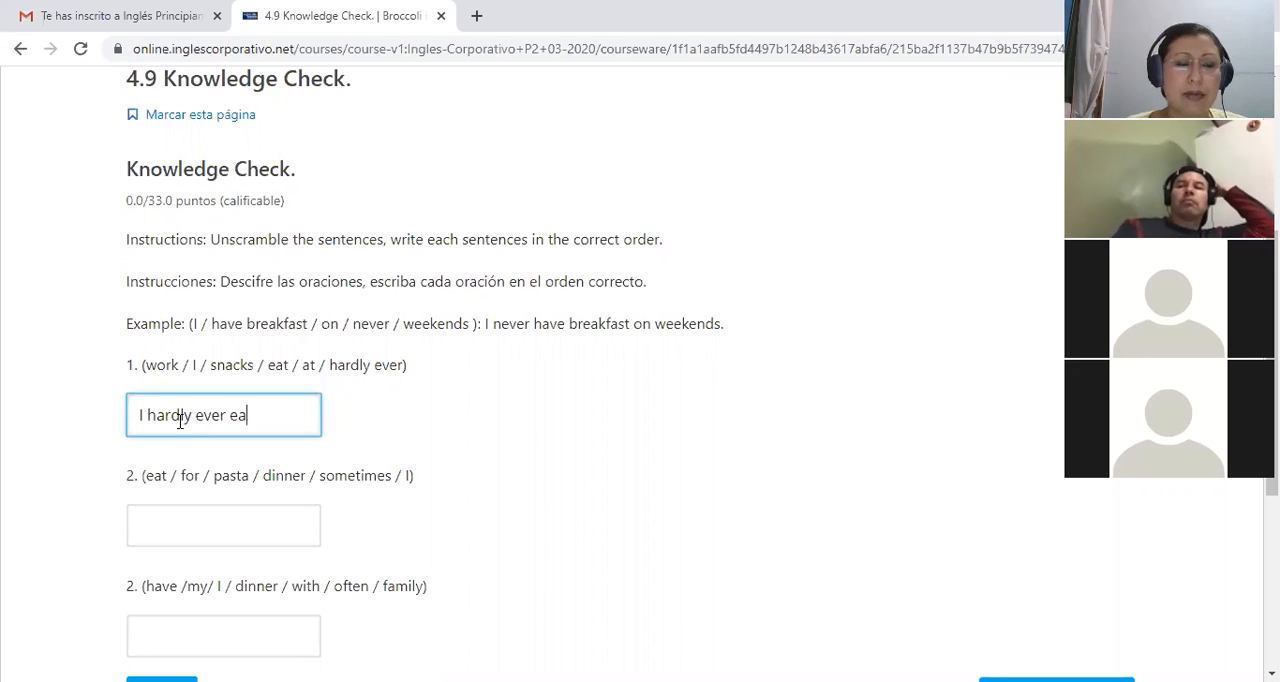
{"action": "type", "text": "t"}
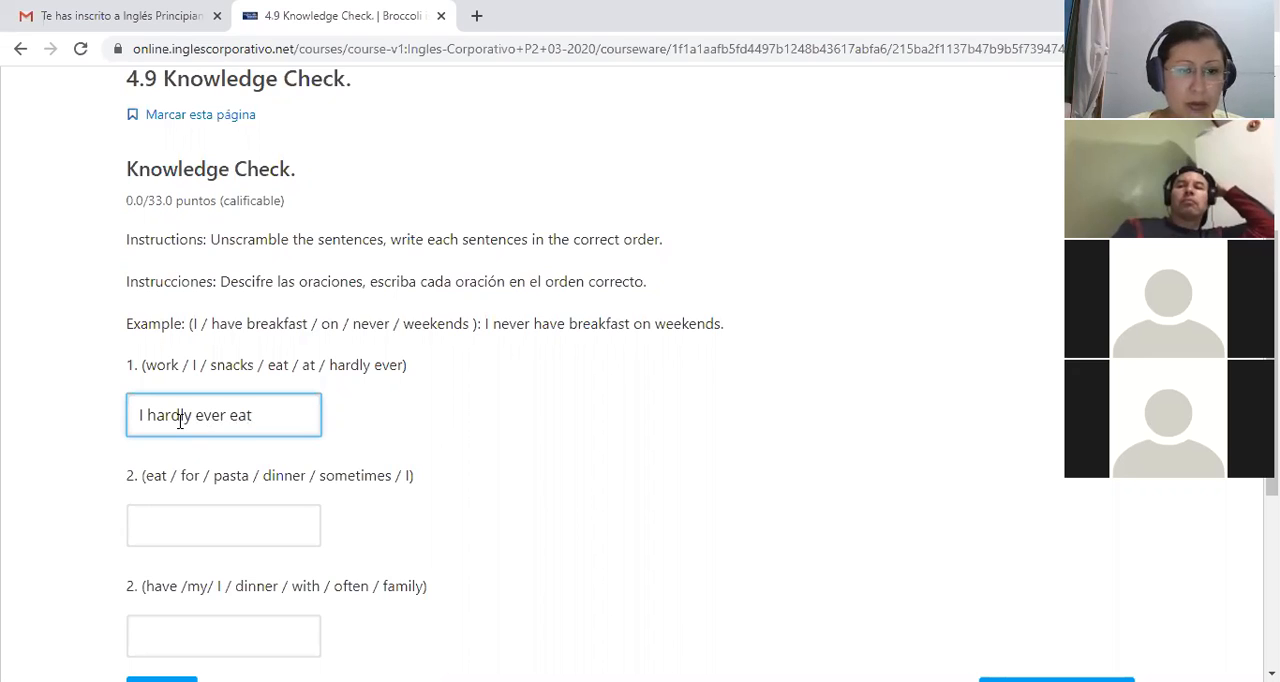
{"action": "type", "text": "\" \""}
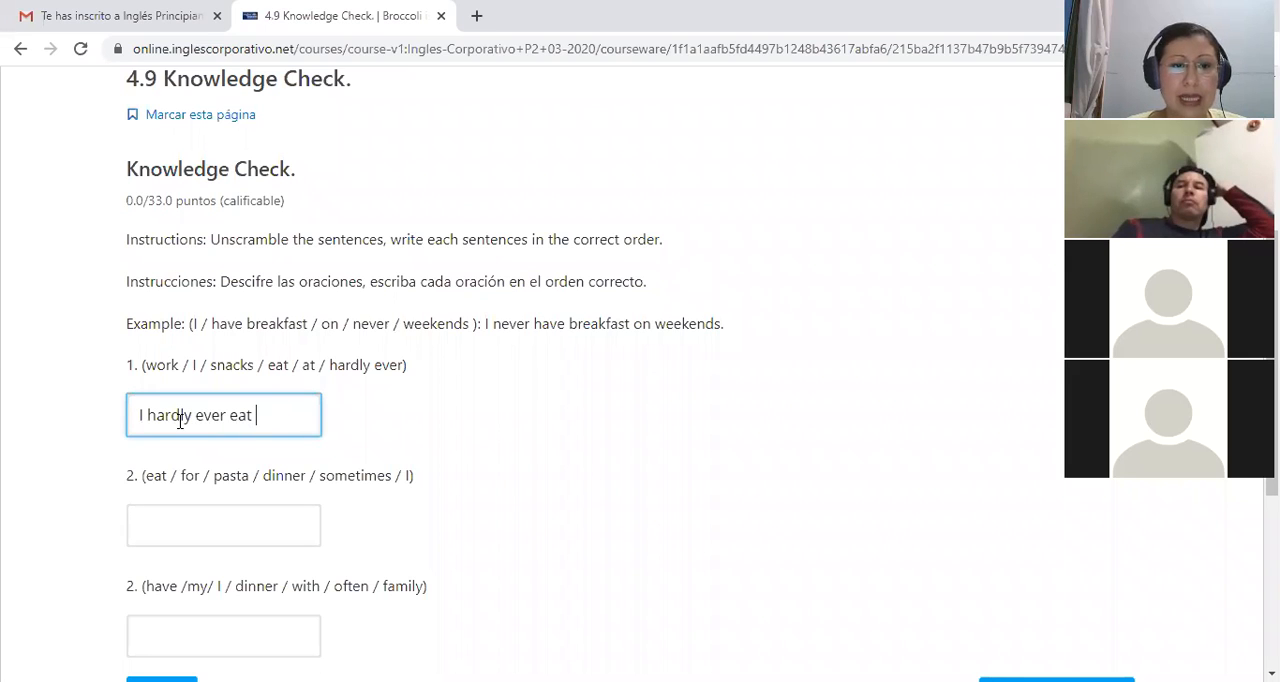
{"action": "type", "text": "sna"}
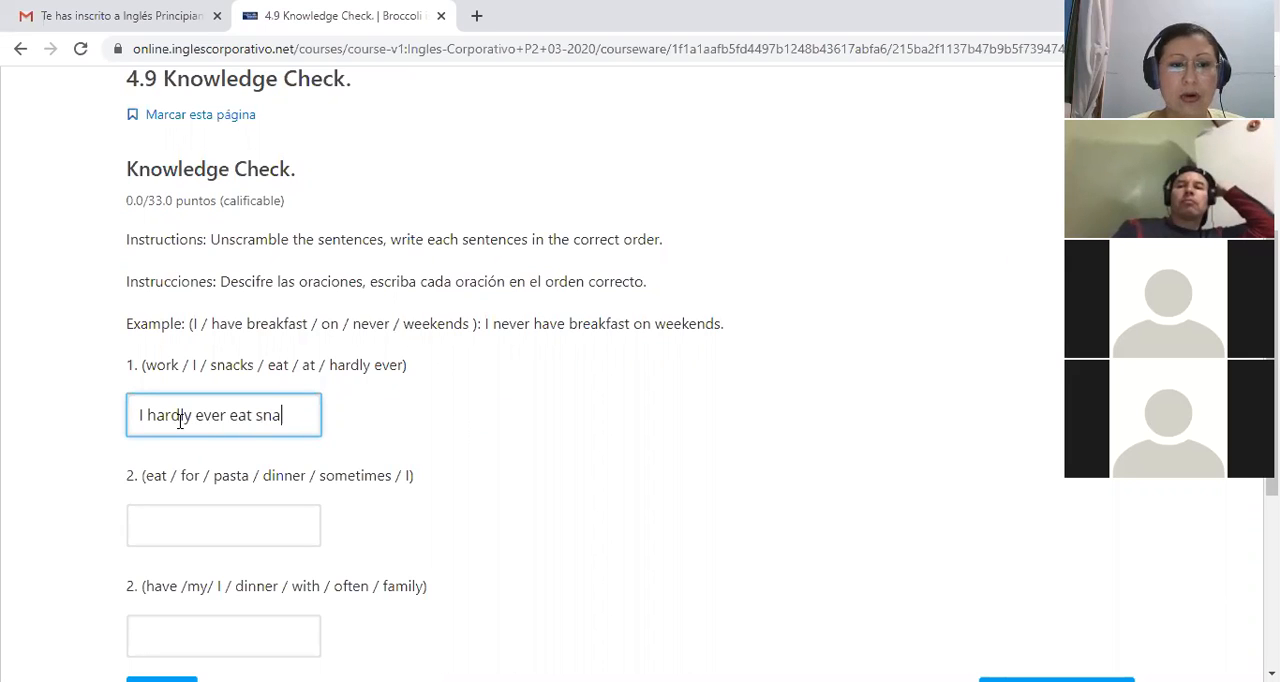
{"action": "type", "text": "ks"}
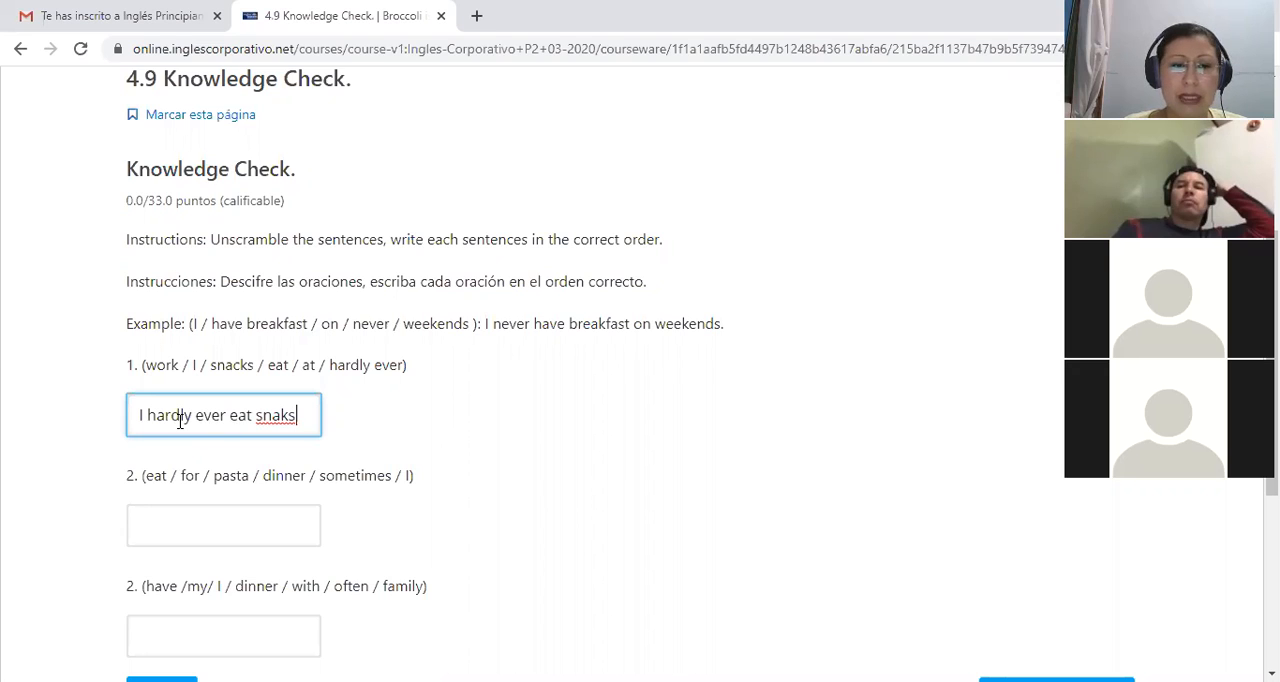
{"action": "key", "text": "Backspace"}
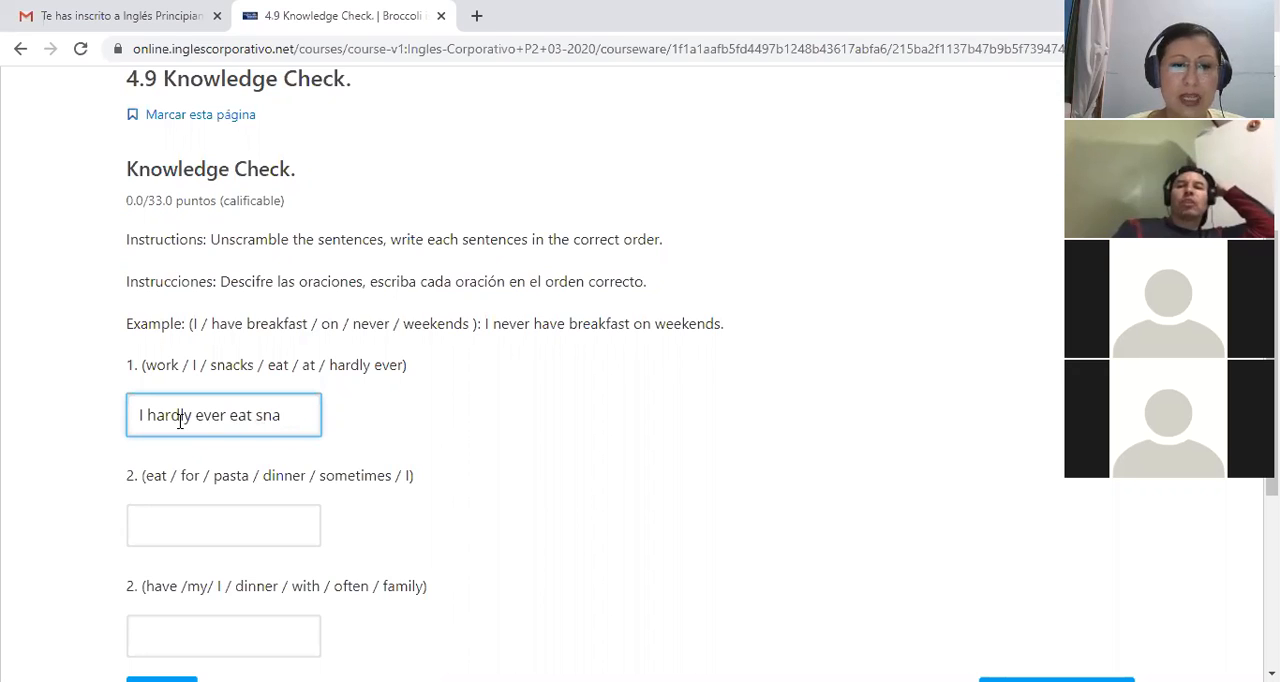
{"action": "type", "text": "cks at"}
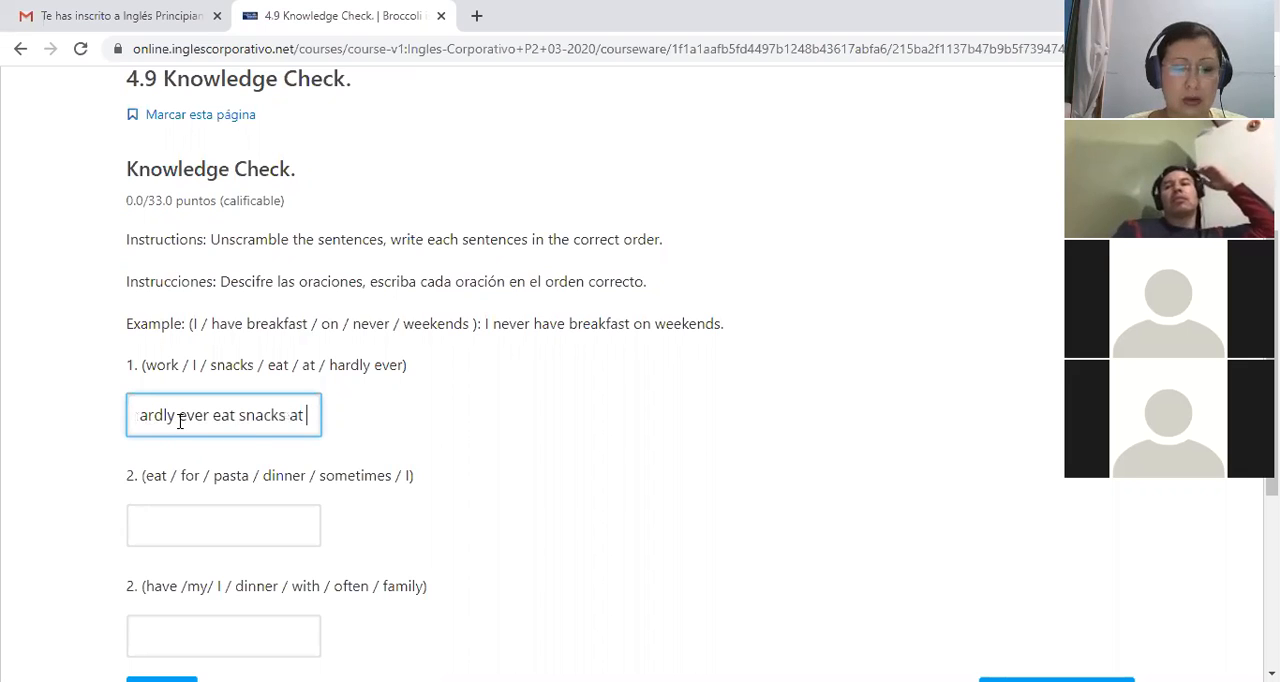
{"action": "type", "text": "work"}
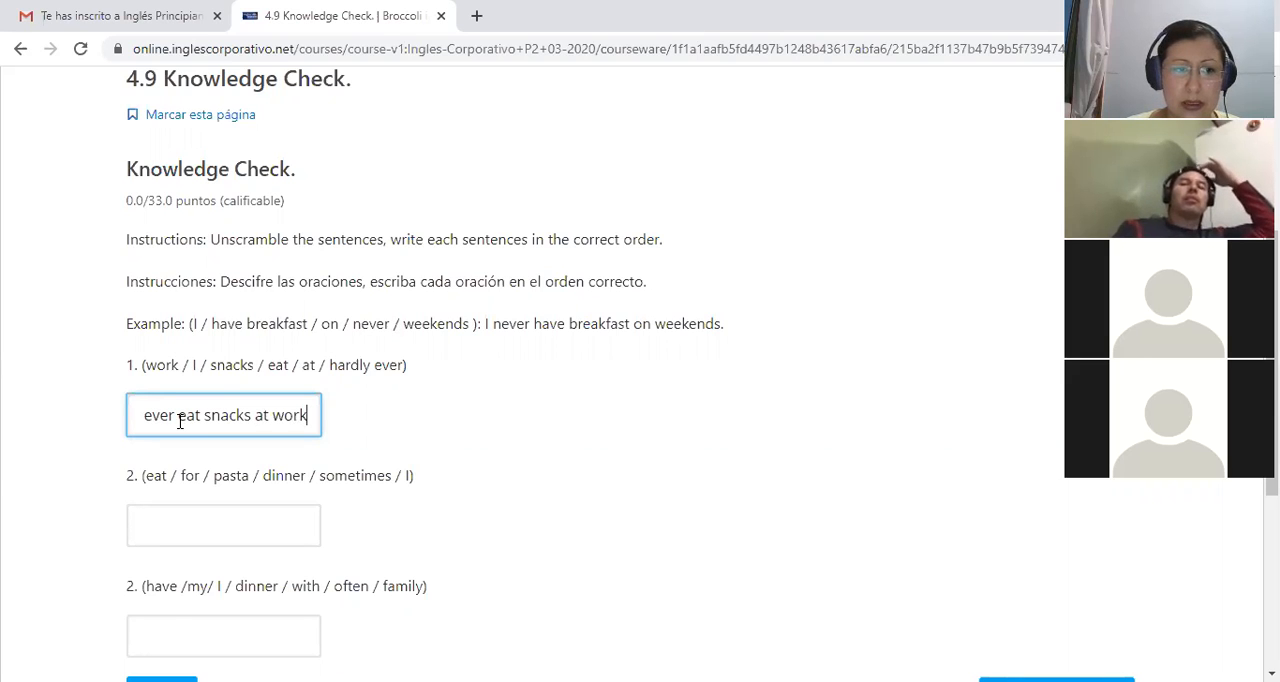
{"action": "type", "text": "I hardly ever eat snacks"}
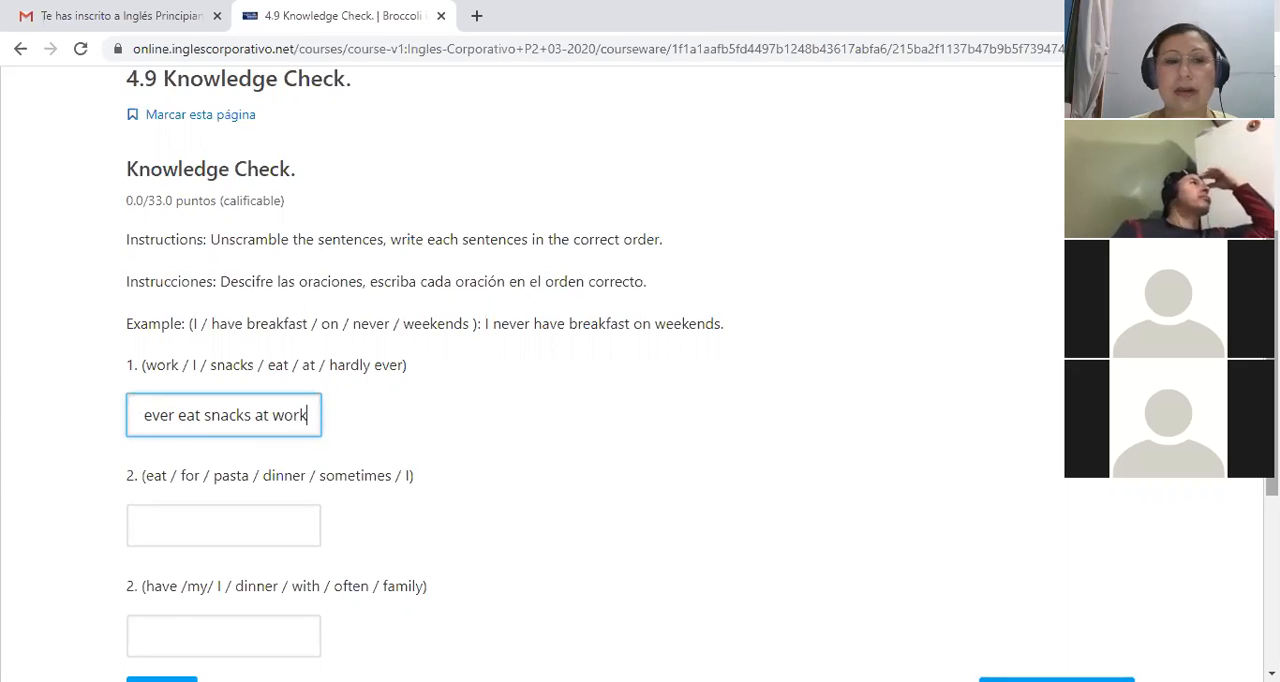
{"action": "scroll", "scroll_direction": "down", "scroll_amount": 3}
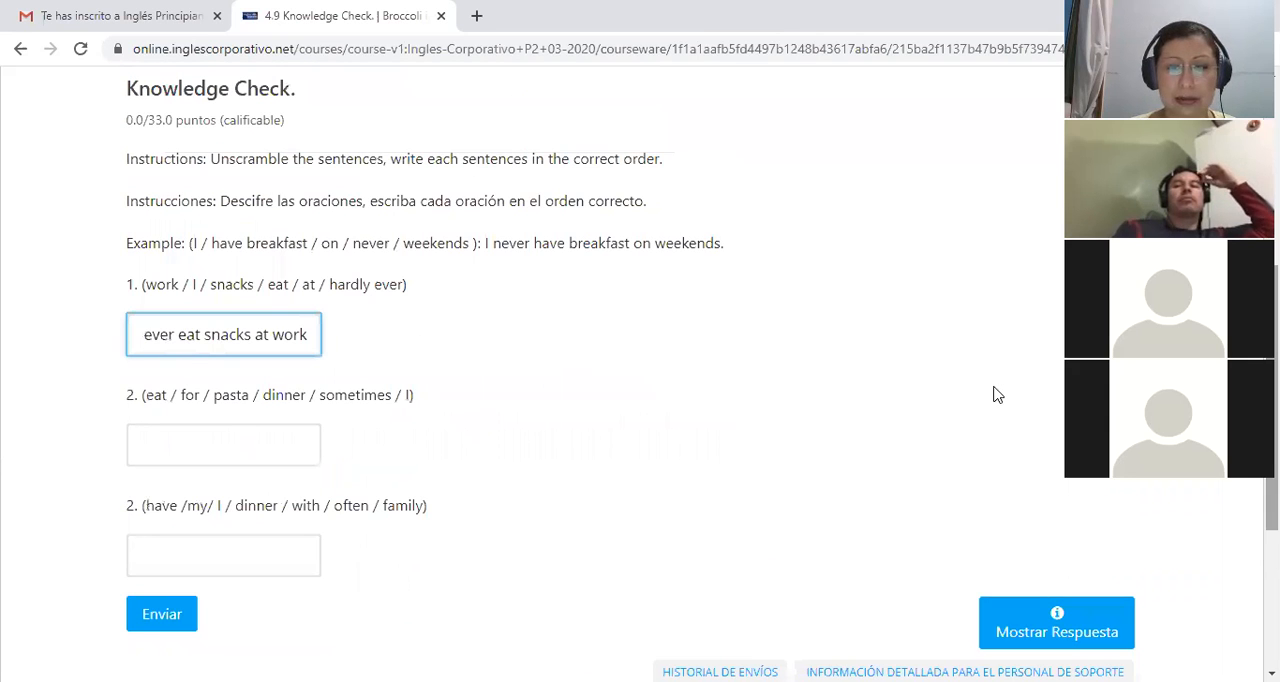
{"action": "mouse_move", "coordinate": [350, 368]}
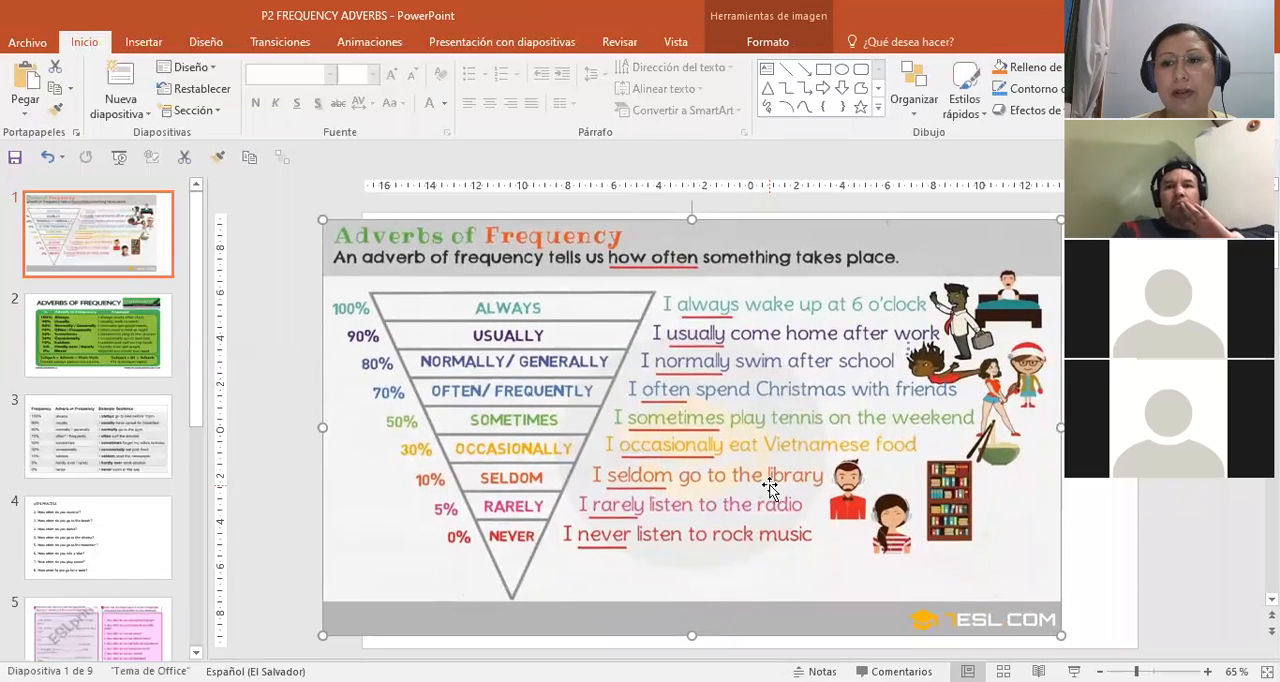
{"action": "mouse_move", "coordinate": [236, 460]}
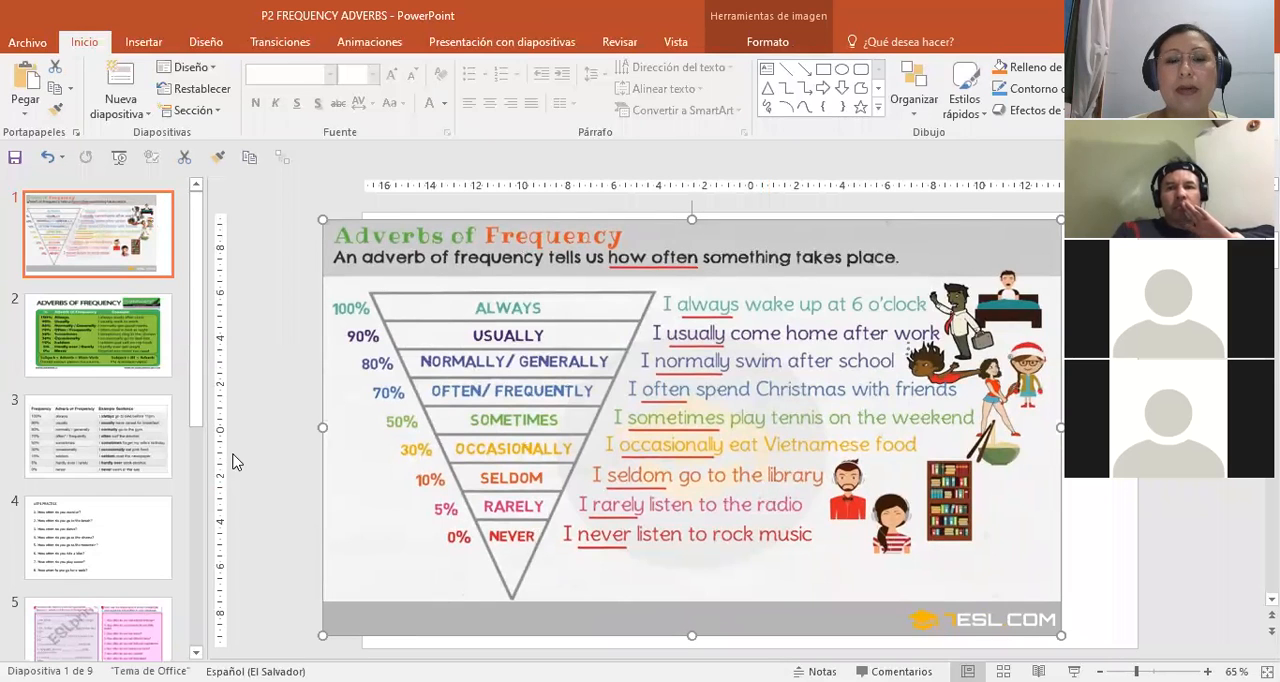
{"action": "mouse_move", "coordinate": [436, 94]}
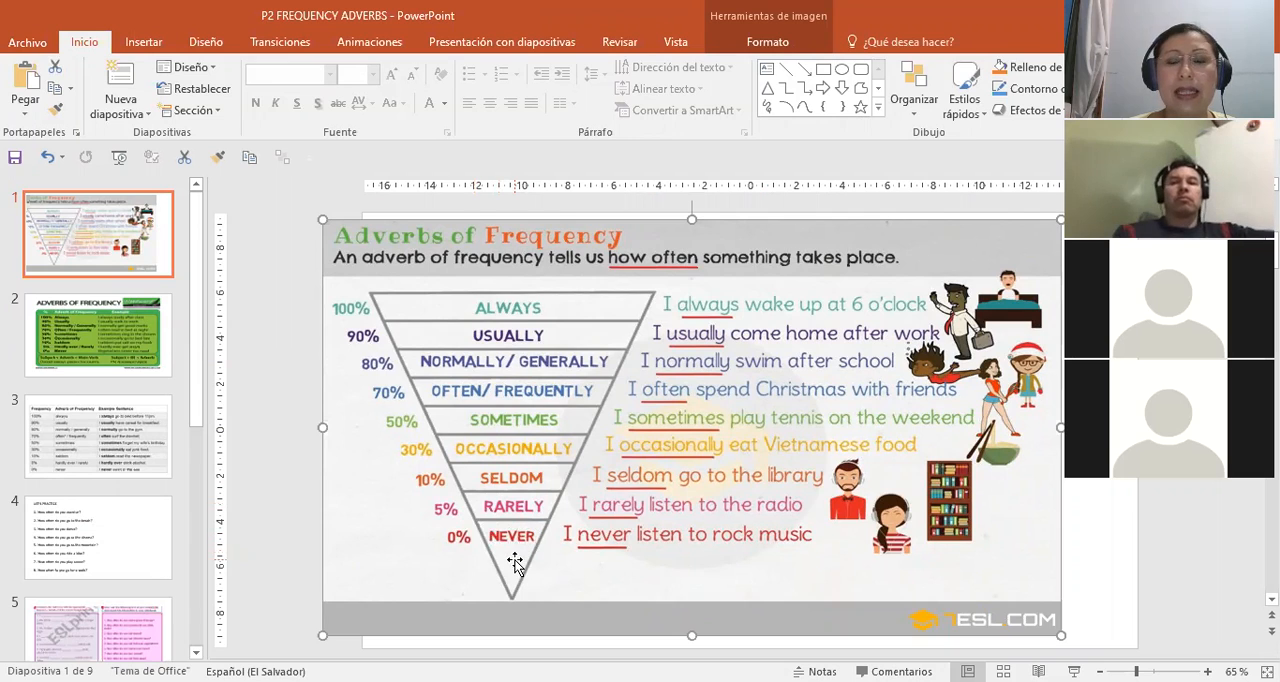
{"action": "mouse_move", "coordinate": [458, 550]}
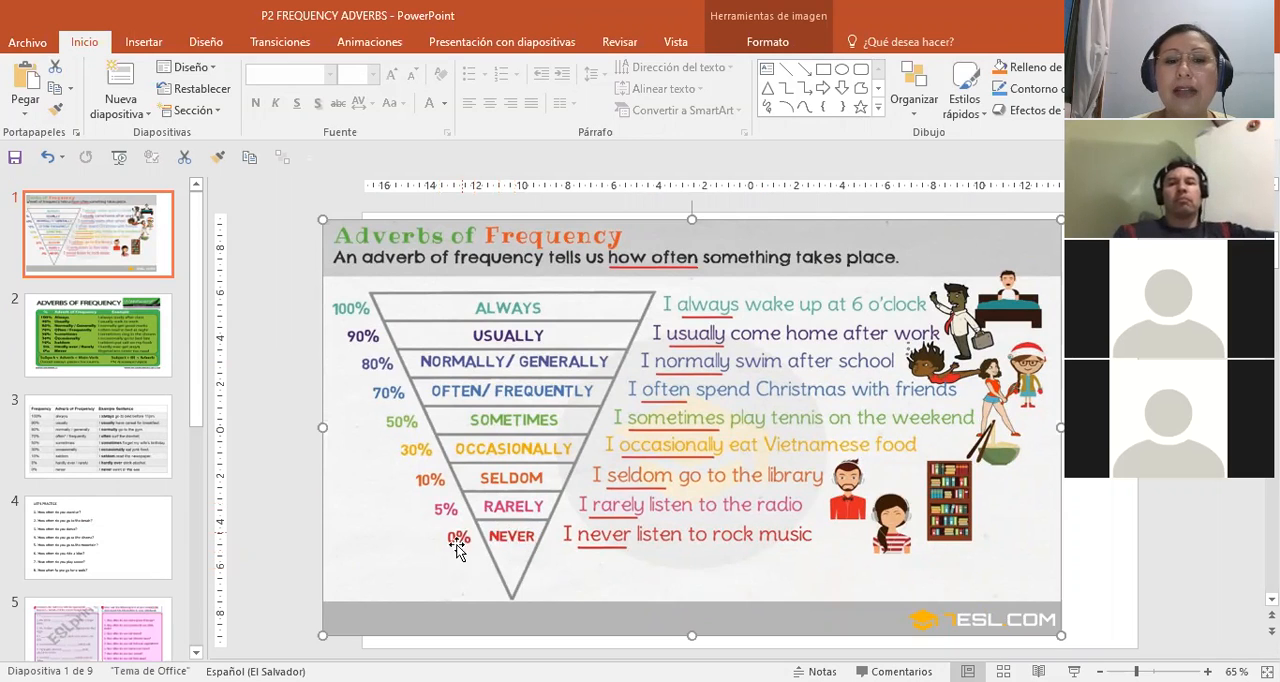
{"action": "mouse_move", "coordinate": [466, 568]}
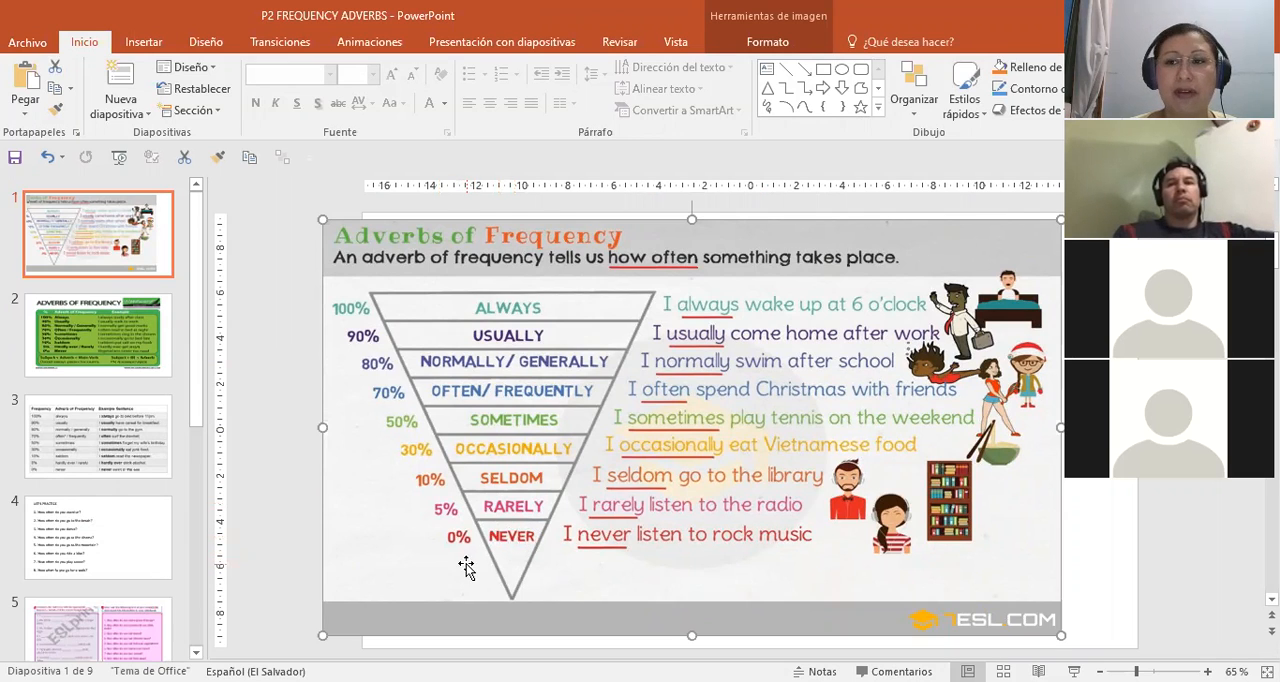
{"action": "mouse_move", "coordinate": [496, 540]}
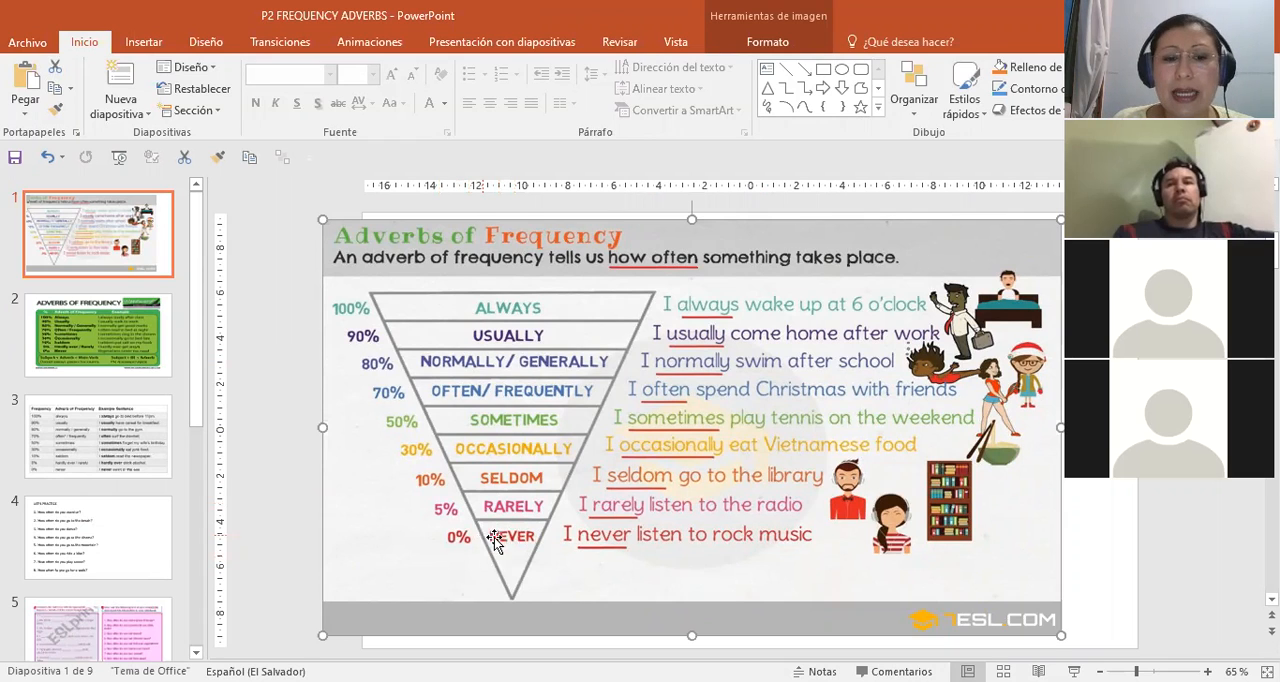
{"action": "mouse_move", "coordinate": [630, 536]}
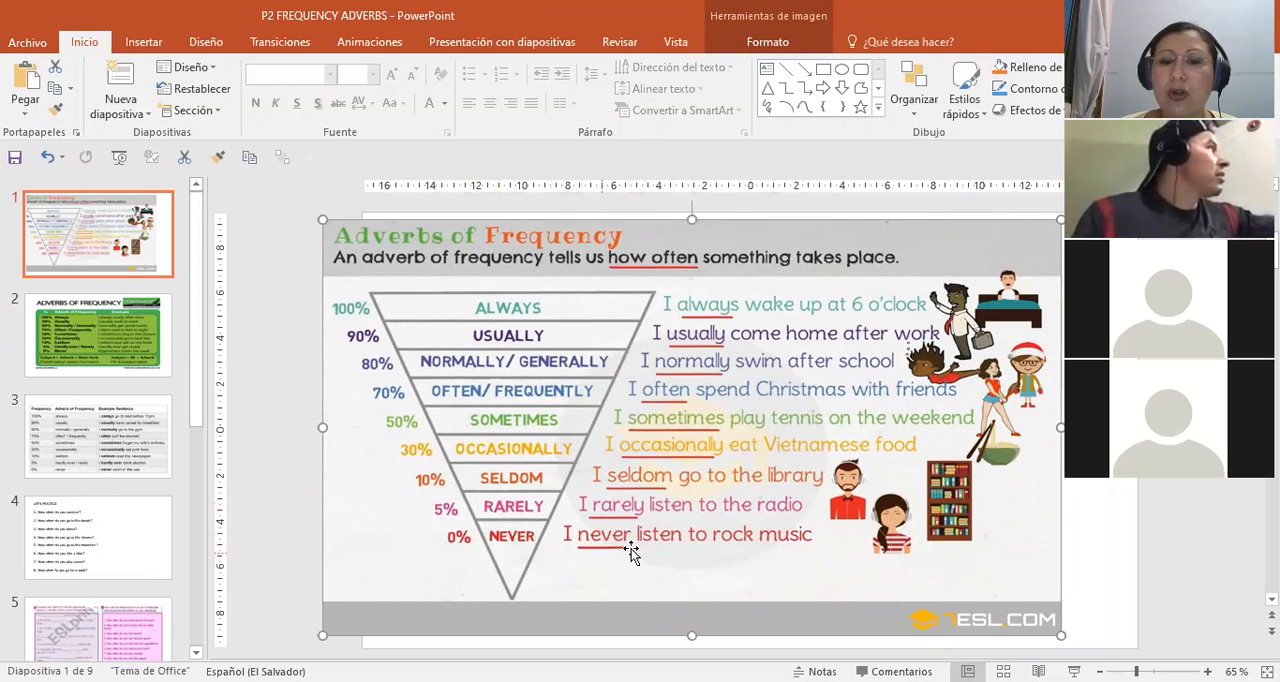
{"action": "mouse_move", "coordinate": [800, 556]}
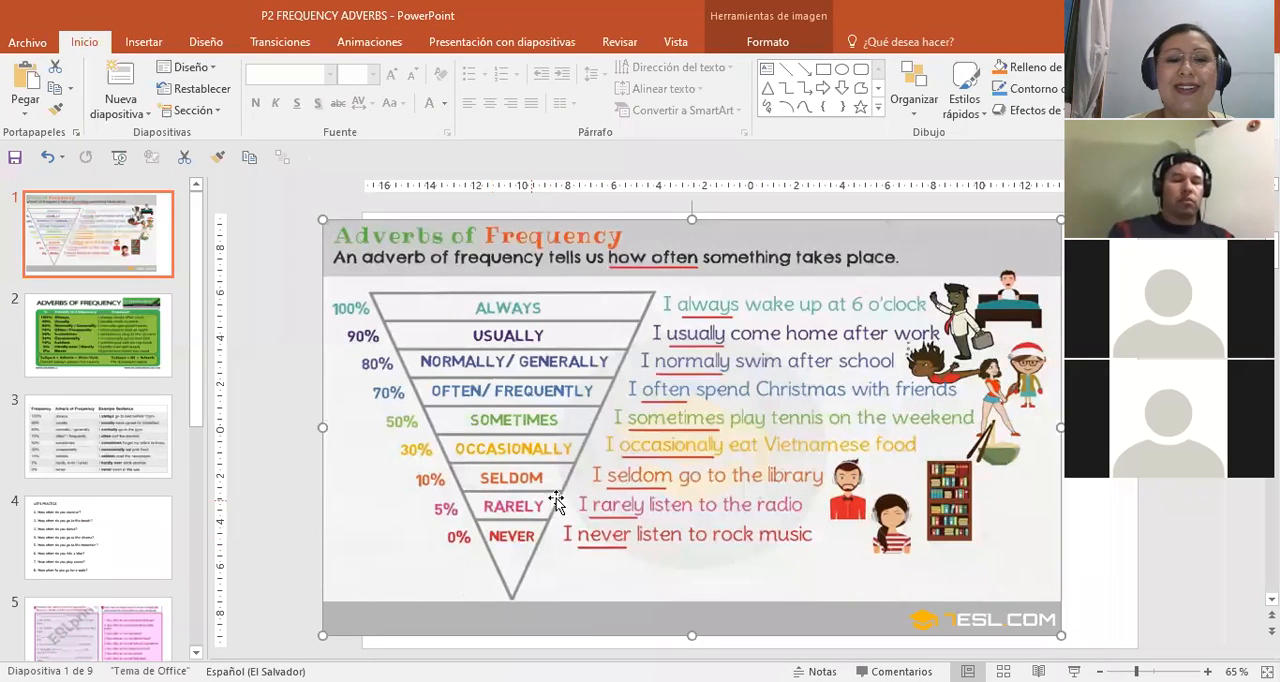
{"action": "mouse_move", "coordinate": [520, 512]}
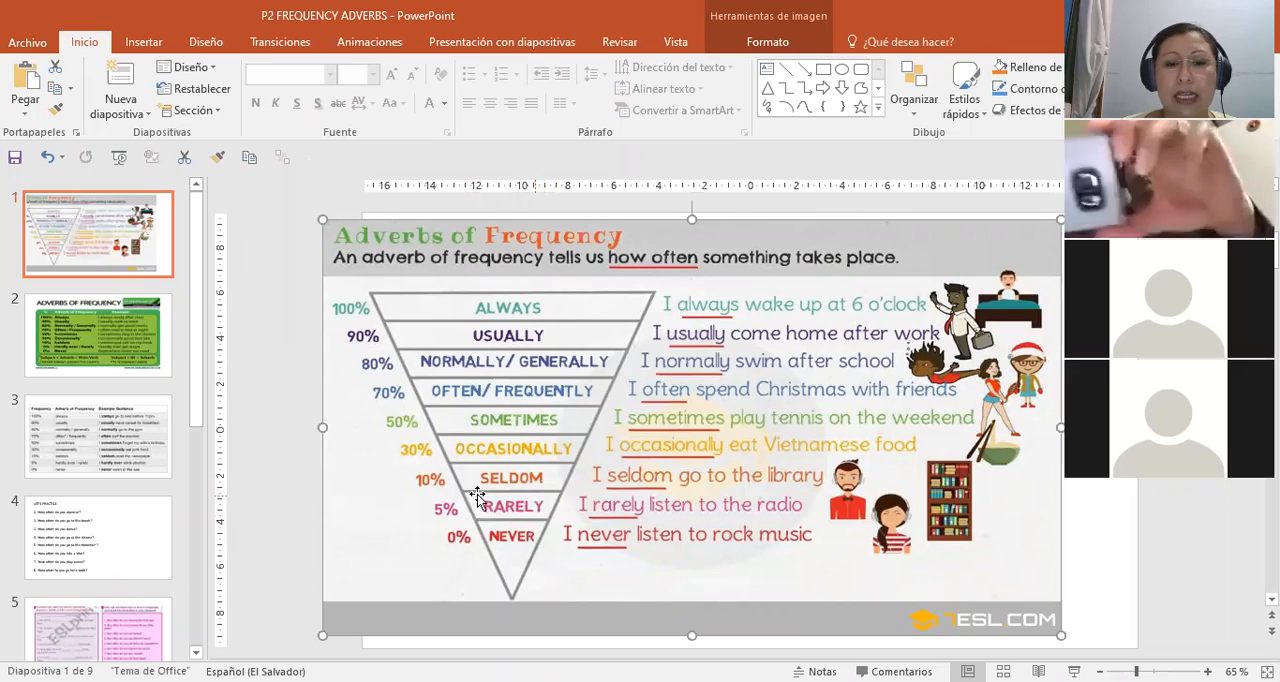
{"action": "mouse_move", "coordinate": [540, 630]}
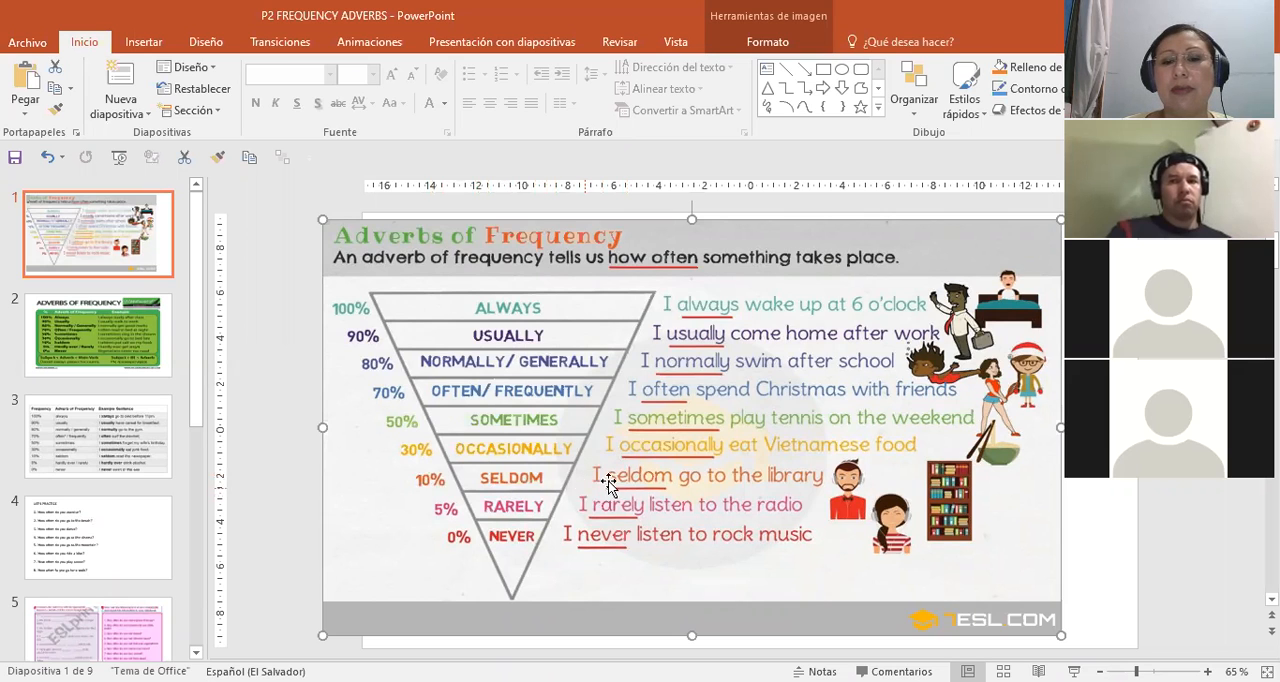
{"action": "mouse_move", "coordinate": [820, 496]}
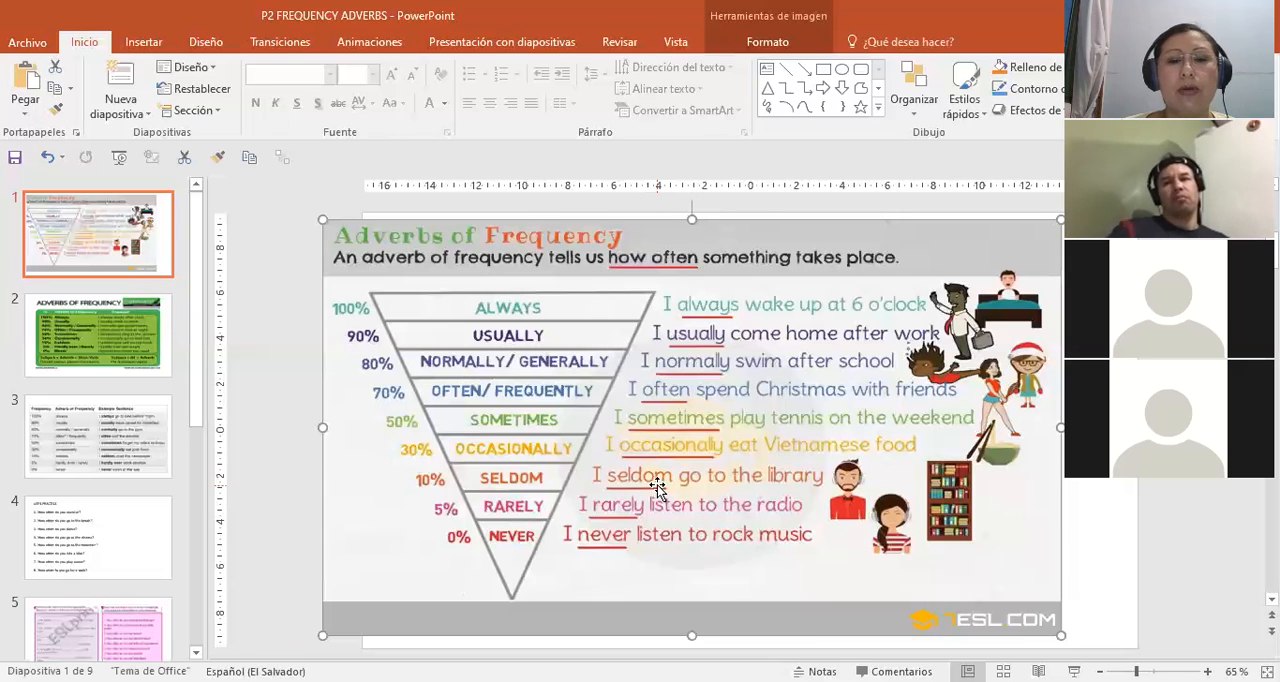
{"action": "mouse_move", "coordinate": [810, 500]}
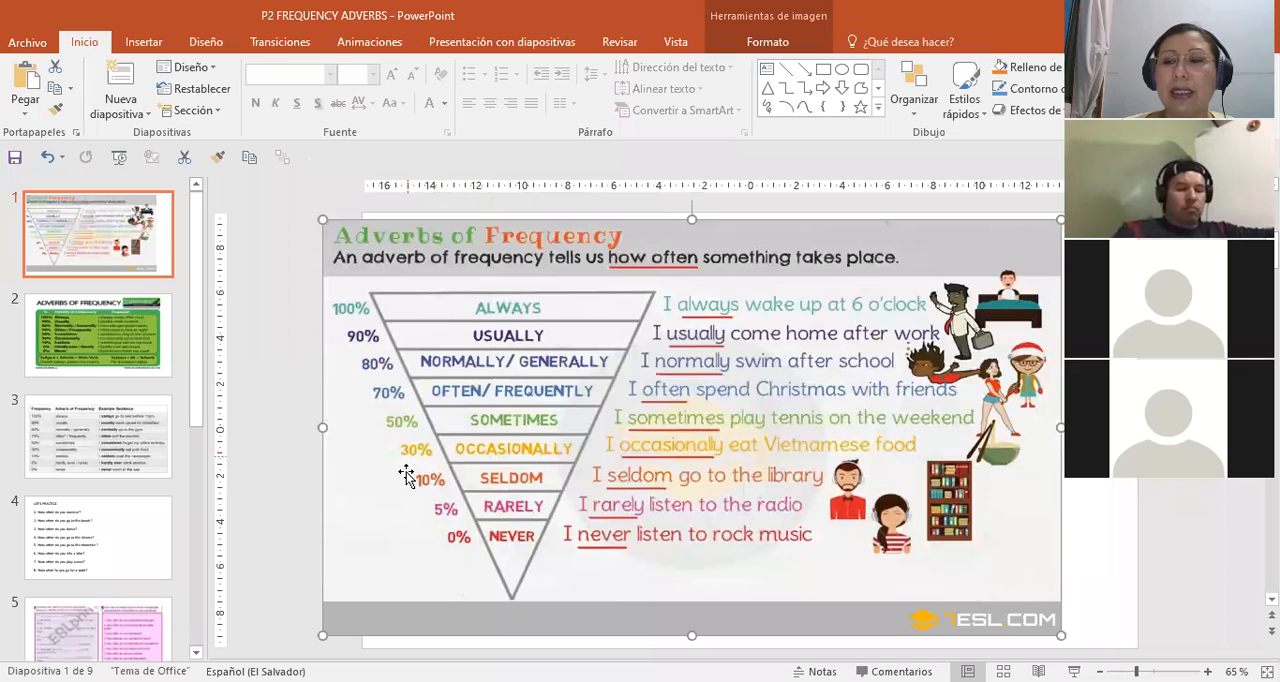
{"action": "mouse_move", "coordinate": [632, 460]}
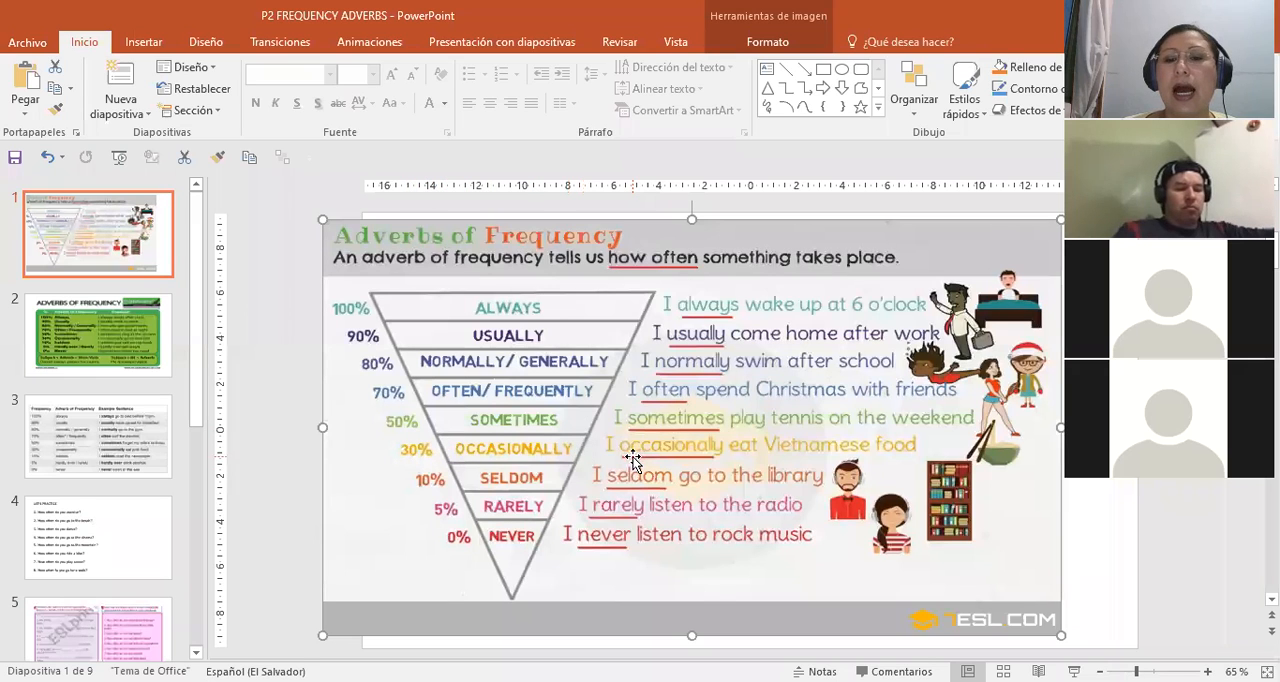
{"action": "mouse_move", "coordinate": [876, 464]}
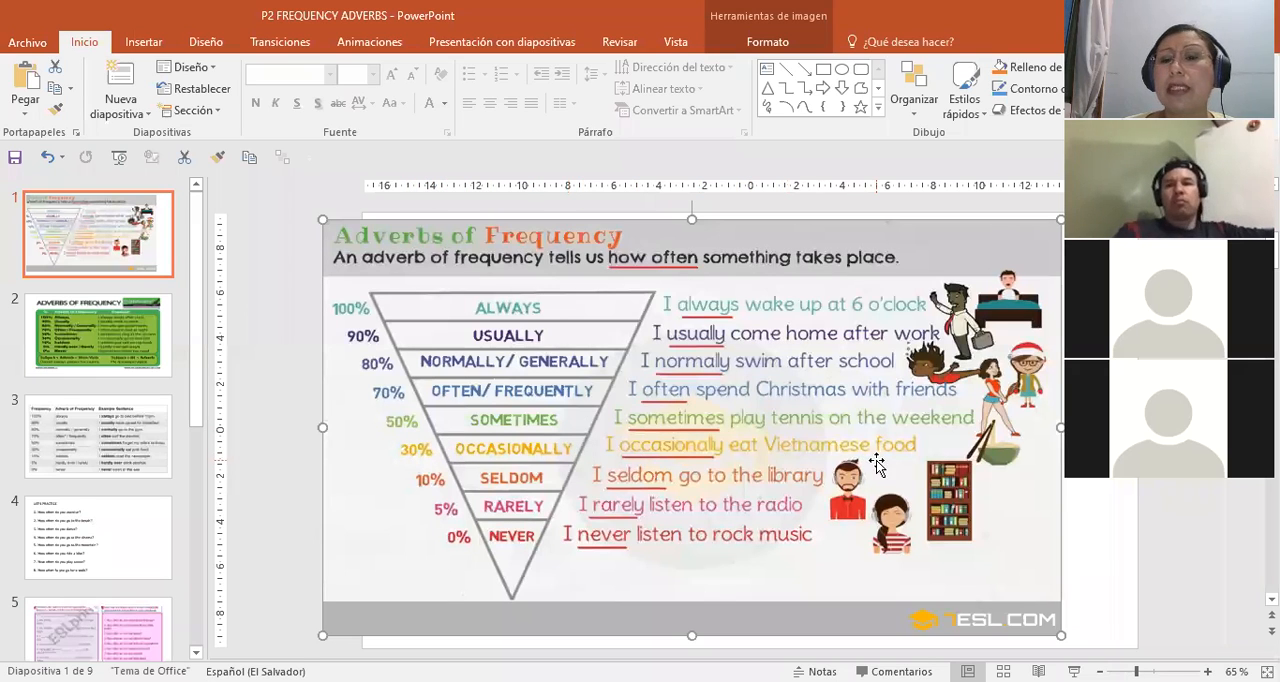
{"action": "mouse_move", "coordinate": [744, 456]}
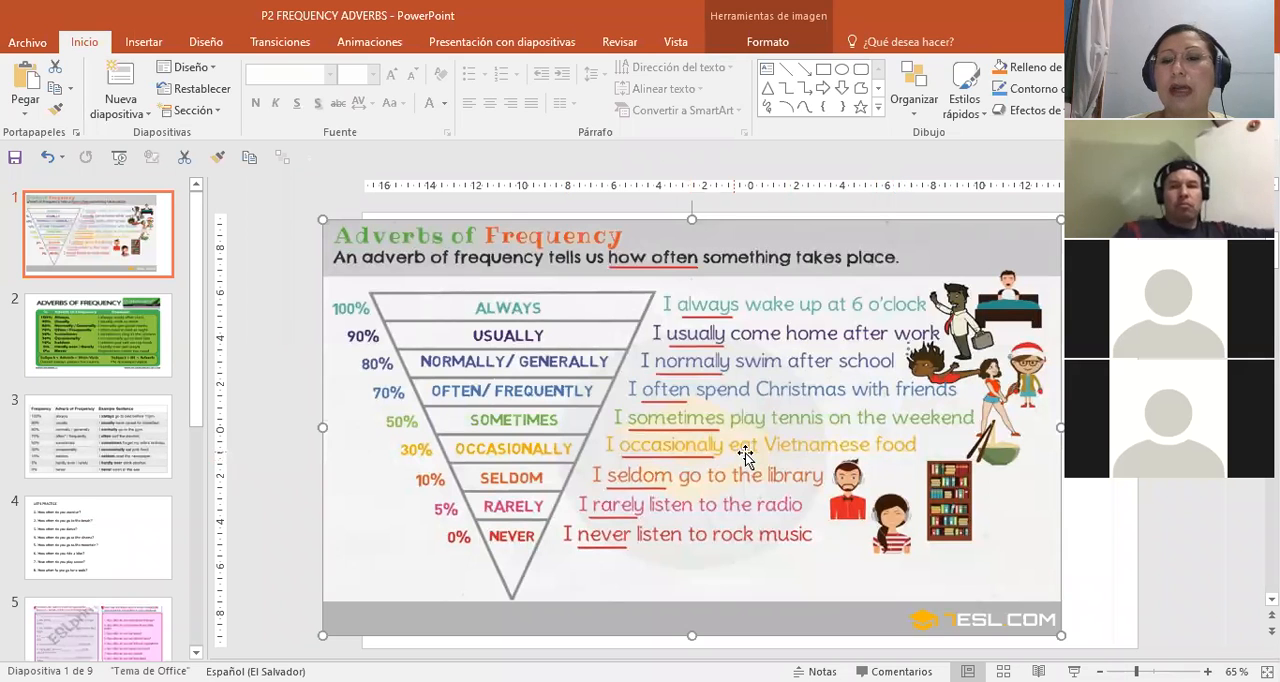
{"action": "mouse_move", "coordinate": [900, 460]}
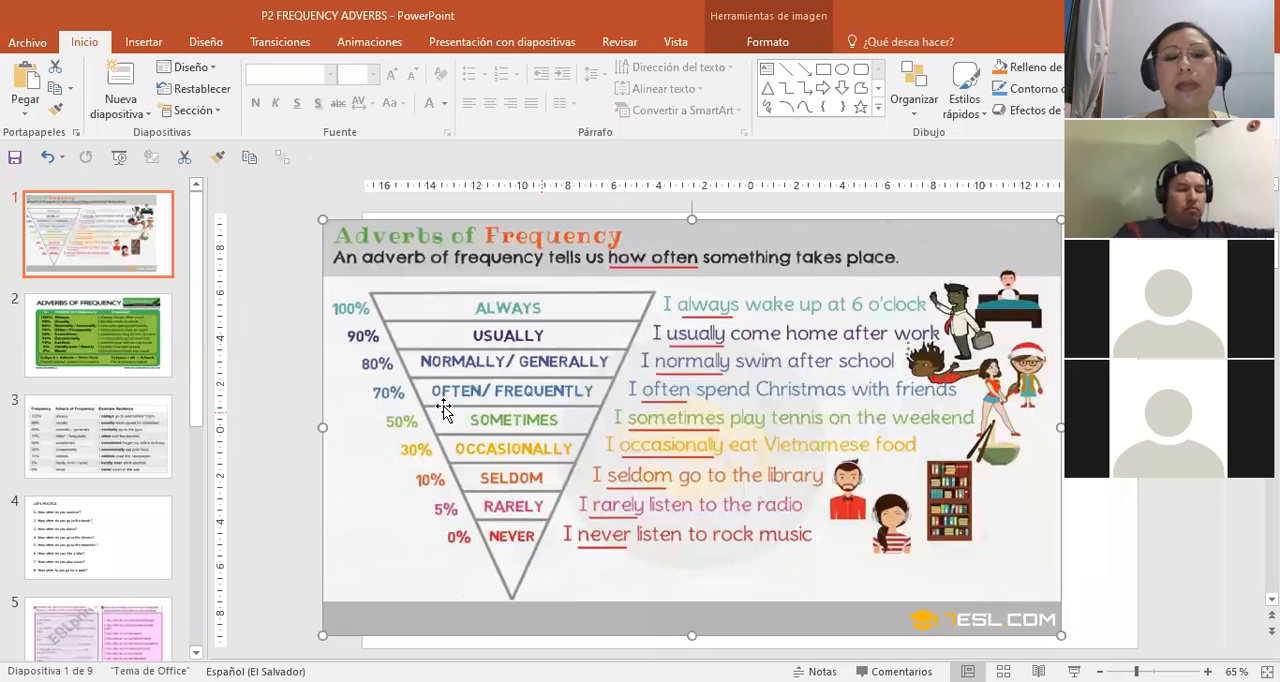
{"action": "mouse_move", "coordinate": [500, 476]}
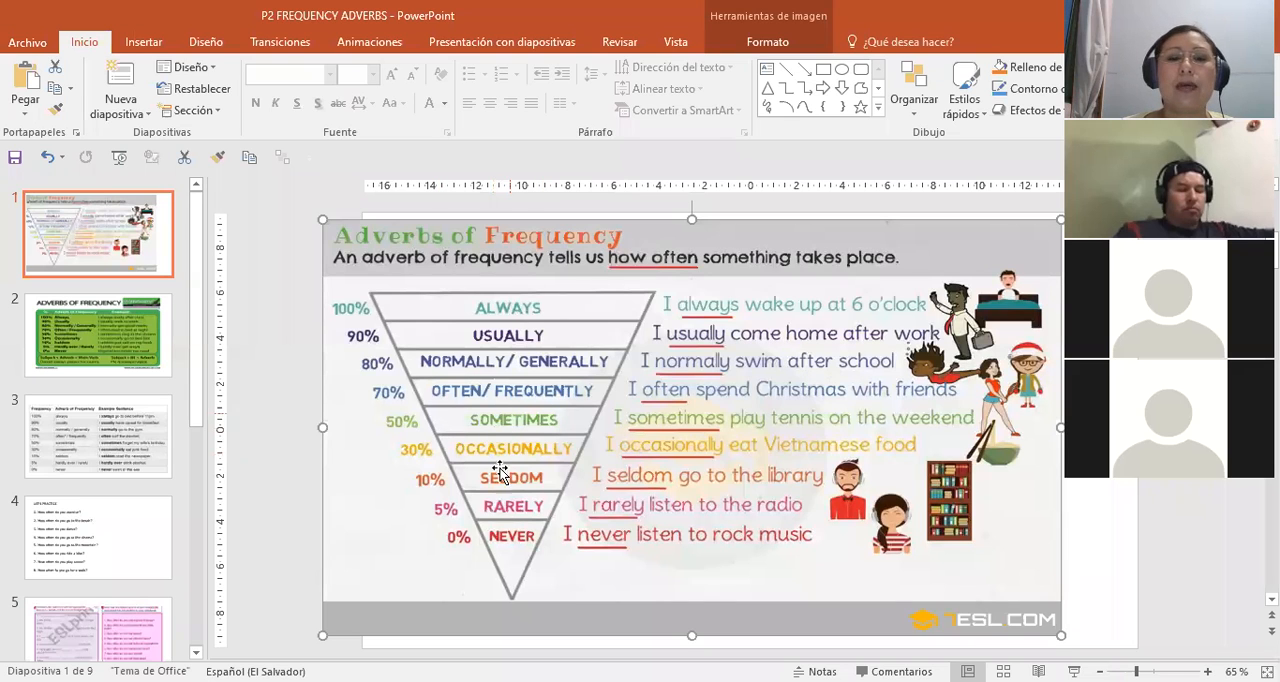
{"action": "mouse_move", "coordinate": [428, 430]}
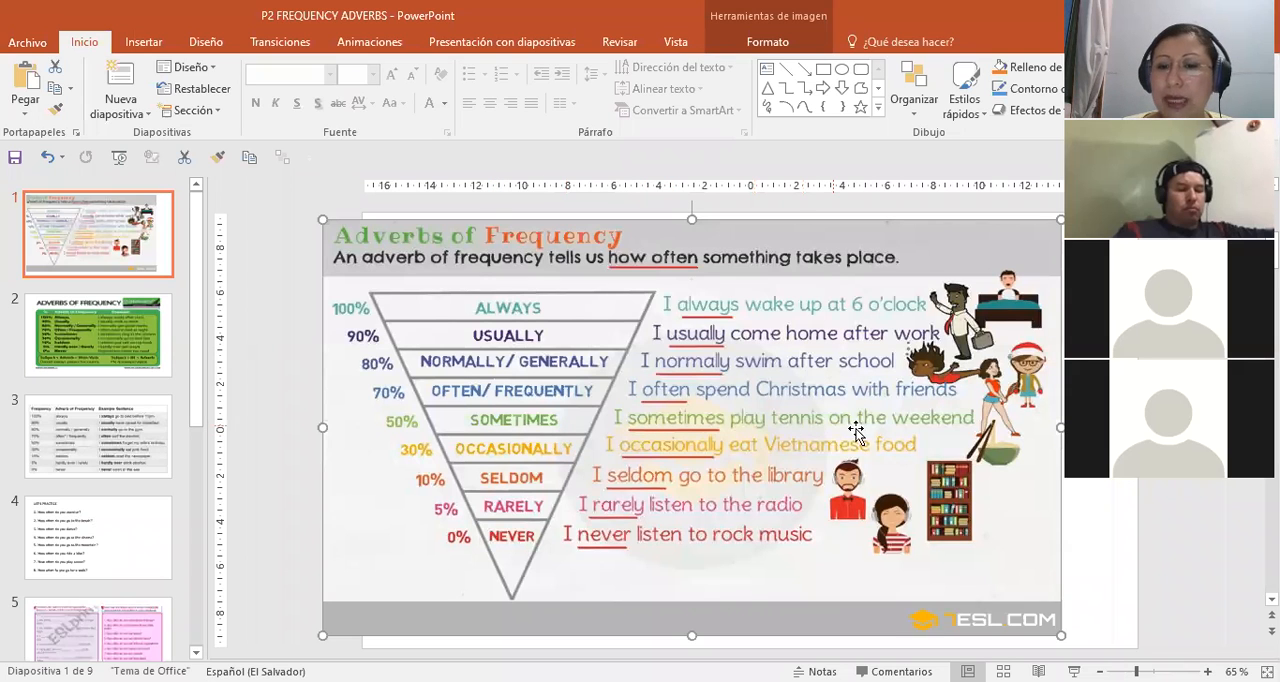
{"action": "mouse_move", "coordinate": [968, 428]}
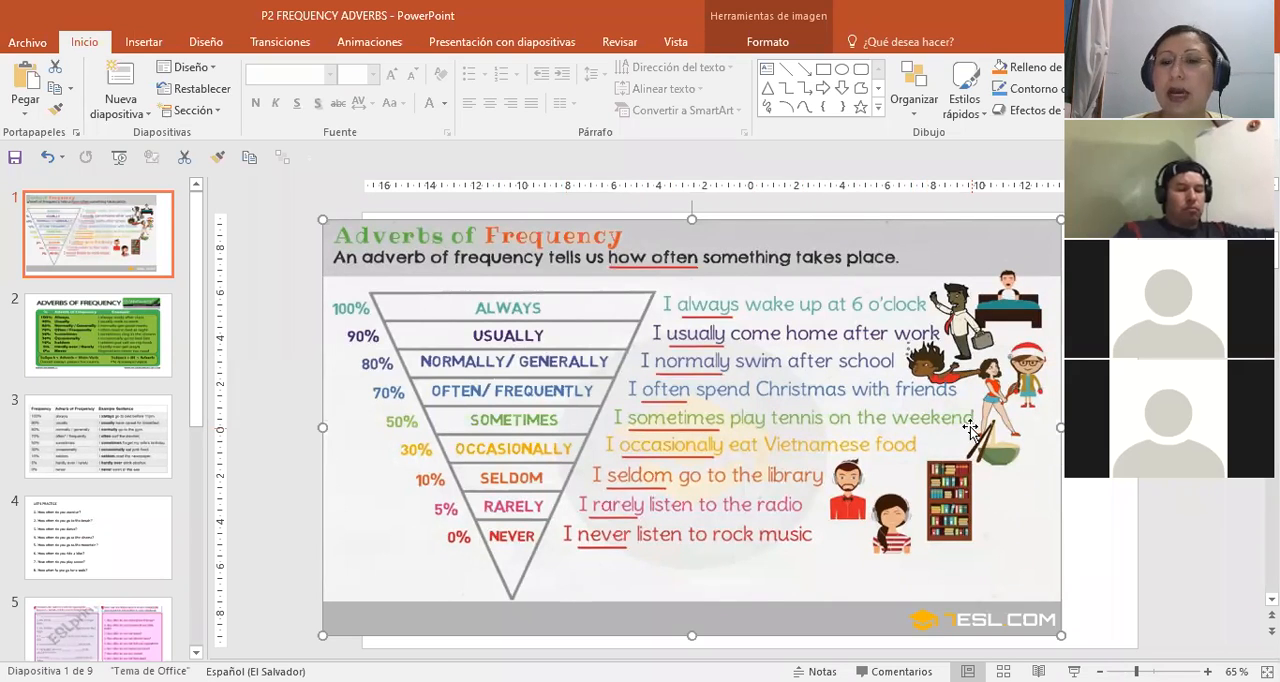
{"action": "mouse_move", "coordinate": [396, 410]}
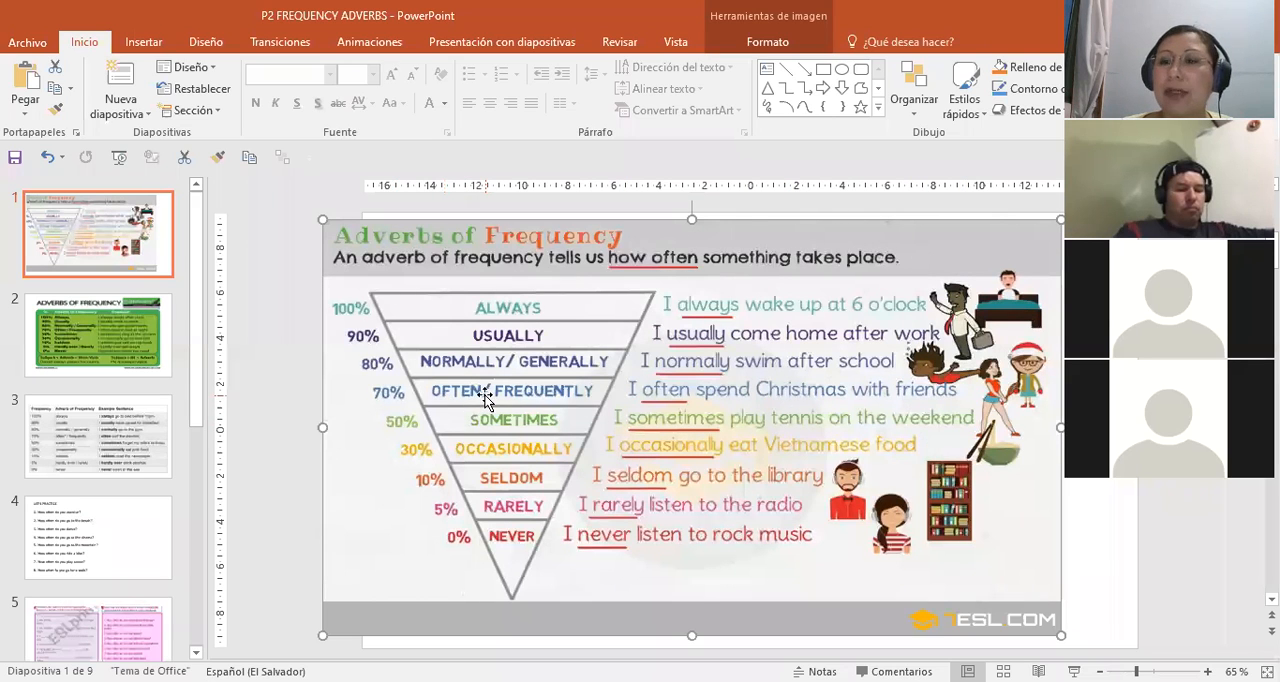
{"action": "mouse_move", "coordinate": [556, 404]}
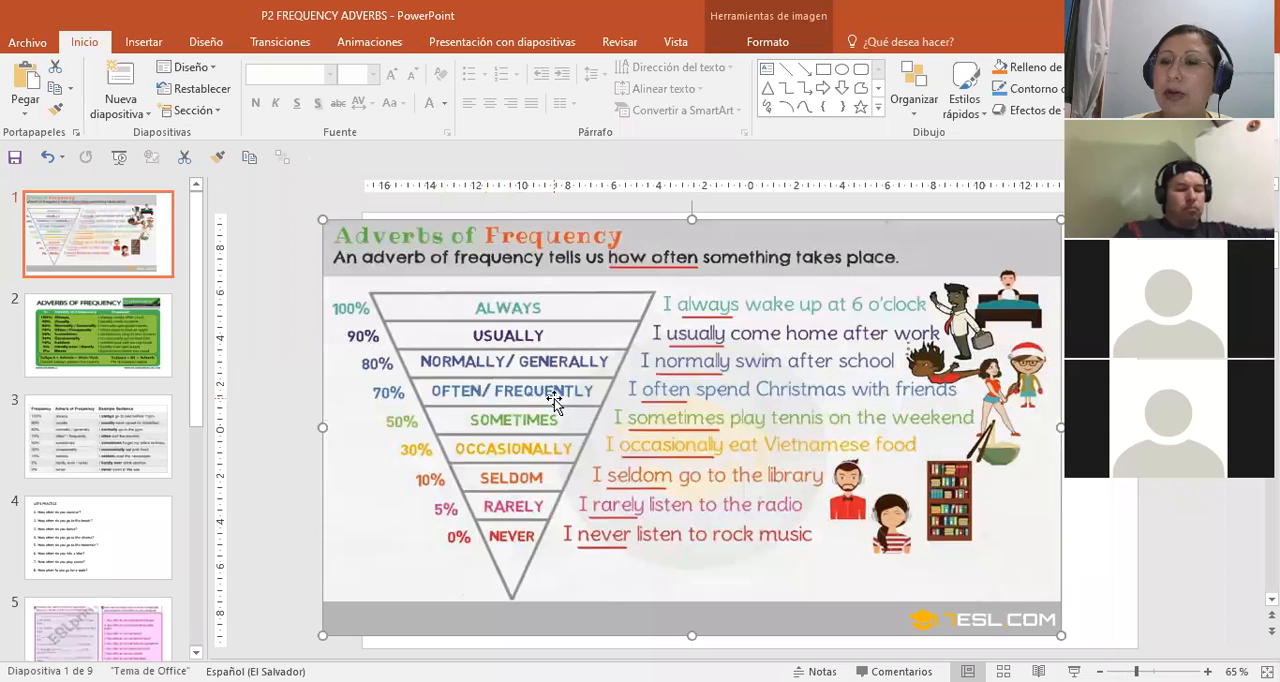
{"action": "mouse_move", "coordinate": [442, 404]}
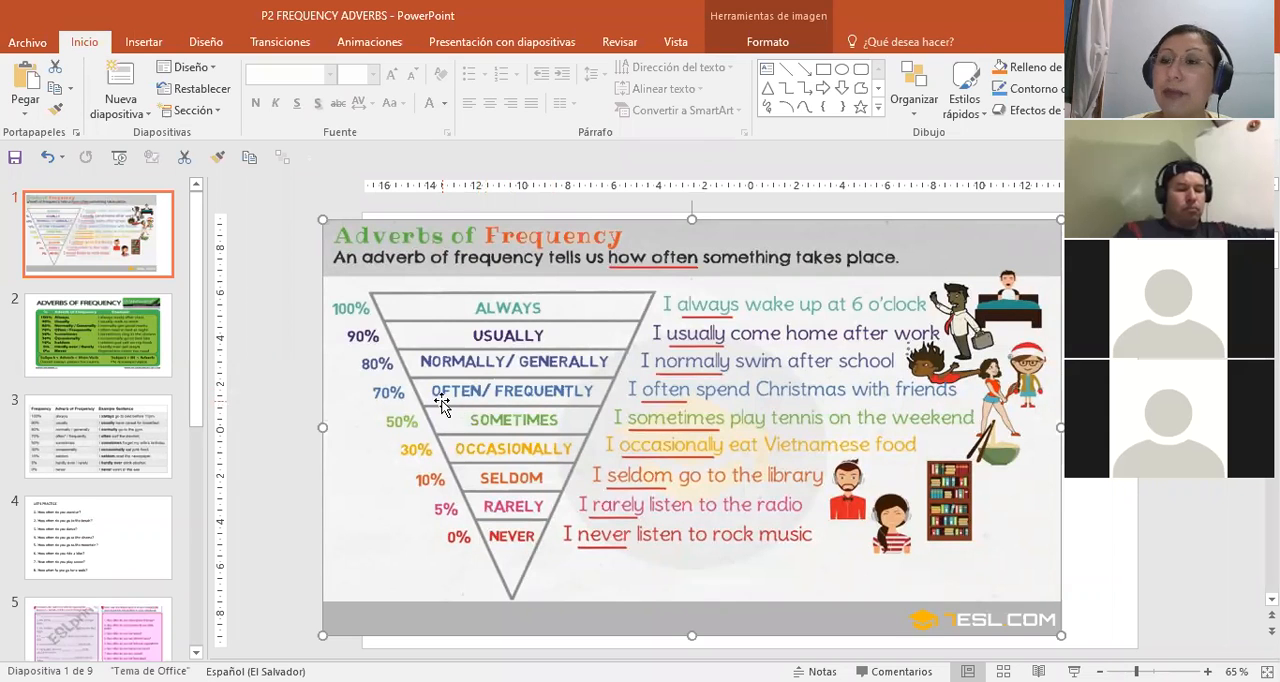
{"action": "mouse_move", "coordinate": [516, 410]}
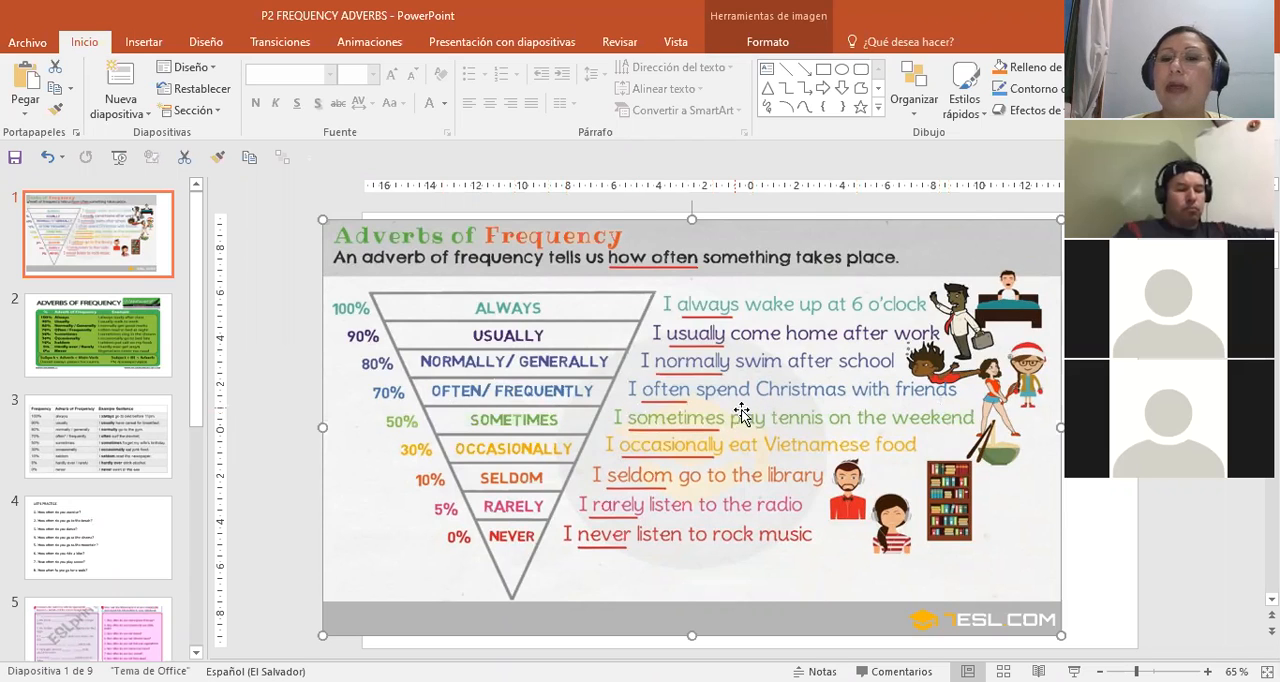
{"action": "mouse_move", "coordinate": [550, 382]}
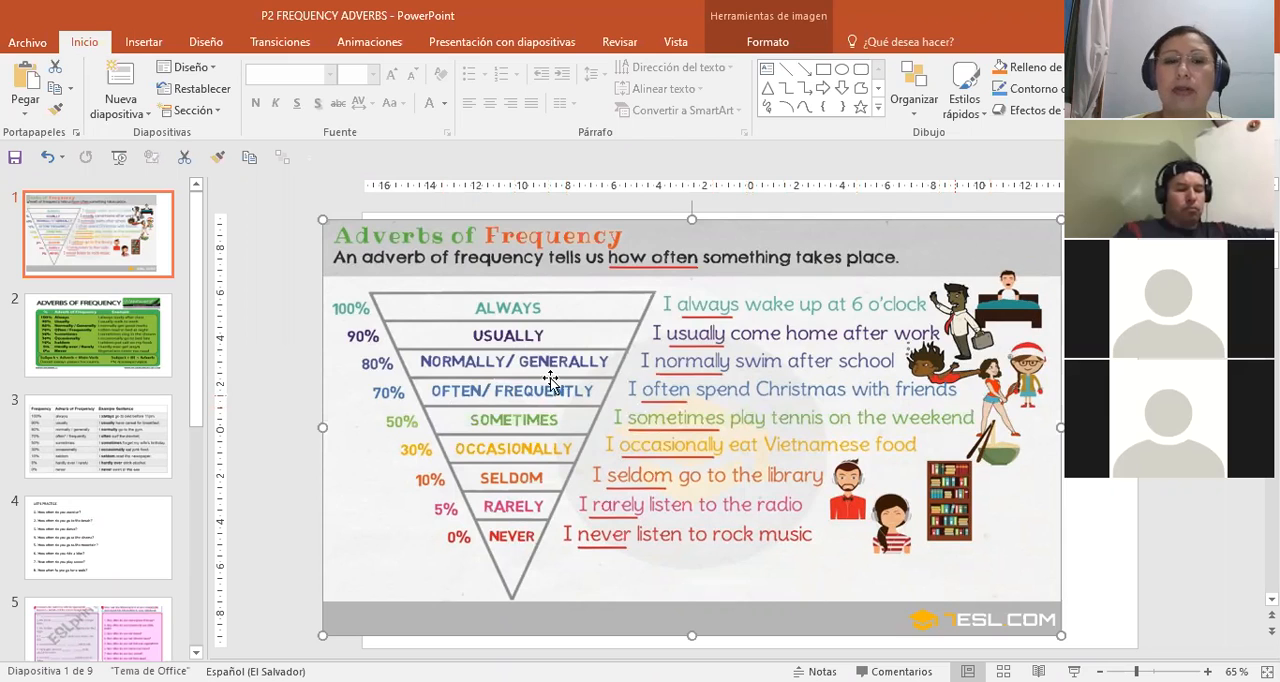
{"action": "mouse_move", "coordinate": [470, 378]}
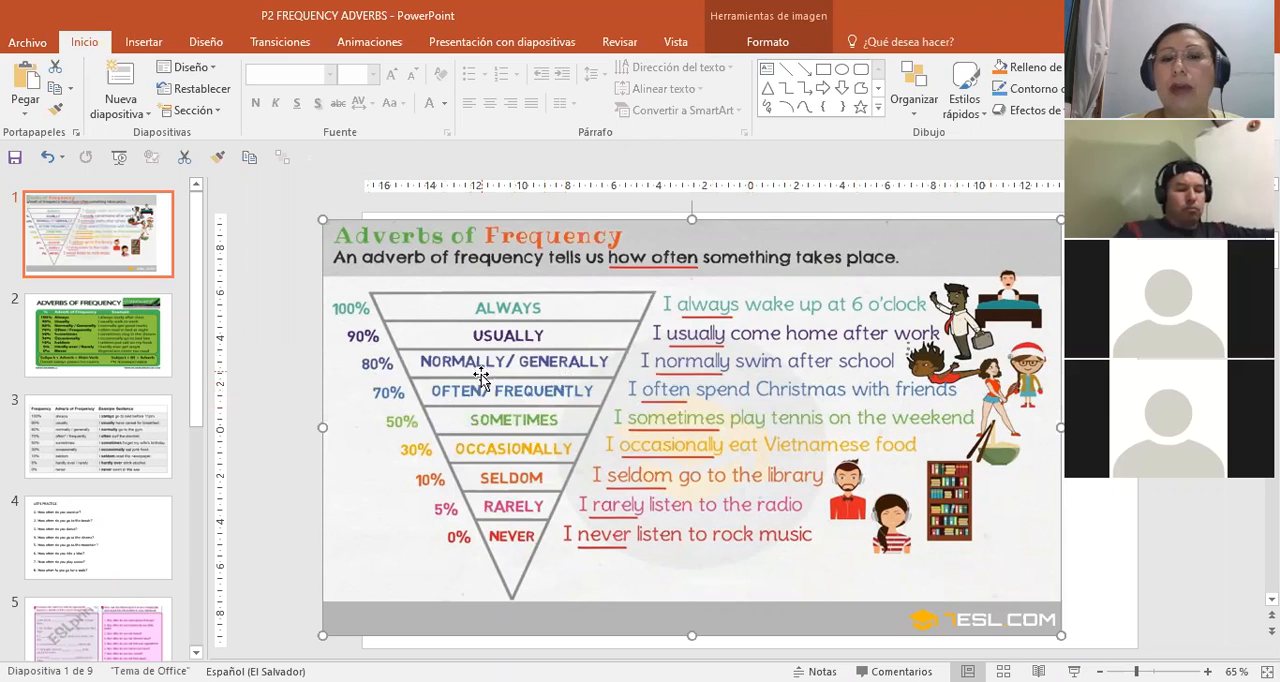
{"action": "mouse_move", "coordinate": [578, 382]}
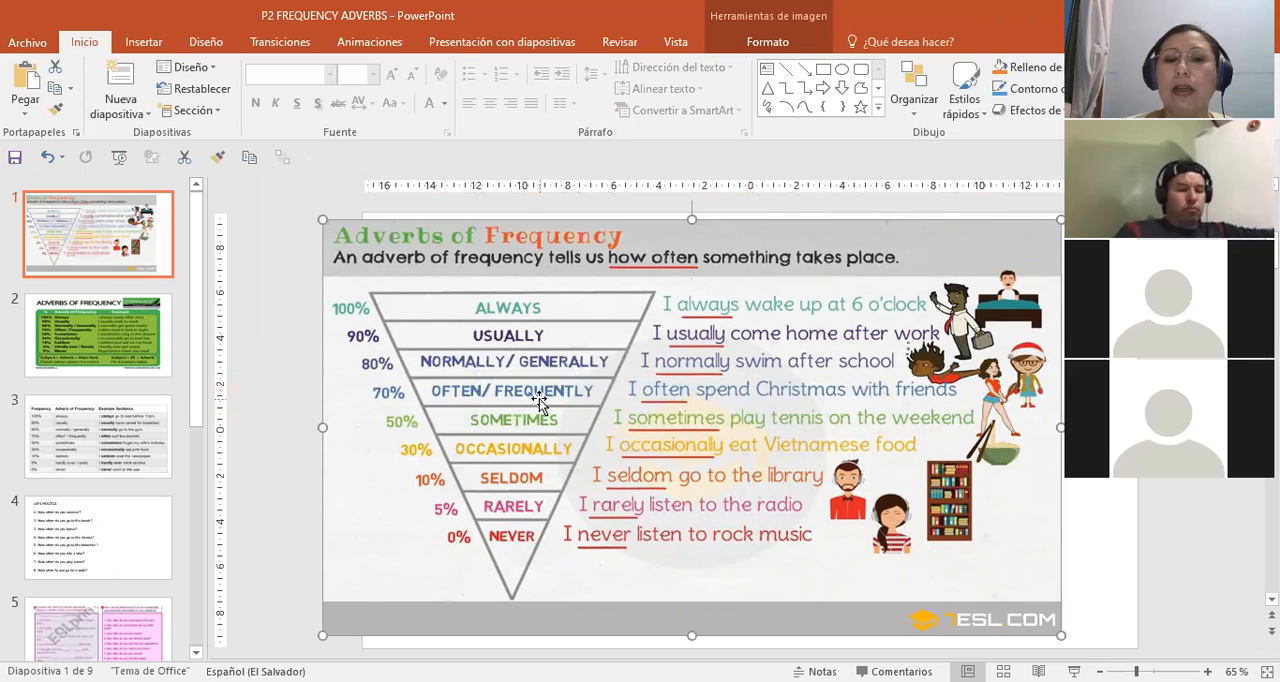
{"action": "mouse_move", "coordinate": [716, 382]}
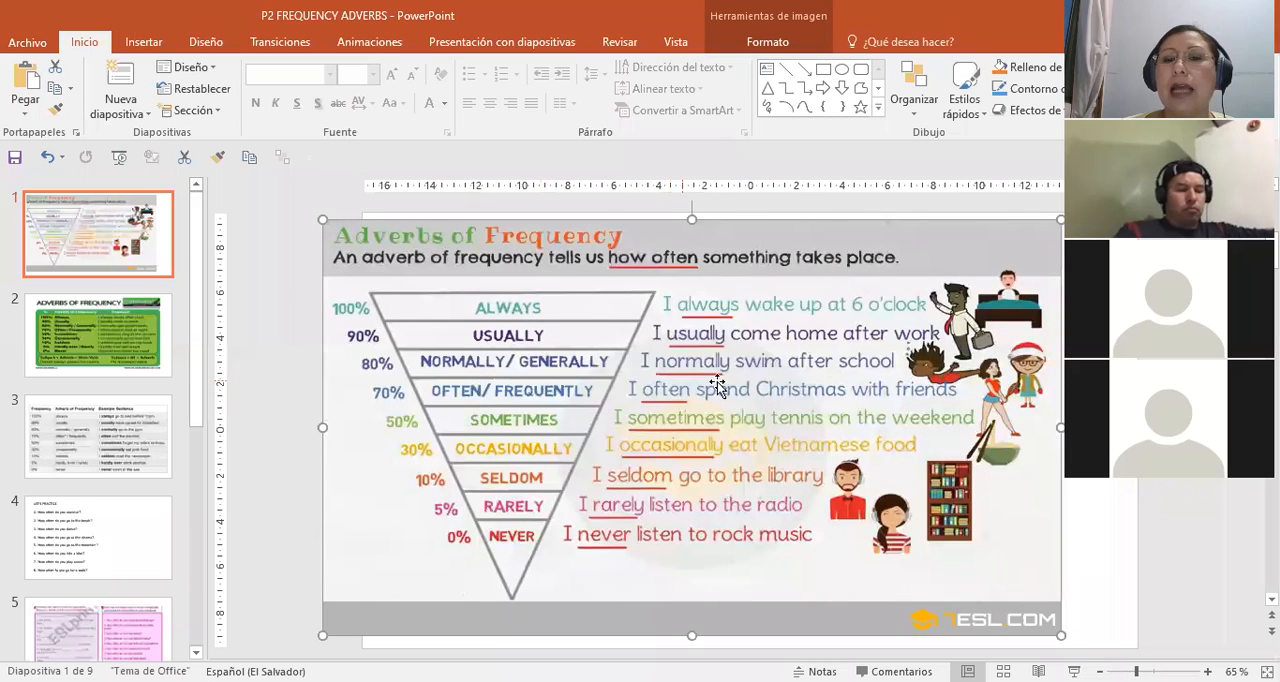
{"action": "mouse_move", "coordinate": [888, 374]}
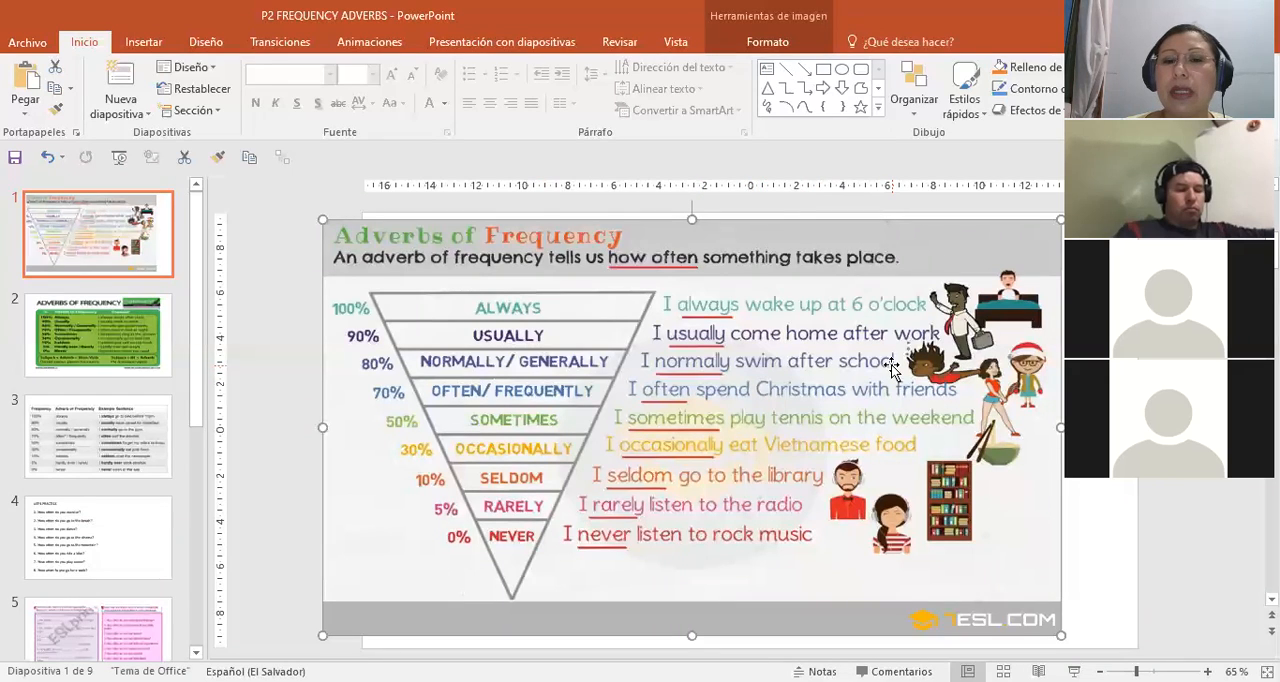
{"action": "mouse_move", "coordinate": [518, 324]}
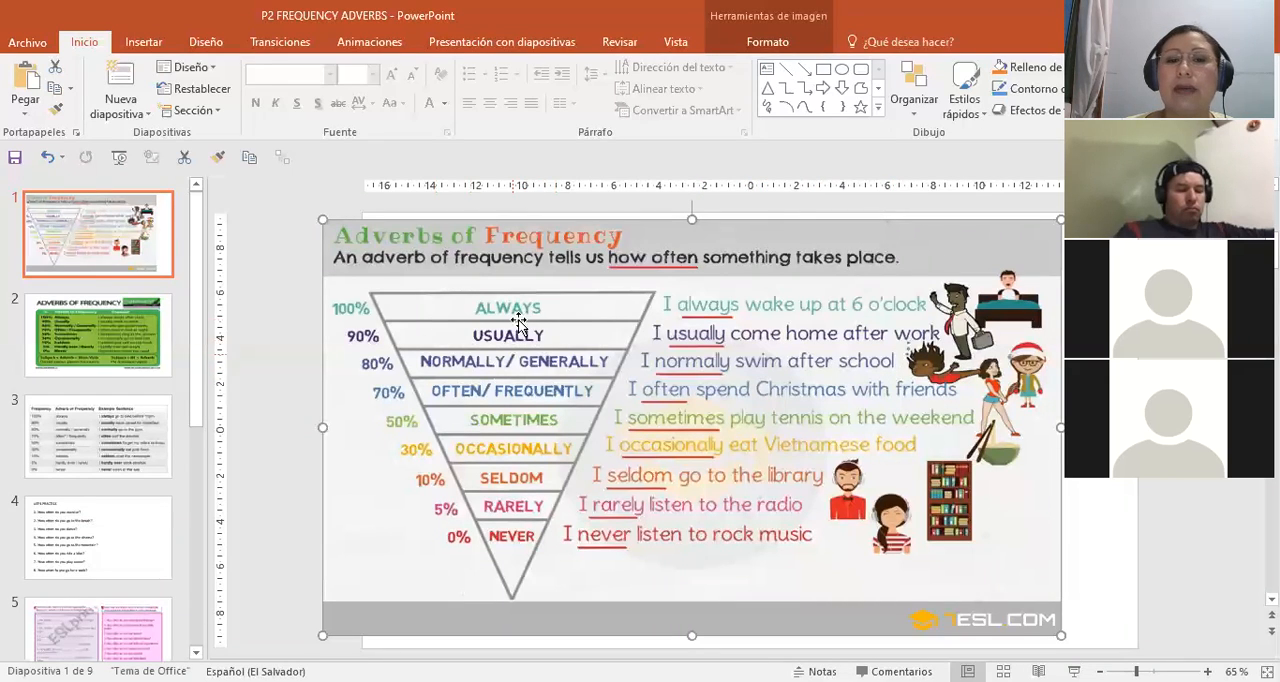
{"action": "mouse_move", "coordinate": [470, 358]}
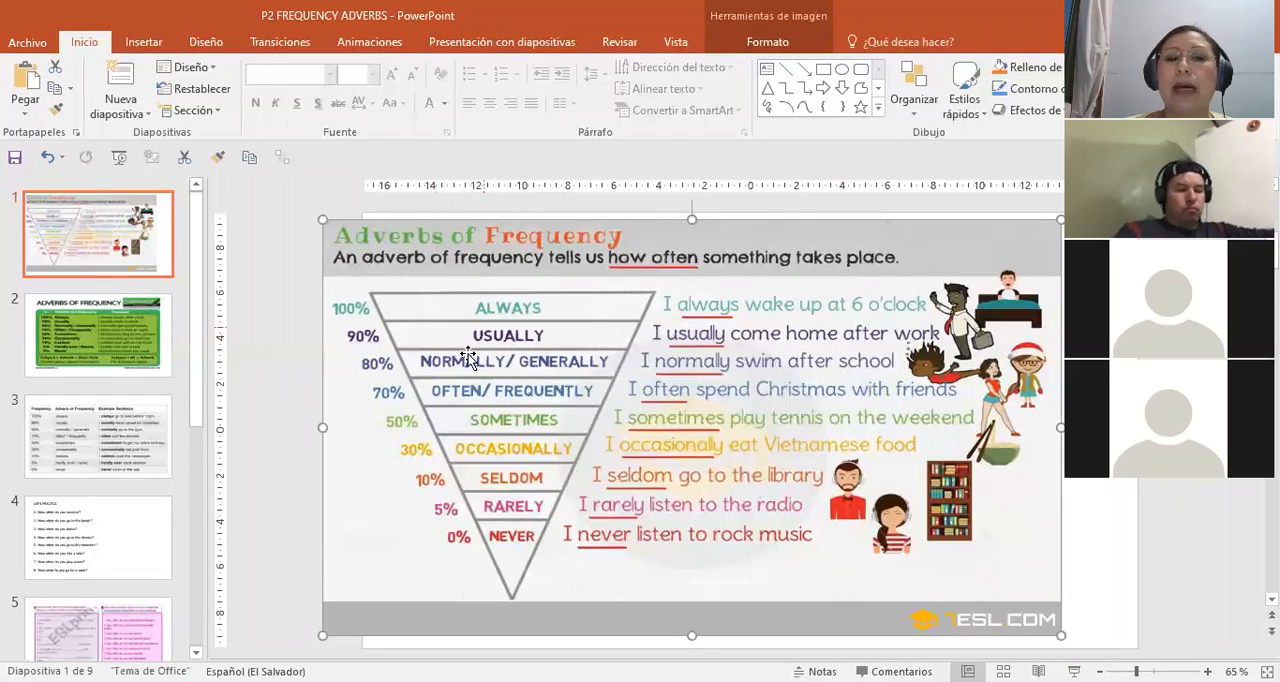
{"action": "mouse_move", "coordinate": [548, 372]}
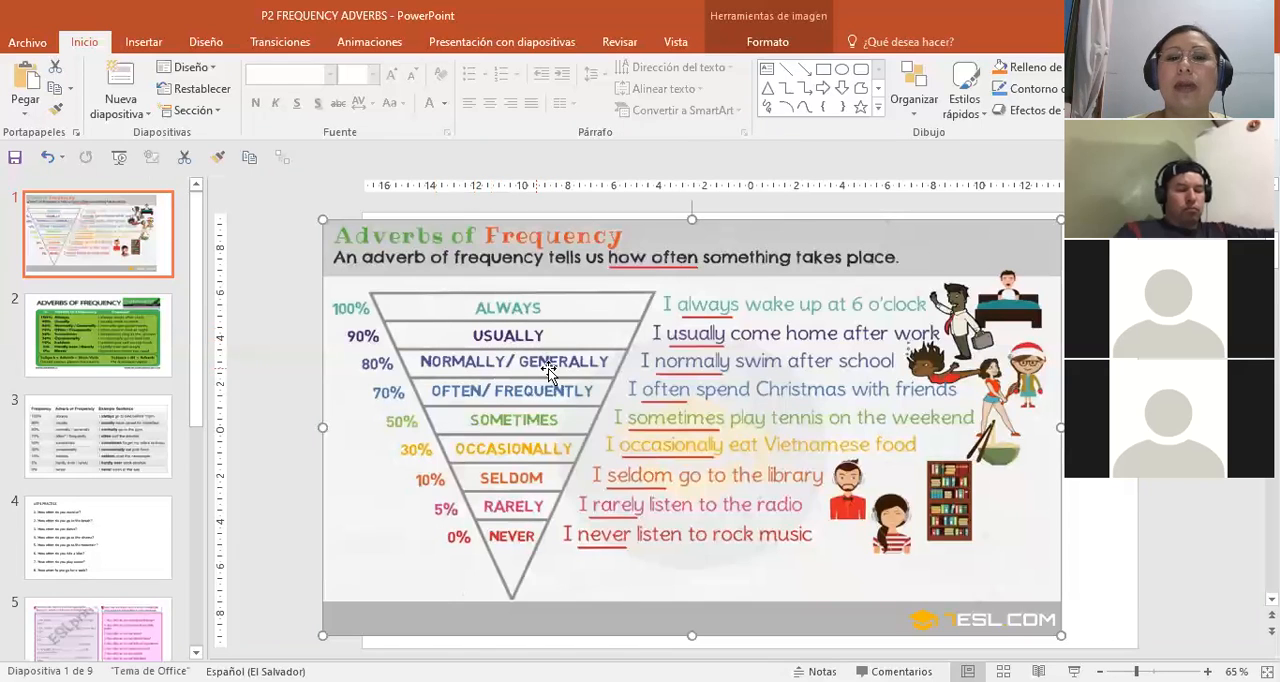
{"action": "mouse_move", "coordinate": [370, 340]}
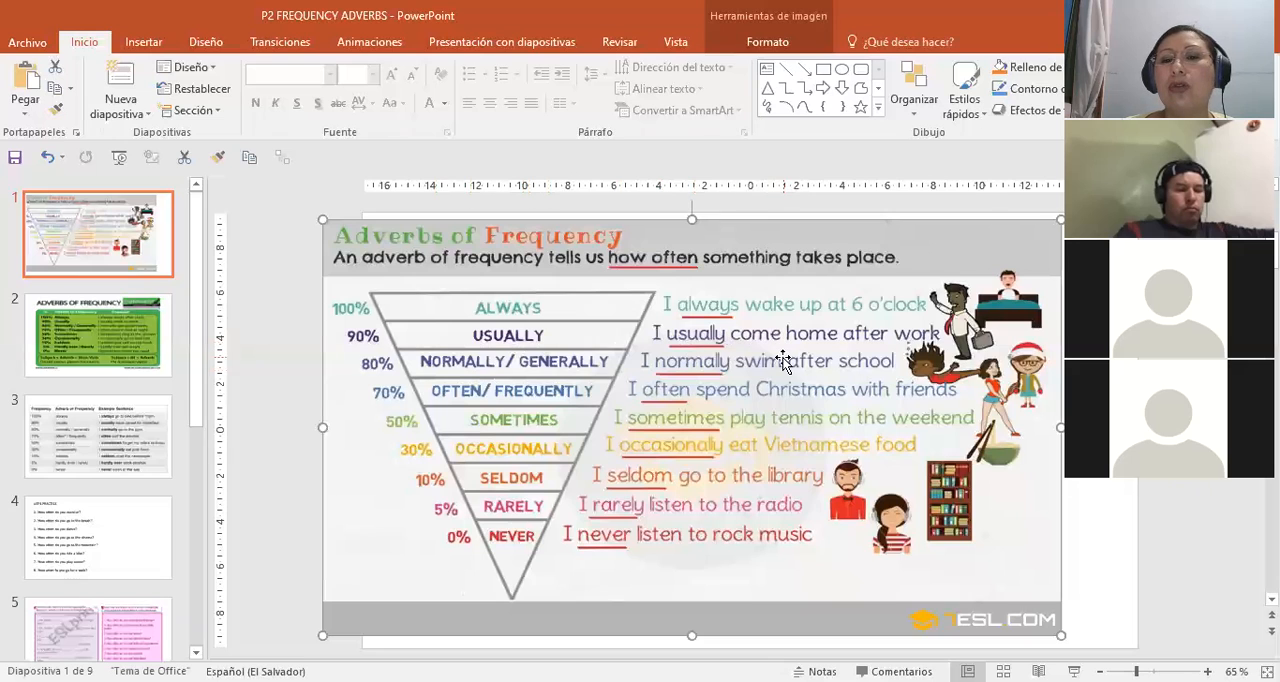
{"action": "mouse_move", "coordinate": [700, 350]}
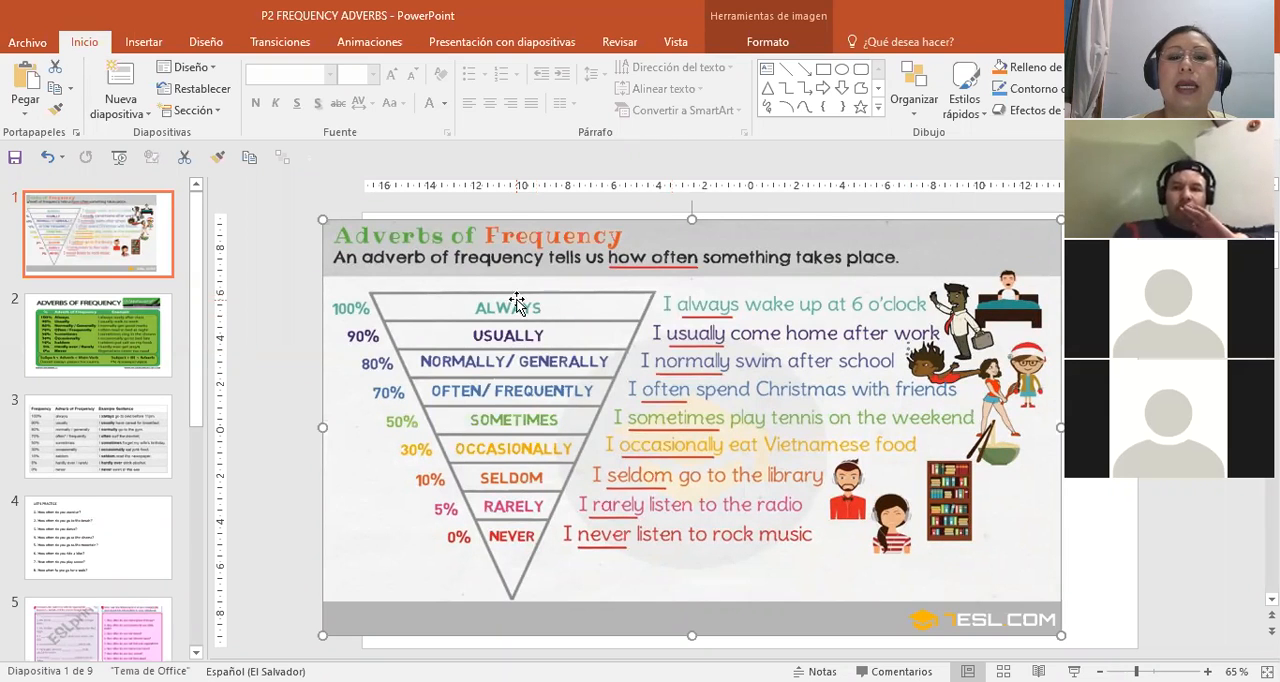
{"action": "mouse_move", "coordinate": [386, 322]}
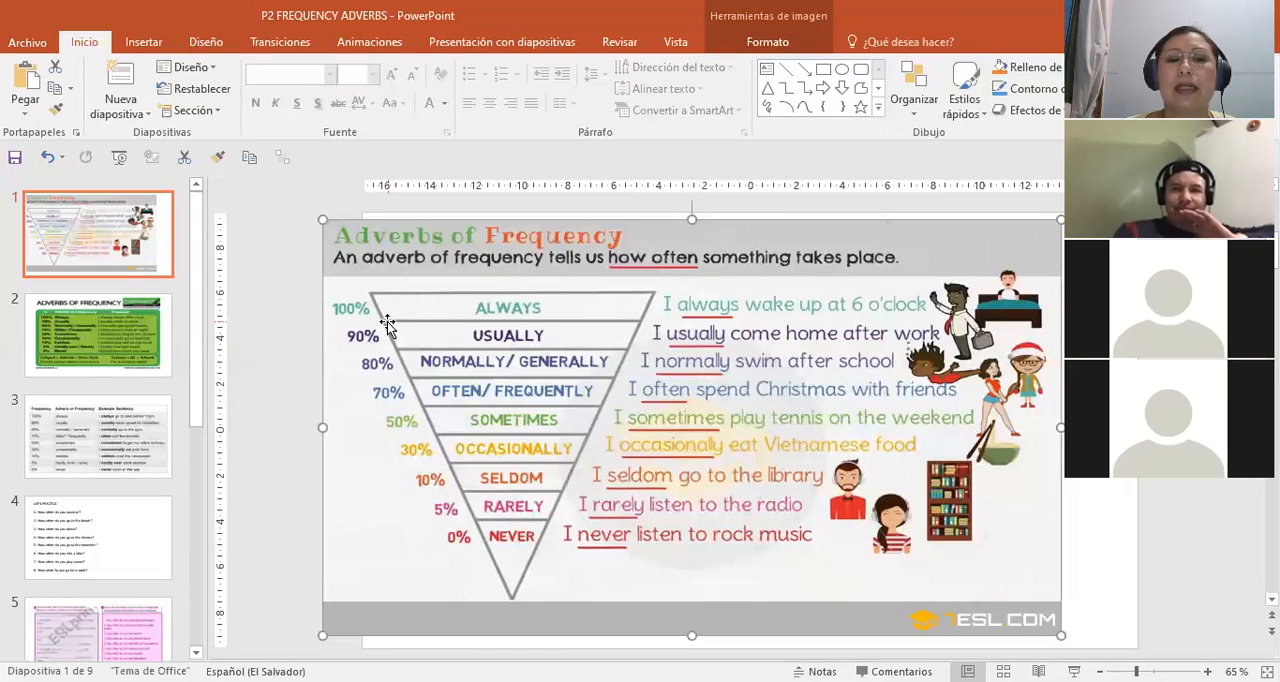
{"action": "mouse_move", "coordinate": [850, 340]}
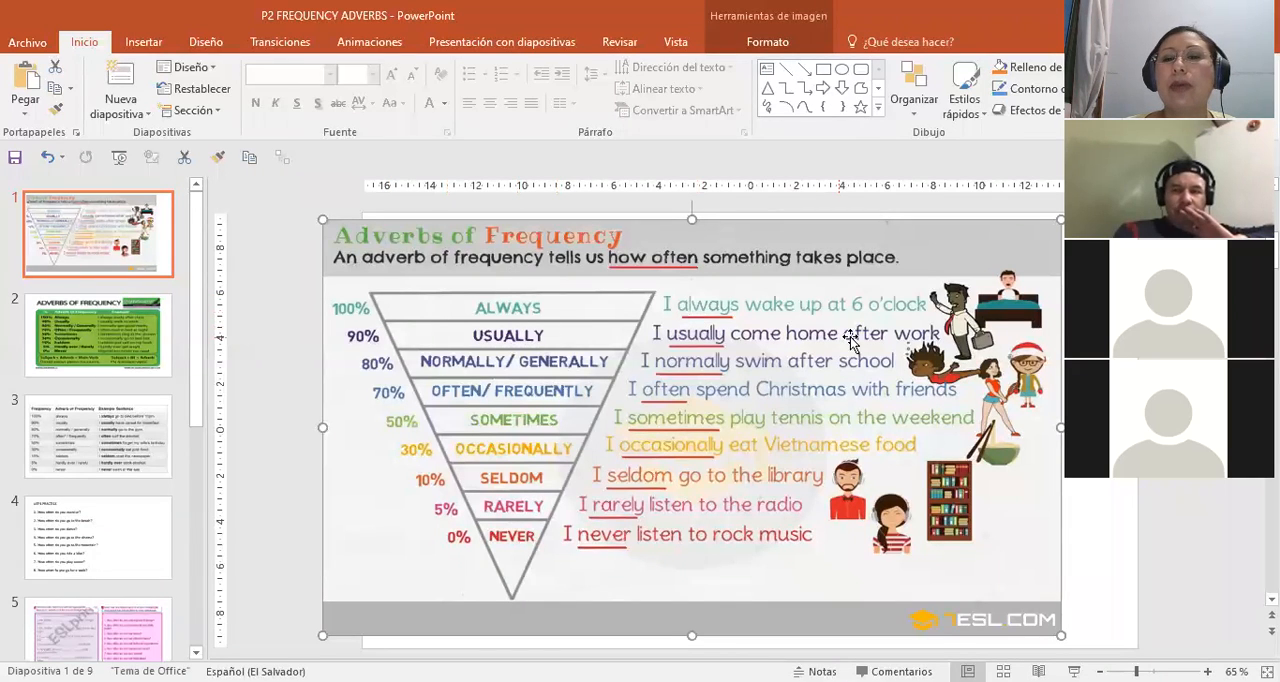
{"action": "mouse_move", "coordinate": [796, 270]}
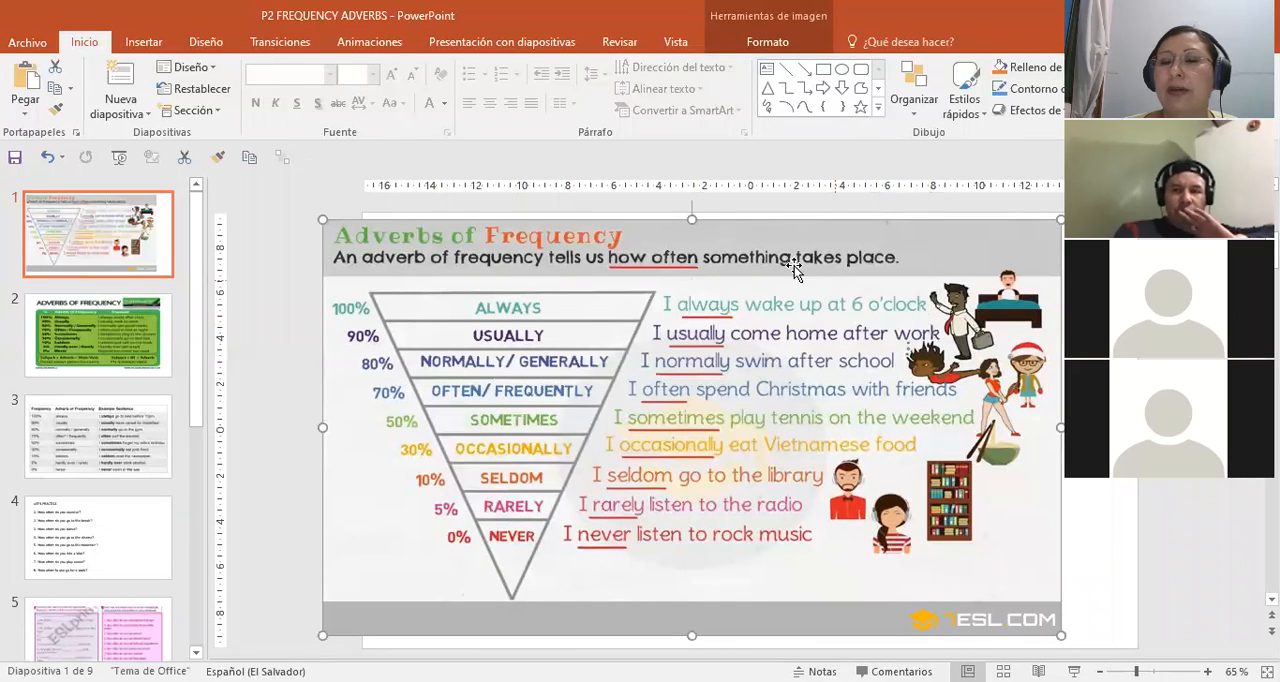
{"action": "mouse_move", "coordinate": [808, 324]}
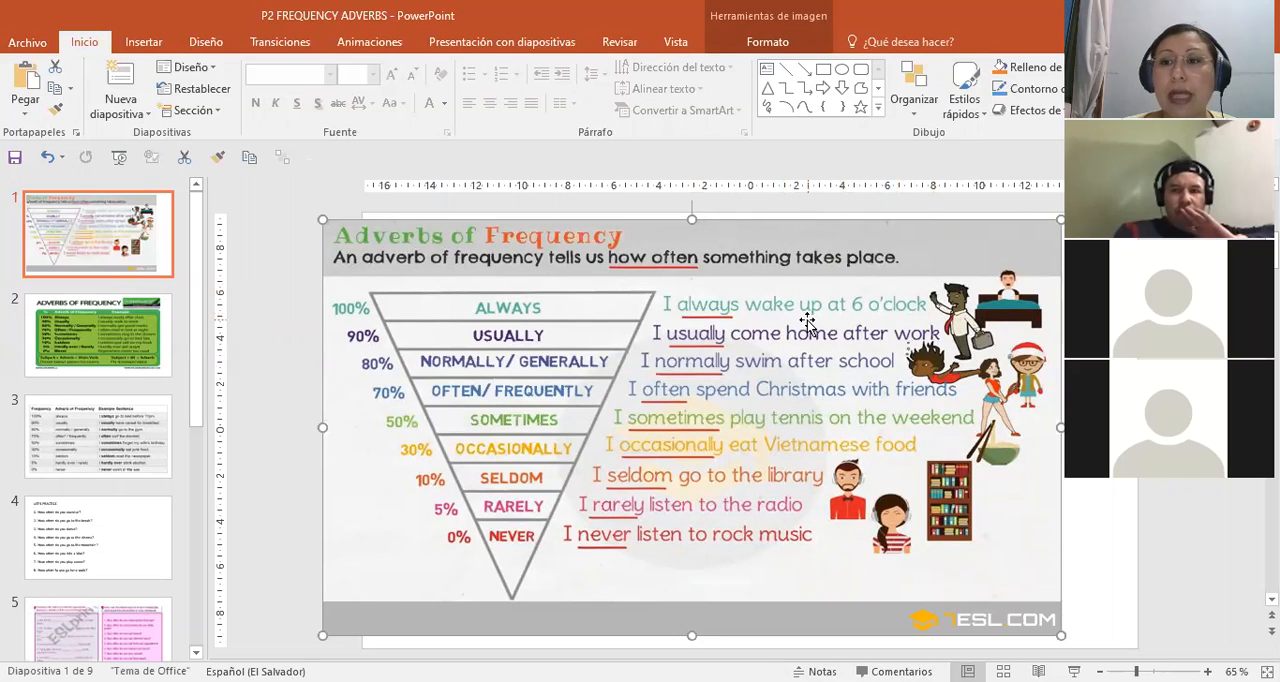
{"action": "mouse_move", "coordinate": [770, 304]}
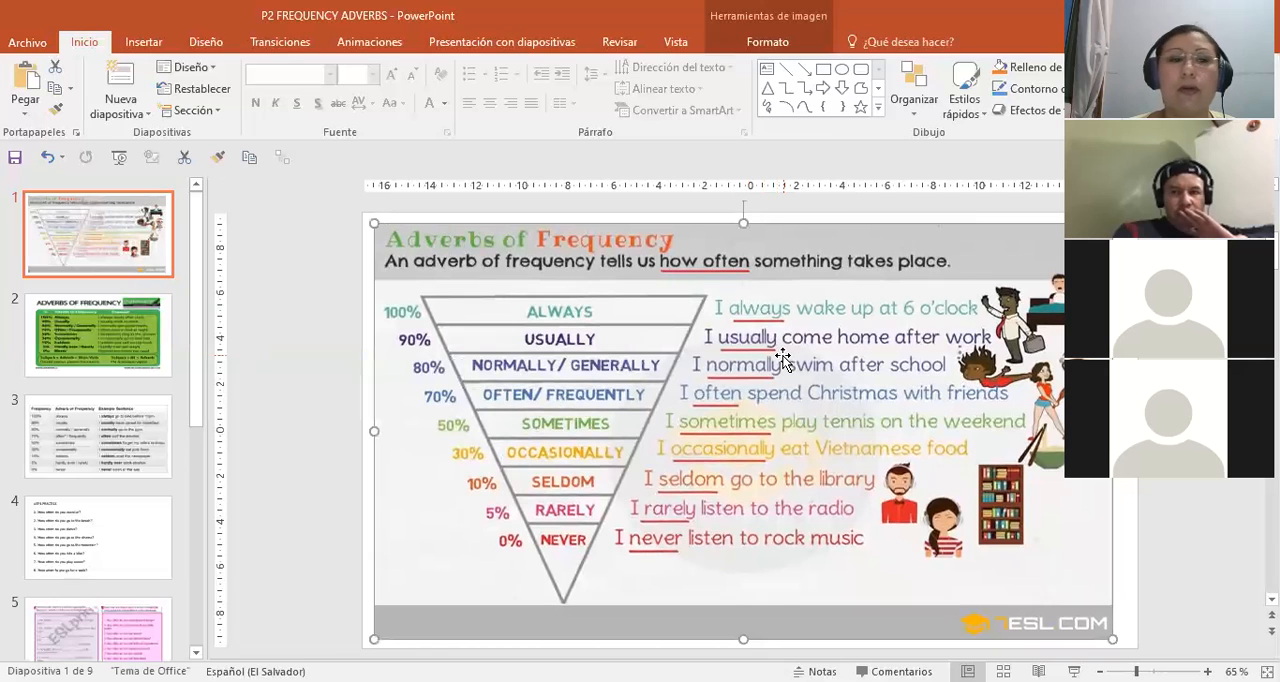
{"action": "left_click", "coordinate": [96, 336]}
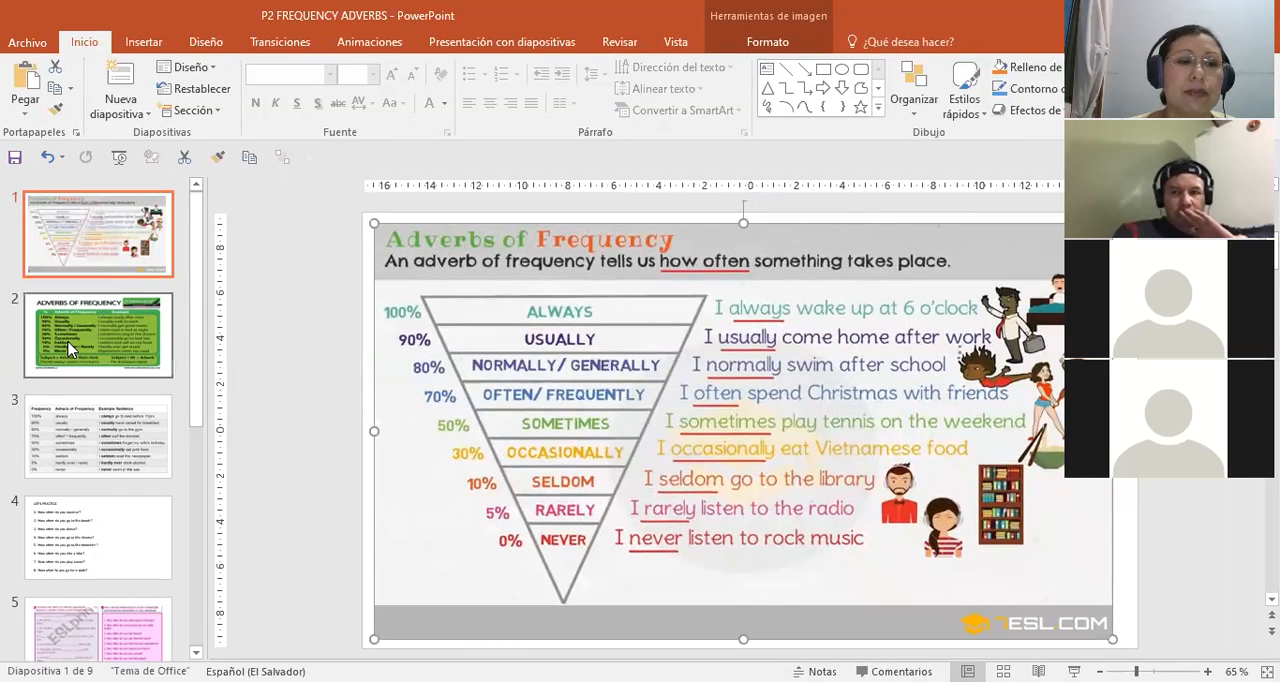
{"action": "left_click", "coordinate": [96, 334]}
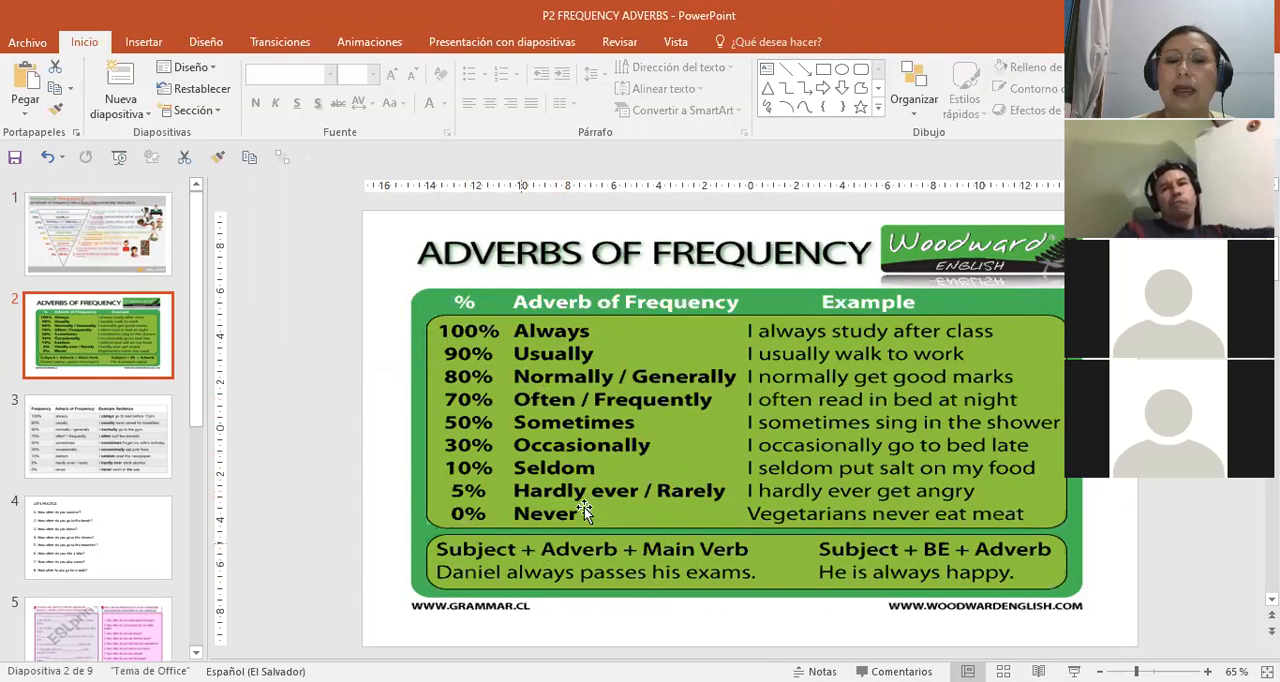
{"action": "mouse_move", "coordinate": [938, 444]}
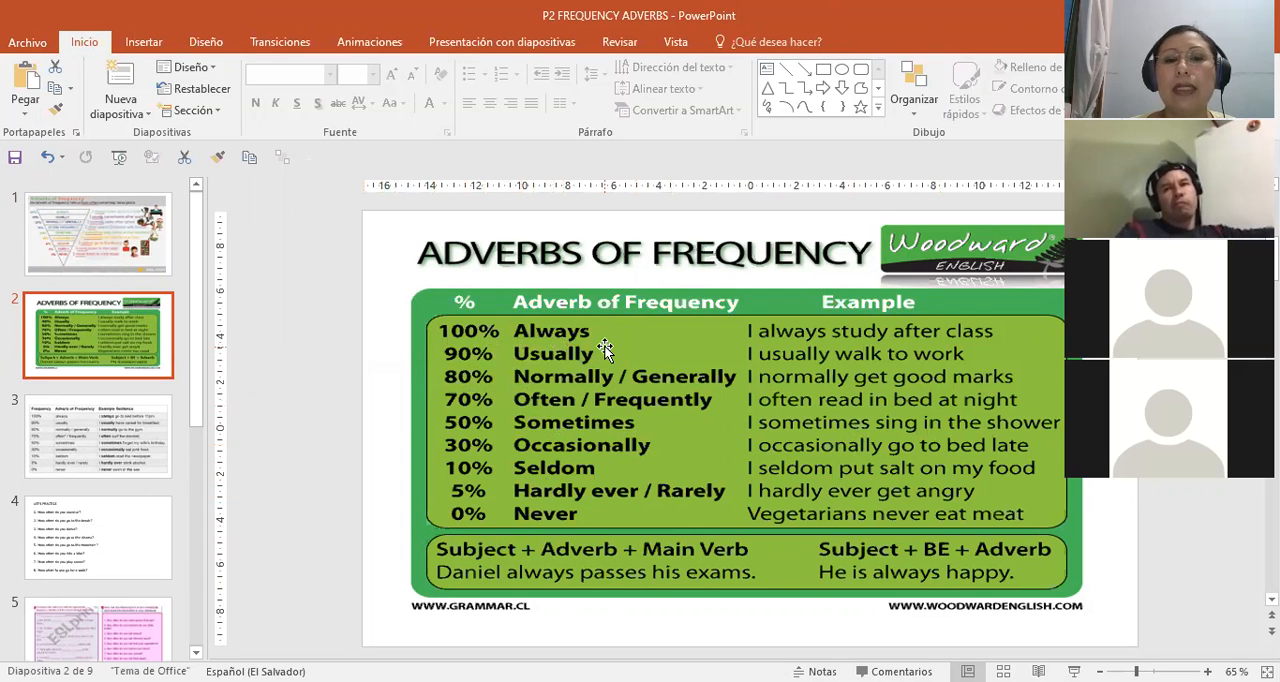
{"action": "mouse_move", "coordinate": [476, 378]}
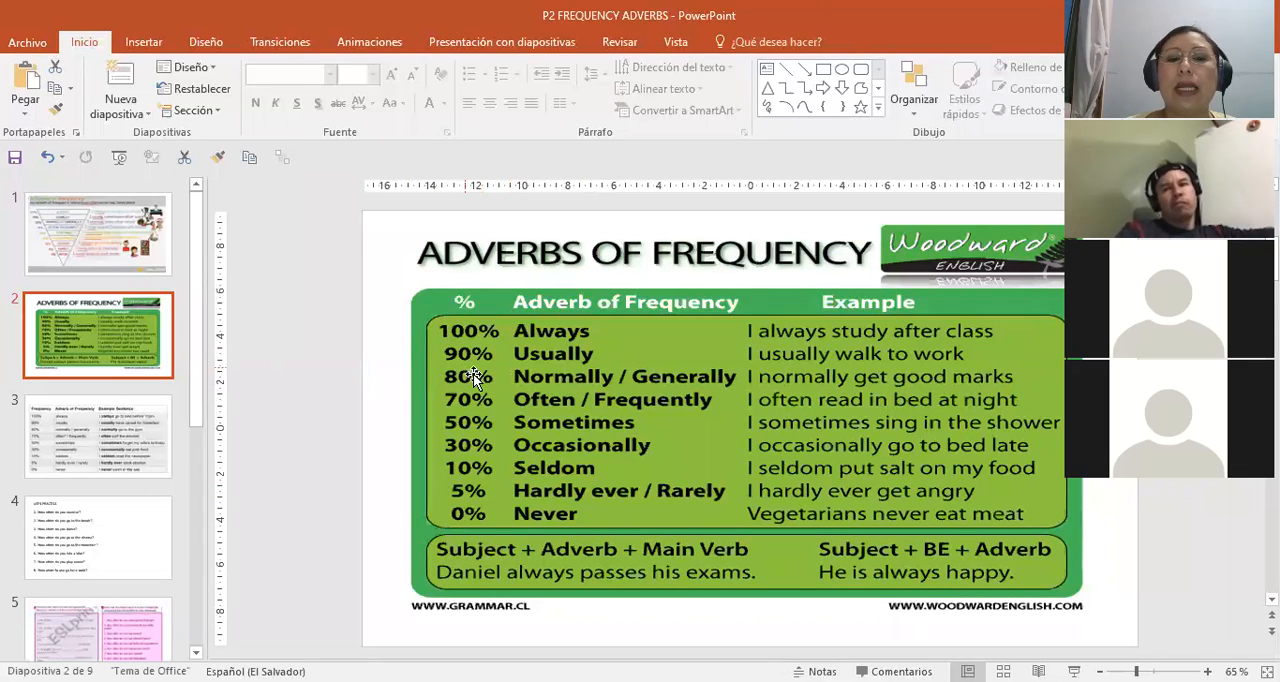
{"action": "mouse_move", "coordinate": [752, 400]}
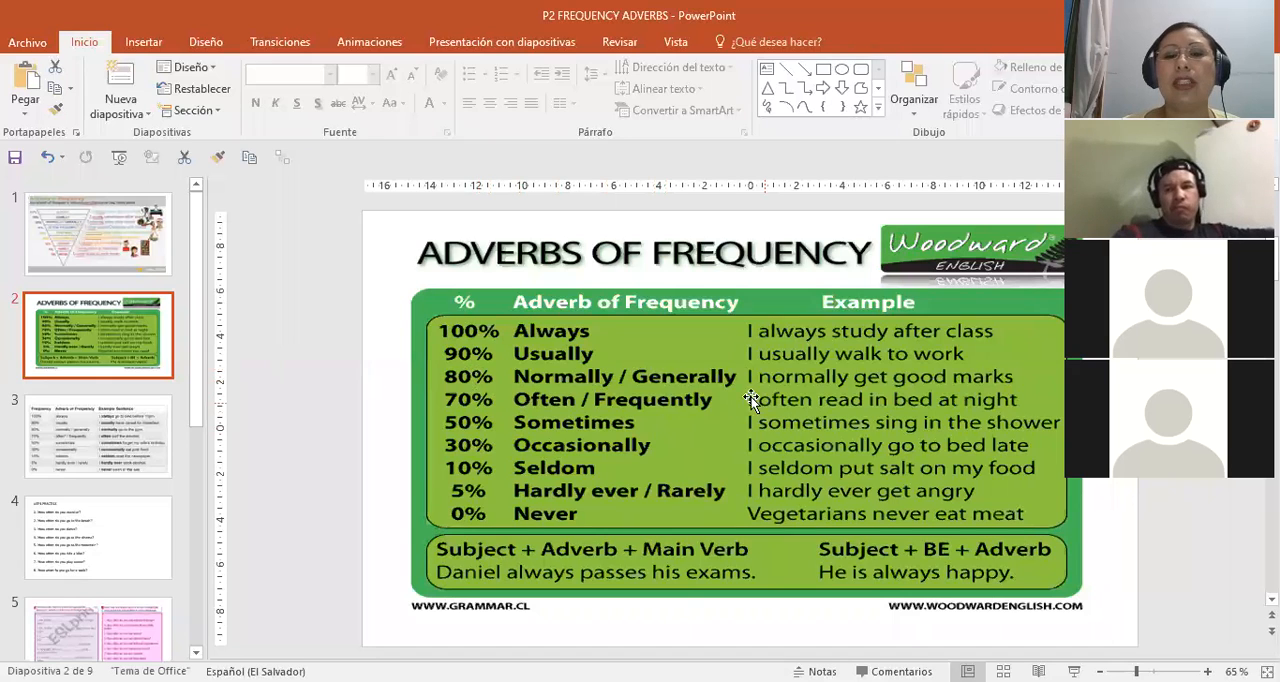
{"action": "mouse_move", "coordinate": [516, 424]}
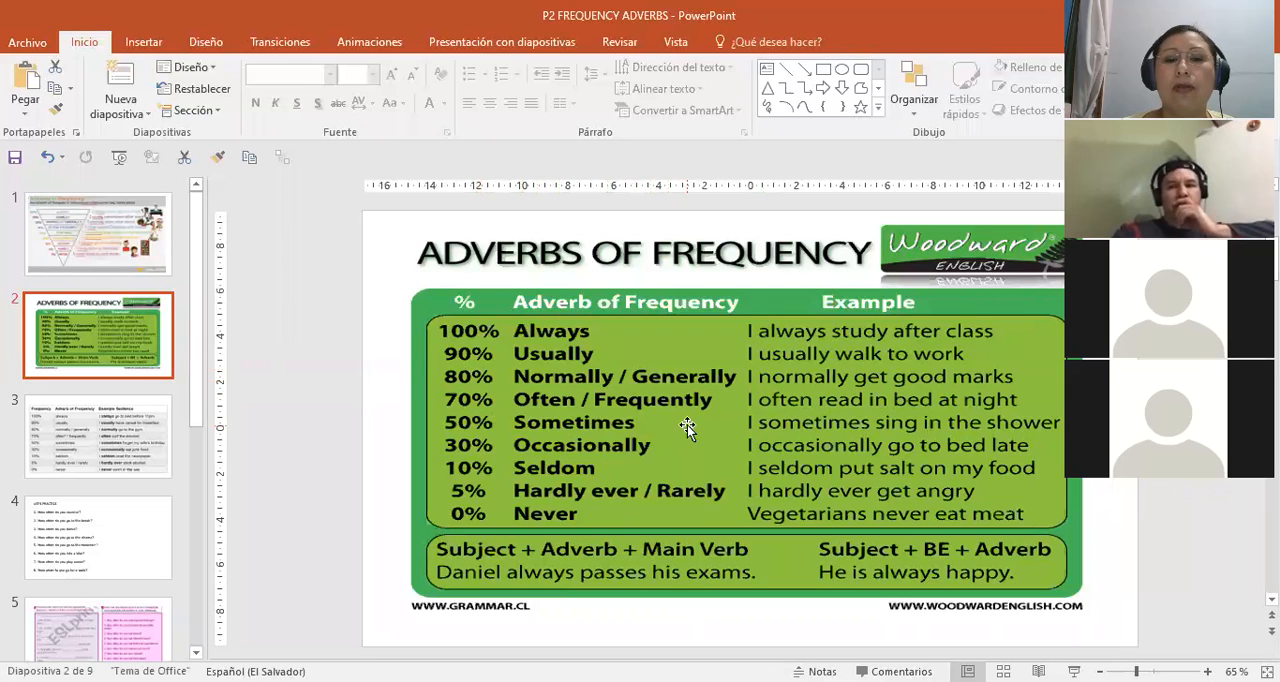
{"action": "mouse_move", "coordinate": [614, 452]}
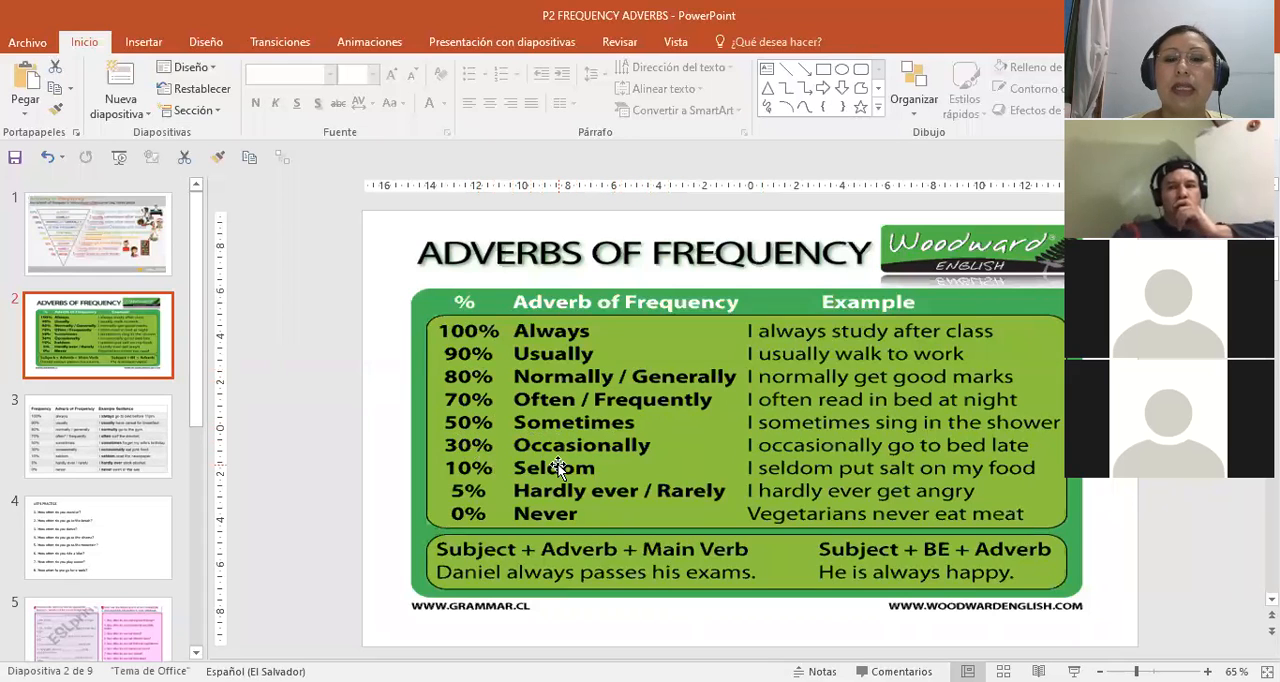
{"action": "mouse_move", "coordinate": [484, 462]}
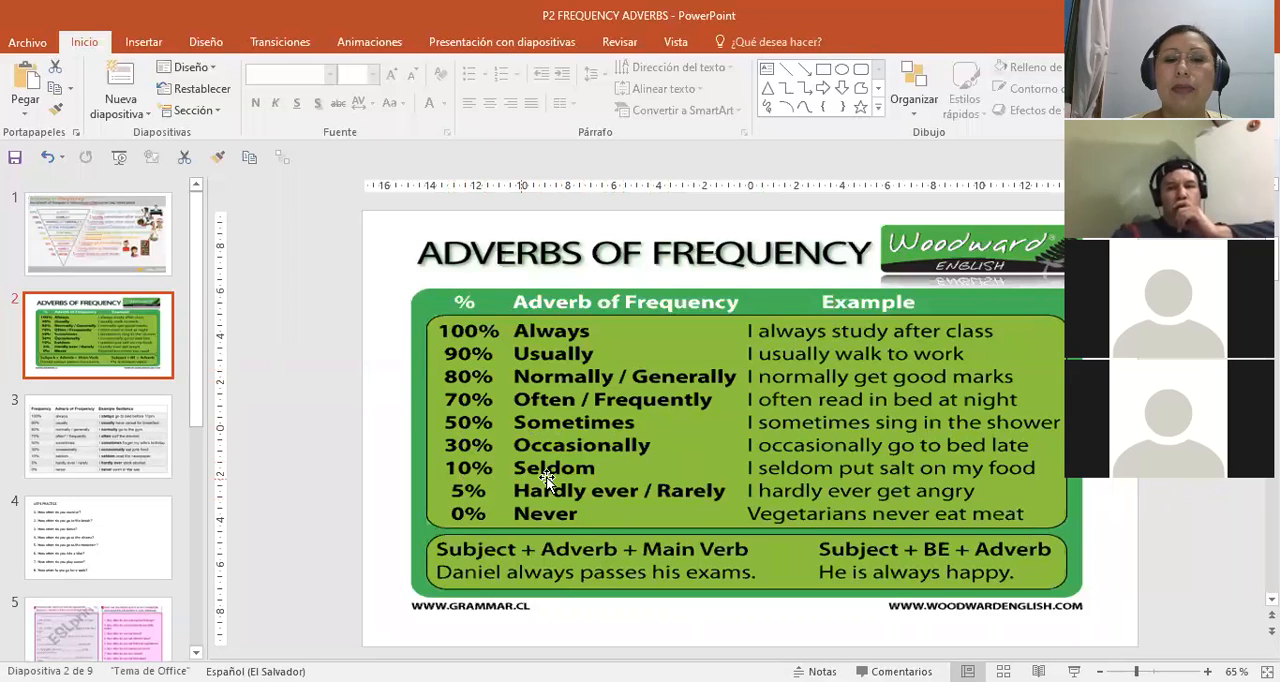
{"action": "mouse_move", "coordinate": [564, 484]}
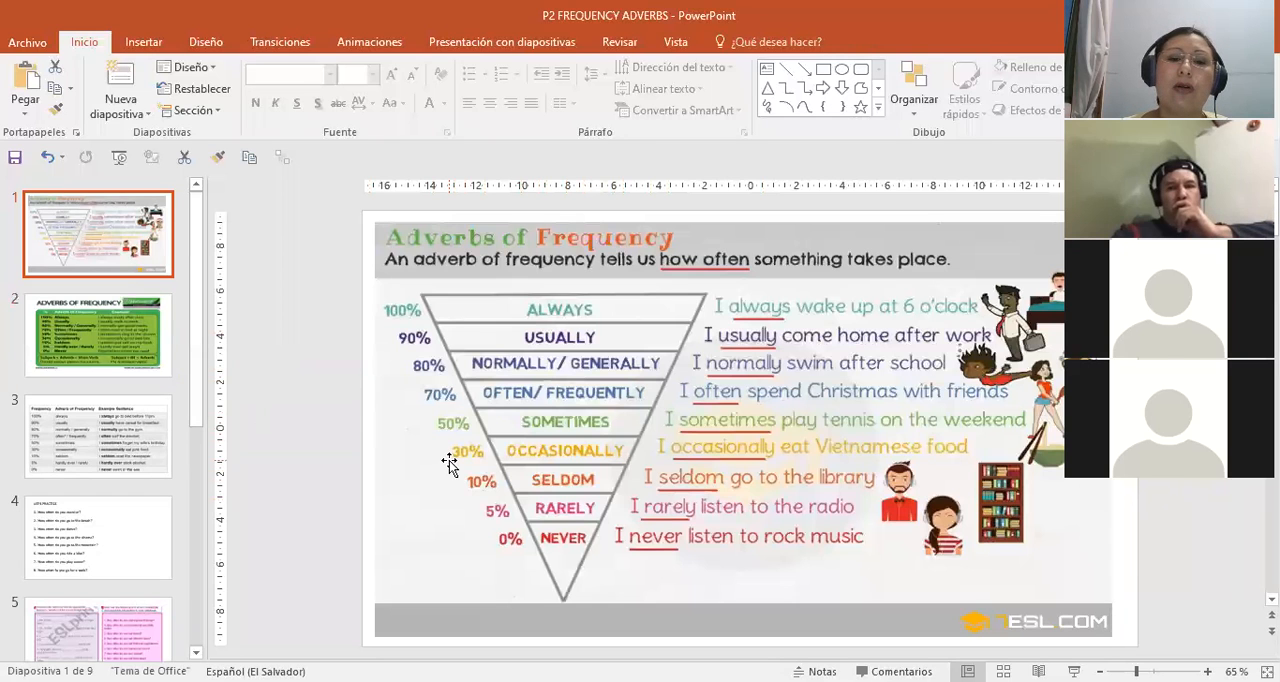
Return to slide 2, the Adverbs of Frequency percentage table
{"action": "left_click", "coordinate": [98, 332]}
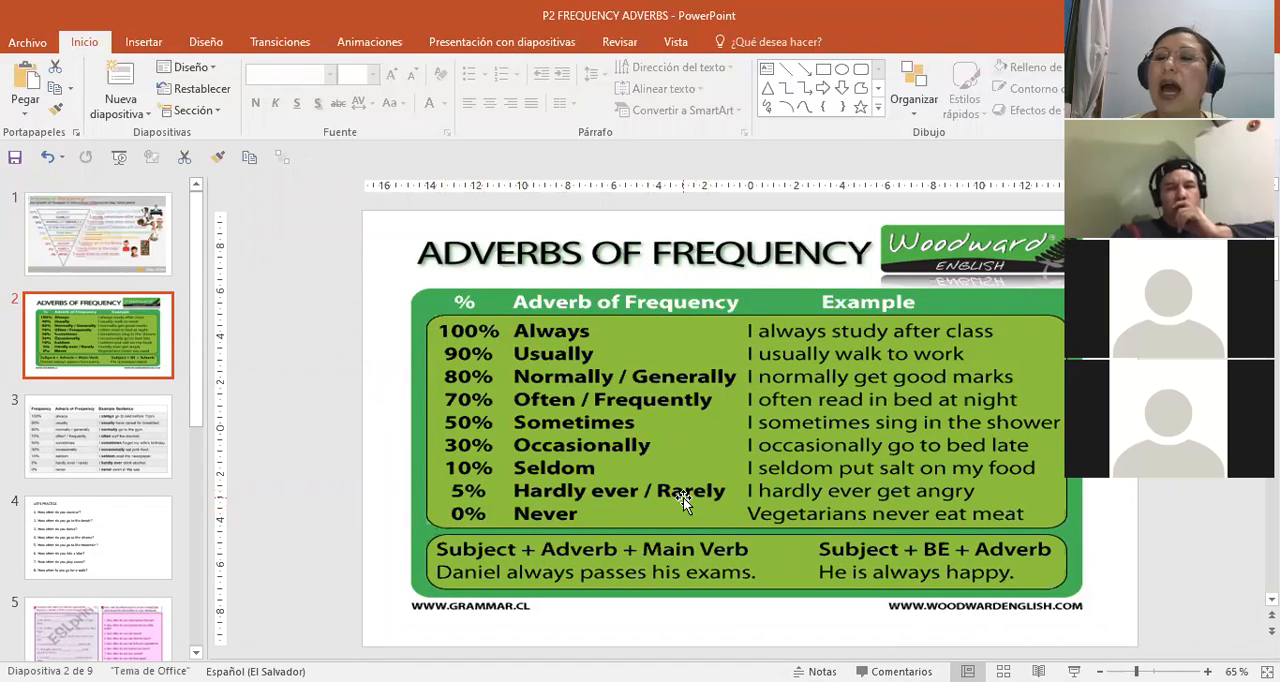
{"action": "mouse_move", "coordinate": [658, 500]}
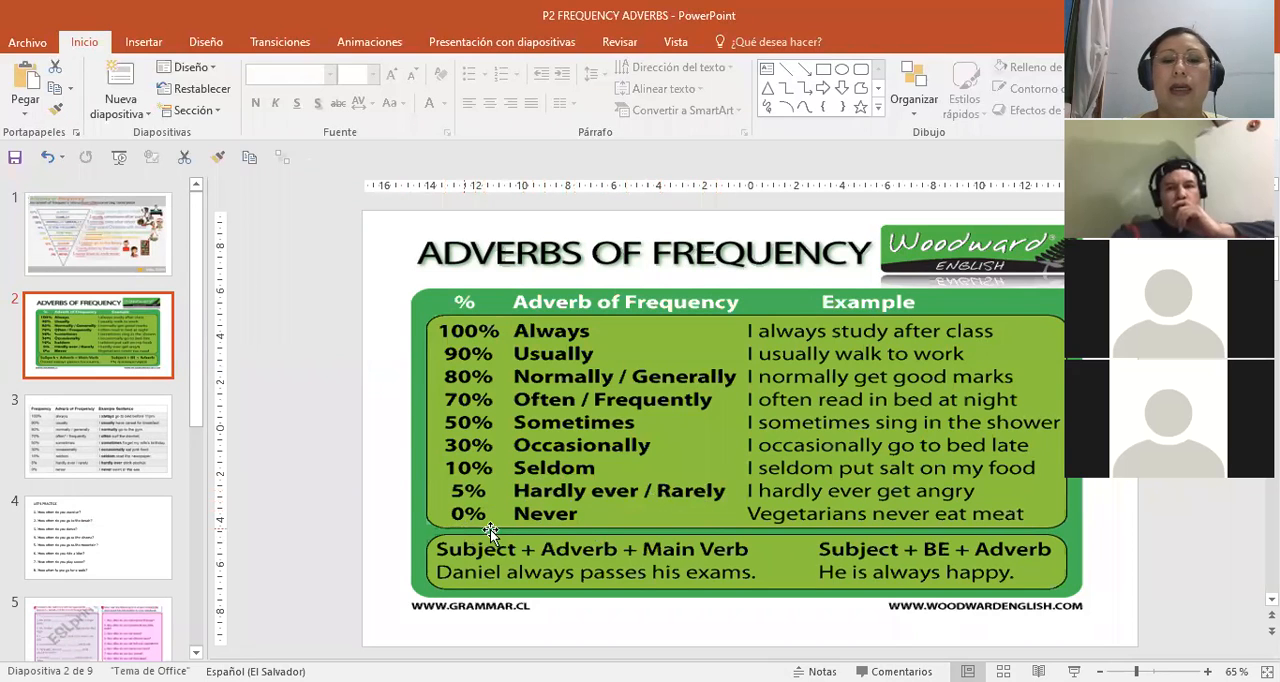
{"action": "mouse_move", "coordinate": [536, 516]}
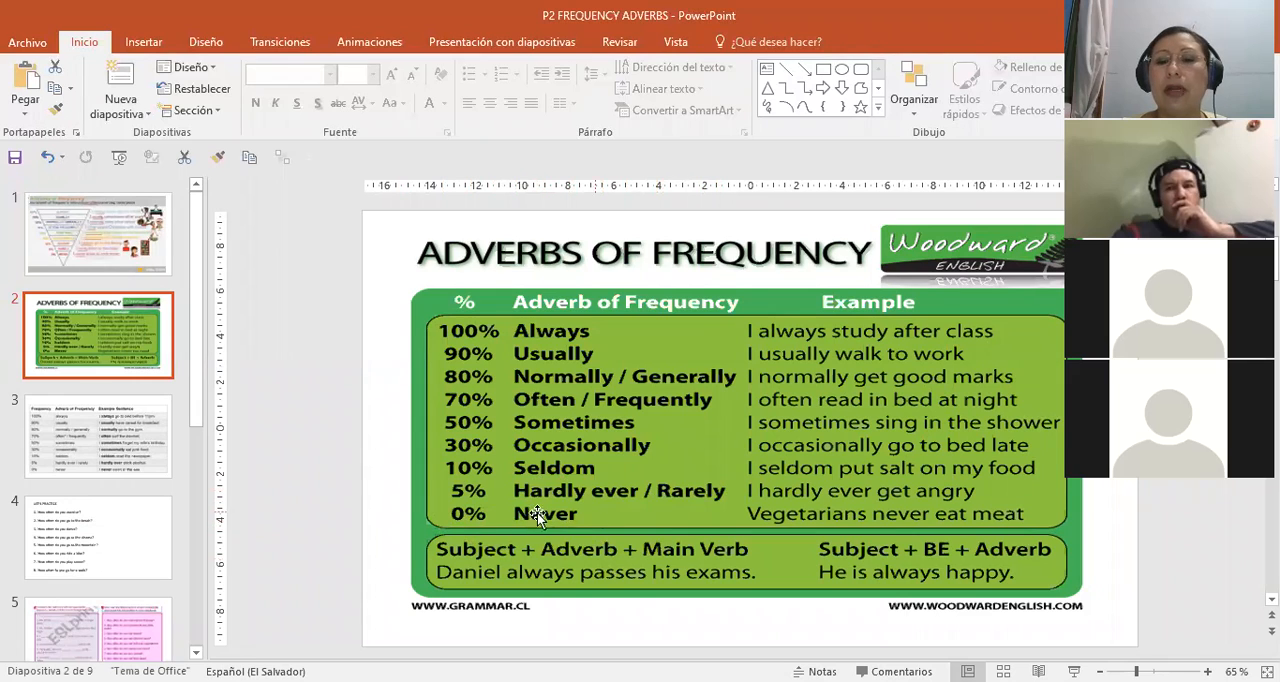
{"action": "mouse_move", "coordinate": [564, 560]}
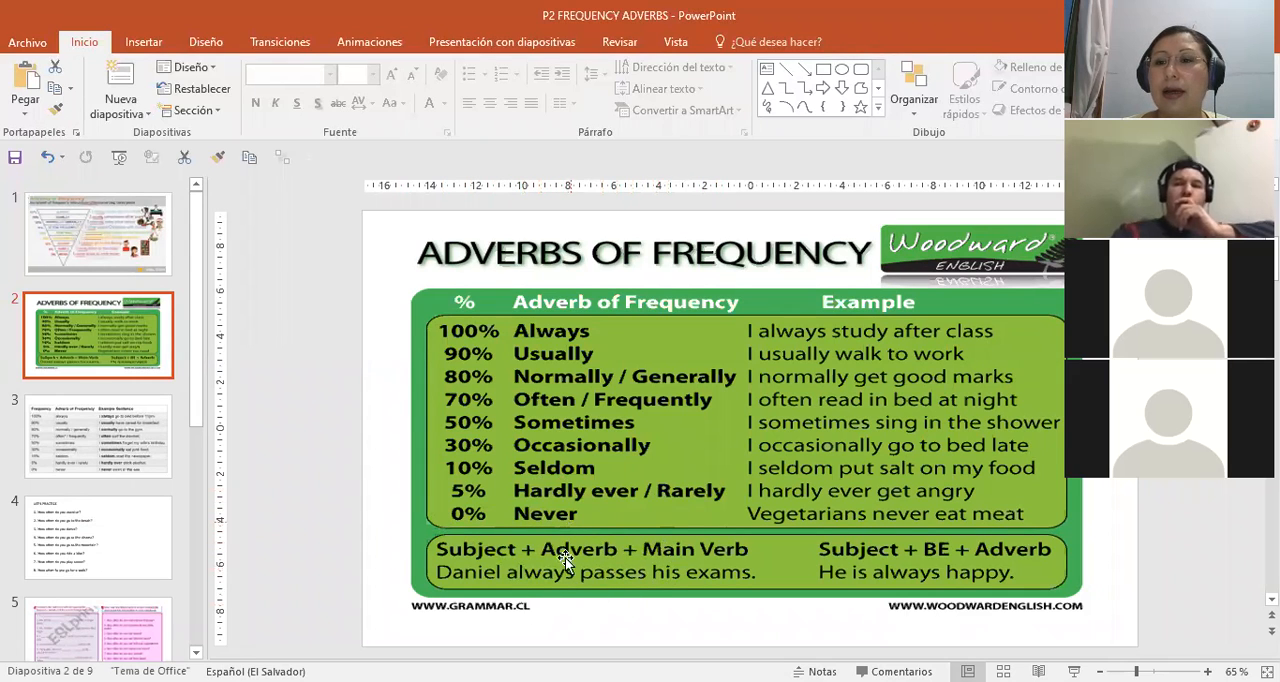
{"action": "mouse_move", "coordinate": [510, 544]}
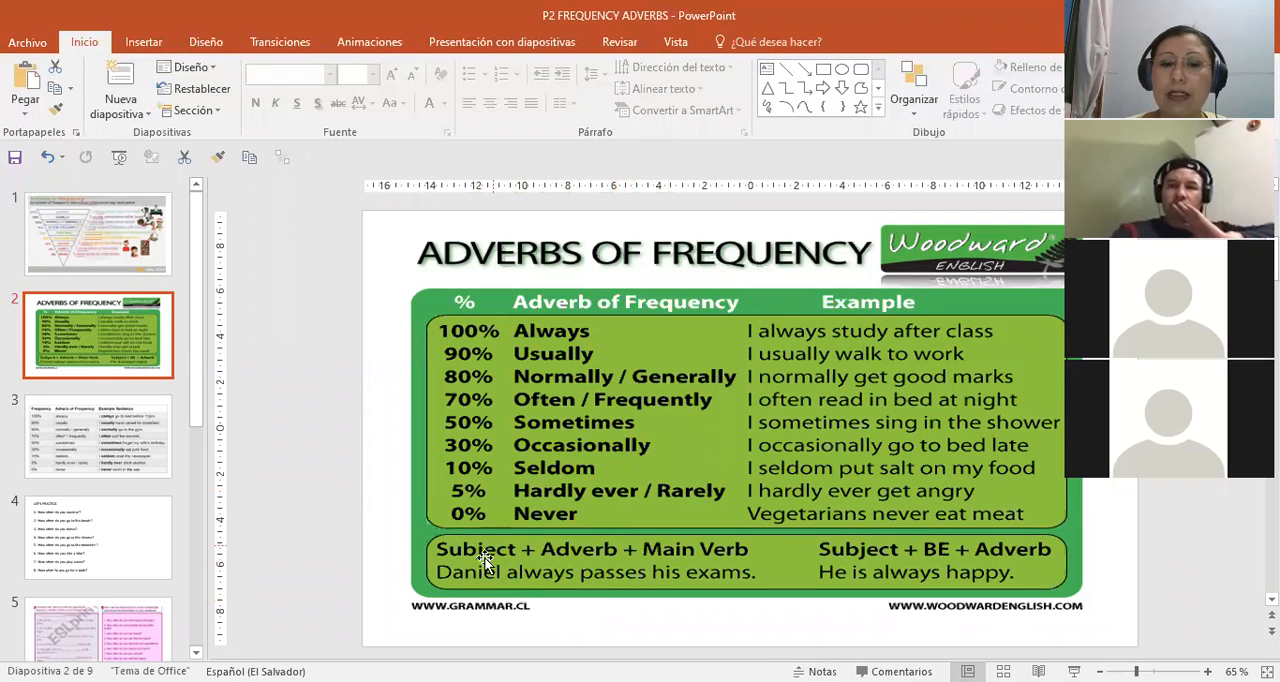
{"action": "mouse_move", "coordinate": [480, 564]}
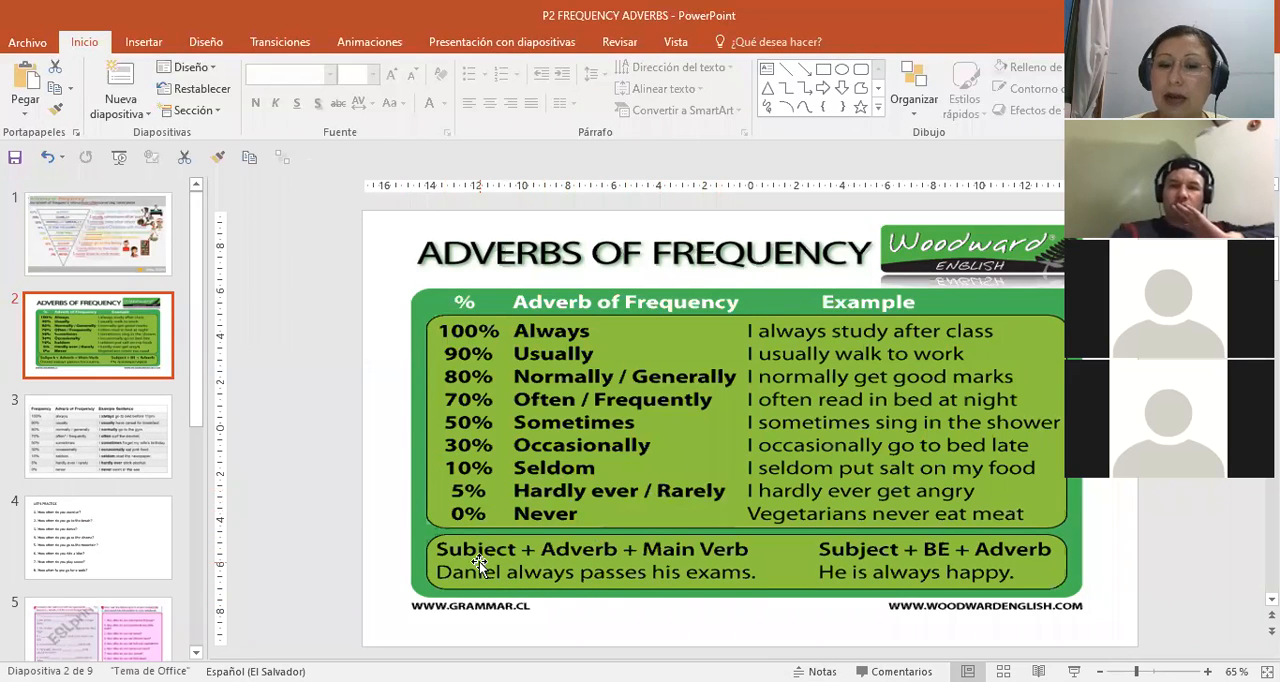
{"action": "mouse_move", "coordinate": [584, 556]}
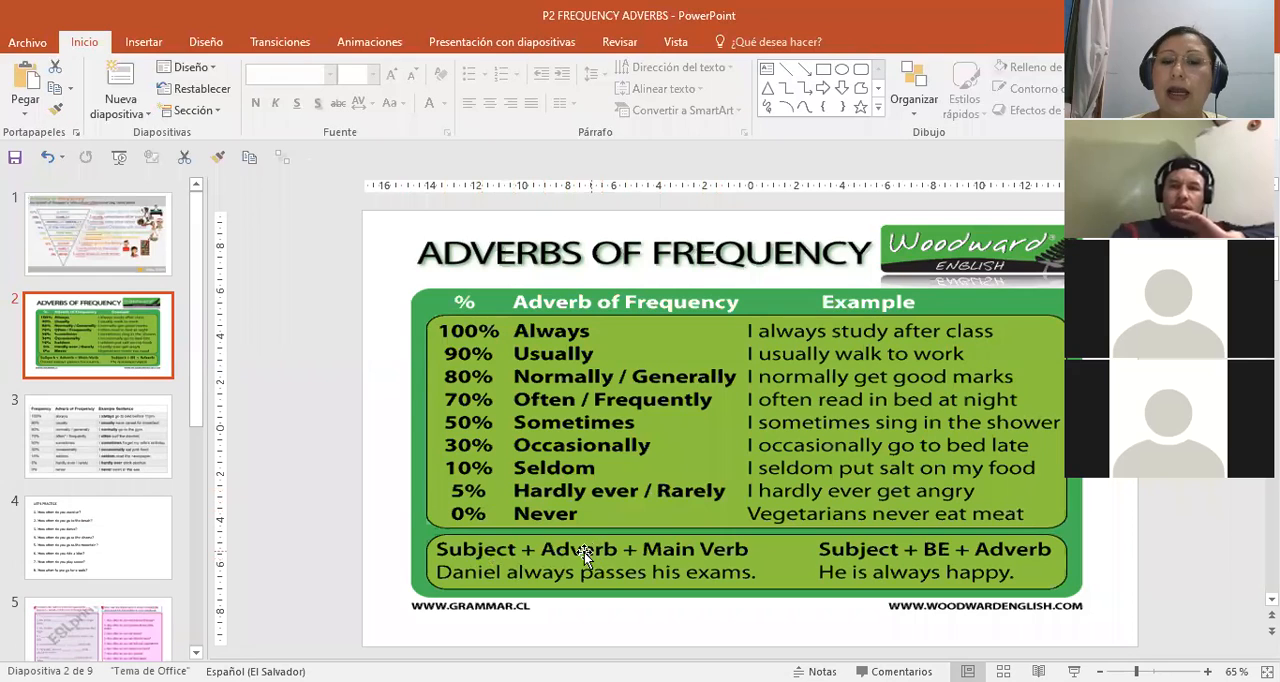
{"action": "mouse_move", "coordinate": [660, 556]}
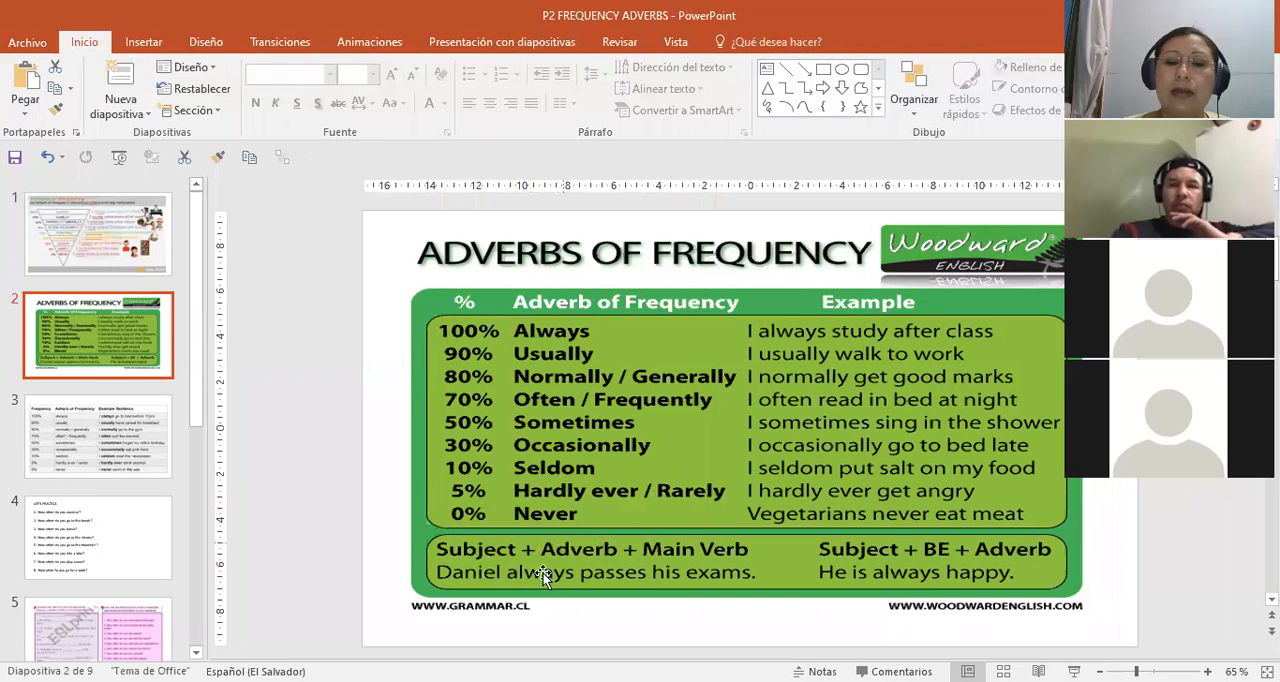
{"action": "mouse_move", "coordinate": [590, 582]}
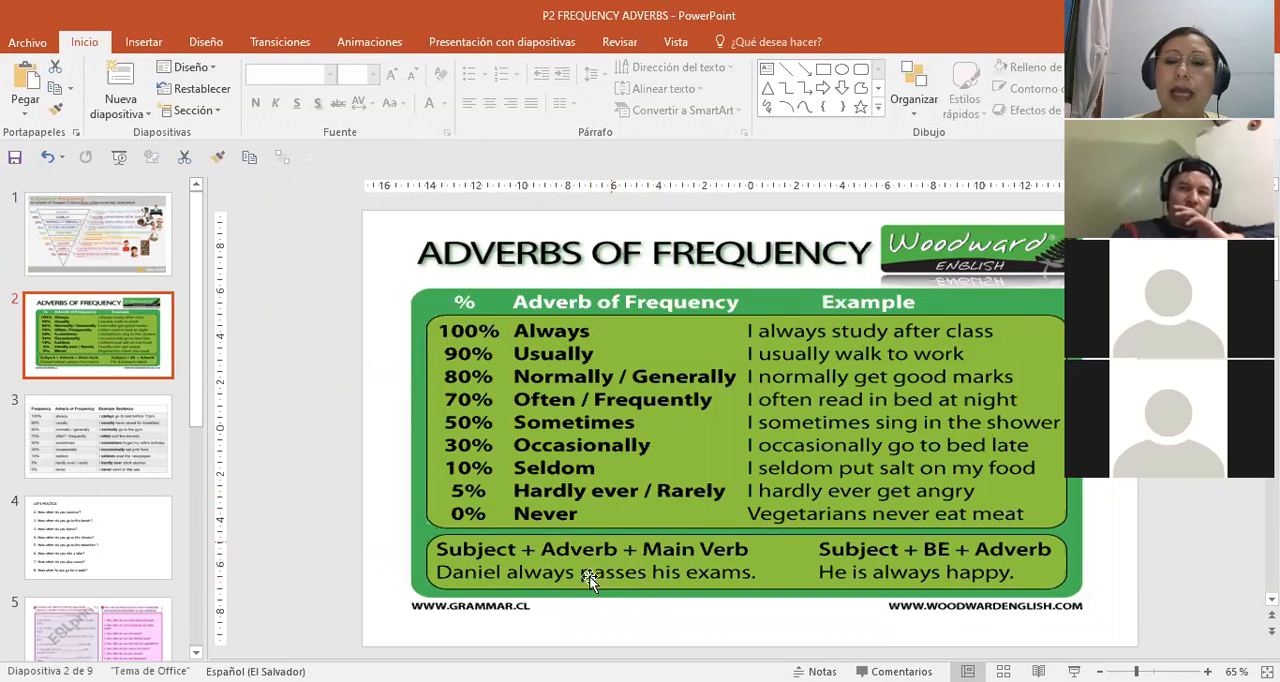
{"action": "mouse_move", "coordinate": [612, 596]}
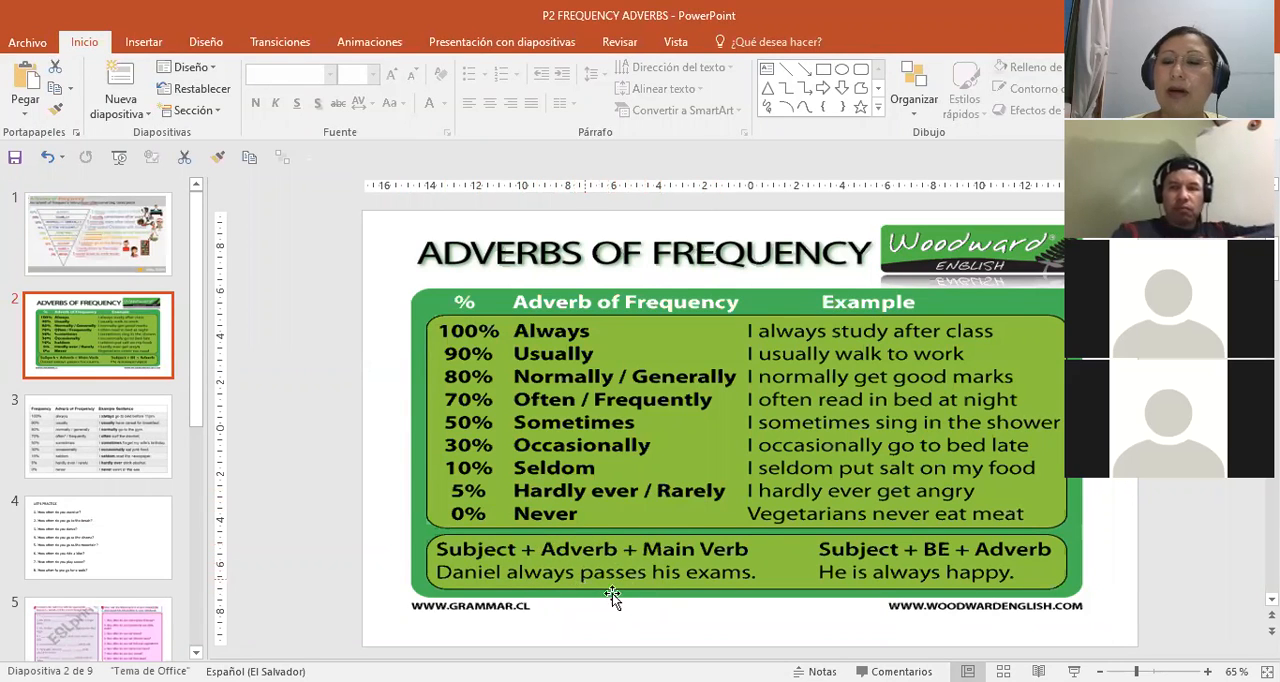
{"action": "mouse_move", "coordinate": [620, 588]}
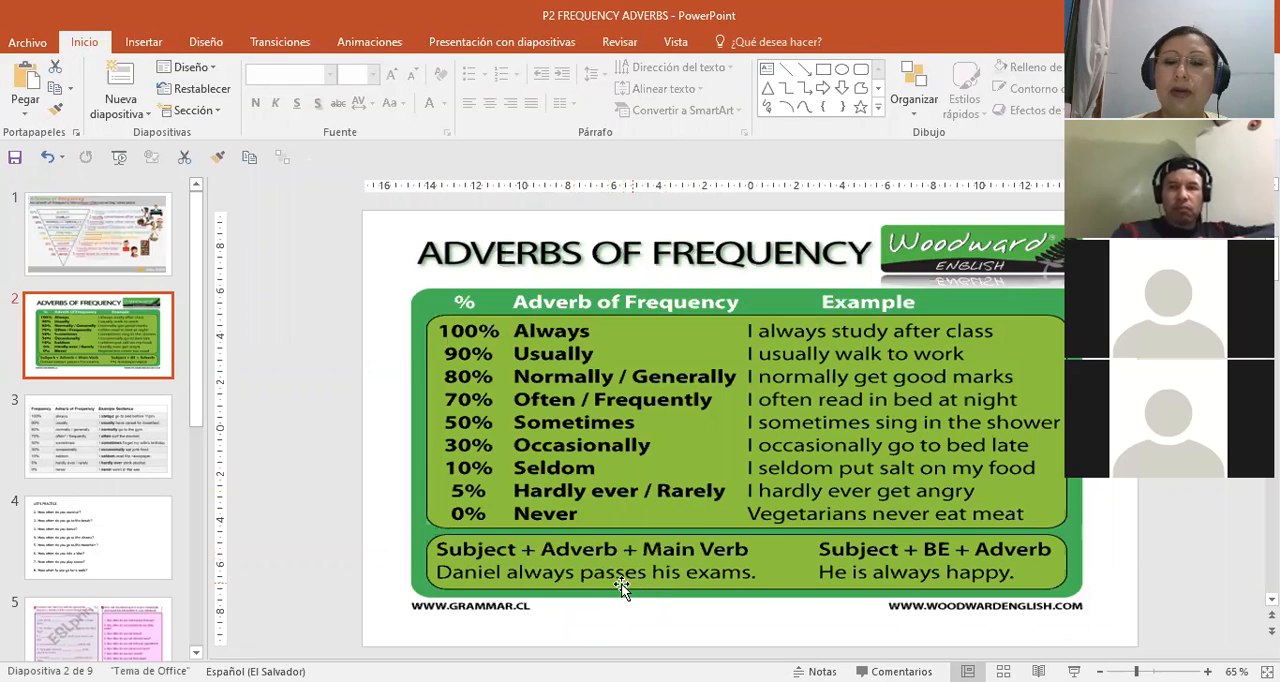
{"action": "mouse_move", "coordinate": [648, 584]}
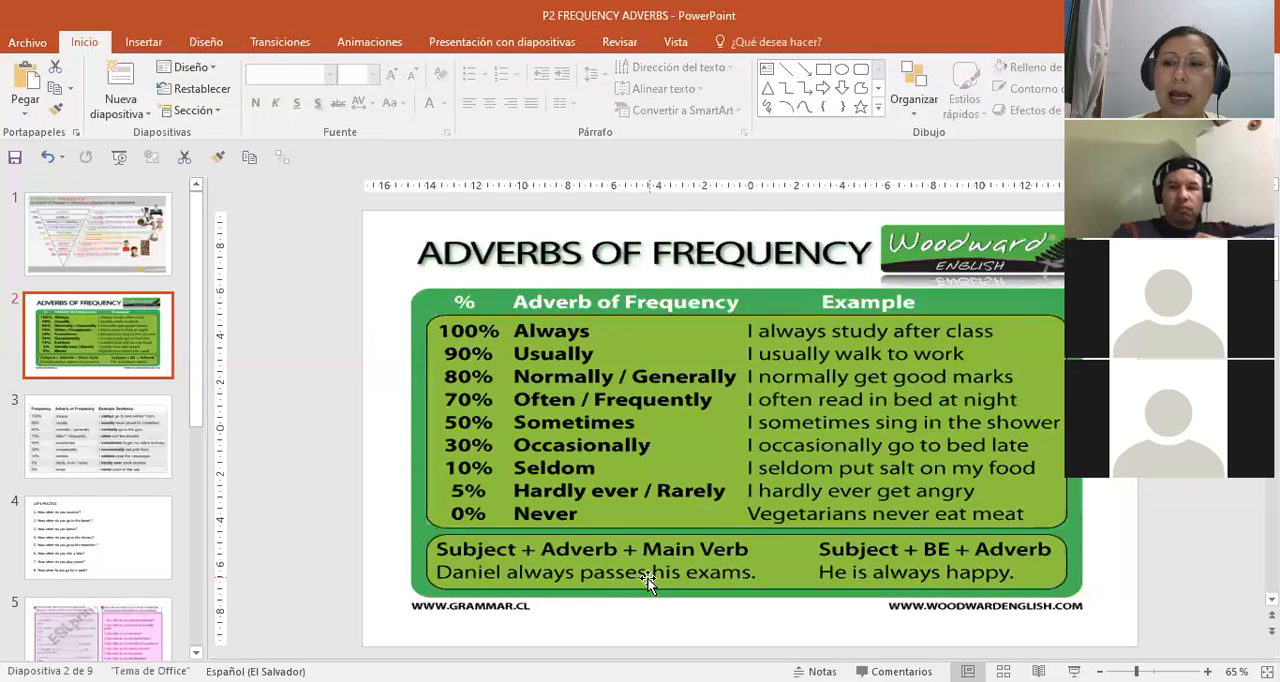
{"action": "mouse_move", "coordinate": [612, 588]}
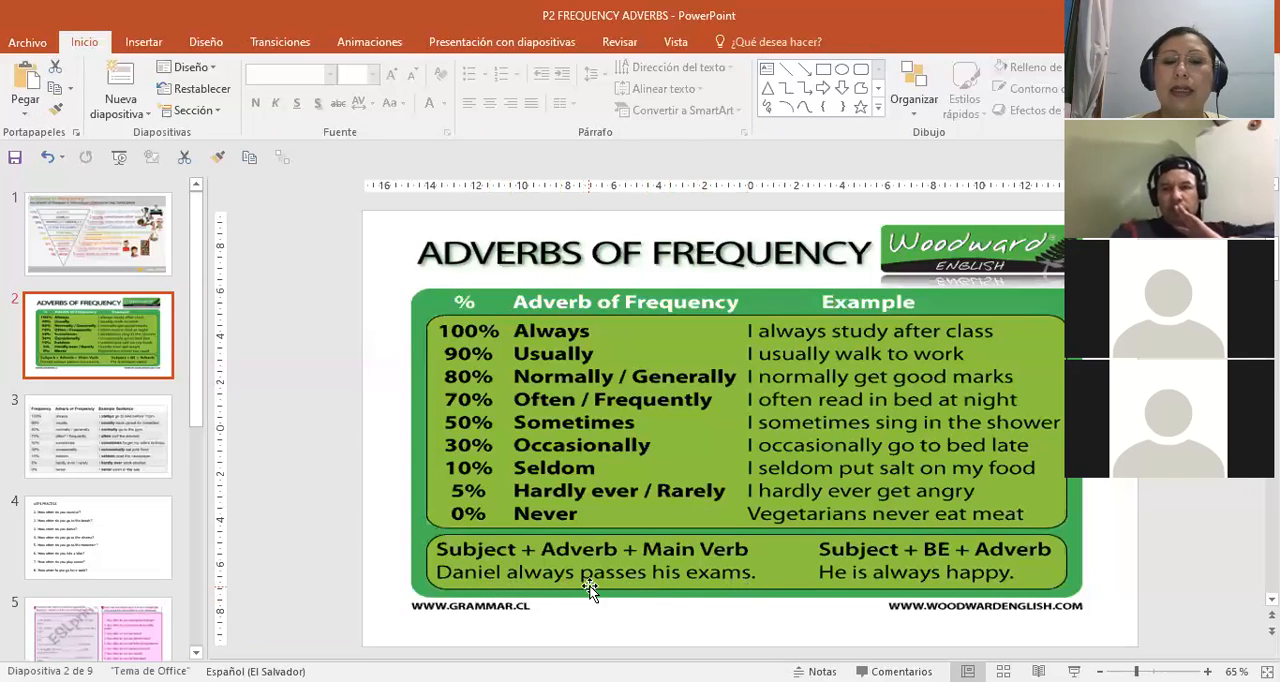
{"action": "mouse_move", "coordinate": [700, 590]}
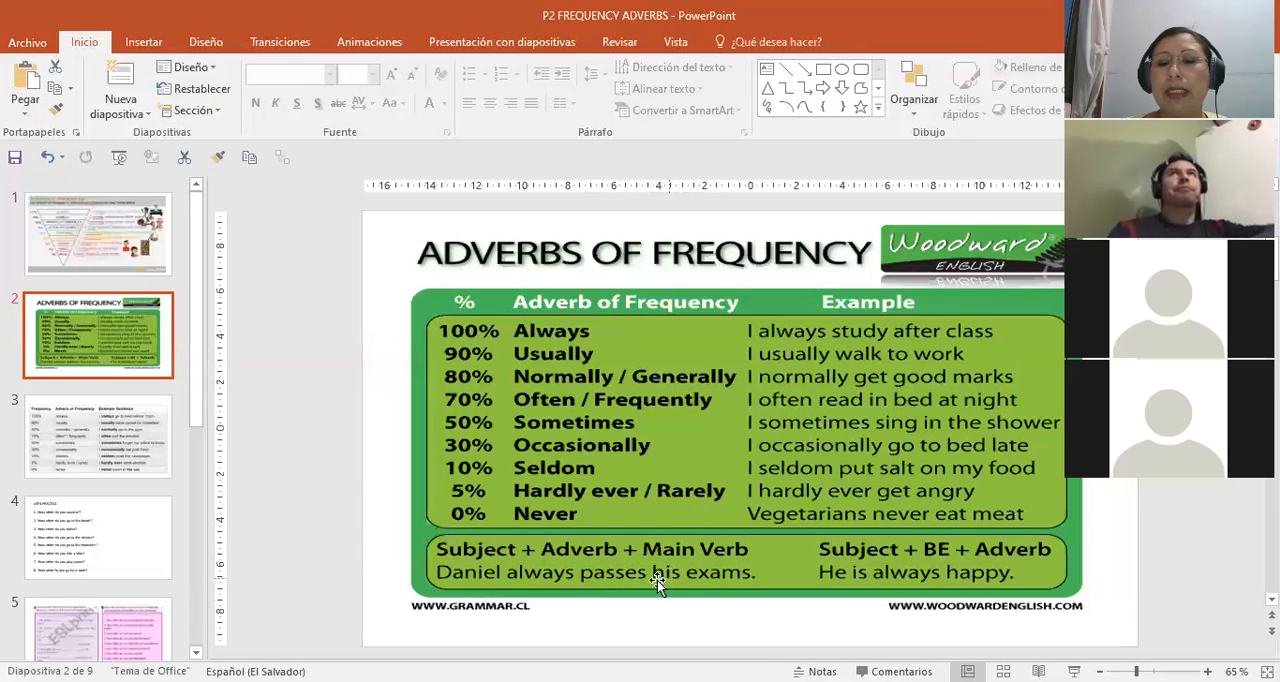
{"action": "mouse_move", "coordinate": [764, 590]}
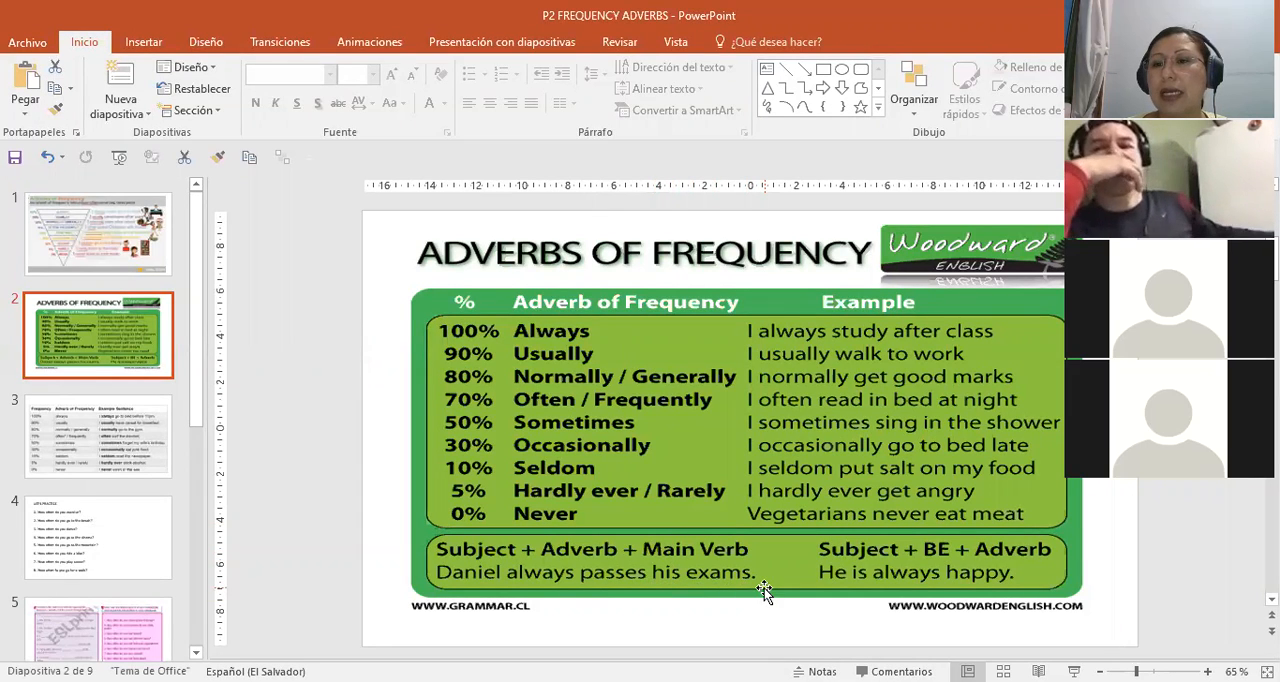
{"action": "mouse_move", "coordinate": [904, 588]}
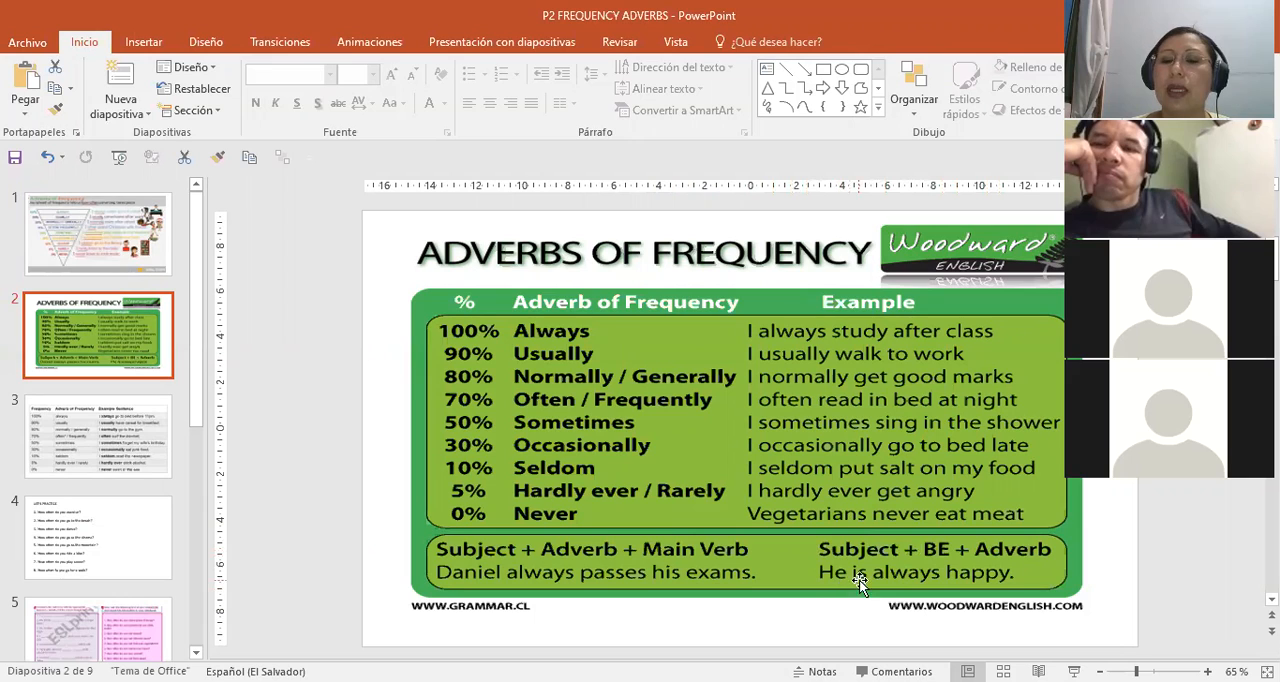
{"action": "mouse_move", "coordinate": [836, 612]}
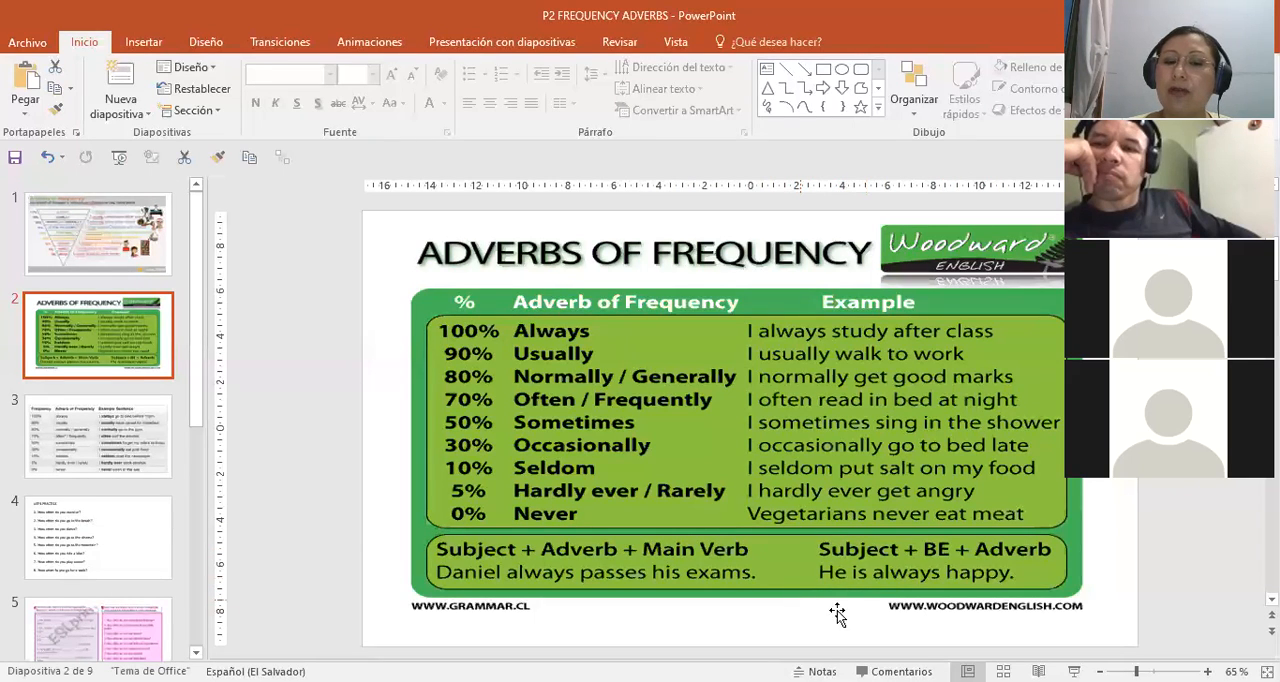
{"action": "mouse_move", "coordinate": [862, 552]}
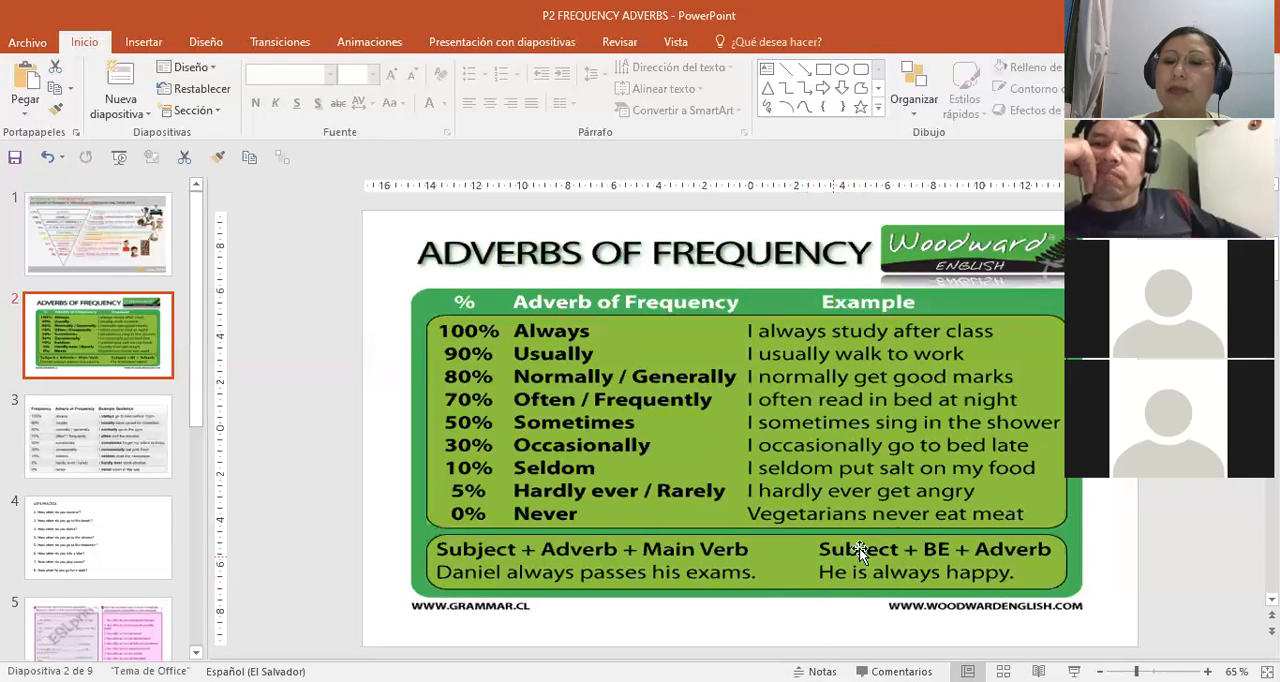
{"action": "mouse_move", "coordinate": [928, 532]}
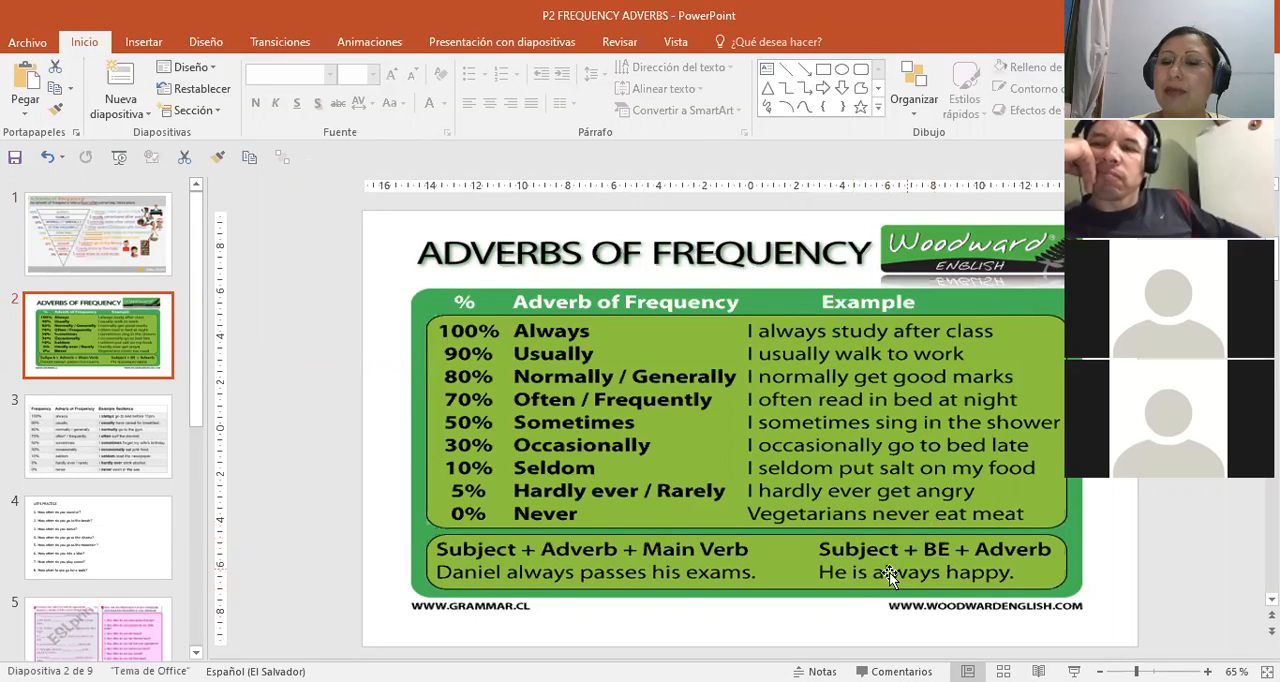
{"action": "mouse_move", "coordinate": [1004, 590]}
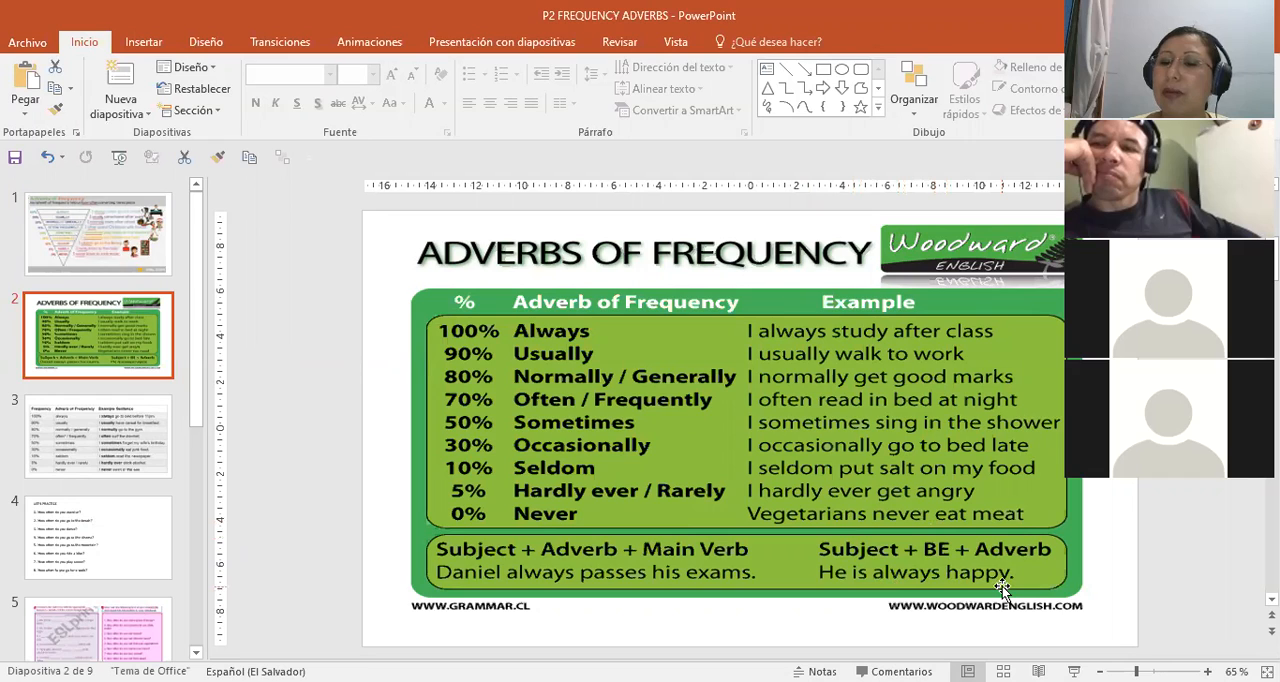
{"action": "mouse_move", "coordinate": [832, 588]}
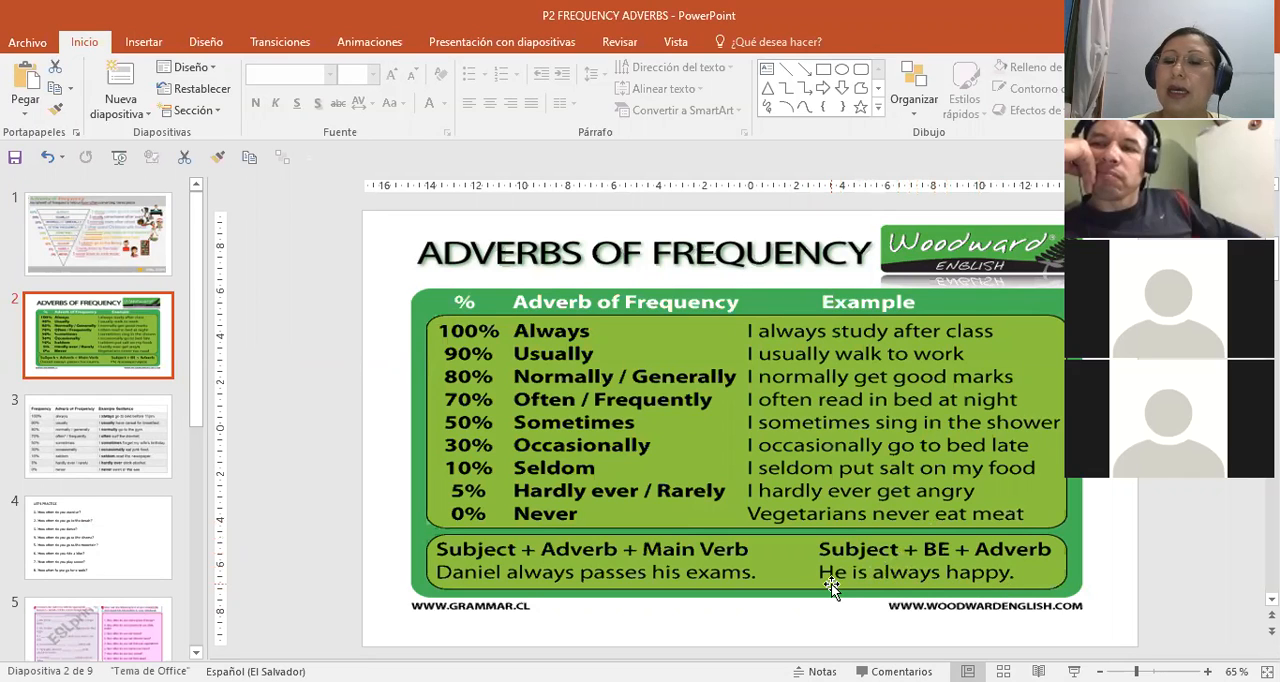
{"action": "mouse_move", "coordinate": [970, 584]}
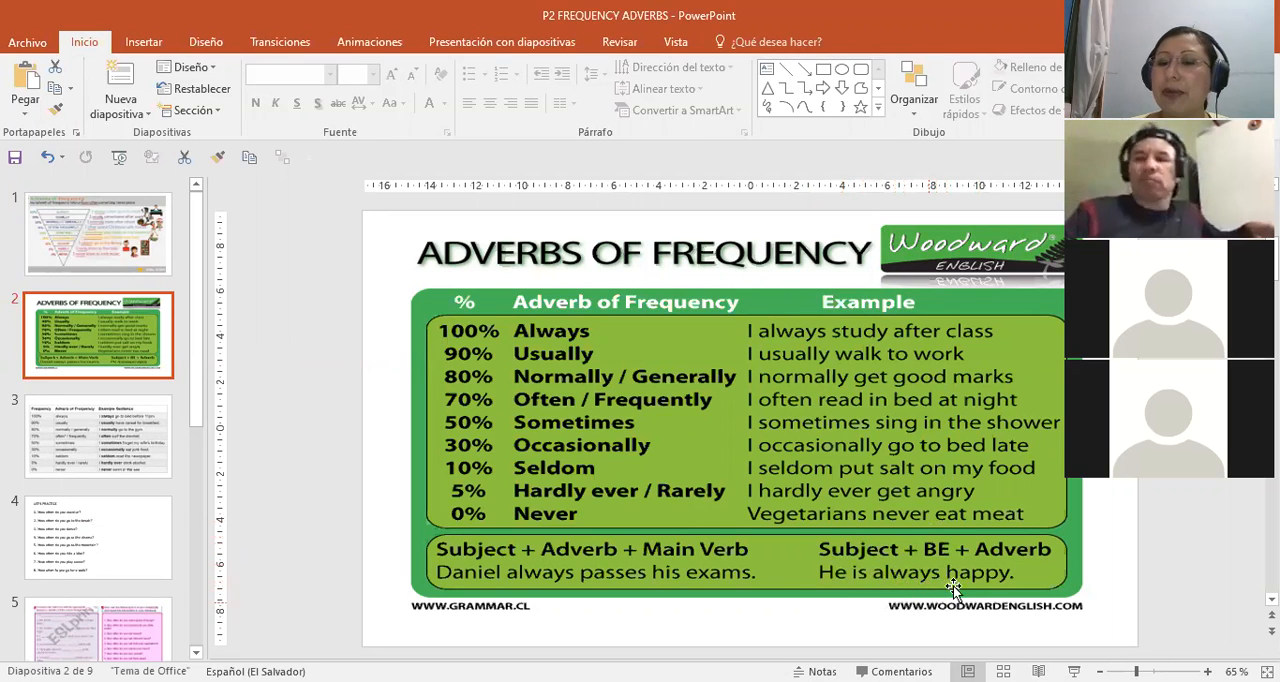
{"action": "mouse_move", "coordinate": [890, 584]}
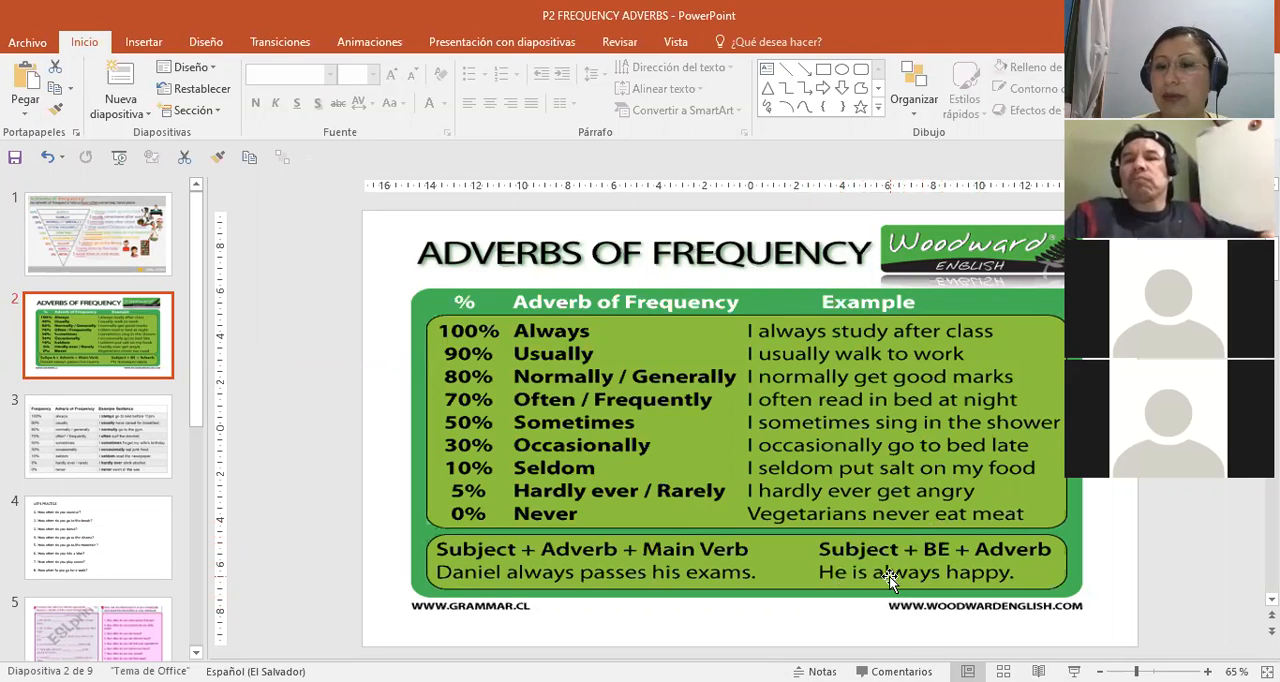
{"action": "mouse_move", "coordinate": [850, 582]}
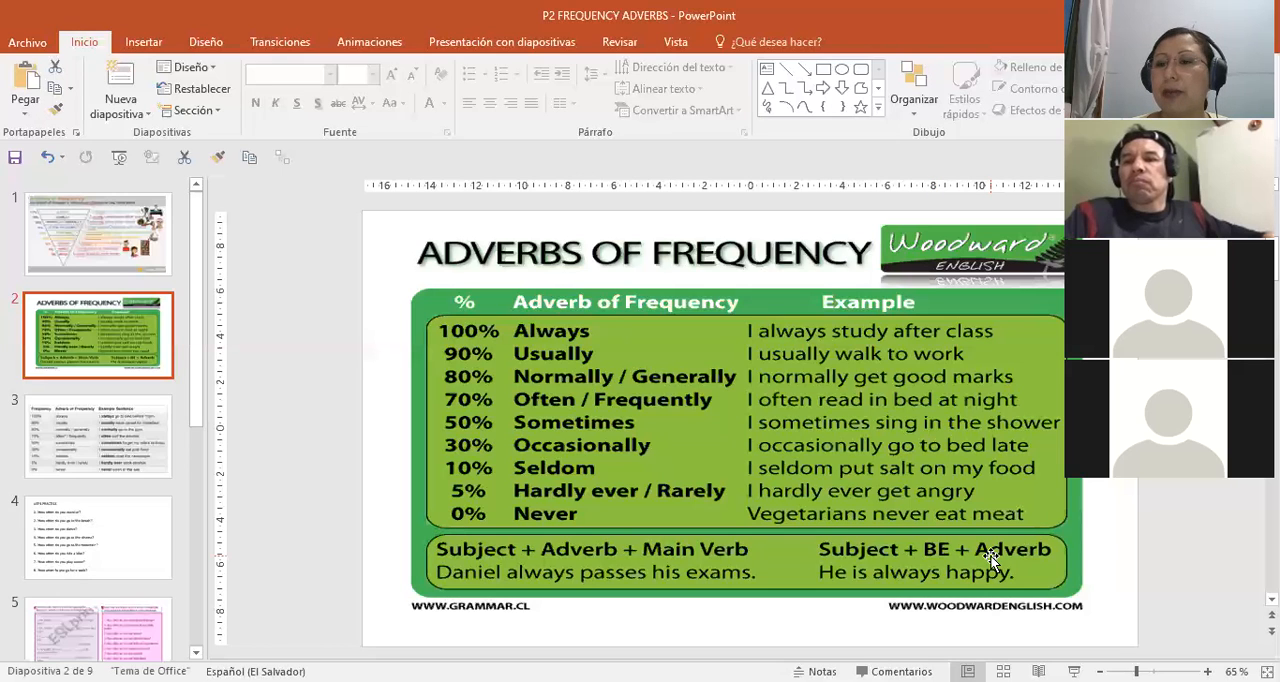
{"action": "mouse_move", "coordinate": [472, 558]}
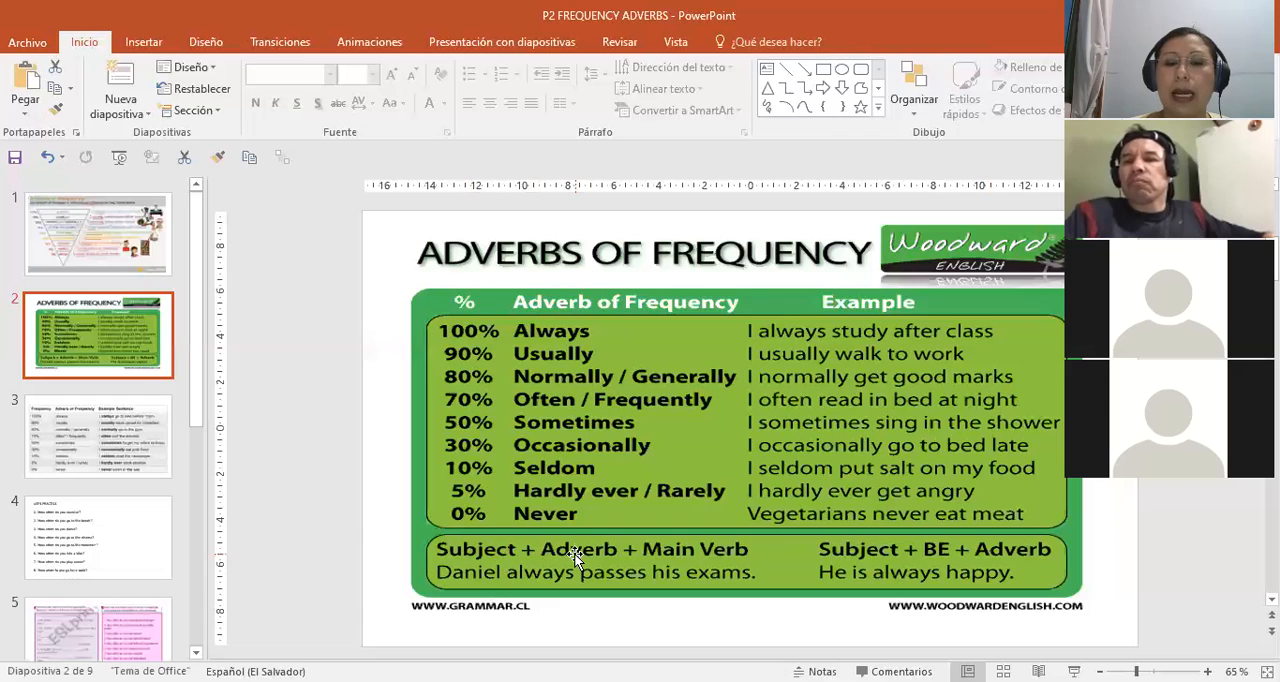
{"action": "mouse_move", "coordinate": [676, 564]}
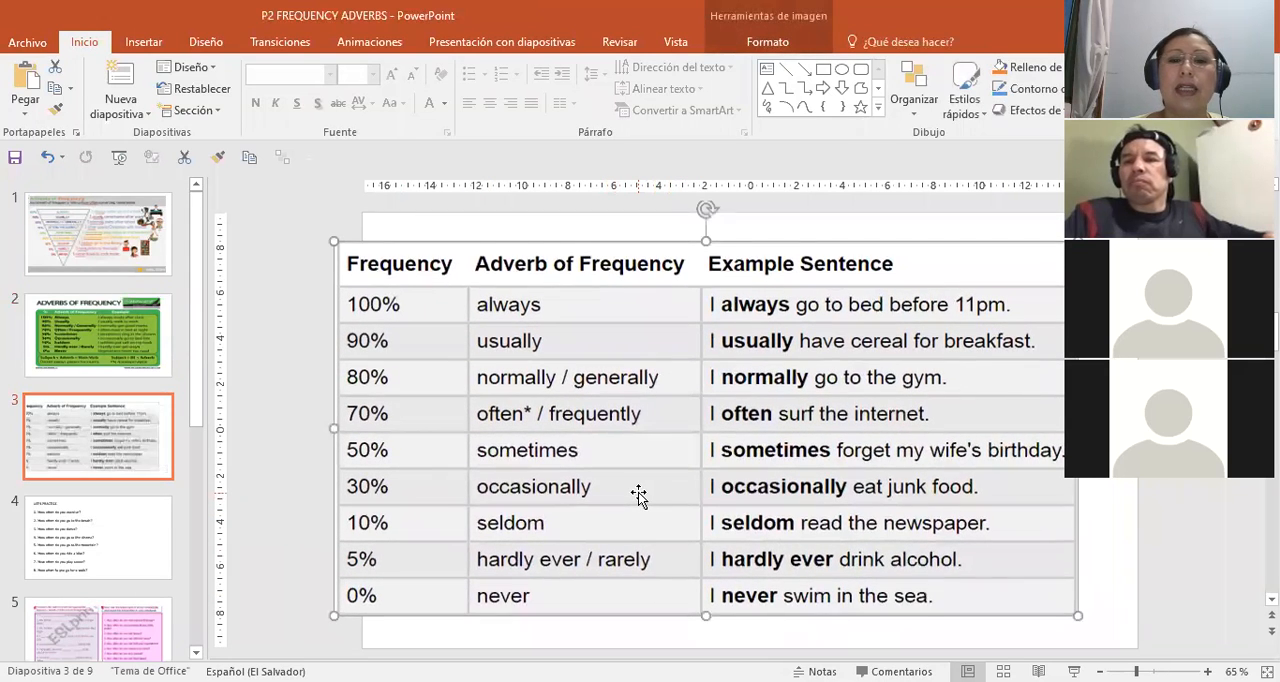
{"action": "mouse_move", "coordinate": [782, 418]}
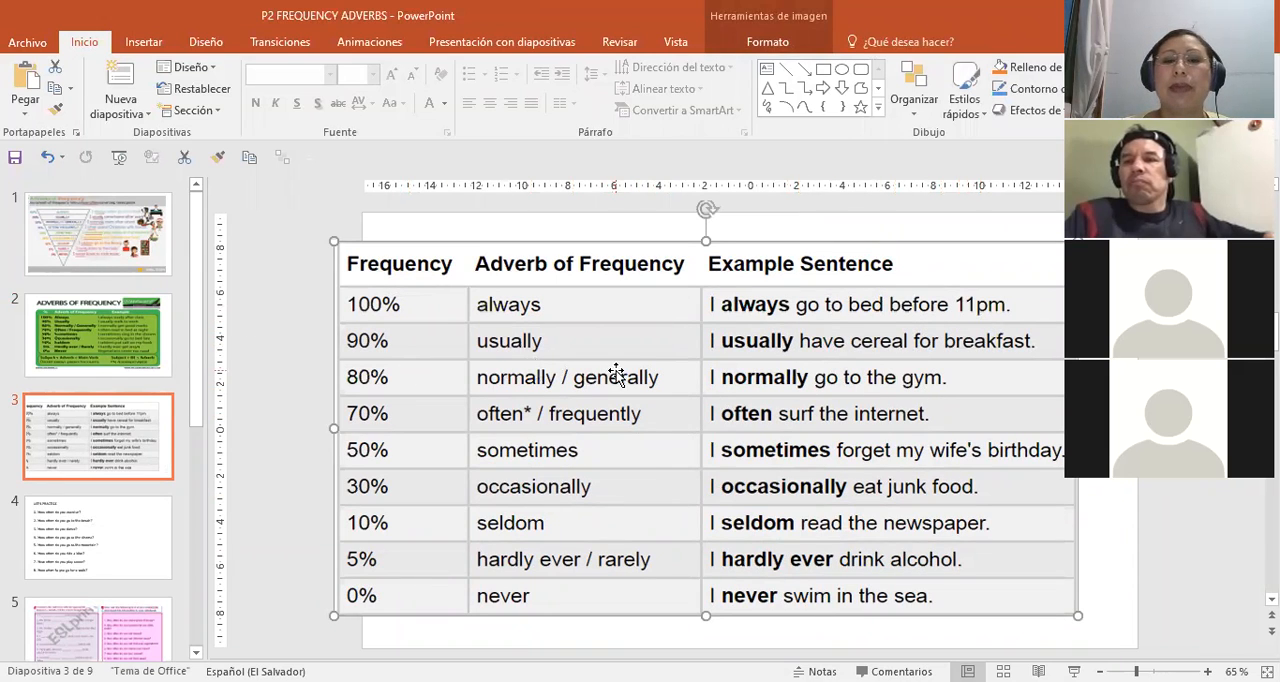
{"action": "mouse_move", "coordinate": [896, 362]}
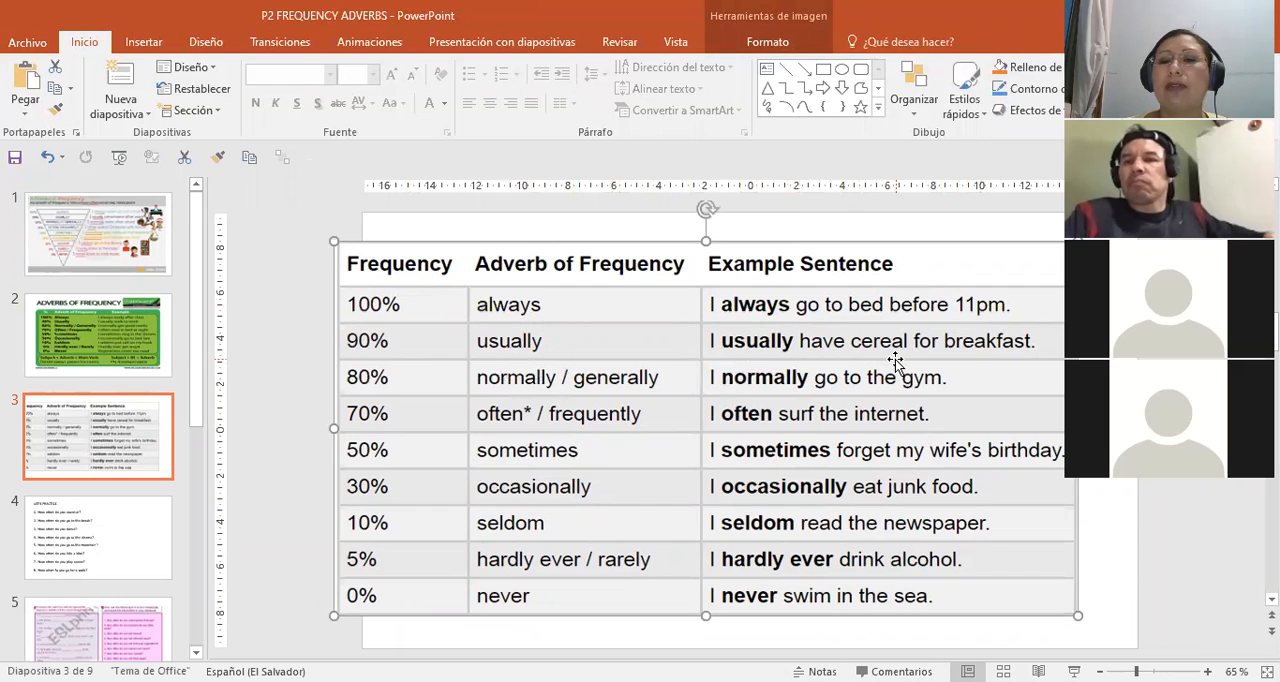
{"action": "mouse_move", "coordinate": [350, 390]}
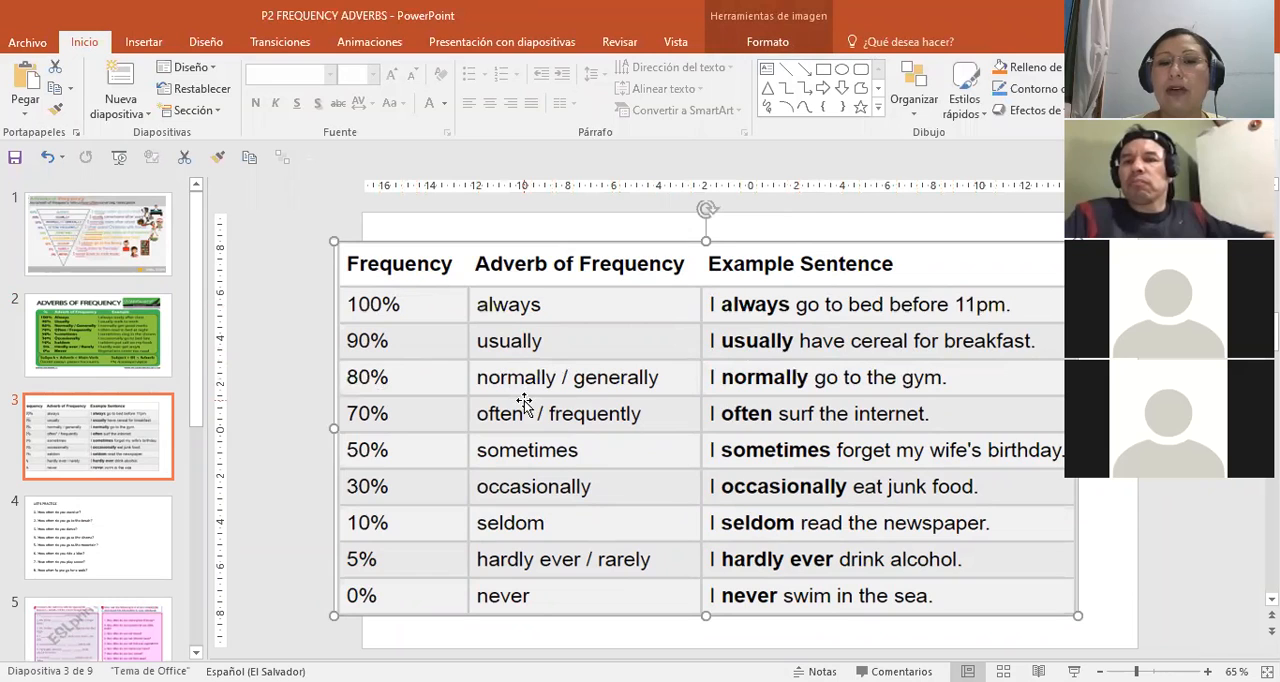
{"action": "type", "text": "*"}
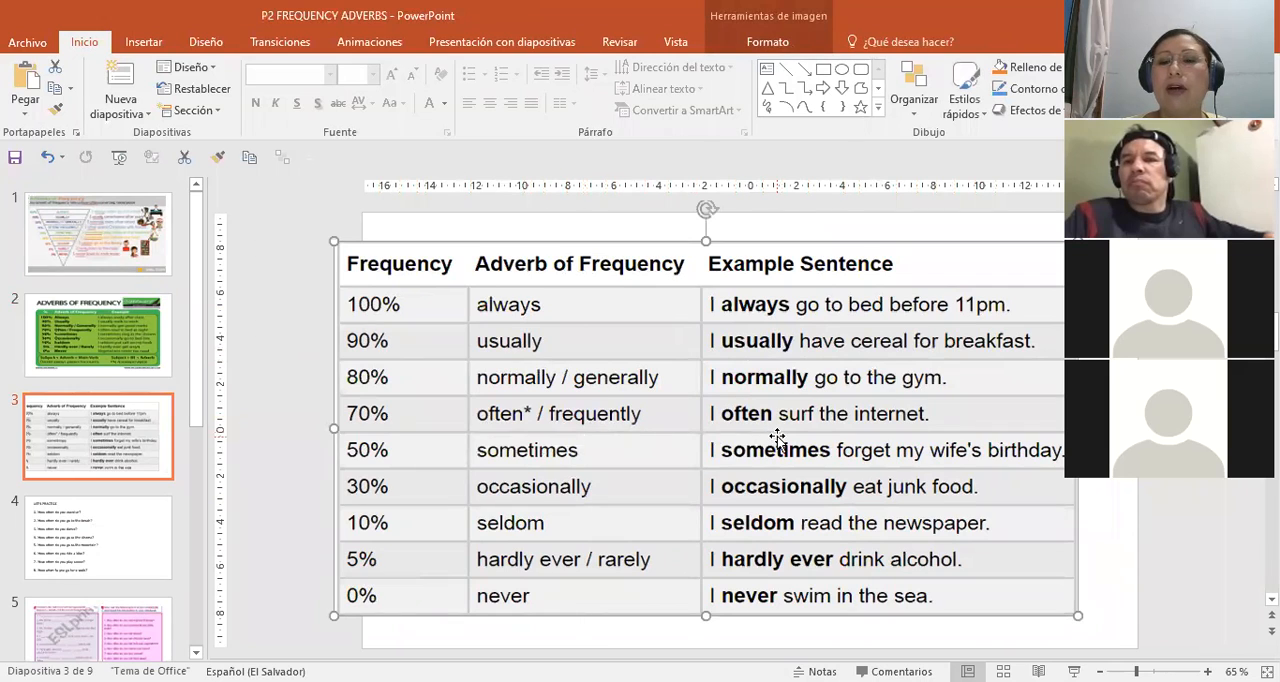
{"action": "mouse_move", "coordinate": [408, 470]}
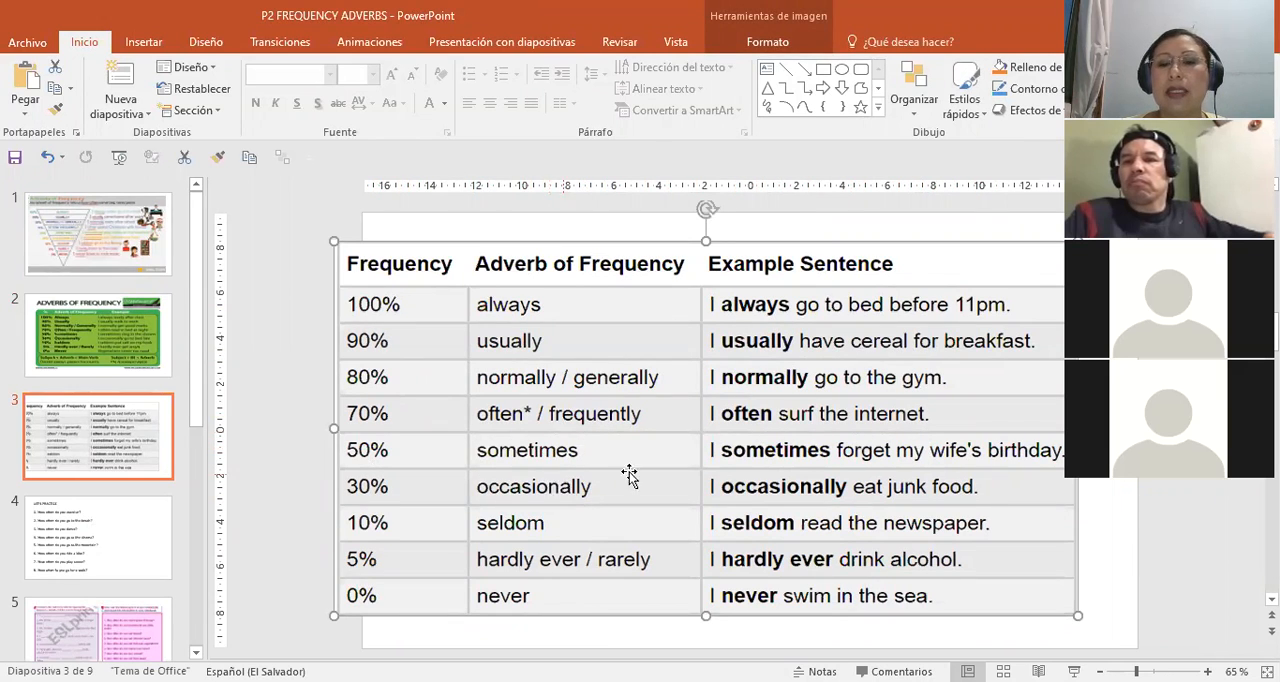
{"action": "mouse_move", "coordinate": [1008, 476]}
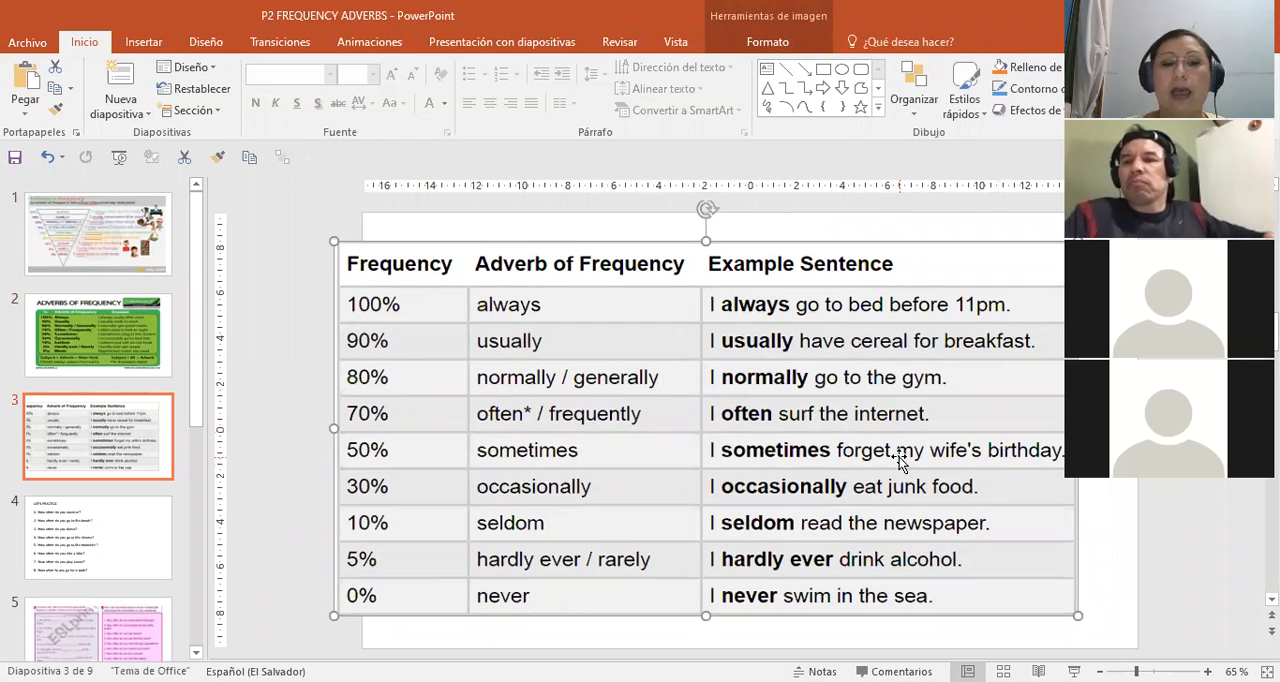
{"action": "mouse_move", "coordinate": [630, 504]}
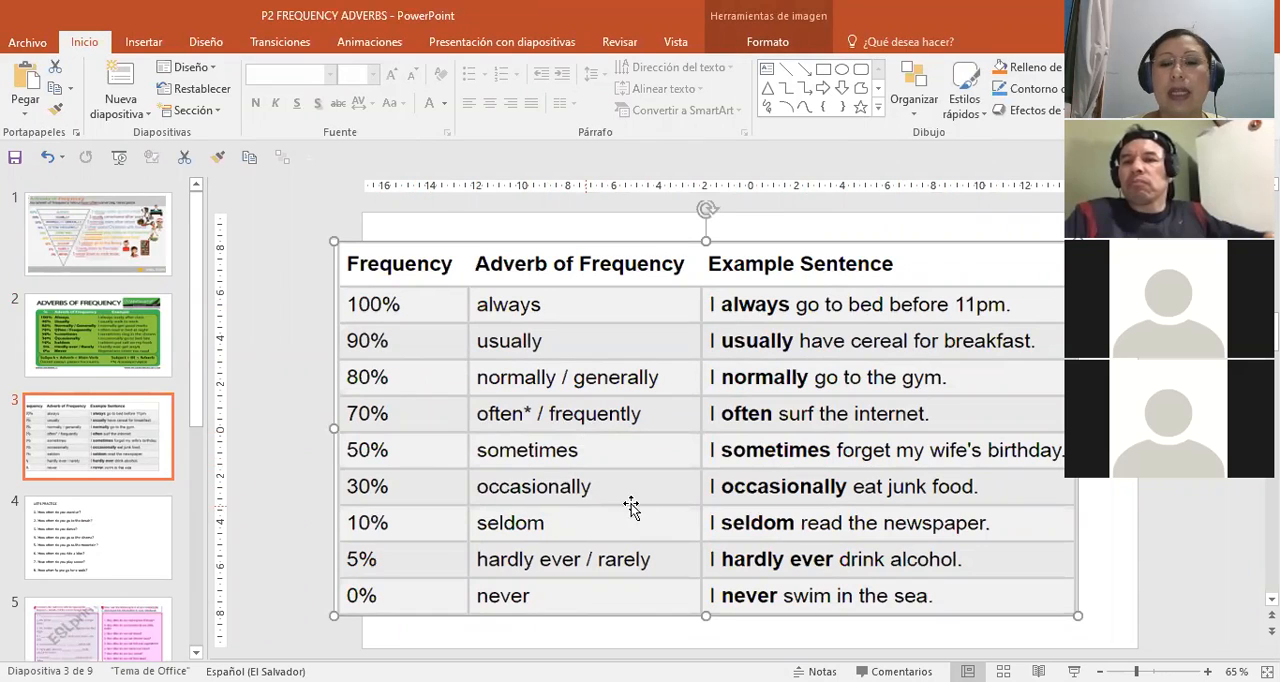
{"action": "mouse_move", "coordinate": [936, 502]}
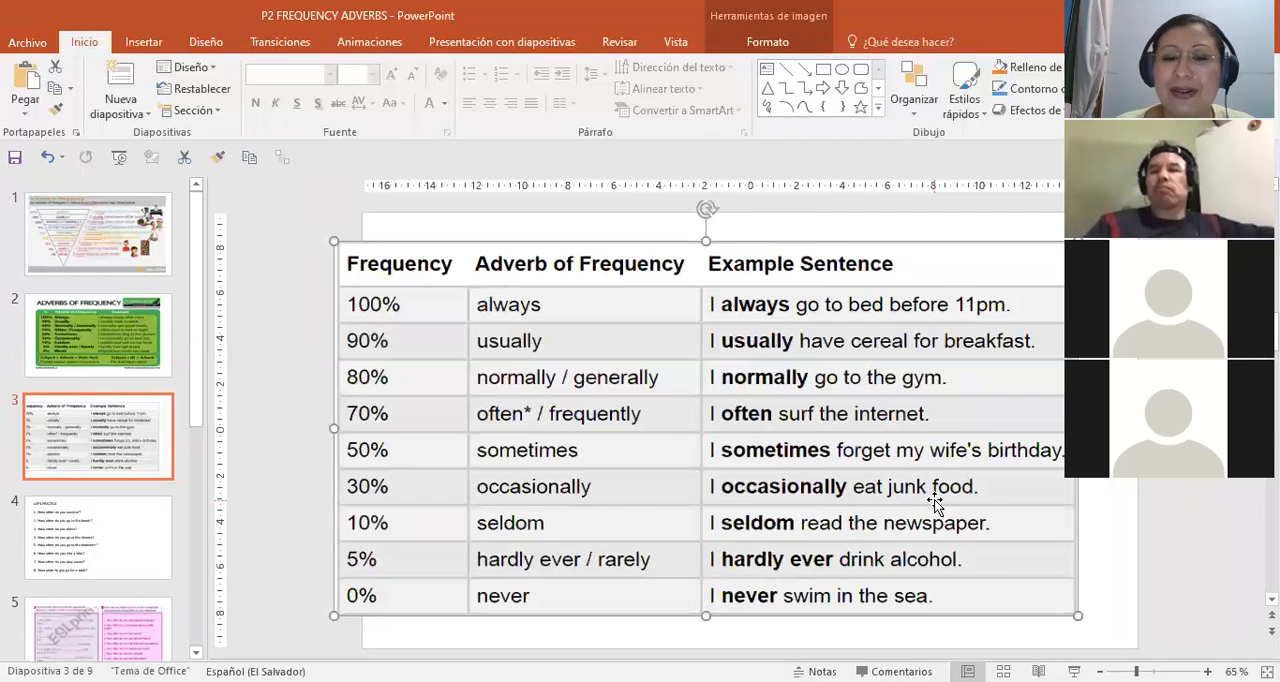
{"action": "mouse_move", "coordinate": [908, 508]}
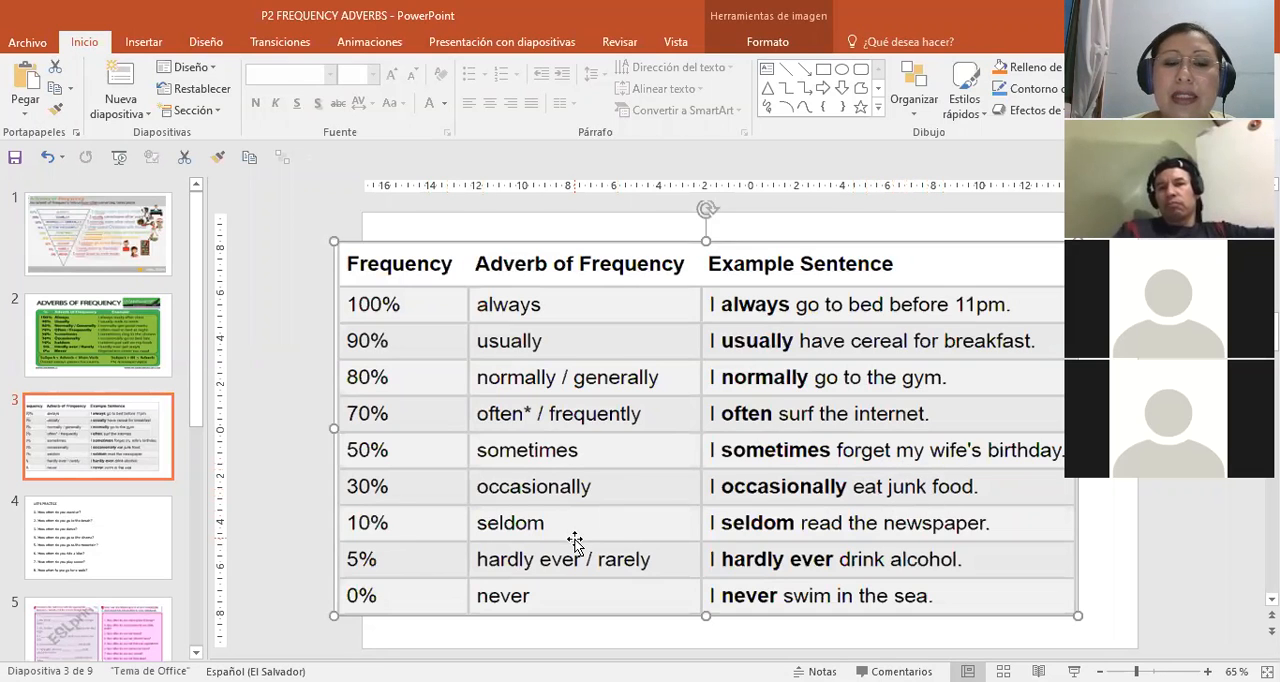
{"action": "mouse_move", "coordinate": [910, 544]}
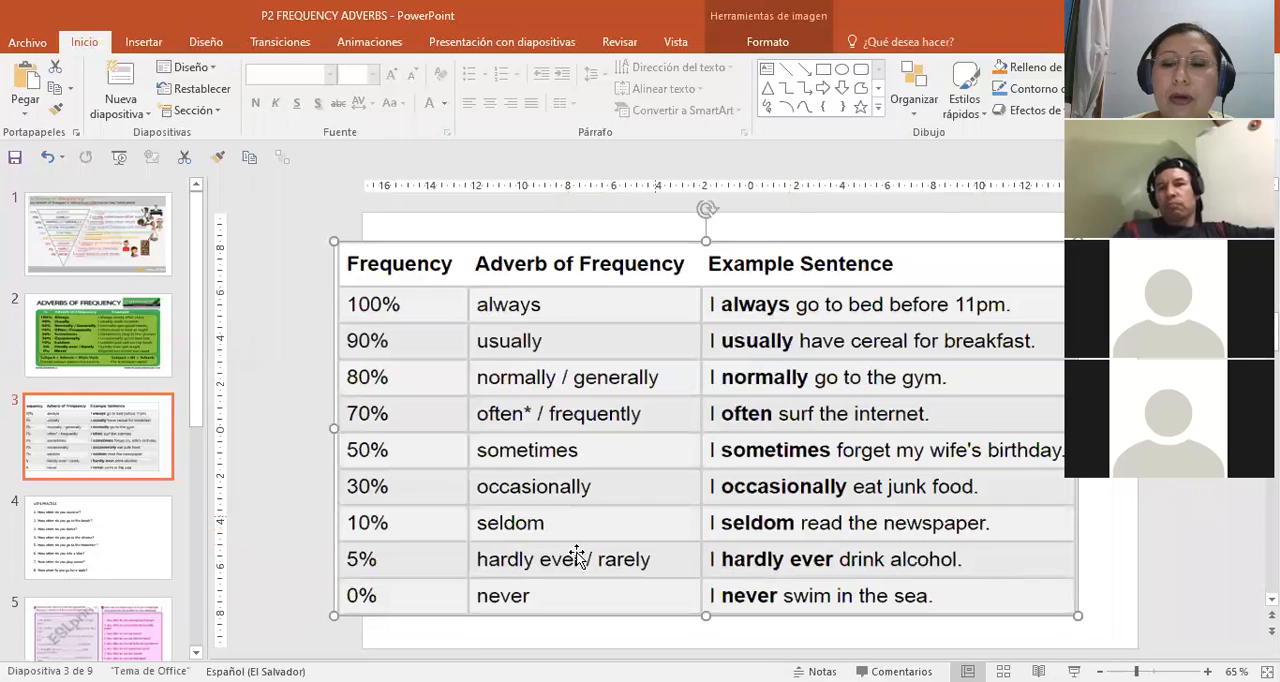
{"action": "mouse_move", "coordinate": [400, 580]}
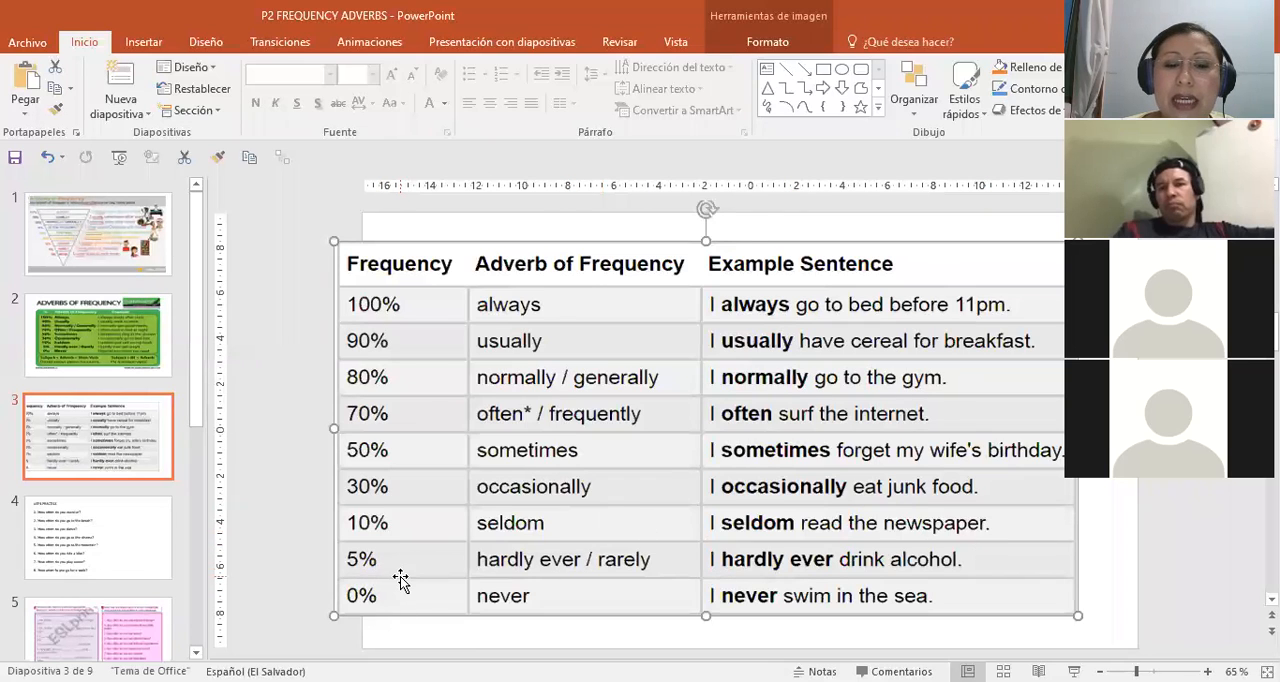
{"action": "mouse_move", "coordinate": [784, 588]}
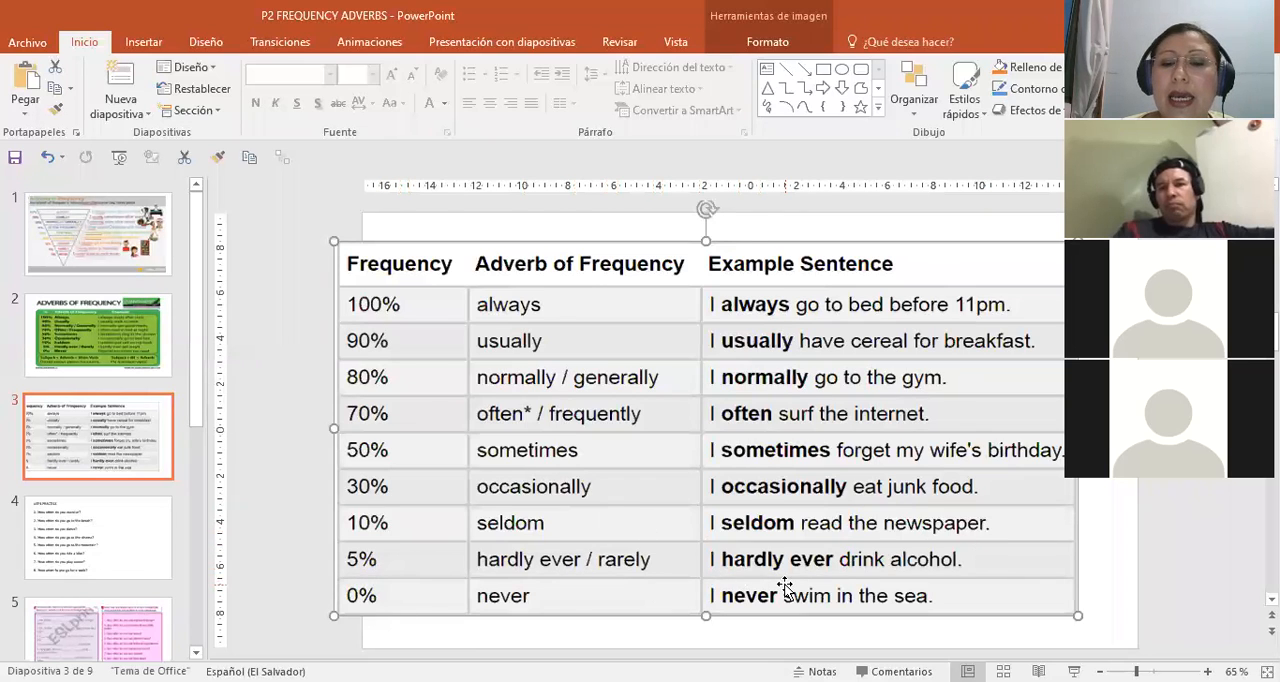
{"action": "mouse_move", "coordinate": [984, 584]}
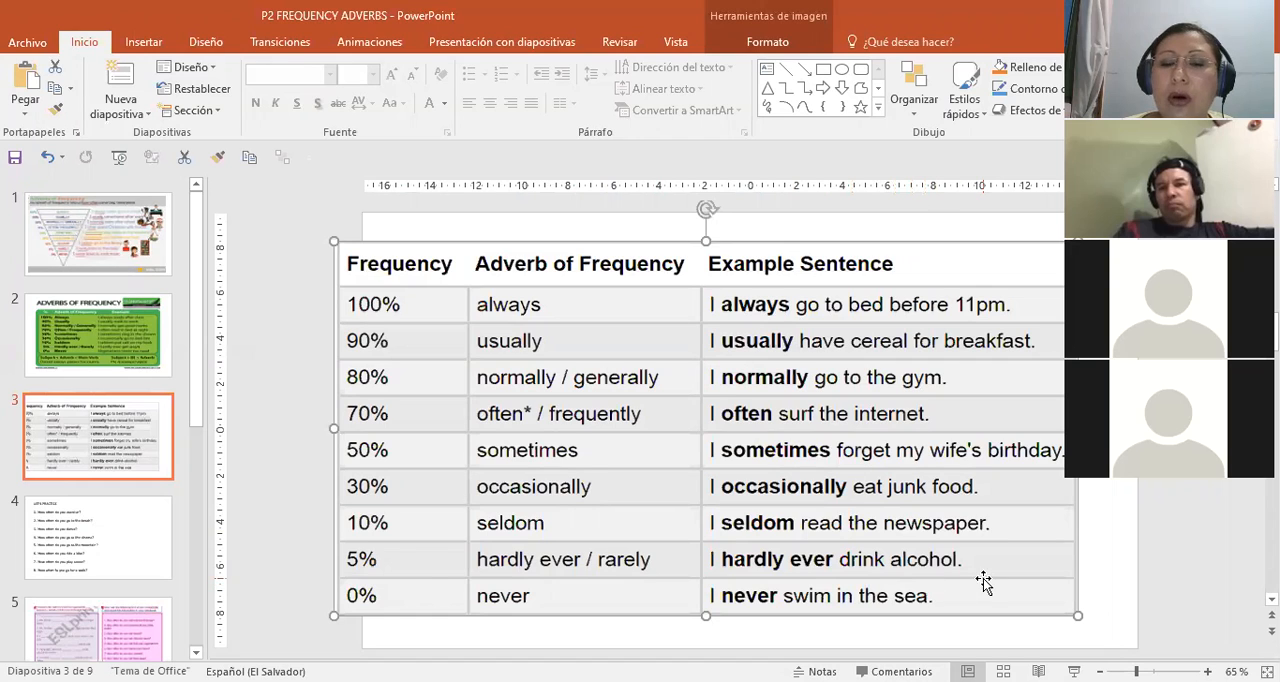
{"action": "mouse_move", "coordinate": [536, 640]}
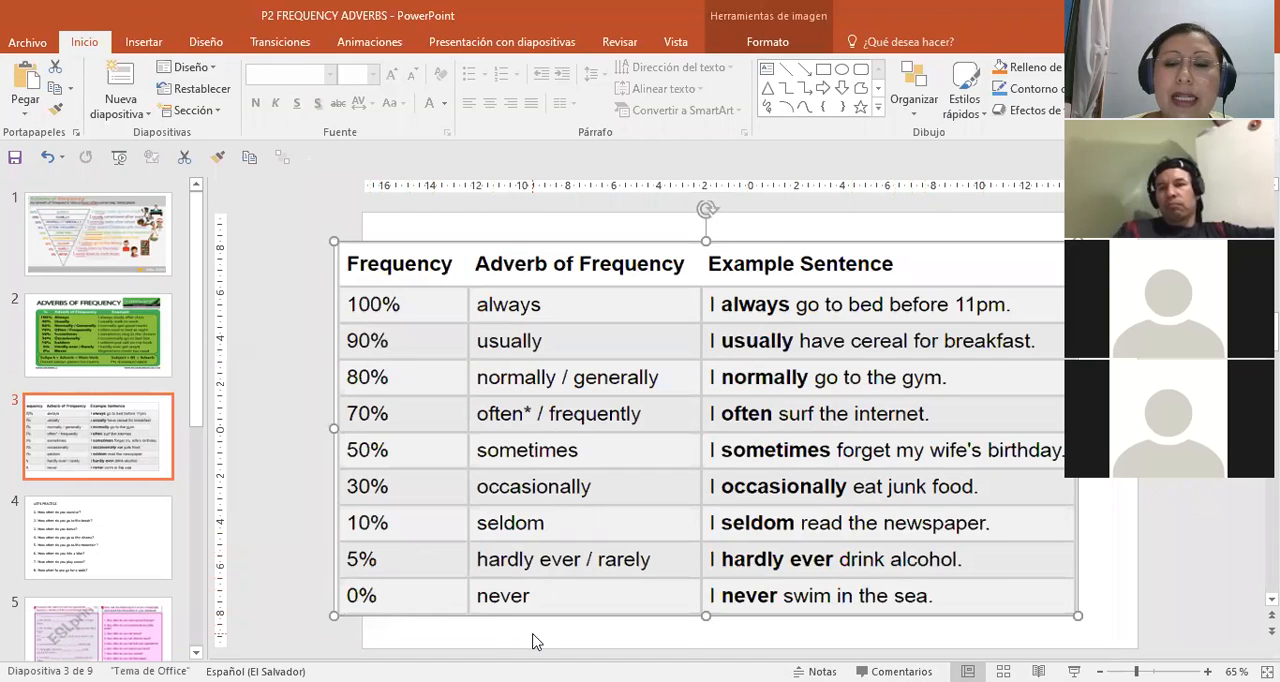
{"action": "mouse_move", "coordinate": [950, 620]}
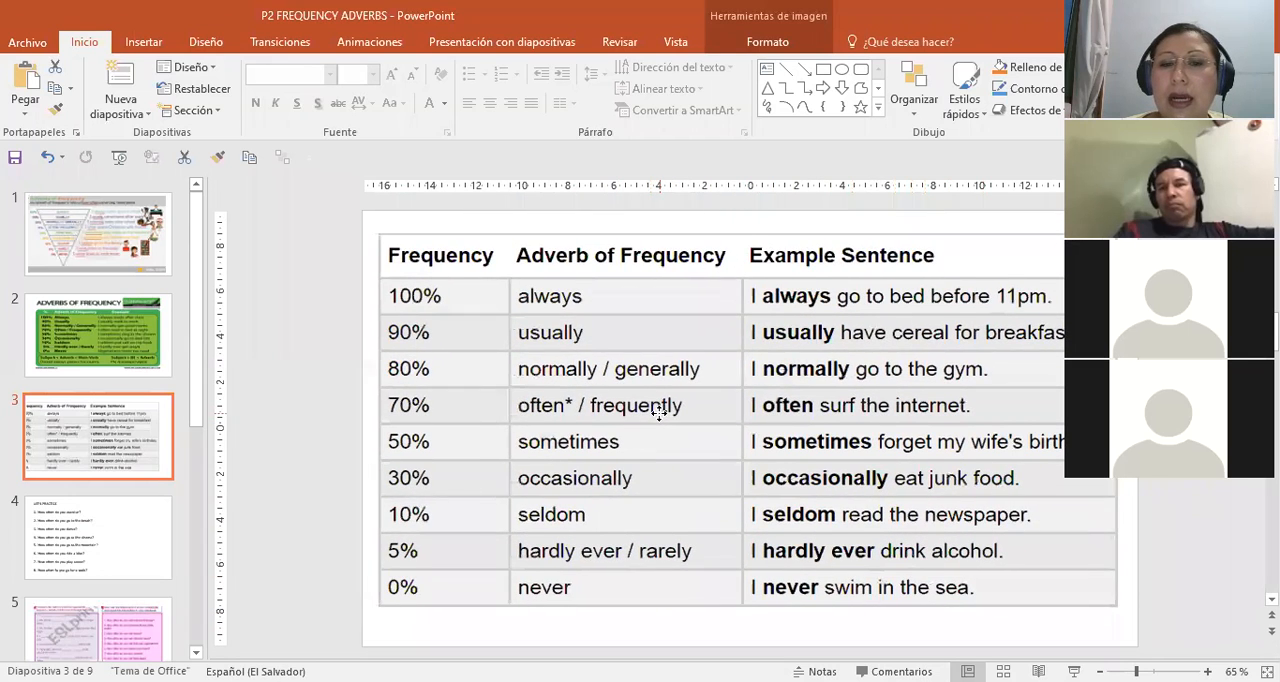
Deselect the table picture and show slide 4, Let's Practice with eight How often questions
{"action": "left_click", "coordinate": [98, 436]}
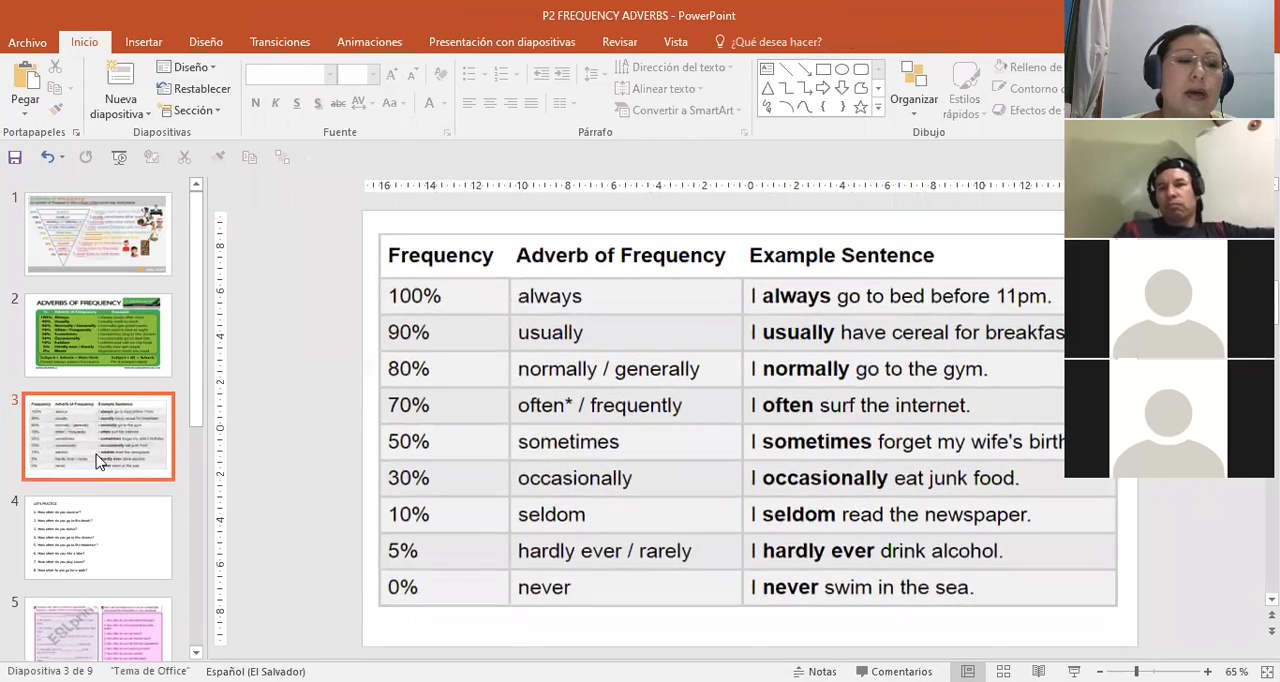
{"action": "left_click", "coordinate": [96, 538]}
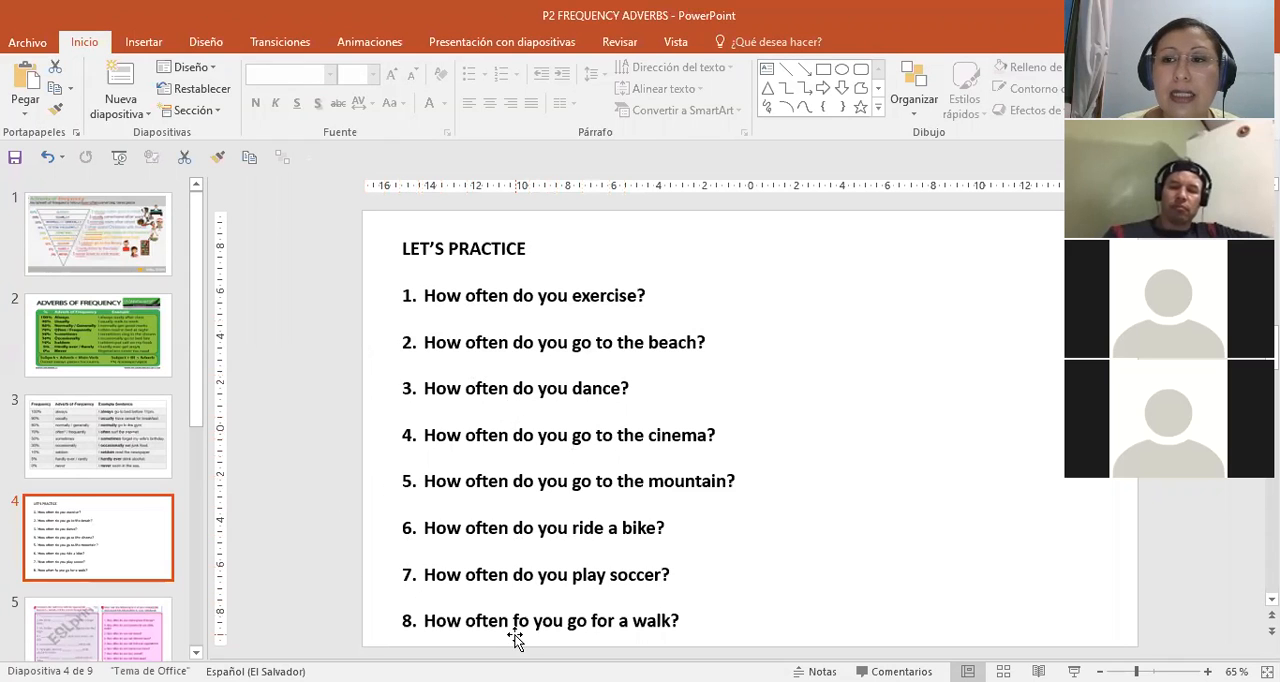
{"action": "mouse_move", "coordinate": [392, 516]}
{"action": "type", "text": "I rarely do exercise.  ( subject+ frequency adverb+main verb+complement)"}
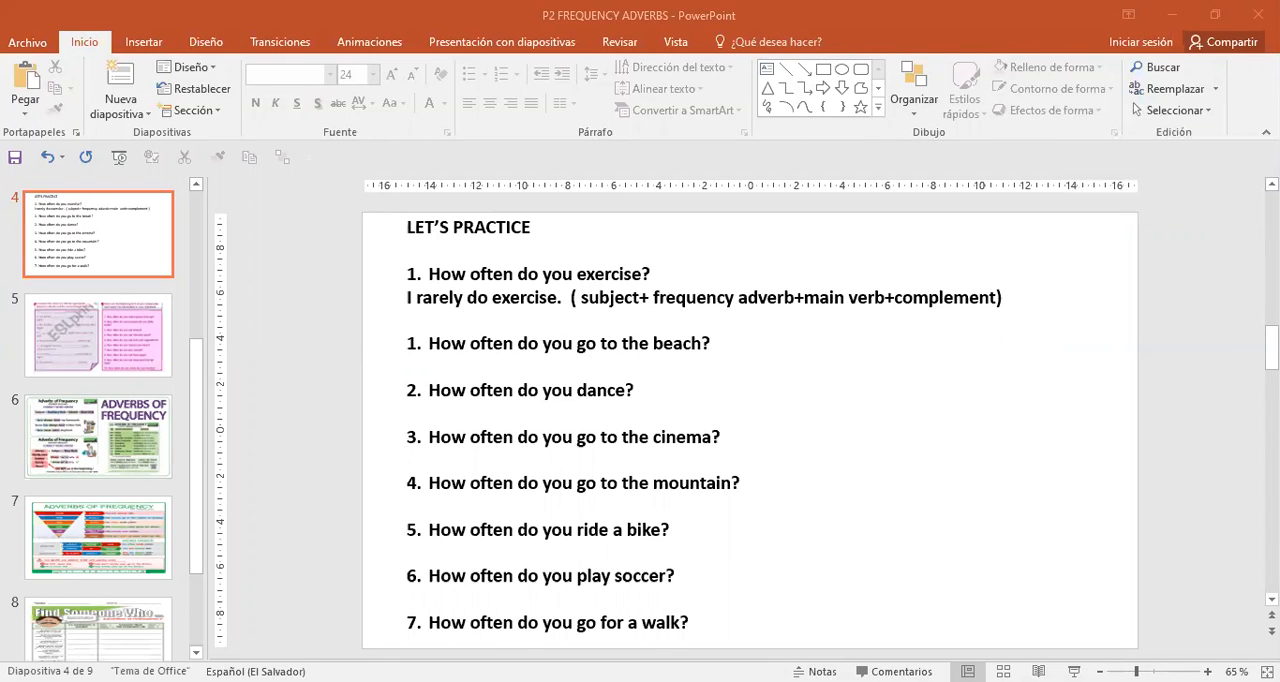
{"action": "mouse_move", "coordinate": [1172, 52]}
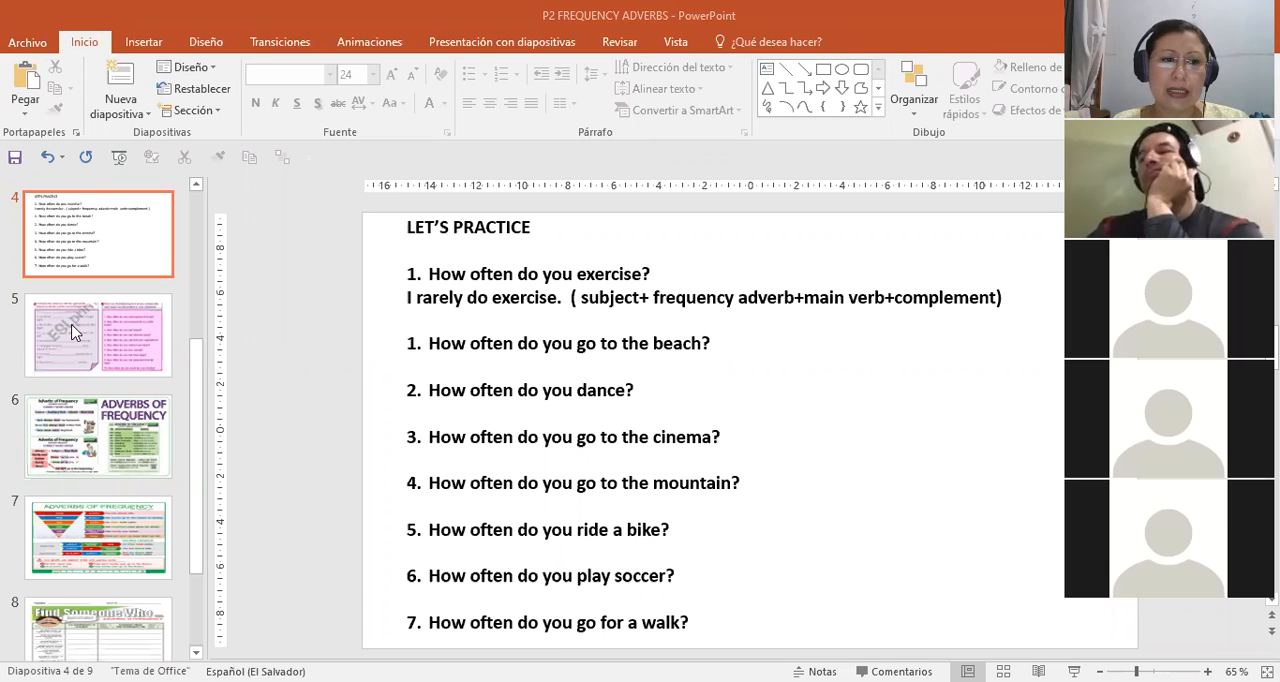
Show slide 5, the adverb sentence completions beside the classmate interview questions
{"action": "left_click", "coordinate": [96, 334]}
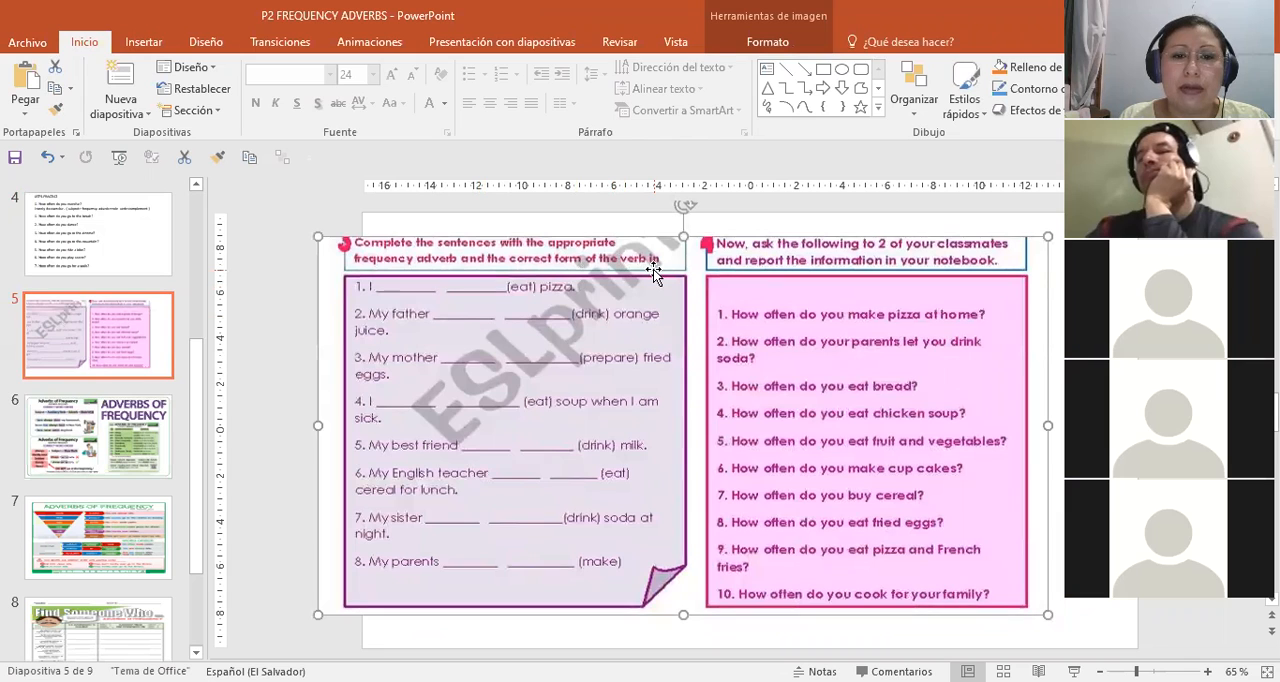
{"action": "mouse_move", "coordinate": [500, 304]}
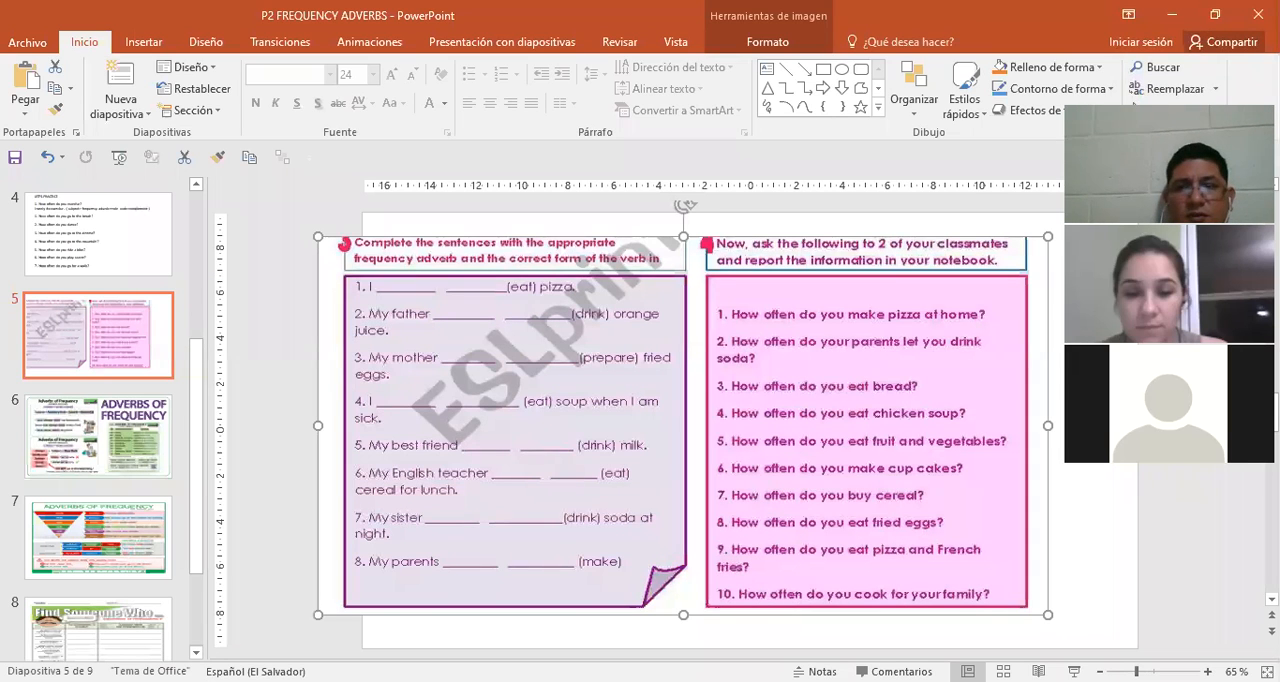
{"action": "mouse_move", "coordinate": [378, 558]}
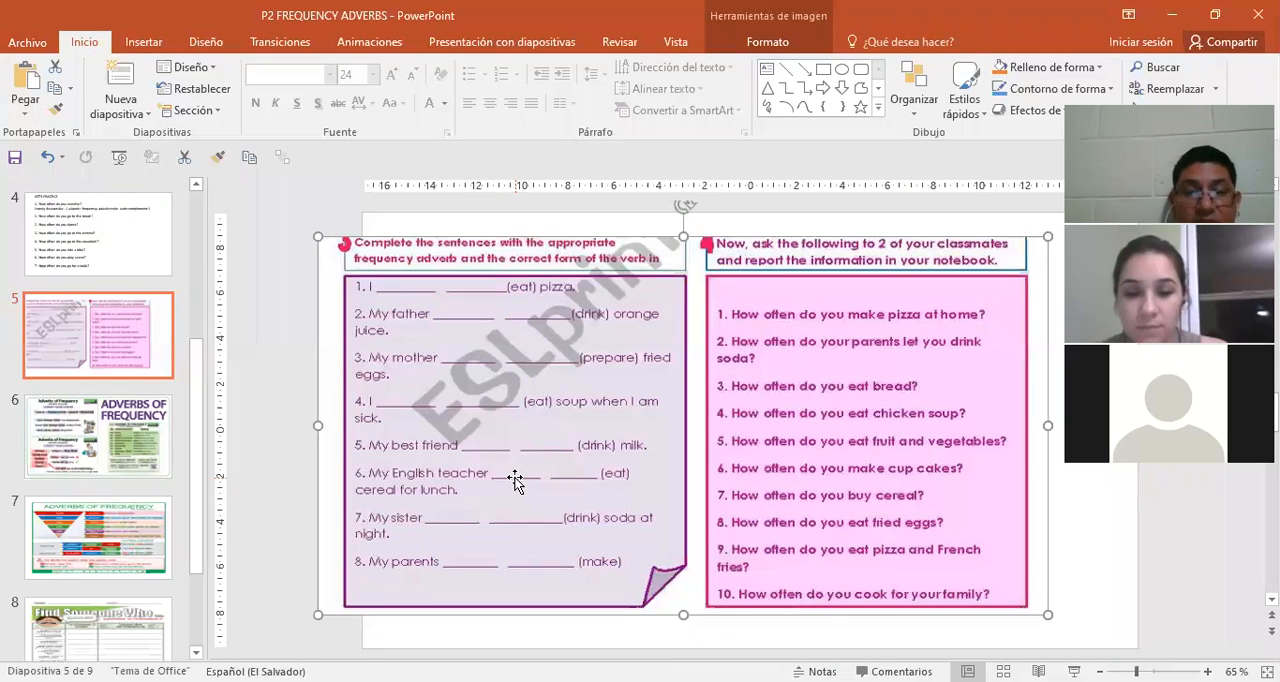
{"action": "mouse_move", "coordinate": [542, 484]}
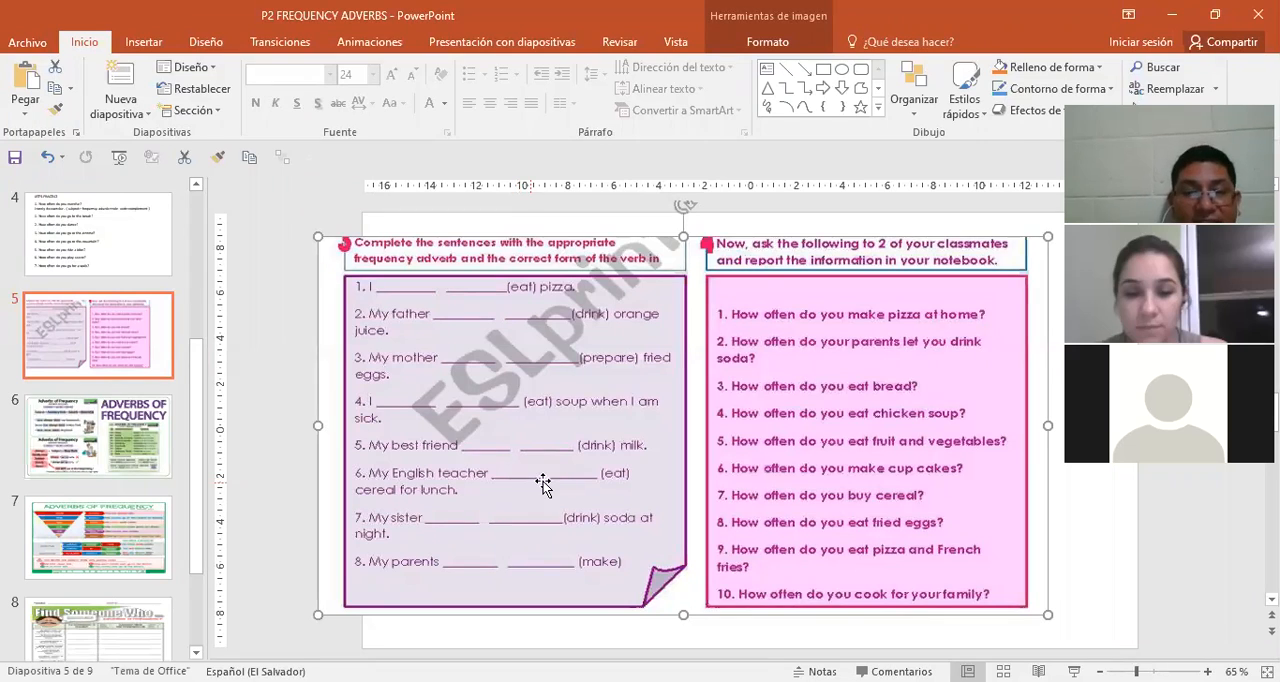
{"action": "mouse_move", "coordinate": [452, 504]}
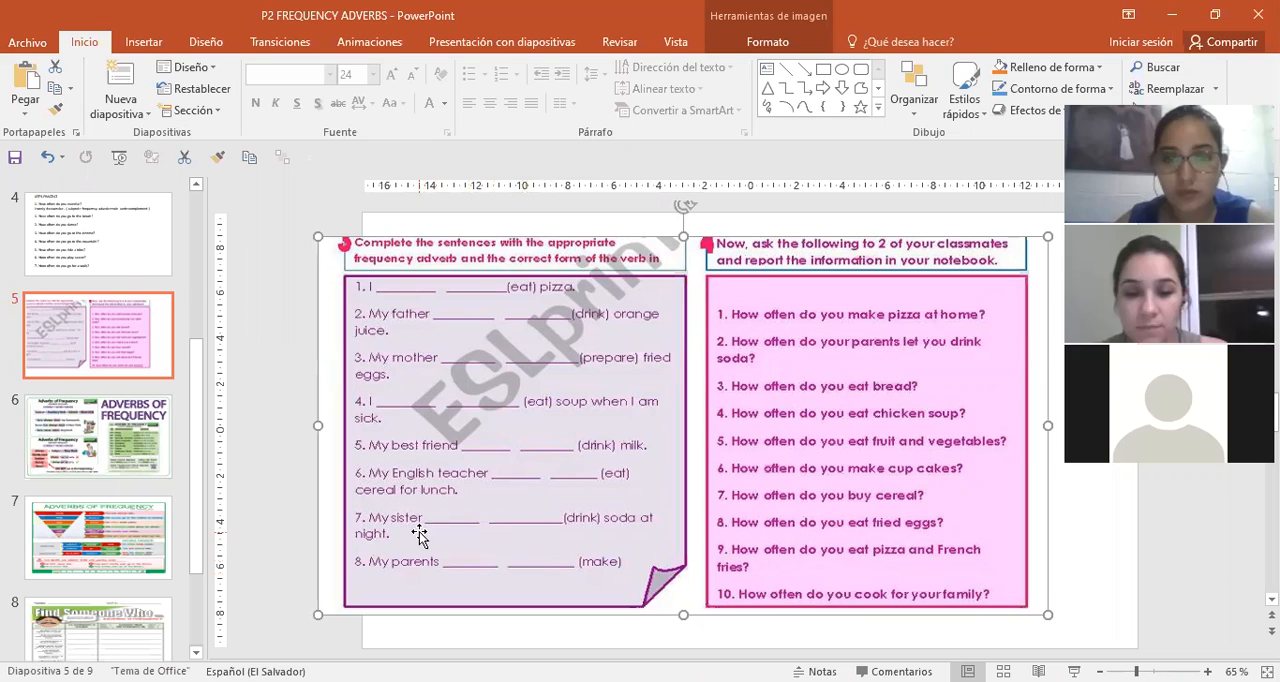
{"action": "mouse_move", "coordinate": [556, 550]}
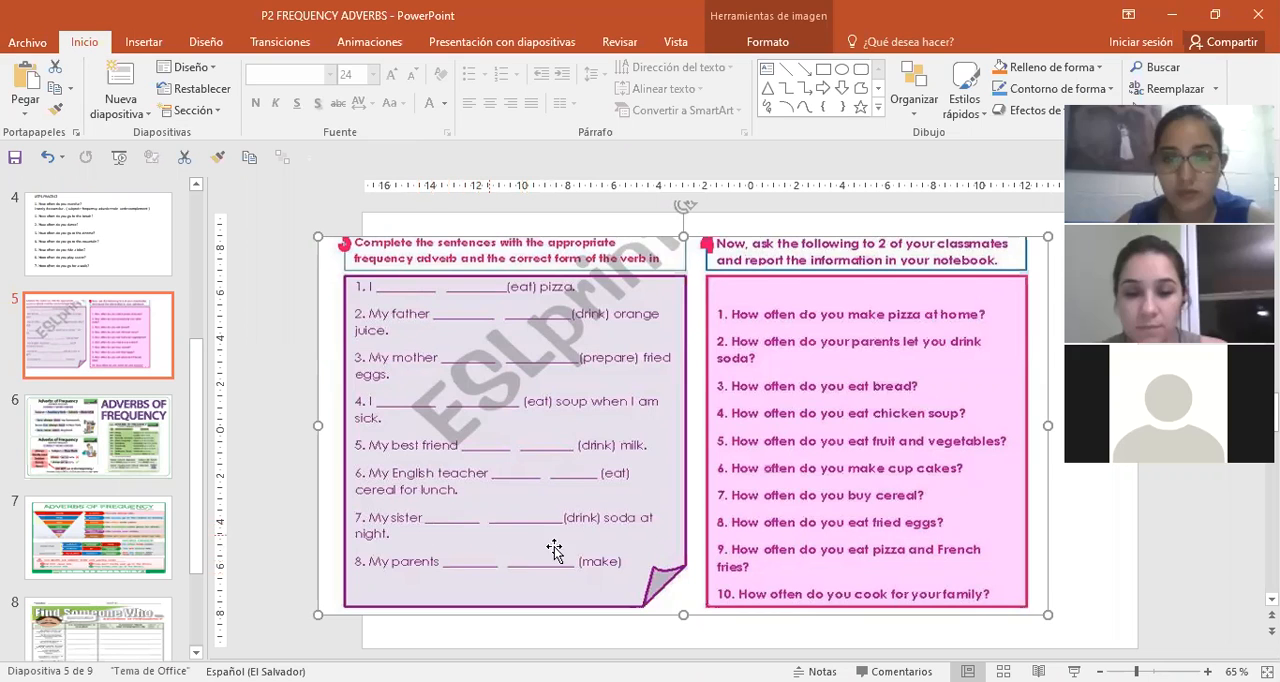
{"action": "mouse_move", "coordinate": [410, 552]}
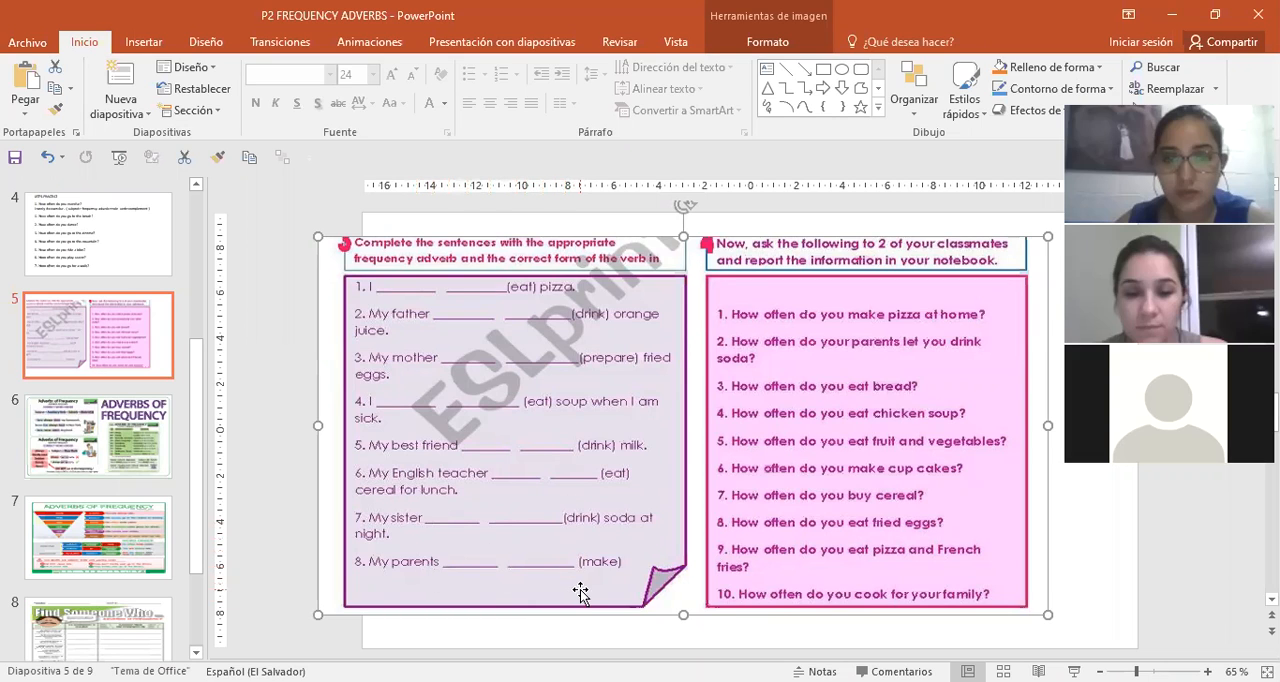
{"action": "mouse_move", "coordinate": [684, 640]}
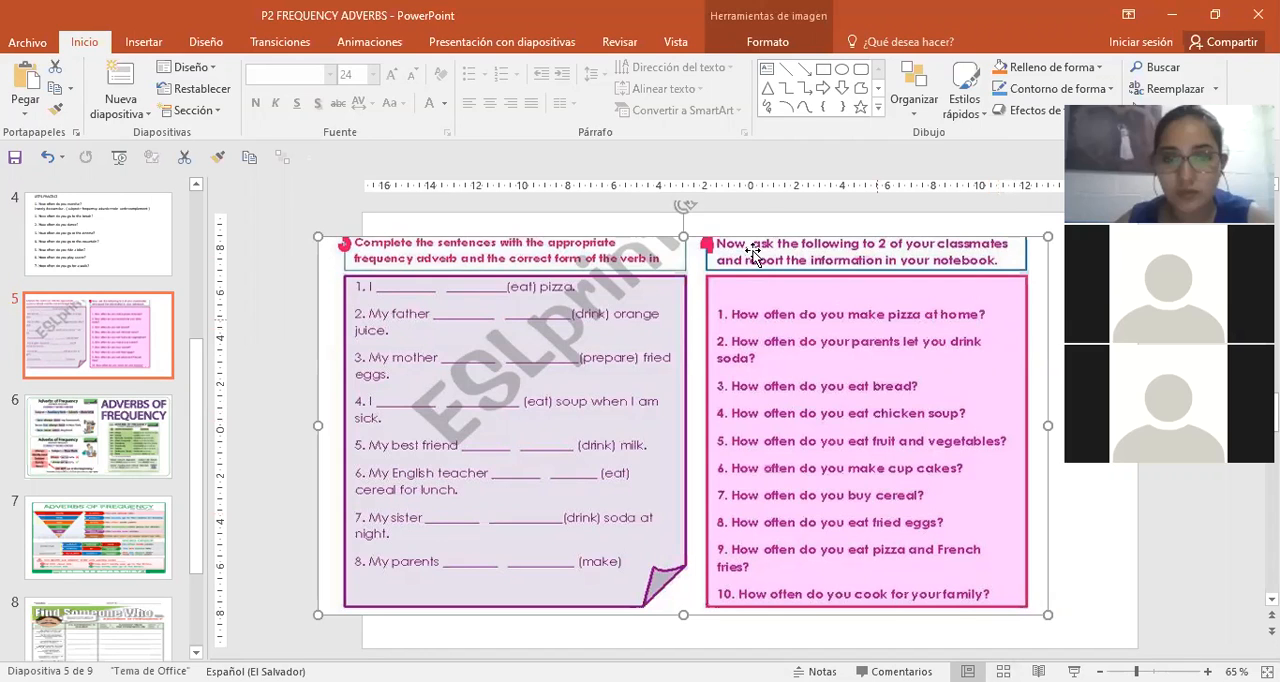
{"action": "mouse_move", "coordinate": [722, 276]}
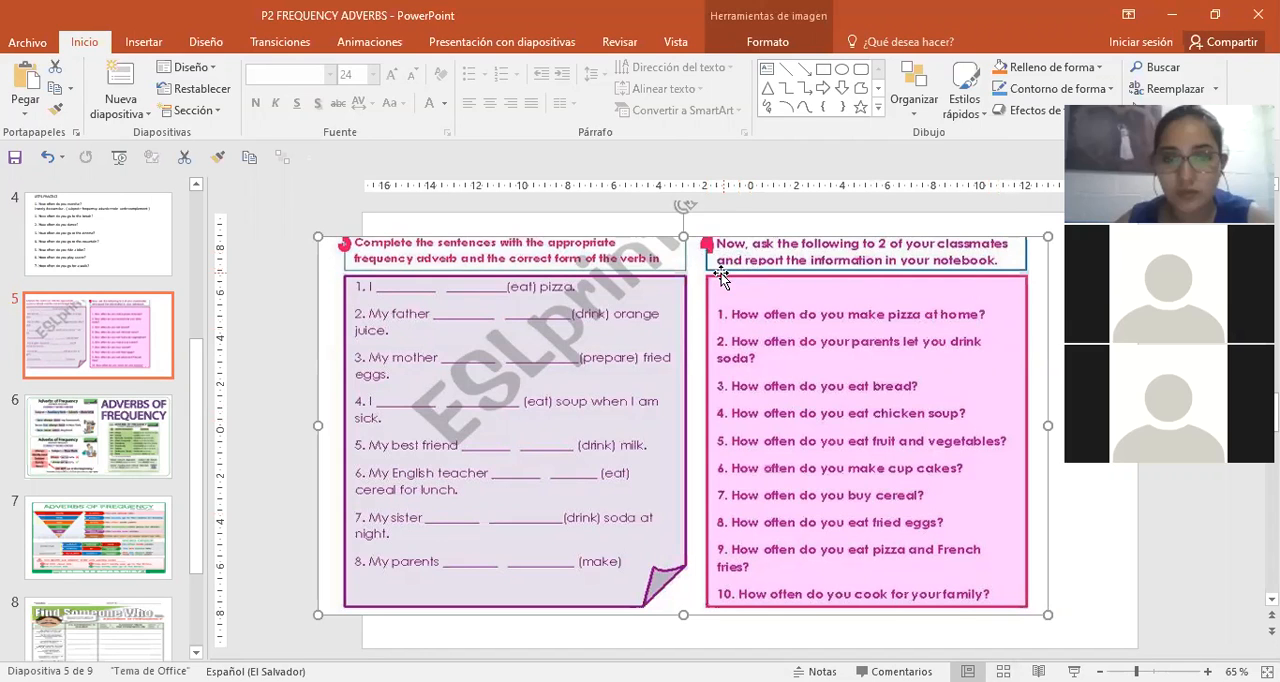
{"action": "mouse_move", "coordinate": [732, 282]}
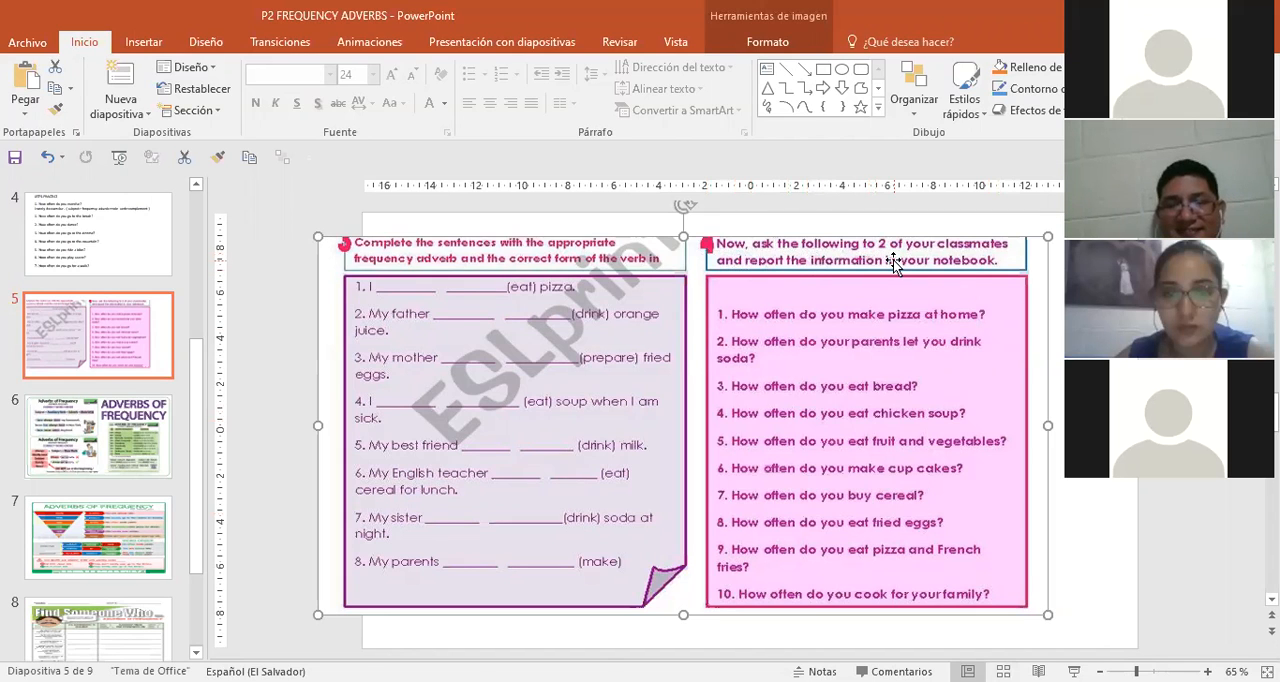
{"action": "mouse_move", "coordinate": [764, 298]}
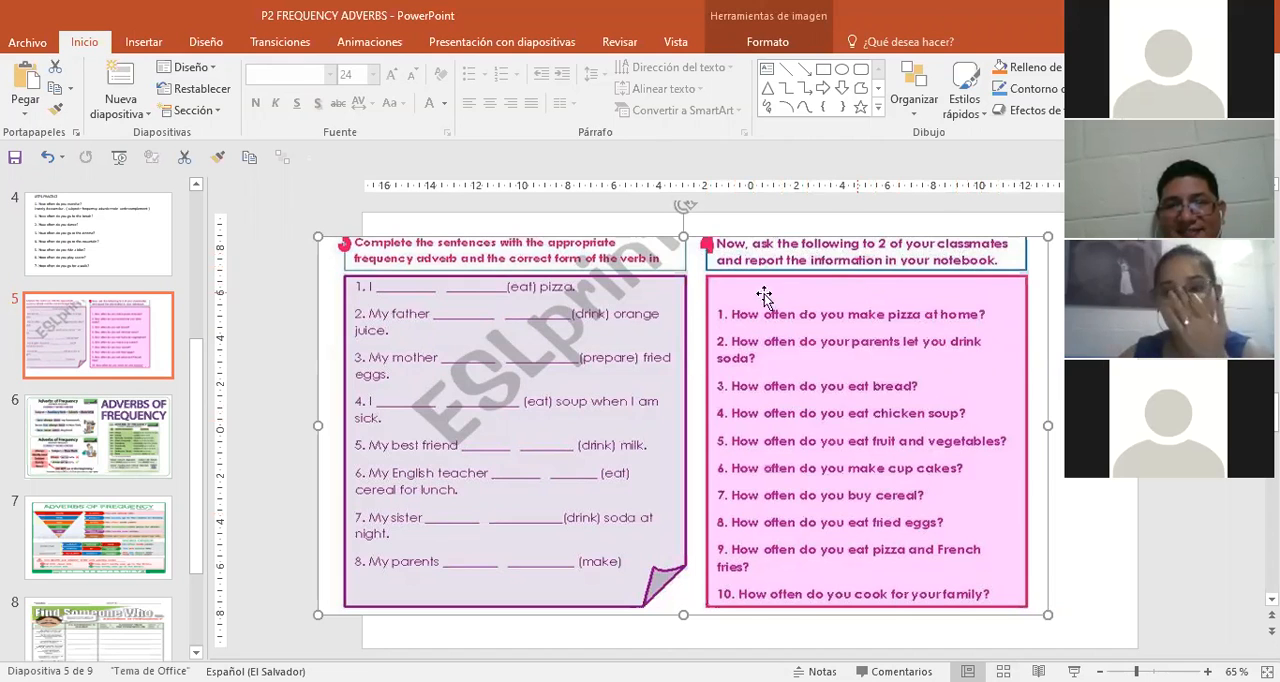
{"action": "mouse_move", "coordinate": [858, 336]}
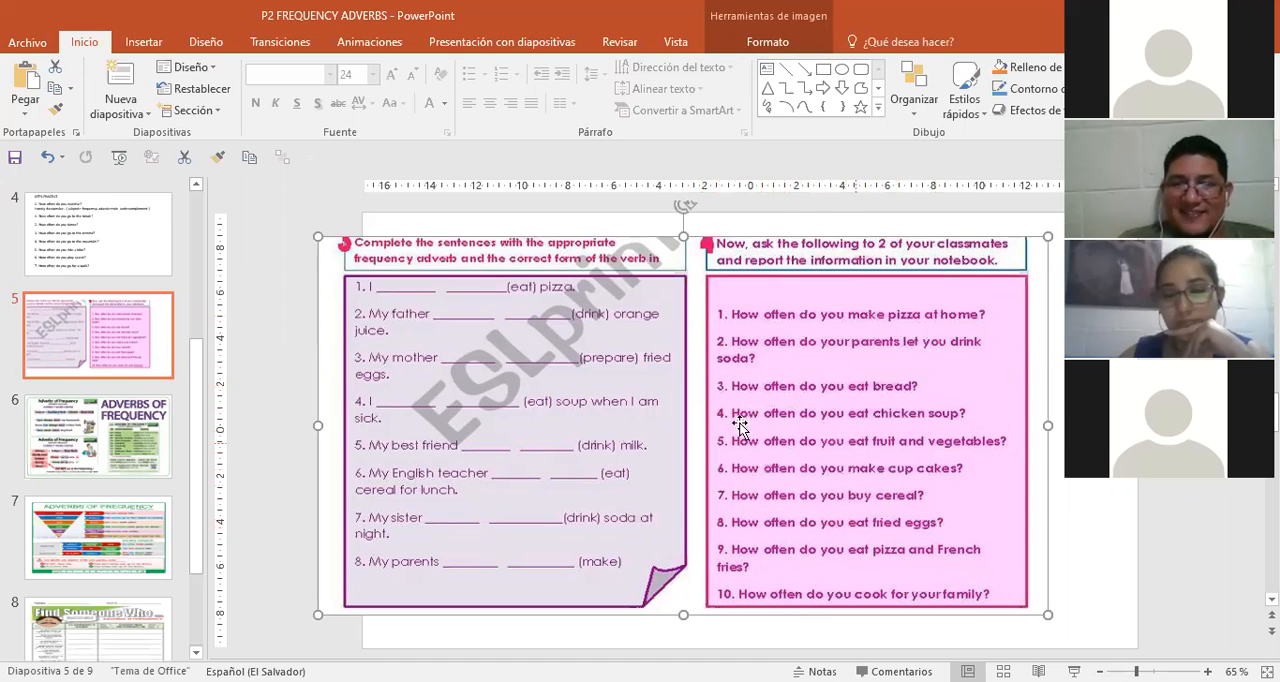
{"action": "mouse_move", "coordinate": [840, 360]}
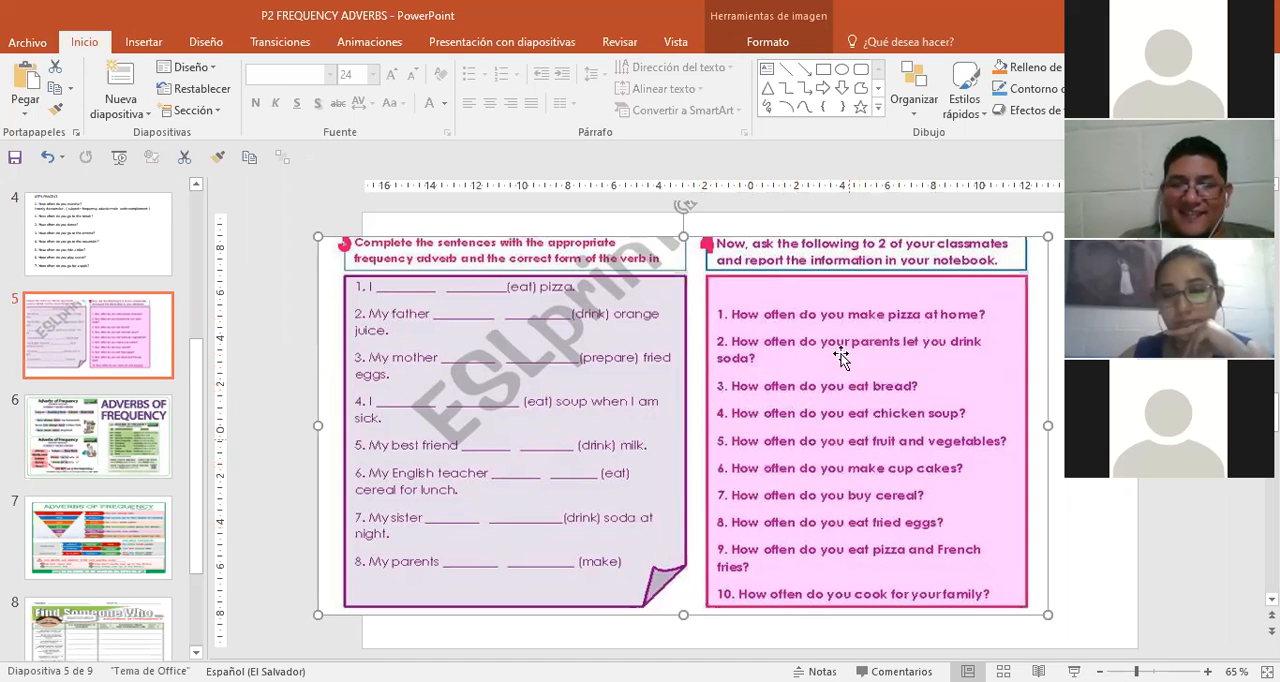
{"action": "mouse_move", "coordinate": [704, 222]}
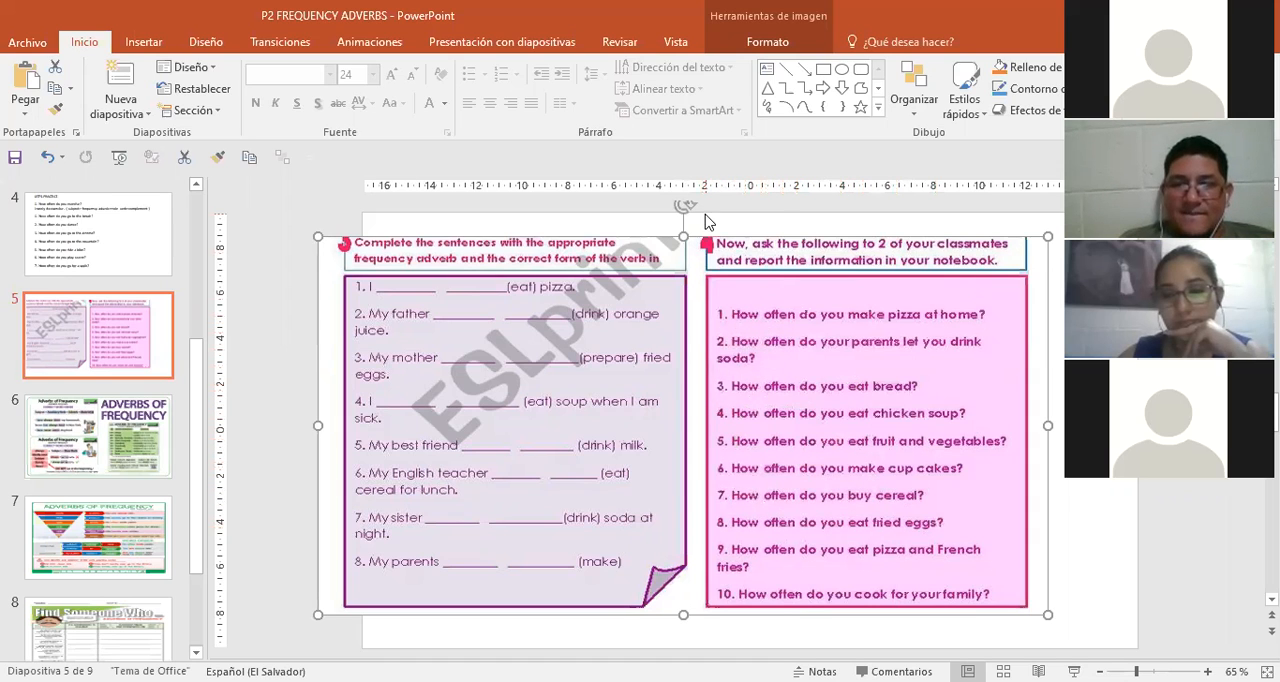
{"action": "mouse_move", "coordinate": [980, 338]}
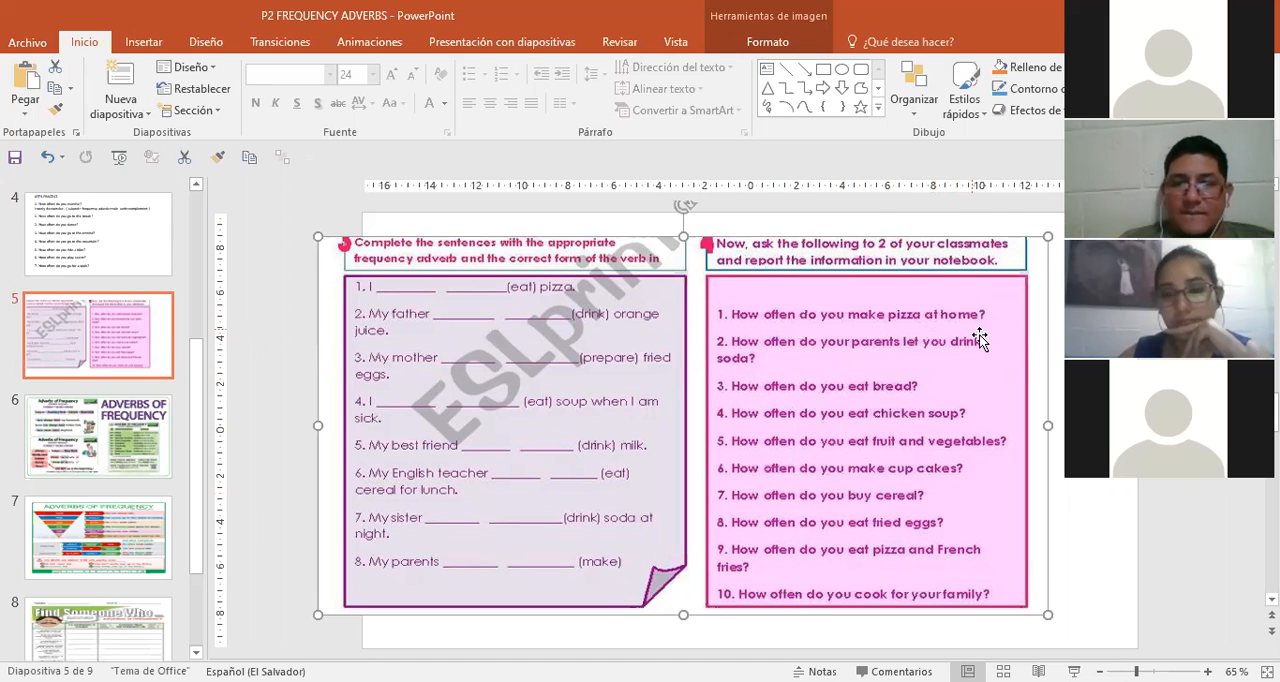
{"action": "mouse_move", "coordinate": [788, 368]}
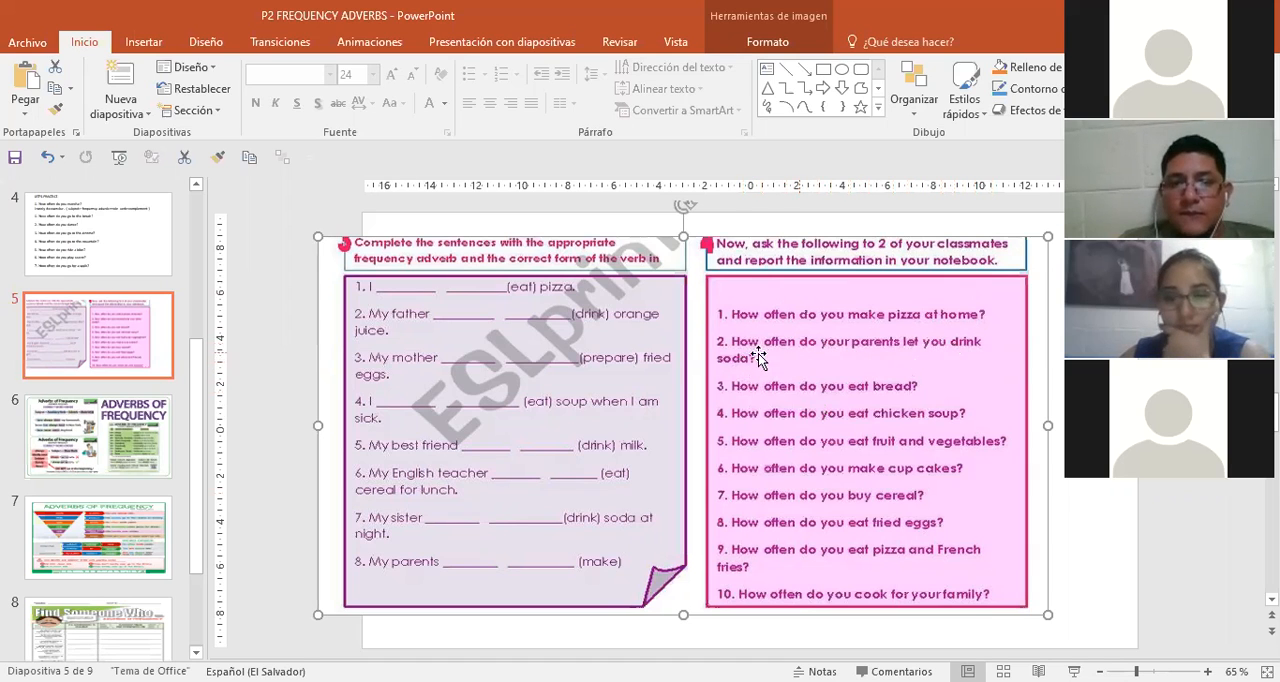
{"action": "mouse_move", "coordinate": [736, 408]}
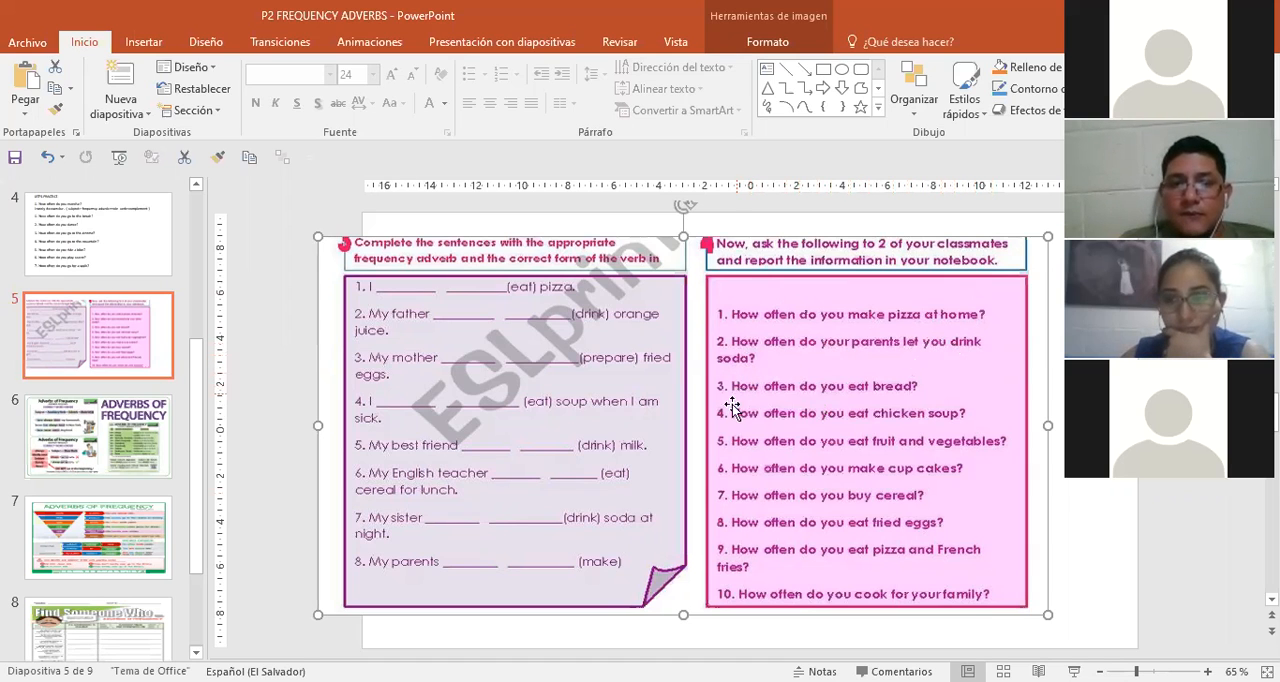
{"action": "mouse_move", "coordinate": [732, 452]}
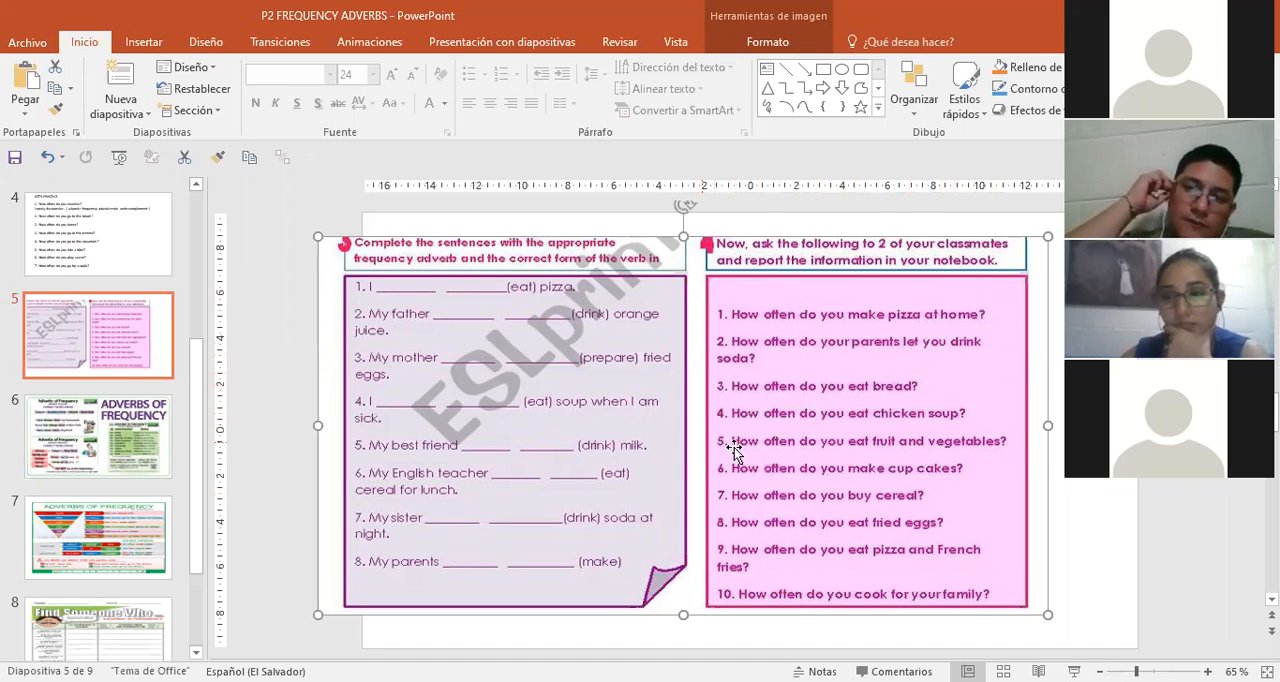
{"action": "mouse_move", "coordinate": [960, 430]}
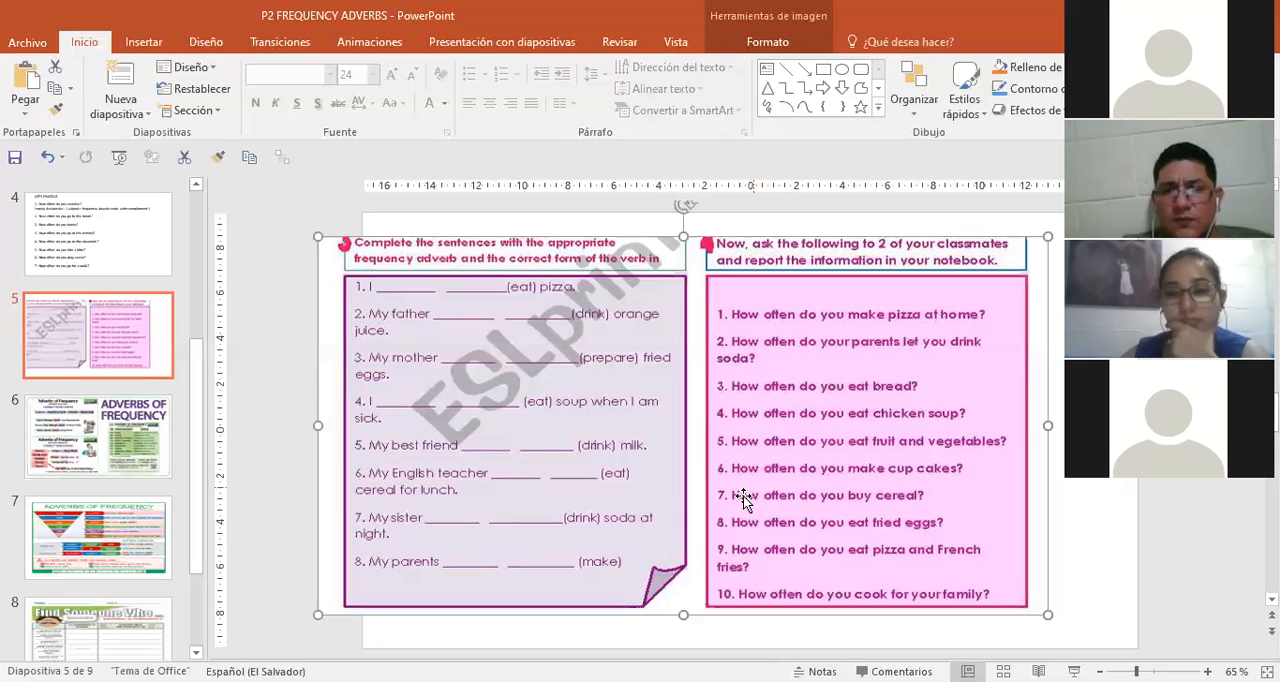
{"action": "mouse_move", "coordinate": [964, 490]}
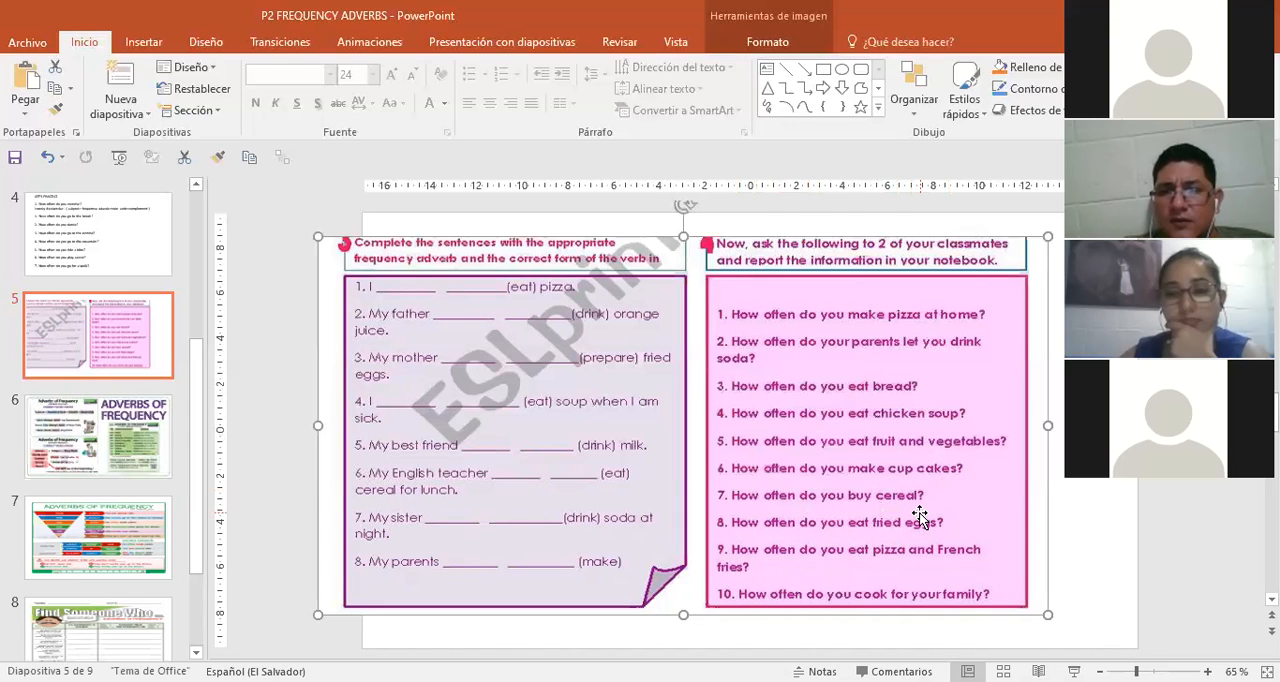
{"action": "mouse_move", "coordinate": [888, 540]}
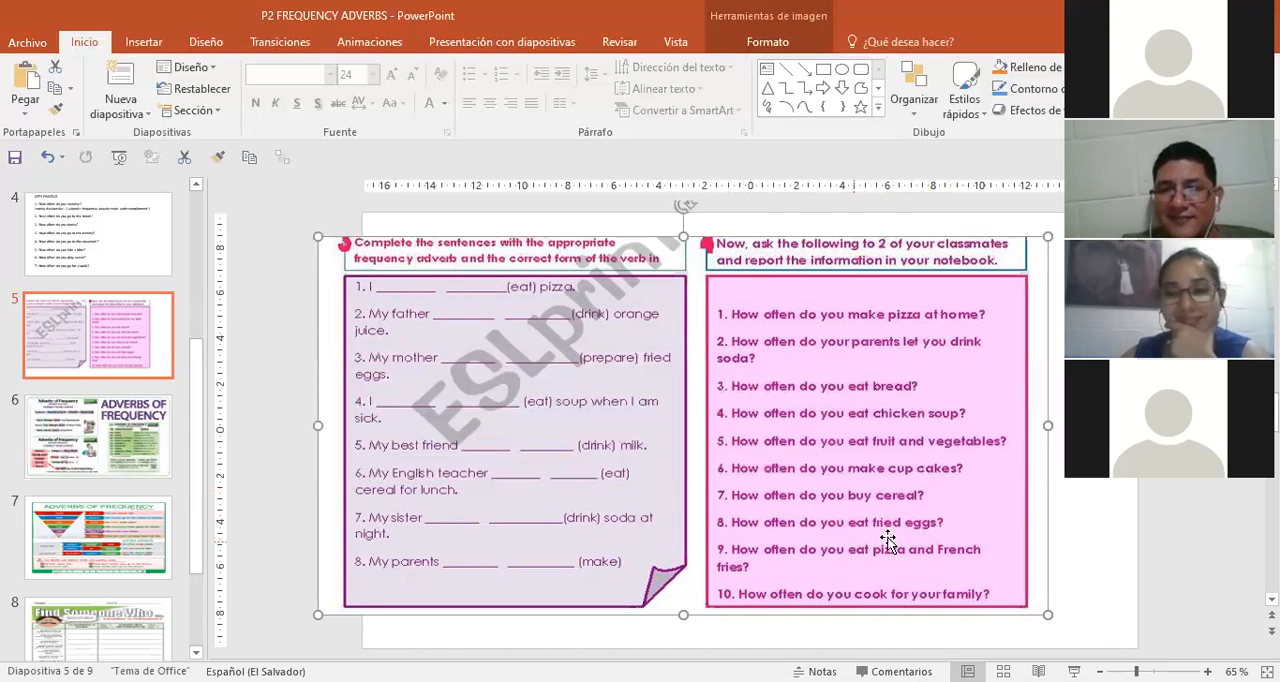
{"action": "mouse_move", "coordinate": [832, 578]}
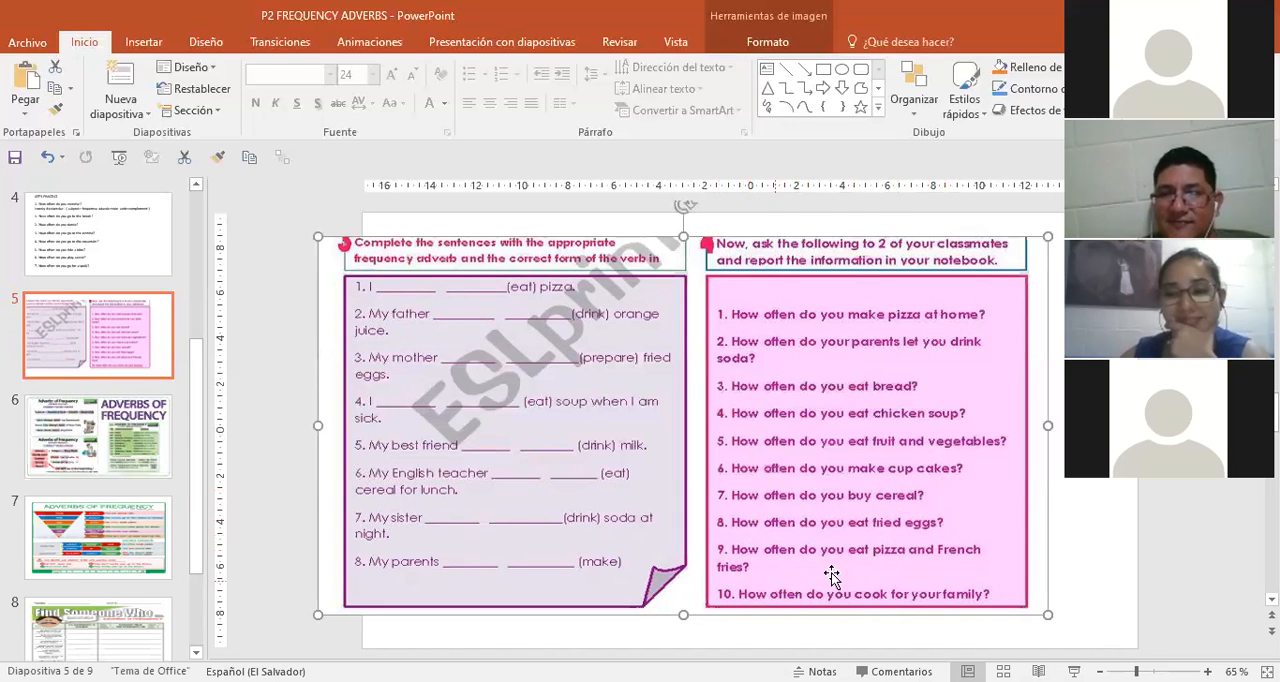
{"action": "mouse_move", "coordinate": [764, 564]}
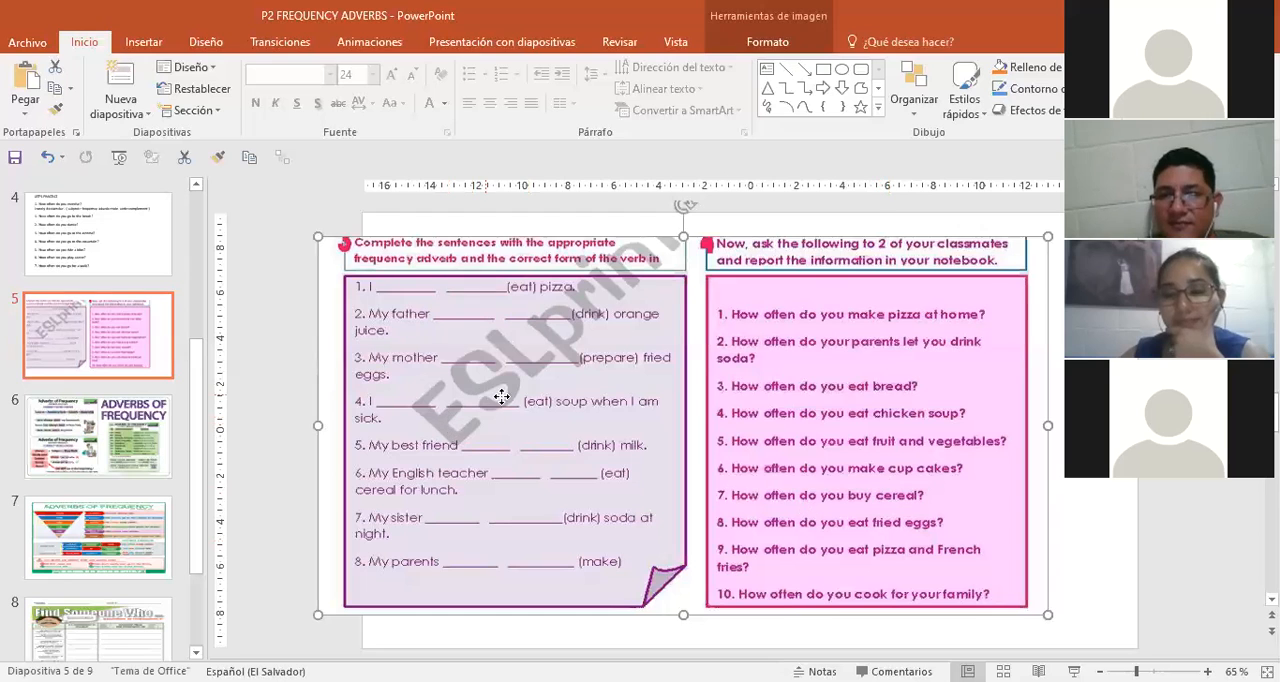
Show slide 6, the Adverbs of Frequency word-order charts
{"action": "left_click", "coordinate": [96, 436]}
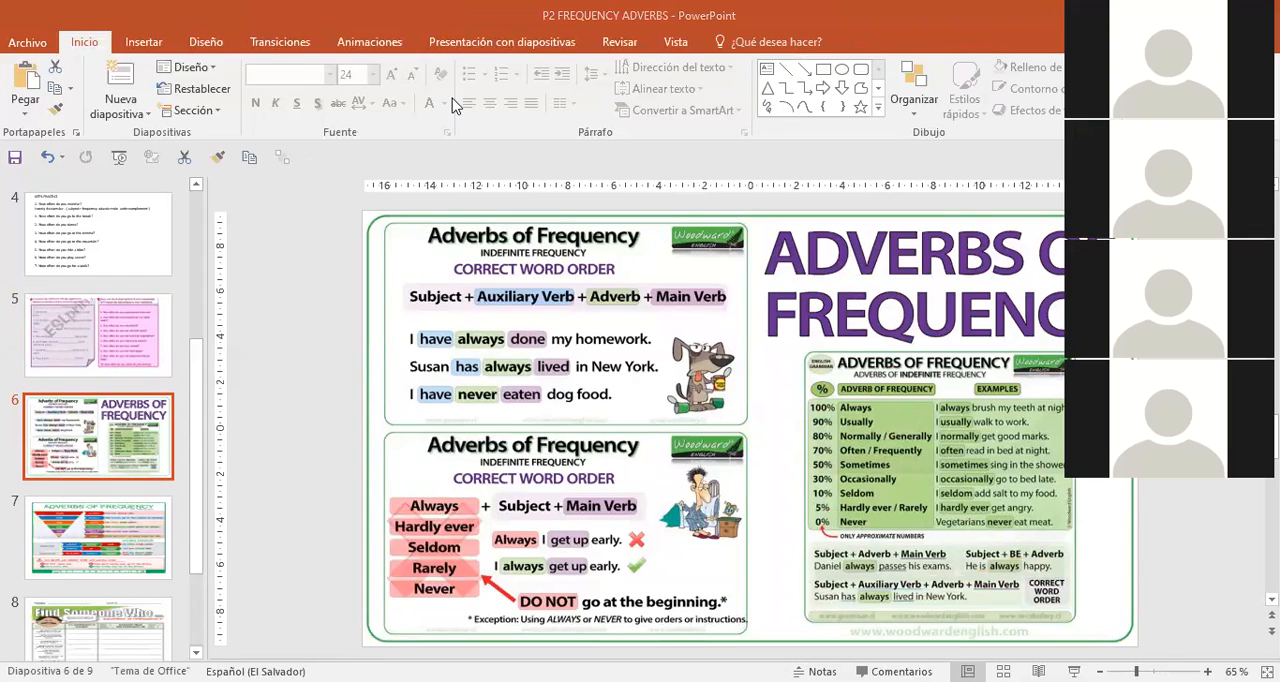
{"action": "mouse_move", "coordinate": [620, 284]}
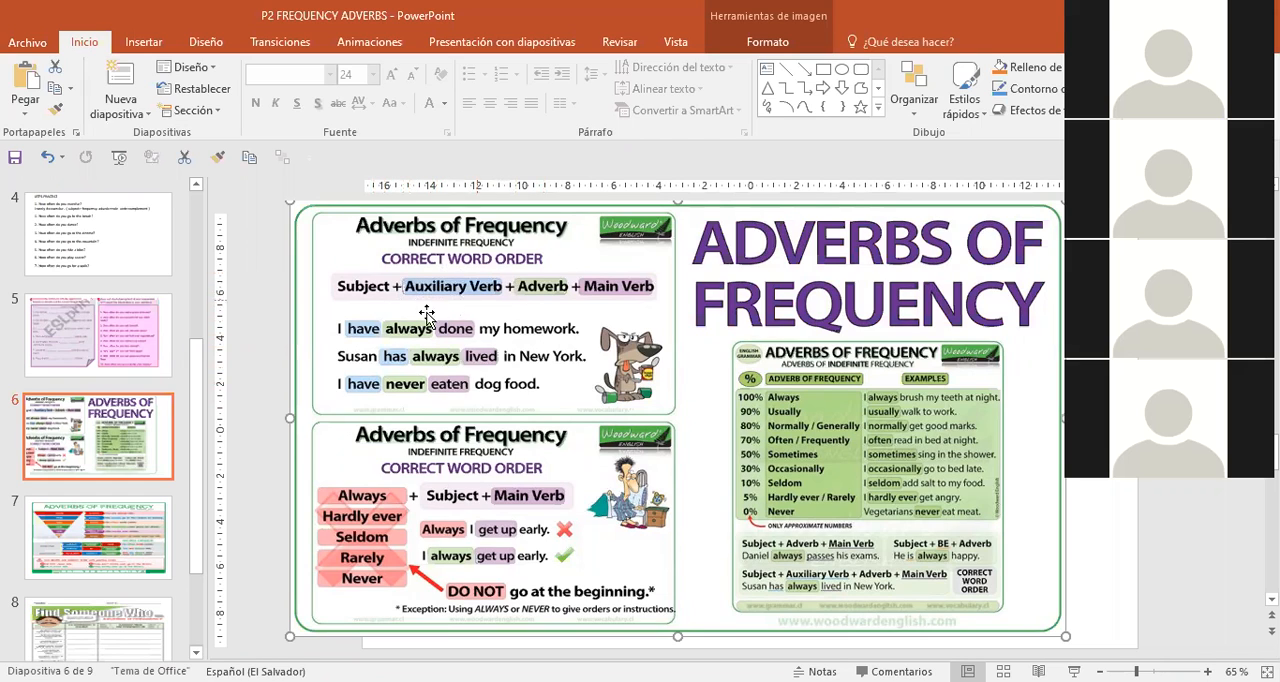
{"action": "mouse_move", "coordinate": [402, 356]}
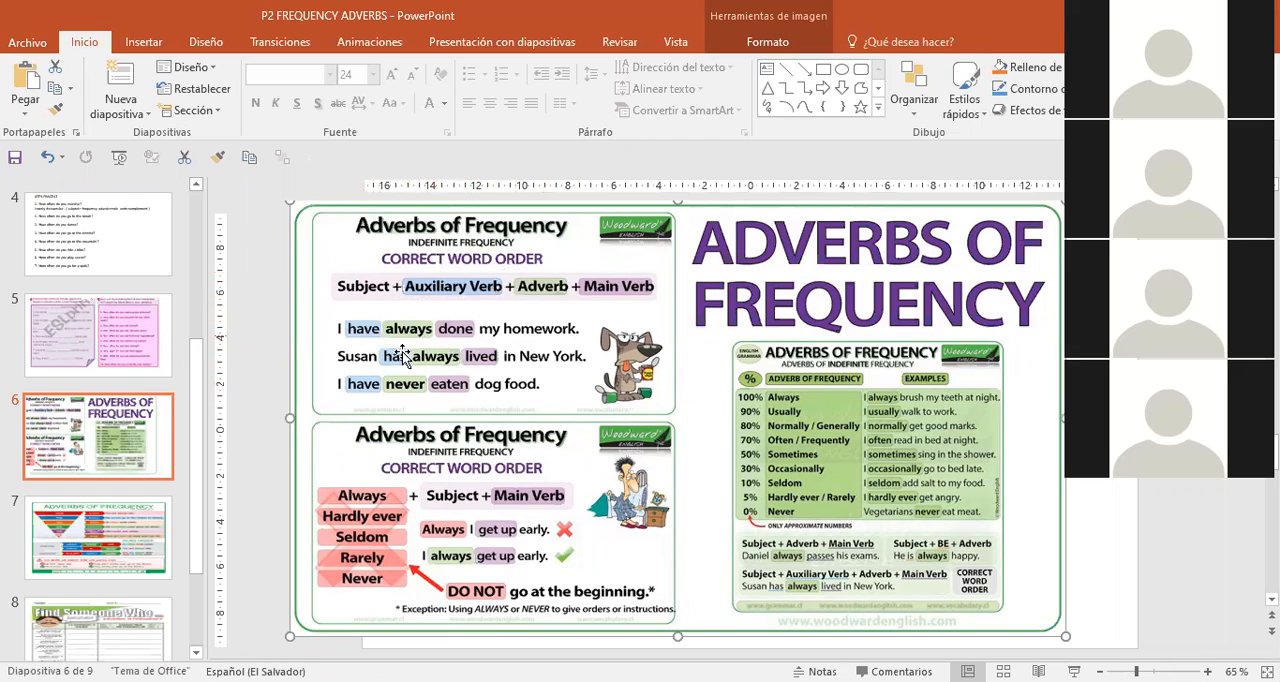
{"action": "mouse_move", "coordinate": [378, 344]}
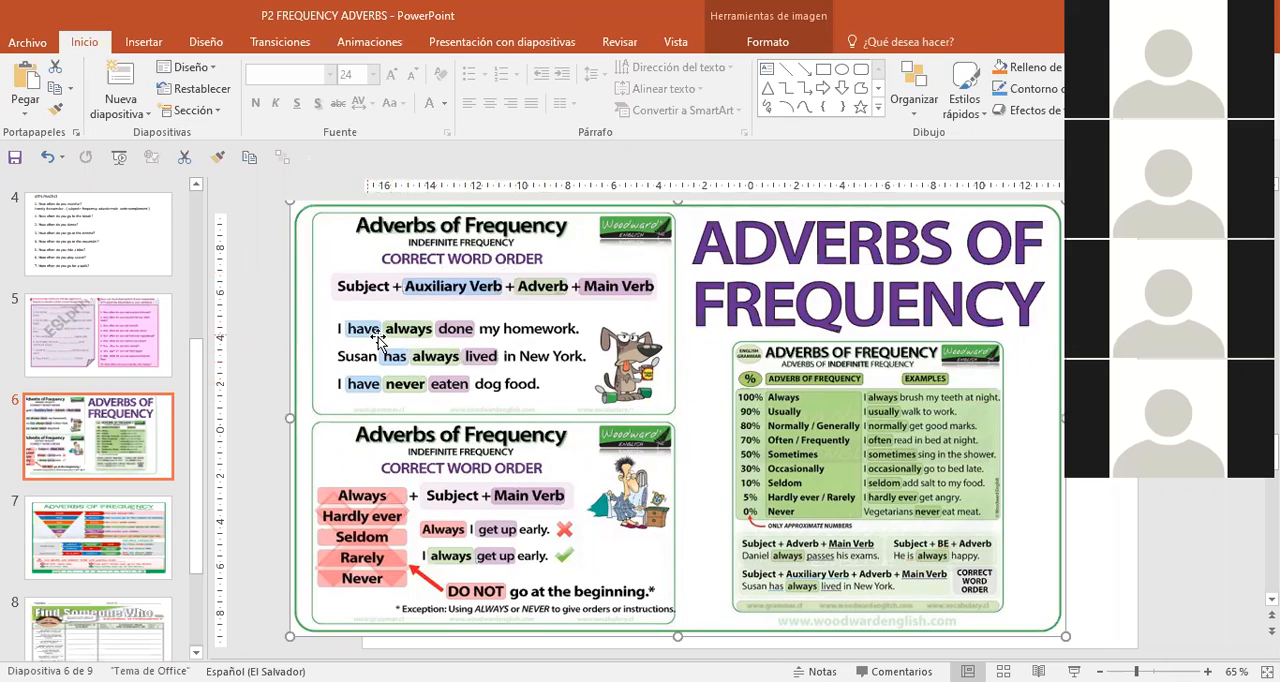
{"action": "mouse_move", "coordinate": [368, 344]}
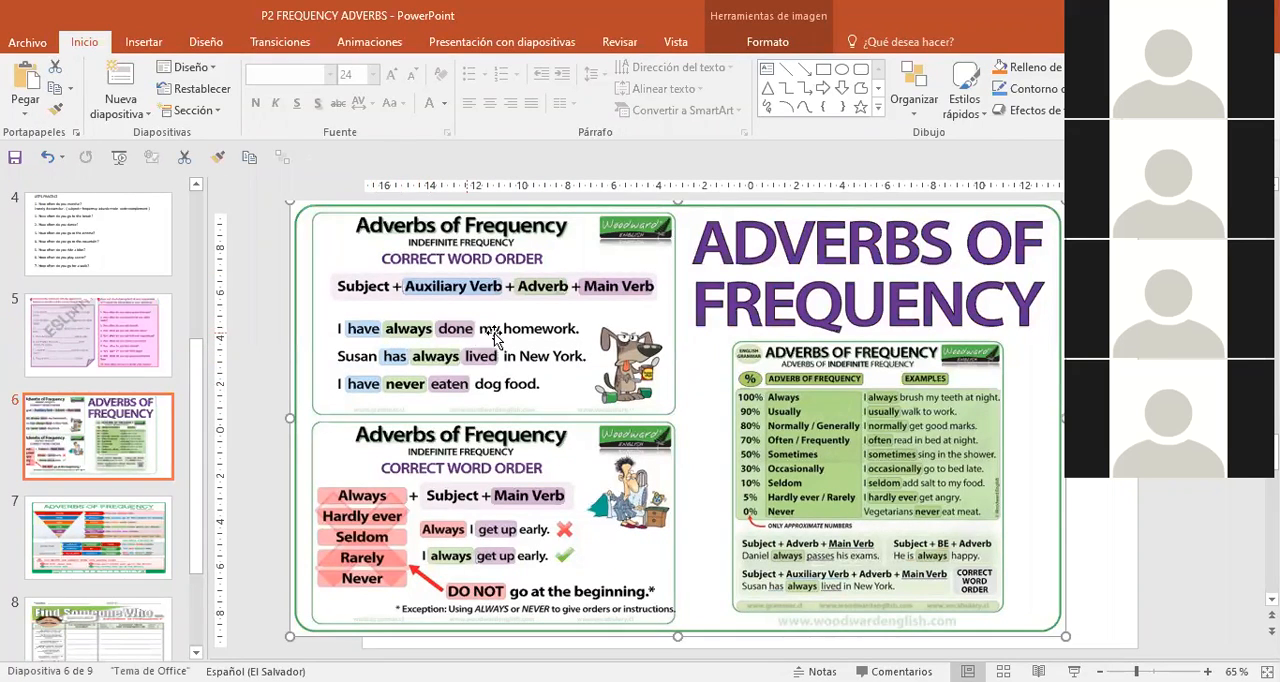
{"action": "mouse_move", "coordinate": [420, 374]}
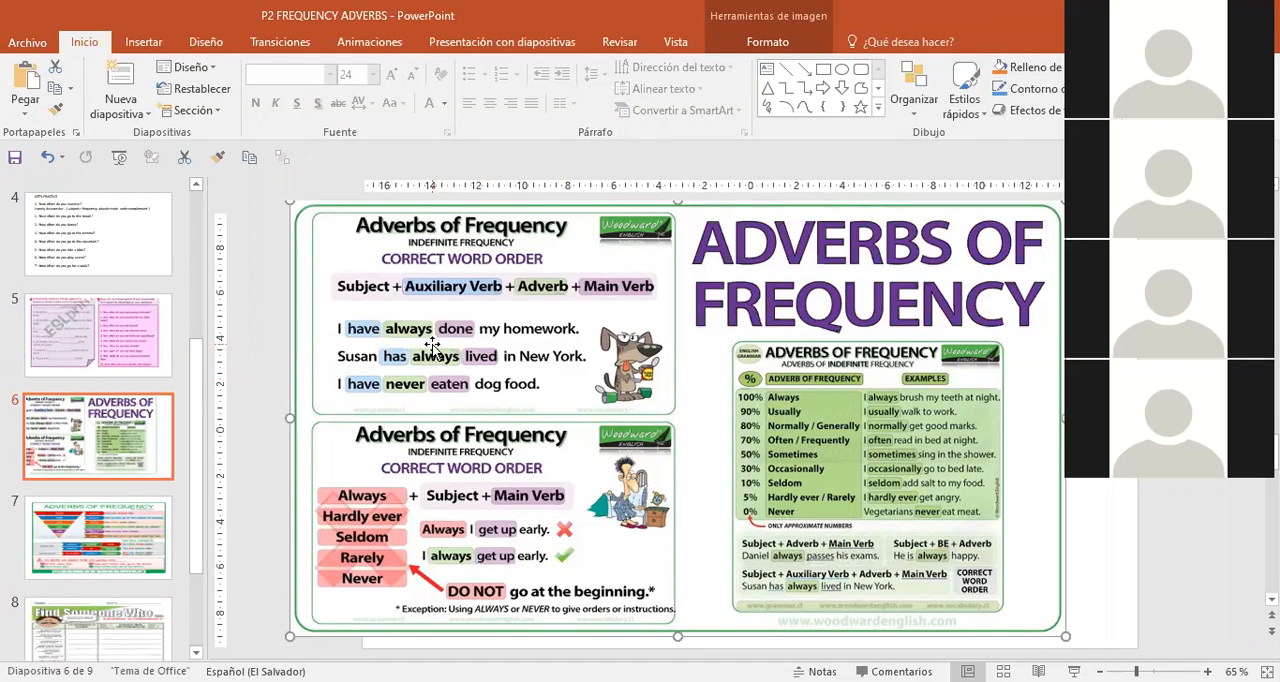
{"action": "mouse_move", "coordinate": [460, 364]}
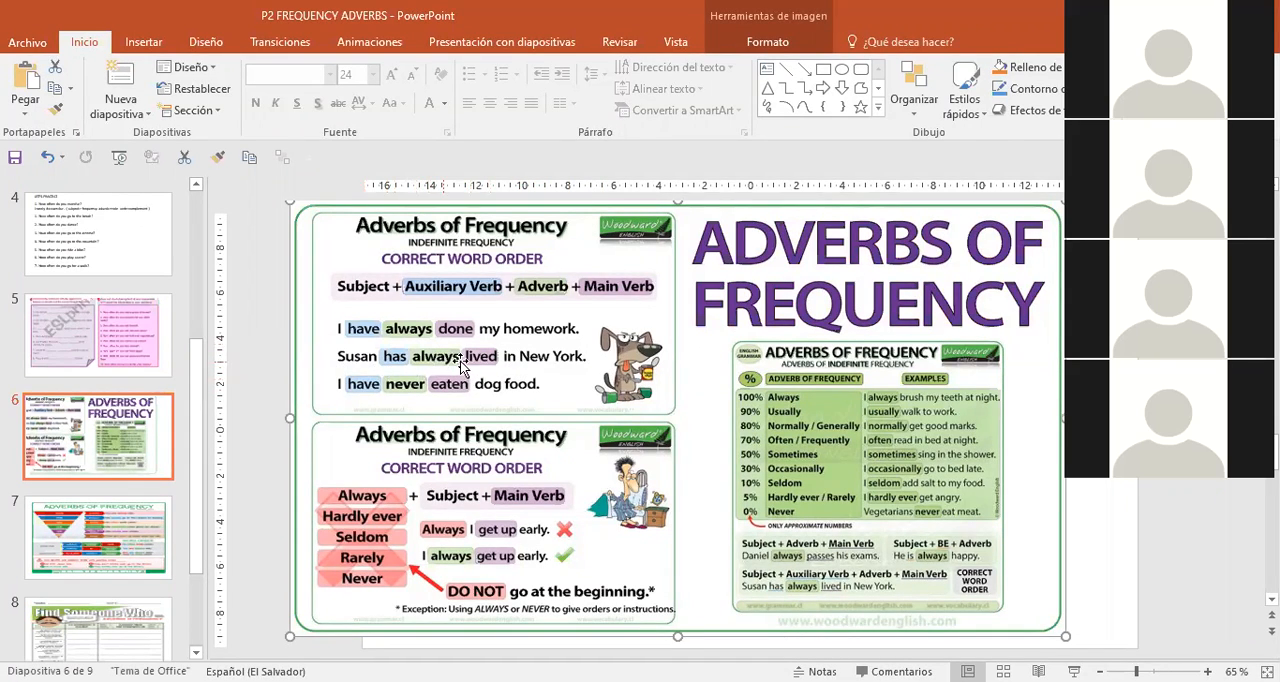
{"action": "mouse_move", "coordinate": [370, 400]}
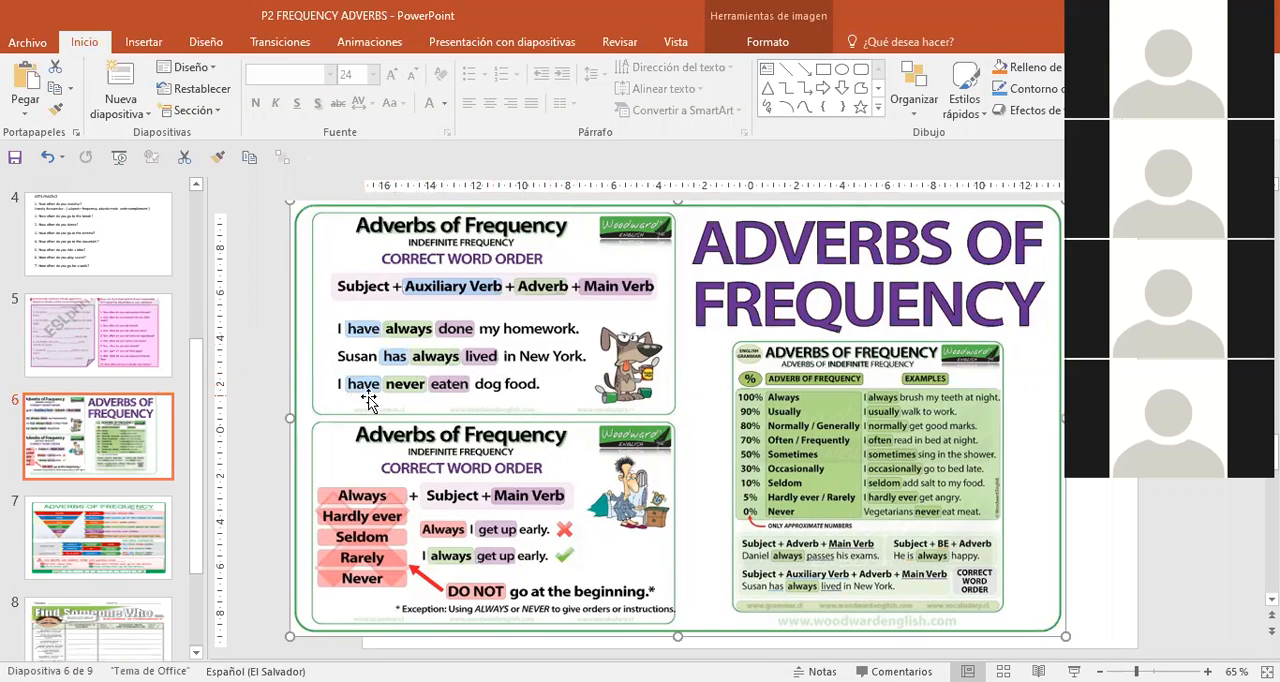
{"action": "mouse_move", "coordinate": [540, 402]}
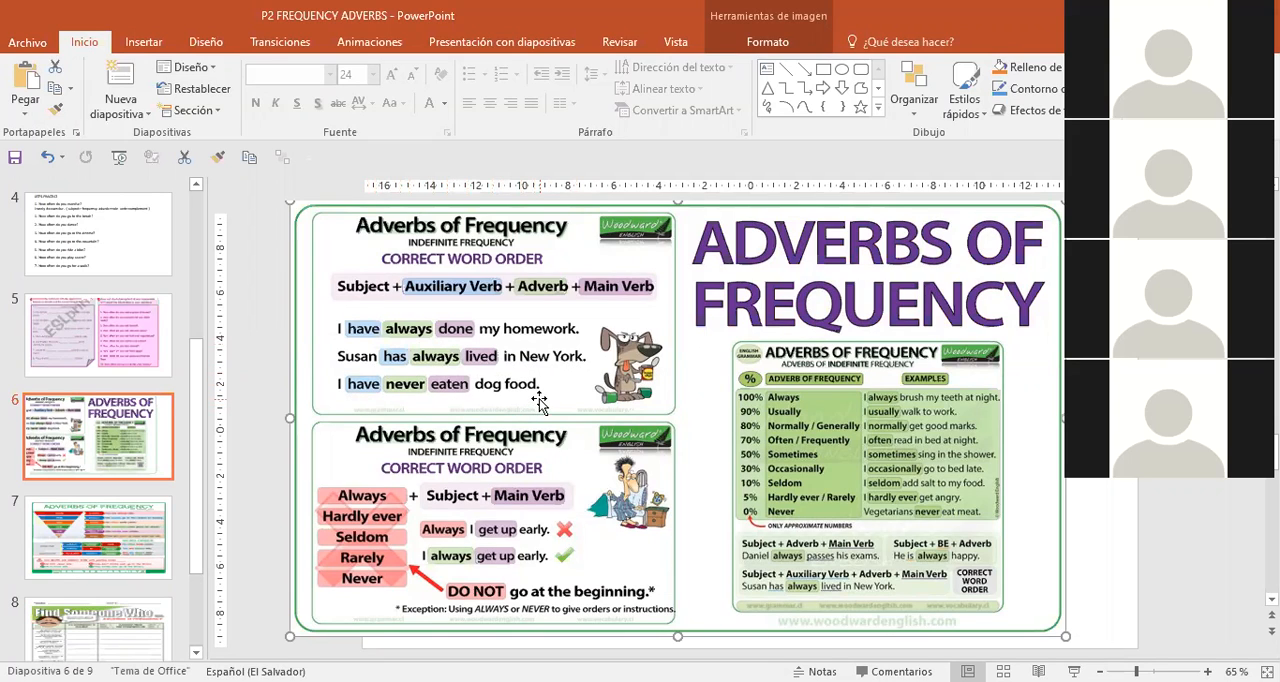
{"action": "mouse_move", "coordinate": [508, 400]}
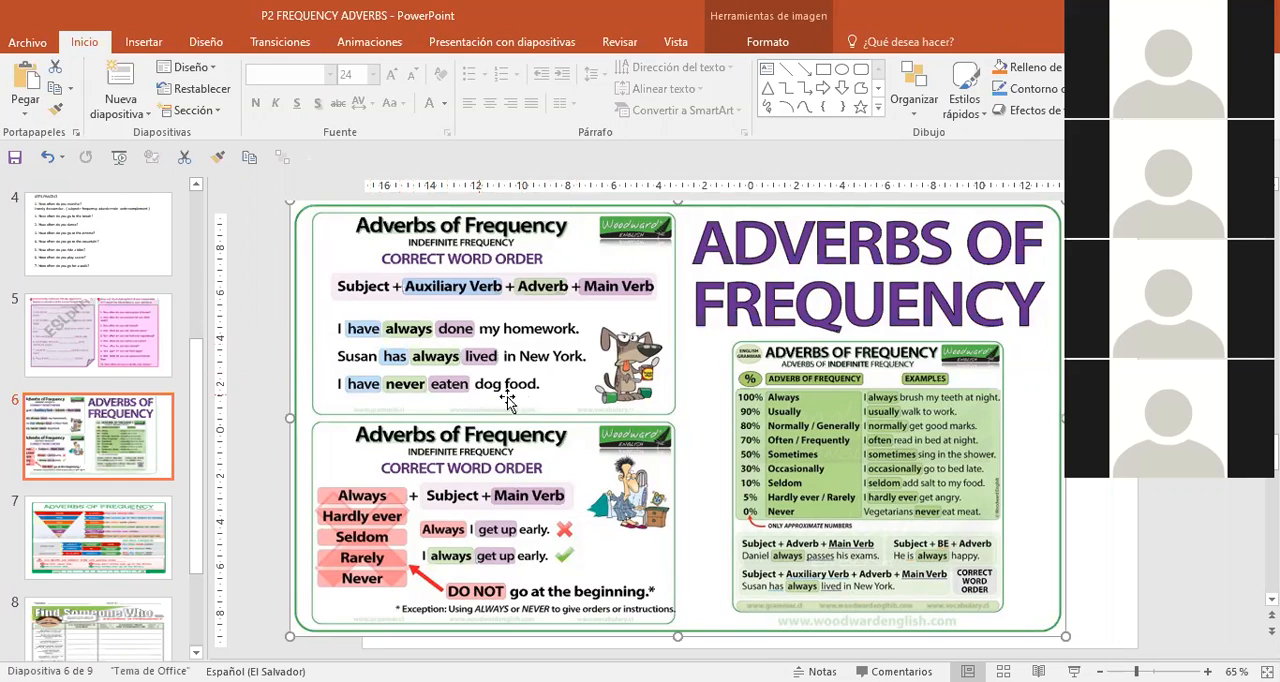
{"action": "mouse_move", "coordinate": [536, 412]}
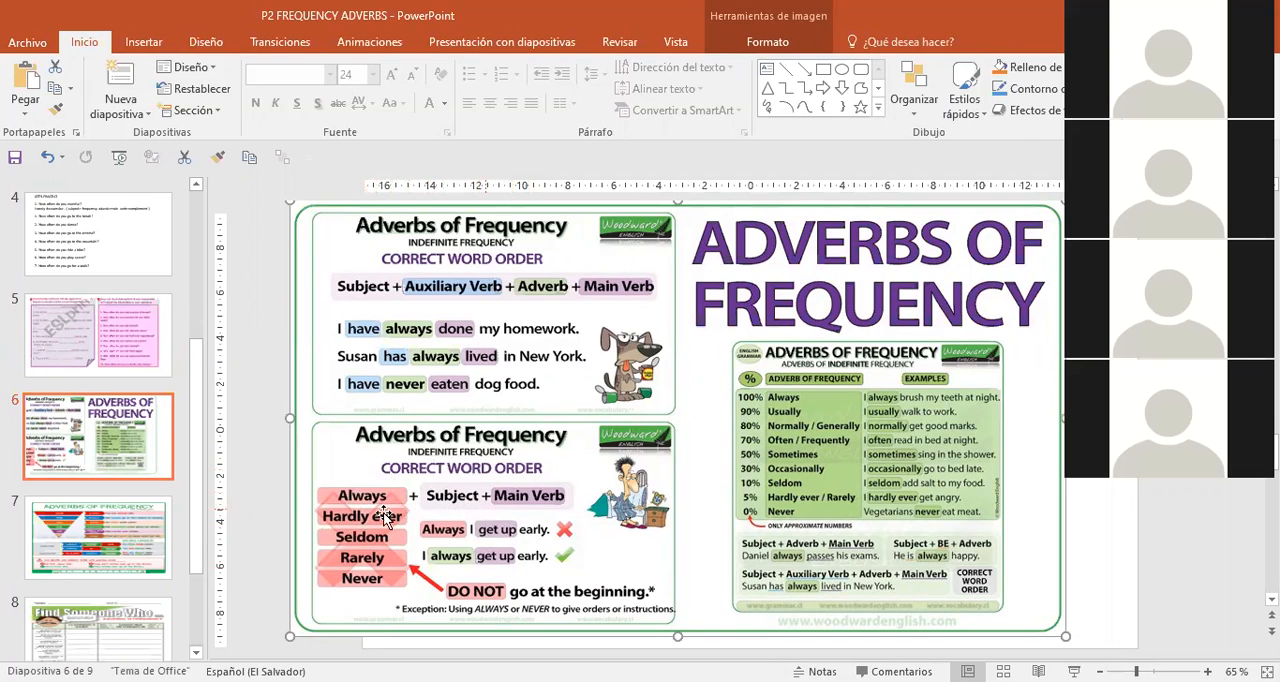
{"action": "mouse_move", "coordinate": [500, 510]}
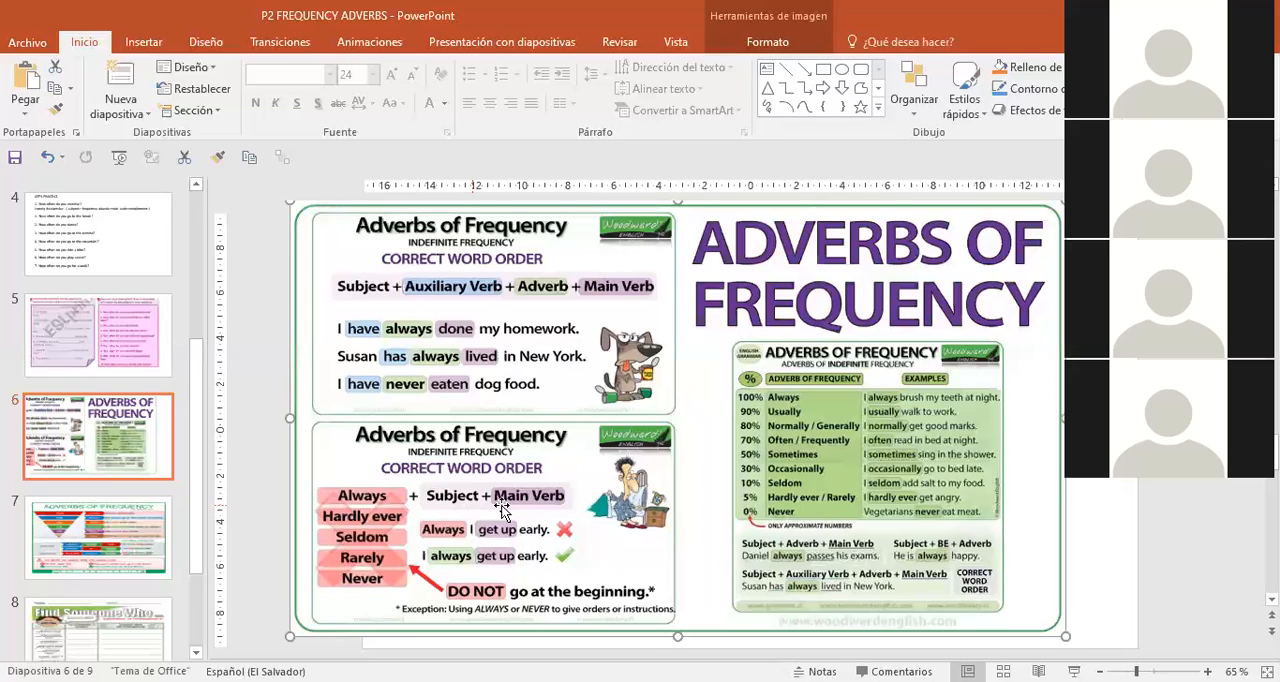
{"action": "mouse_move", "coordinate": [450, 544]}
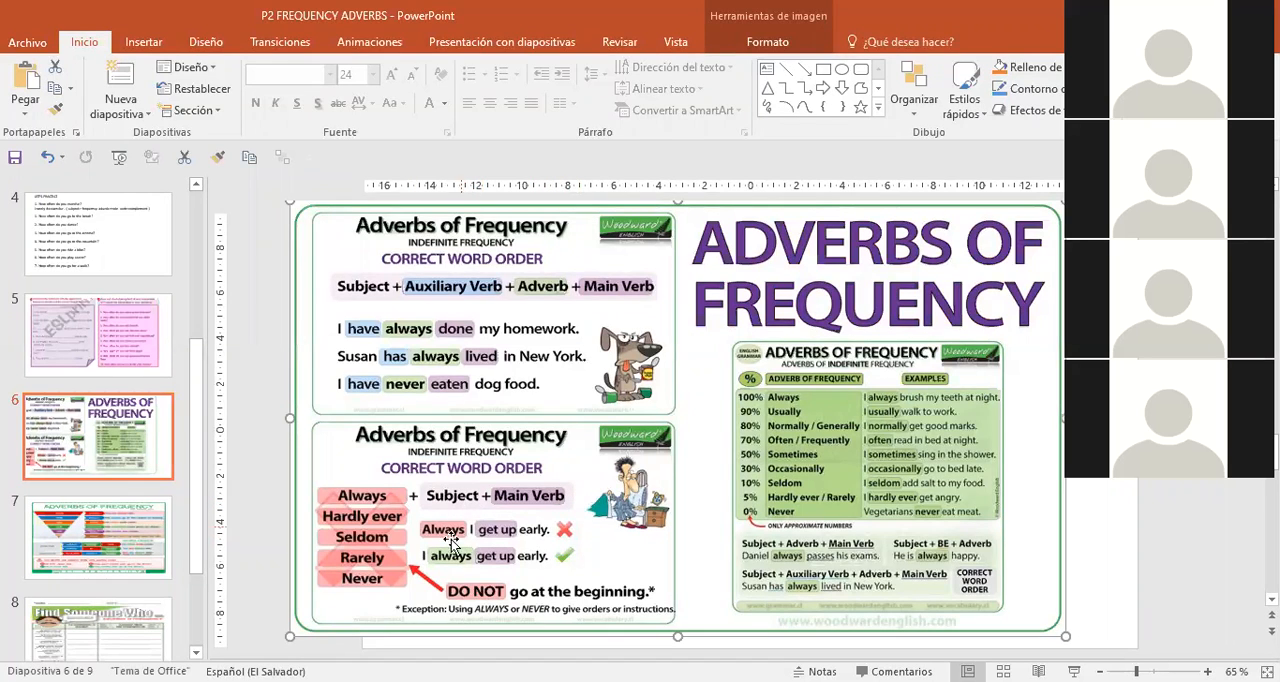
{"action": "mouse_move", "coordinate": [530, 550]}
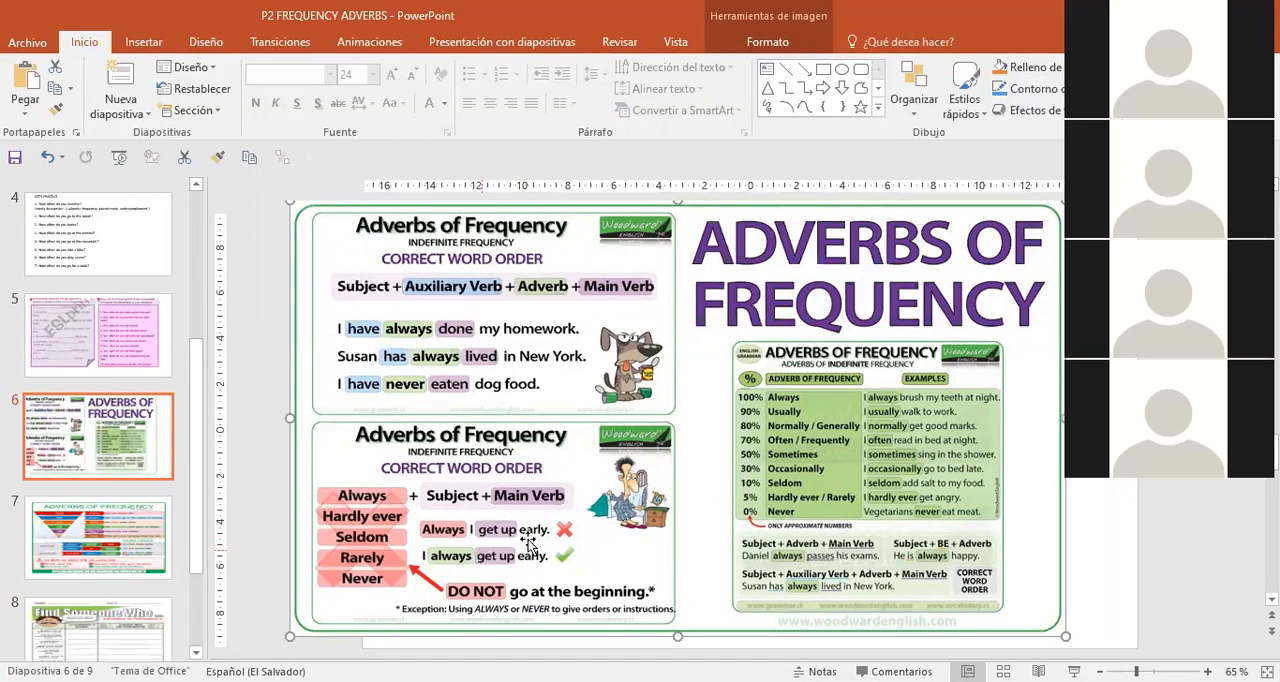
{"action": "mouse_move", "coordinate": [376, 544]}
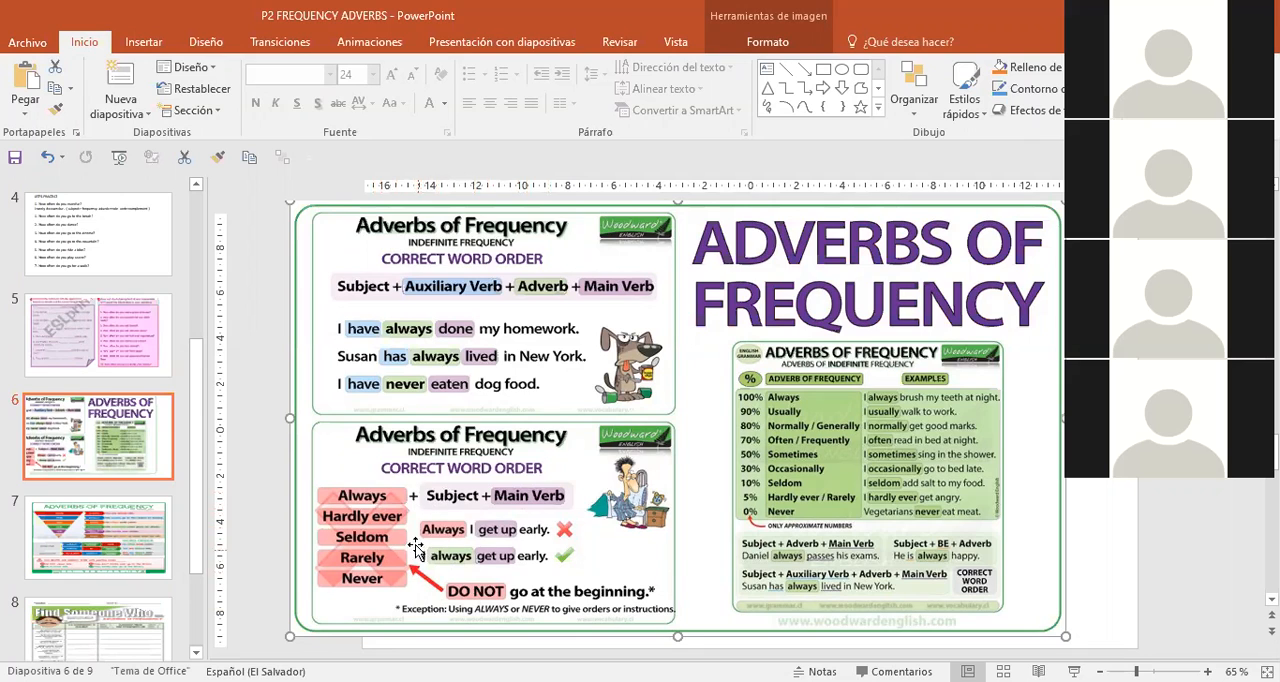
{"action": "mouse_move", "coordinate": [420, 564]}
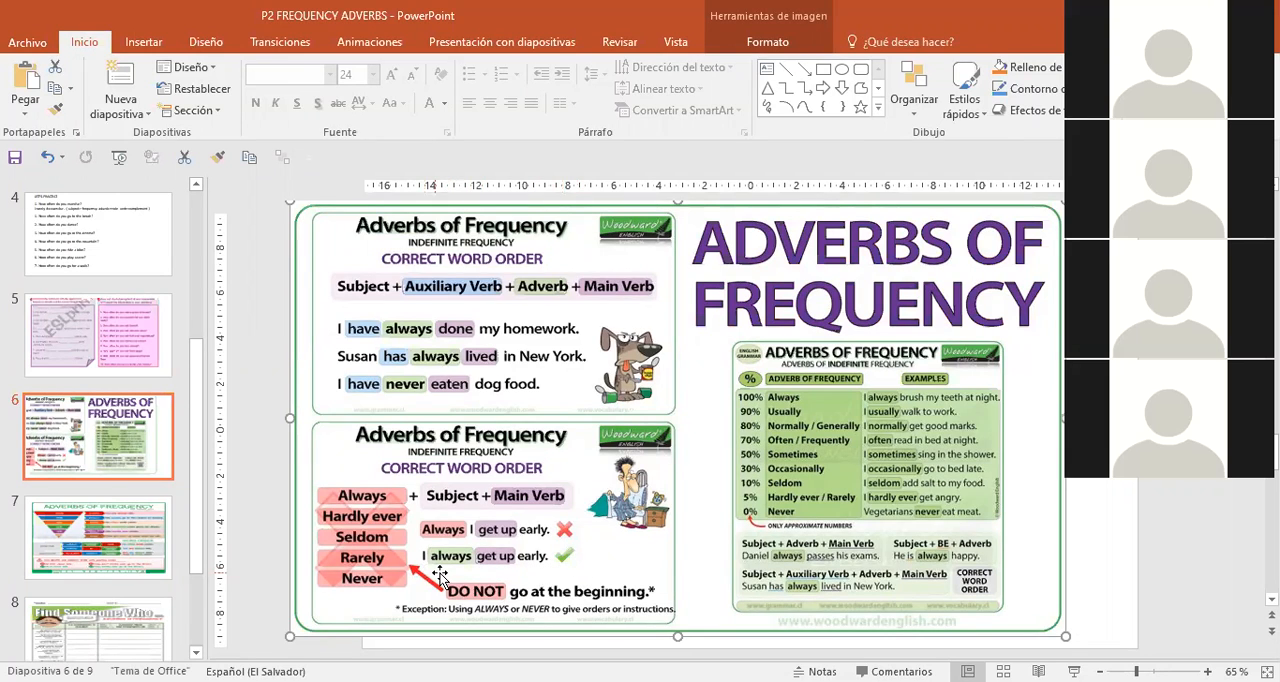
{"action": "mouse_move", "coordinate": [450, 544]}
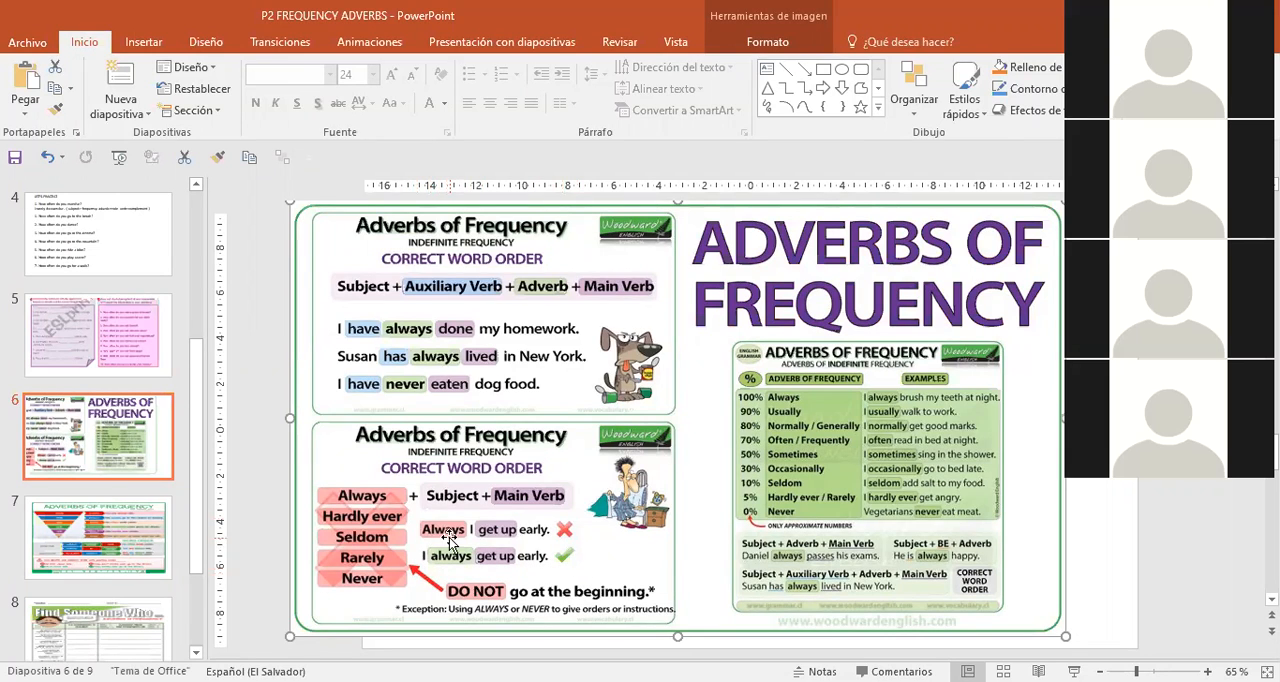
{"action": "mouse_move", "coordinate": [484, 544]}
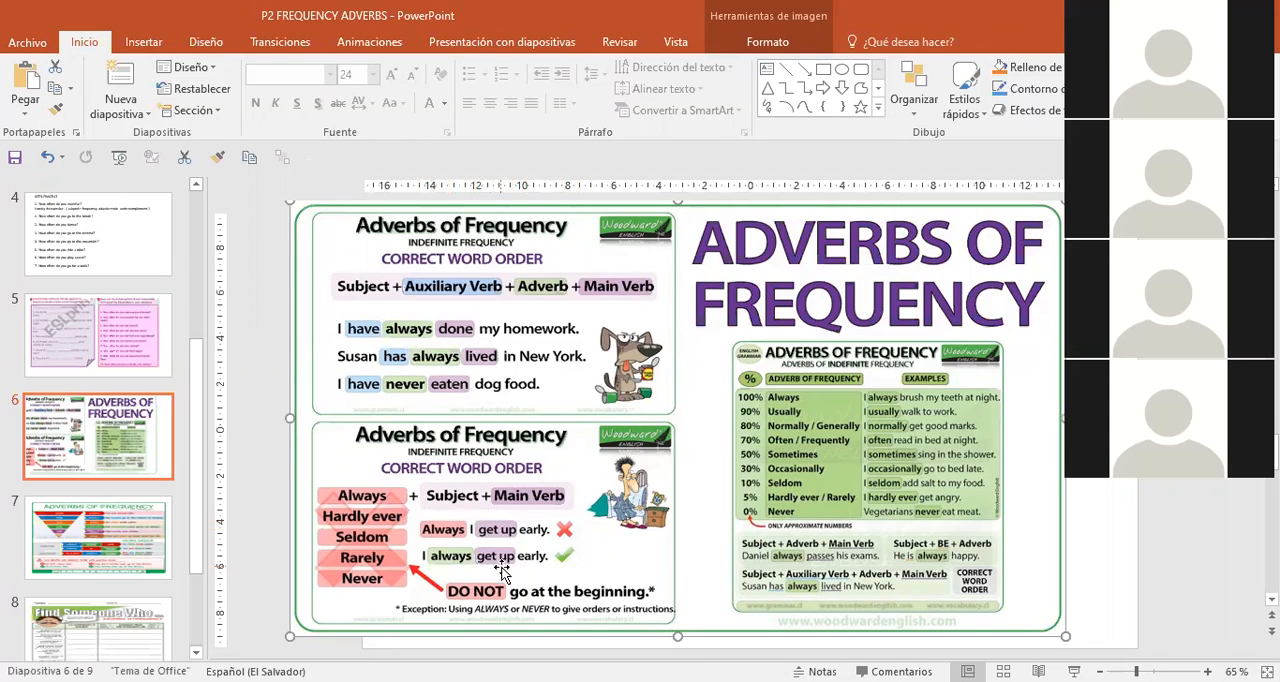
{"action": "mouse_move", "coordinate": [464, 562]}
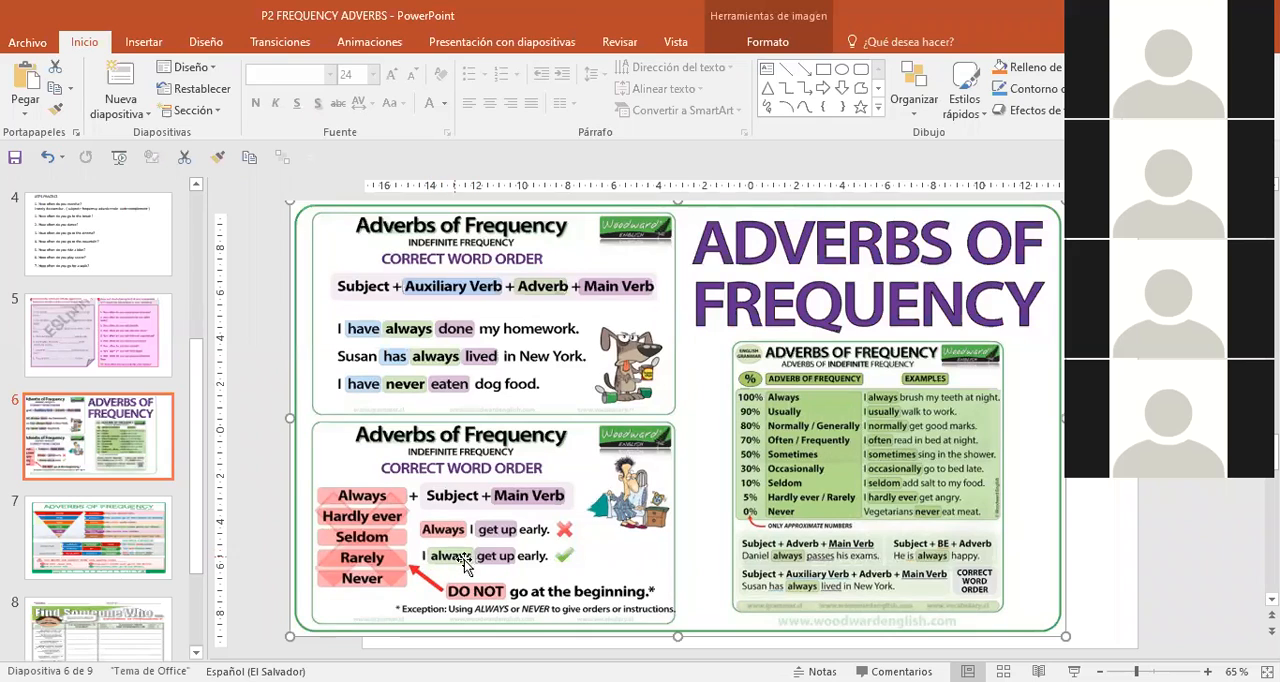
{"action": "mouse_move", "coordinate": [500, 530]}
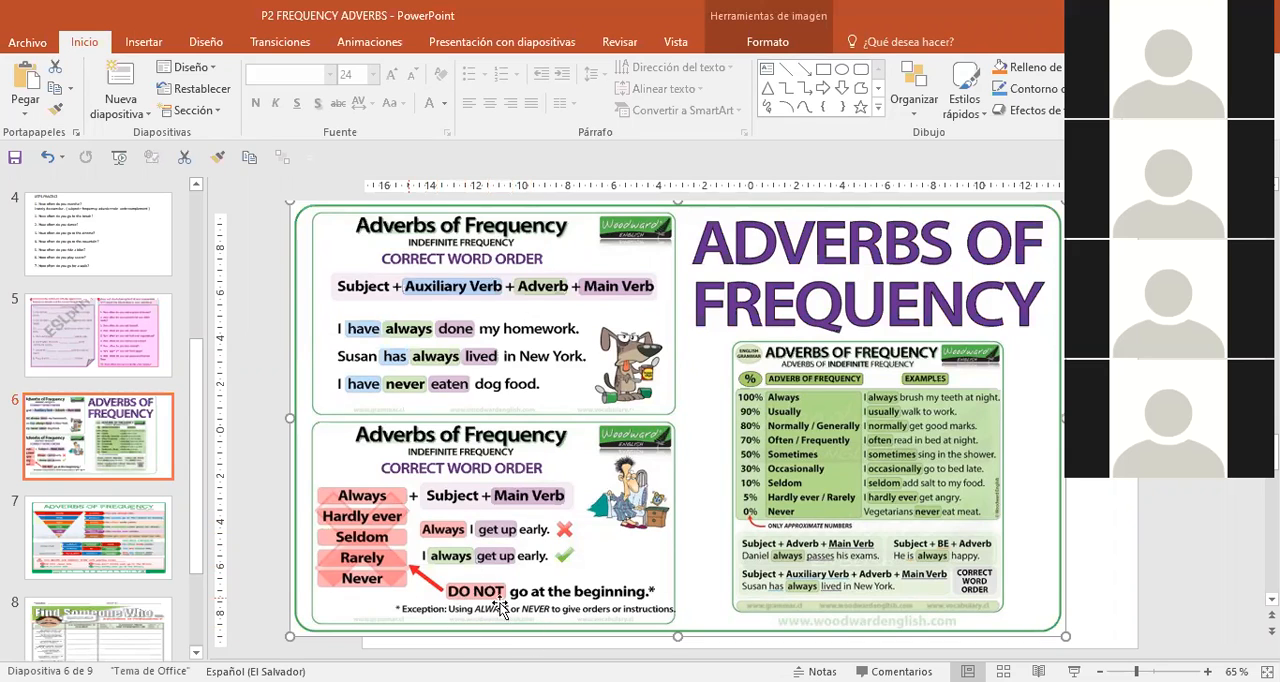
{"action": "mouse_move", "coordinate": [456, 576]}
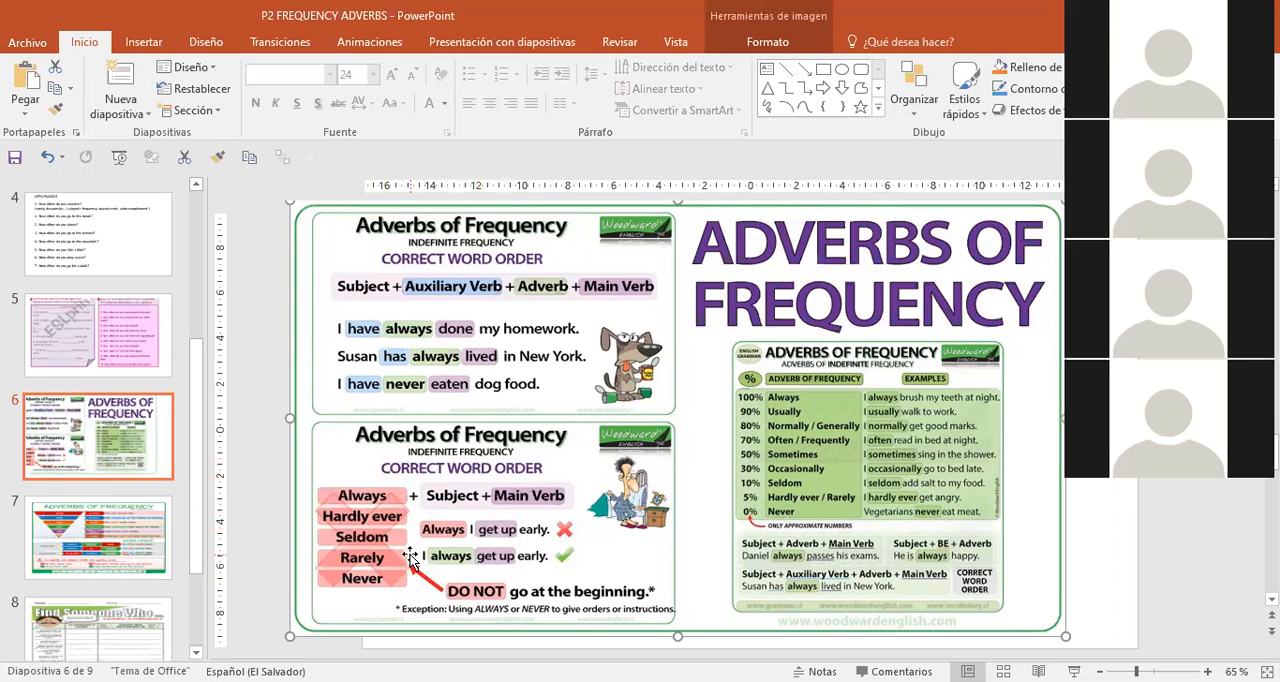
{"action": "mouse_move", "coordinate": [470, 604]}
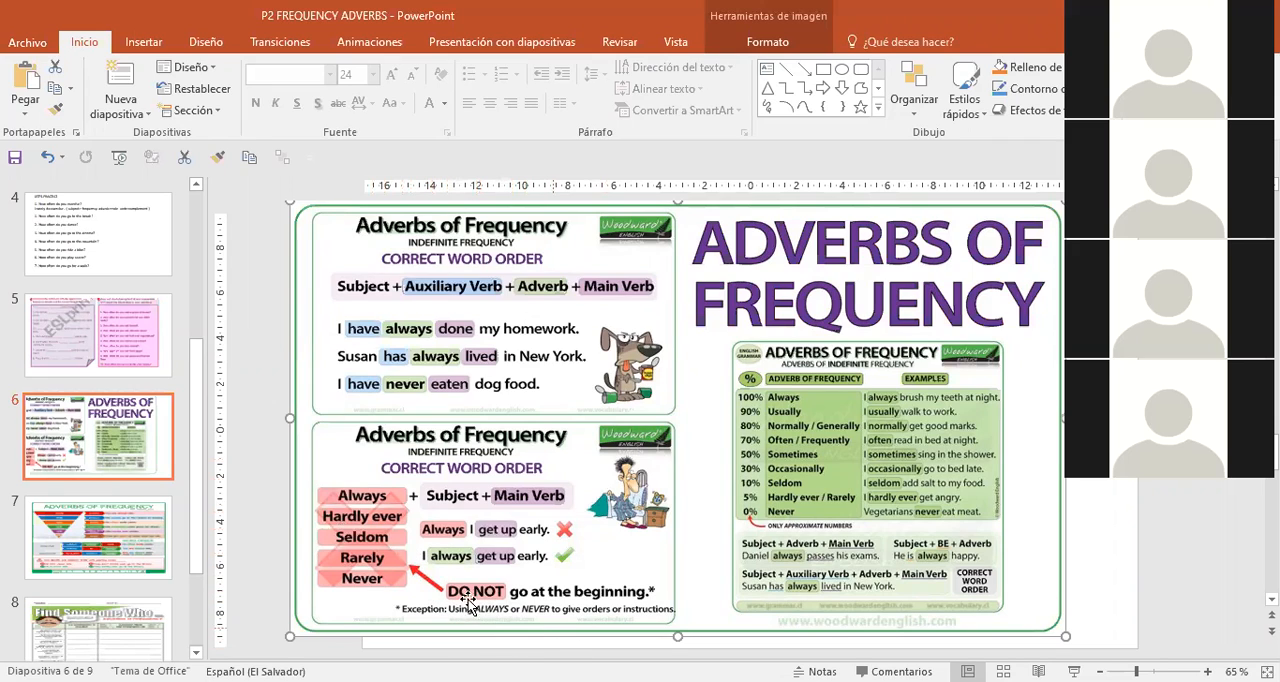
{"action": "mouse_move", "coordinate": [428, 616]}
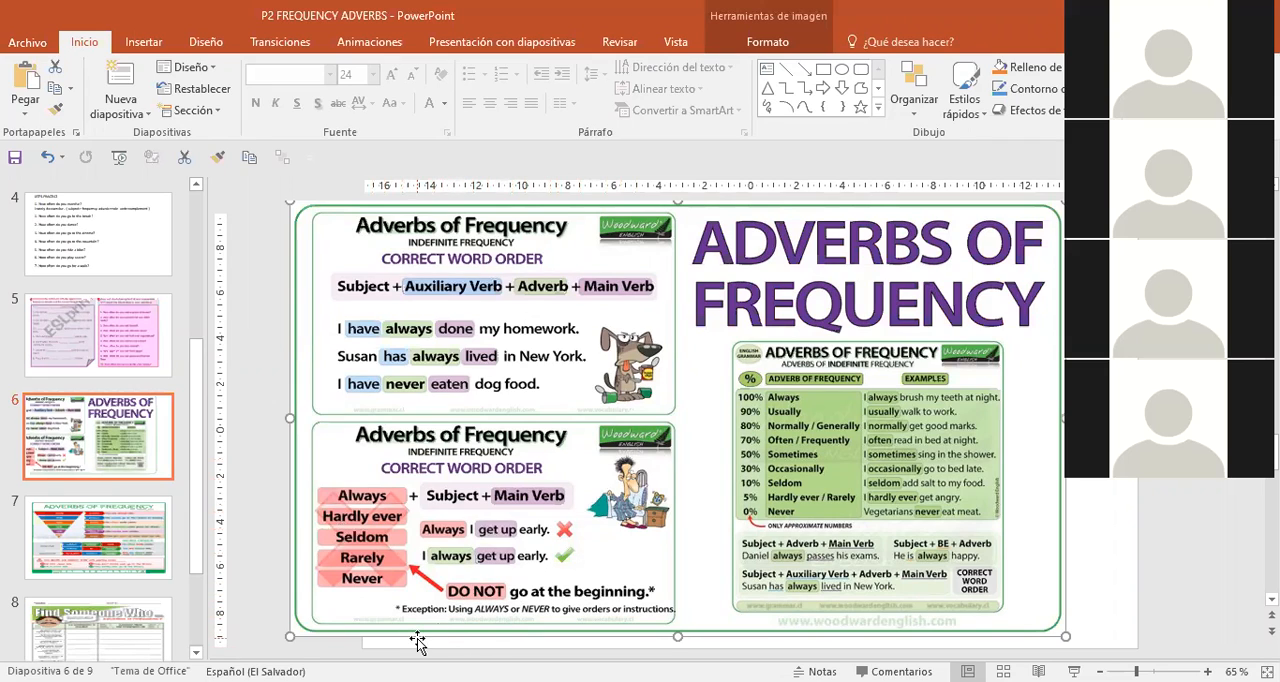
{"action": "mouse_move", "coordinate": [604, 636]}
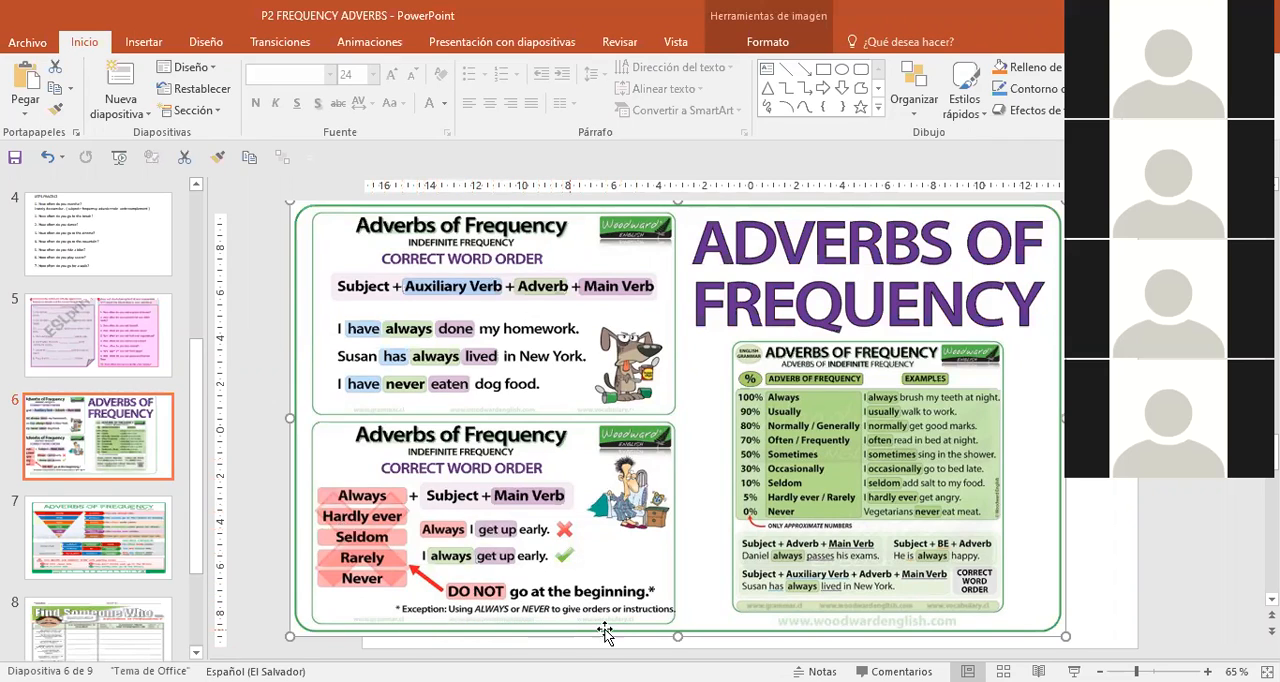
{"action": "mouse_move", "coordinate": [676, 632]}
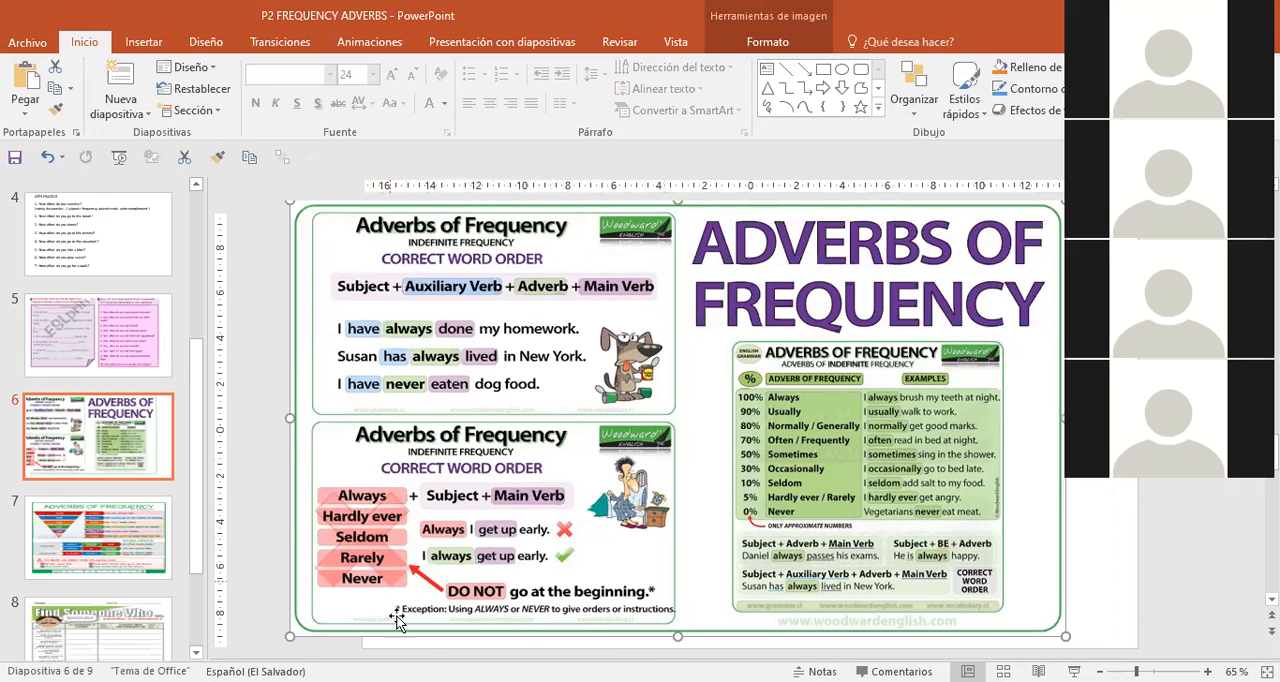
{"action": "mouse_move", "coordinate": [388, 556]}
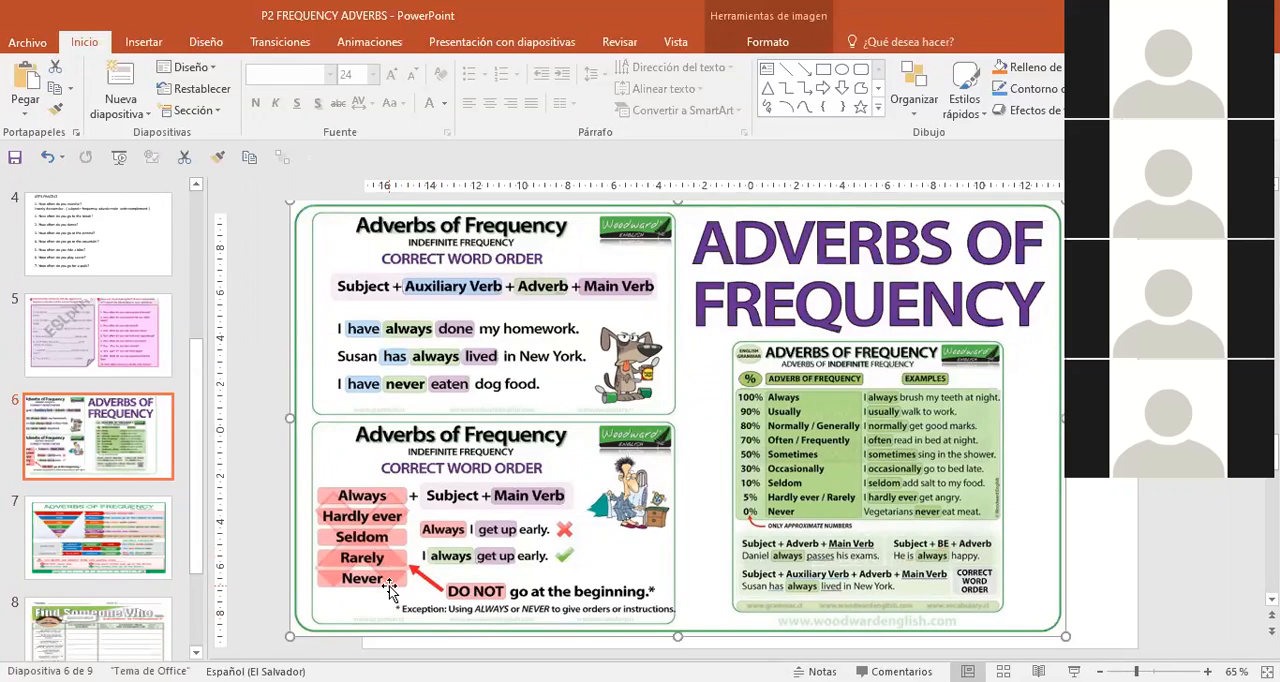
{"action": "mouse_move", "coordinate": [412, 616]}
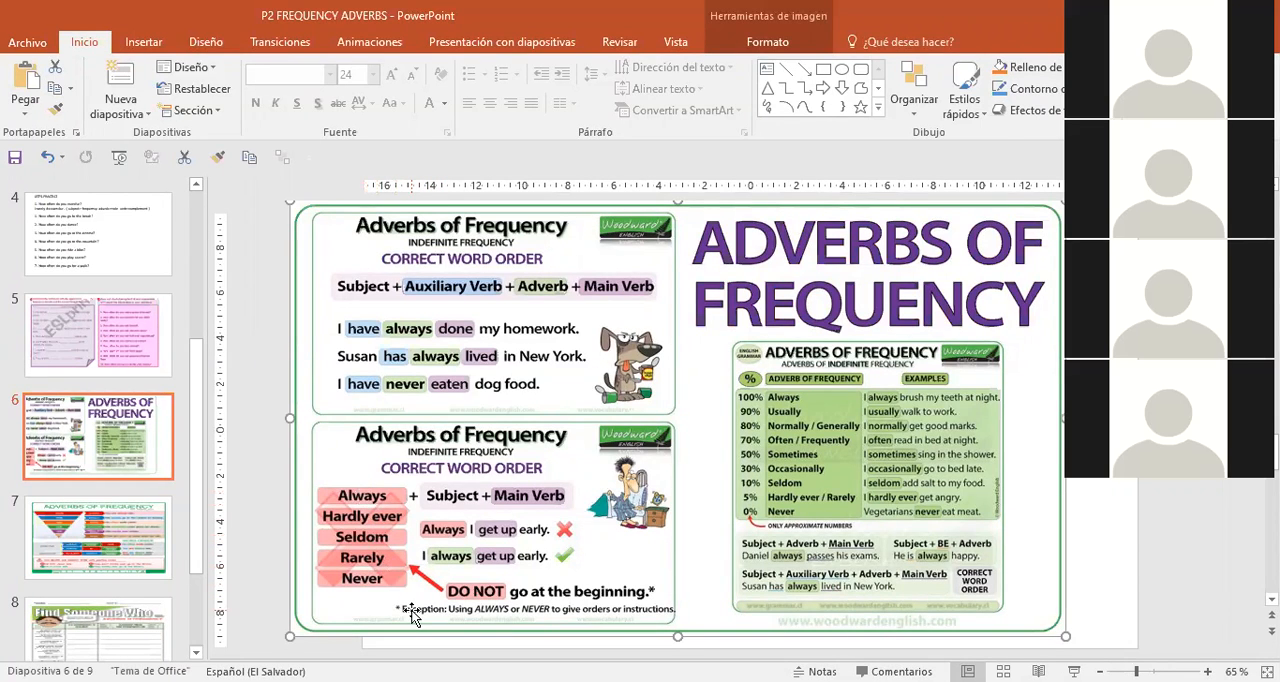
{"action": "mouse_move", "coordinate": [556, 628]}
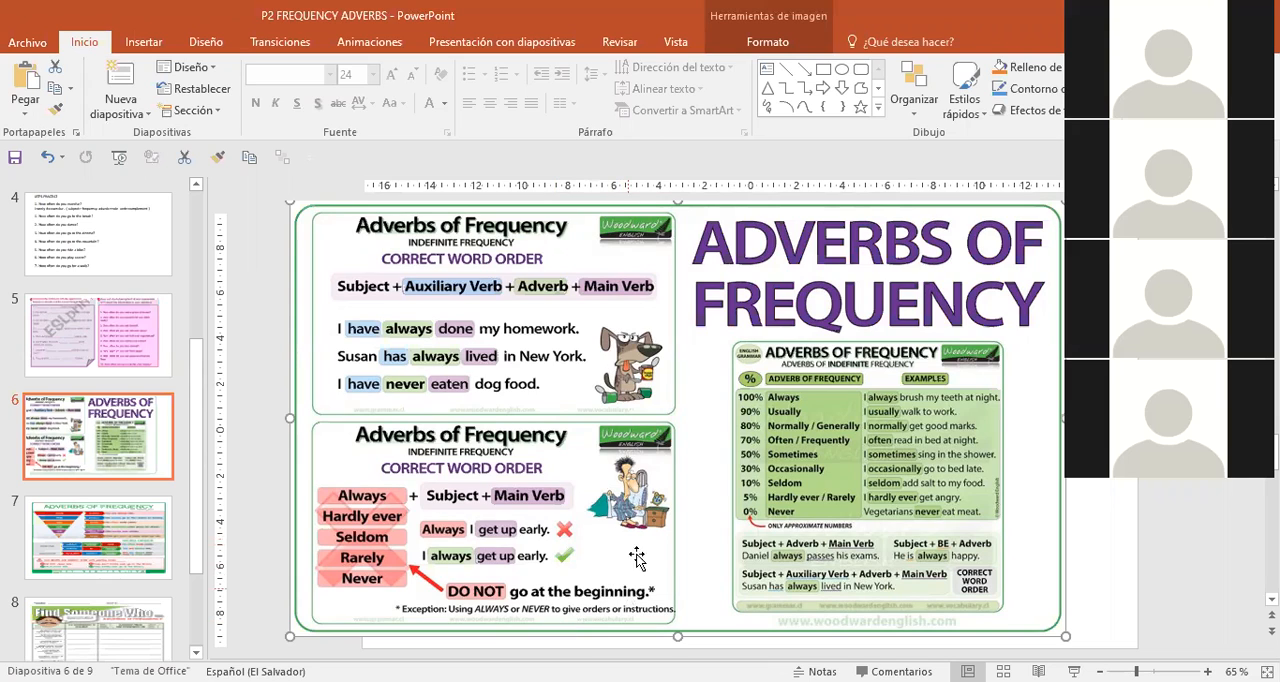
{"action": "mouse_move", "coordinate": [608, 480]}
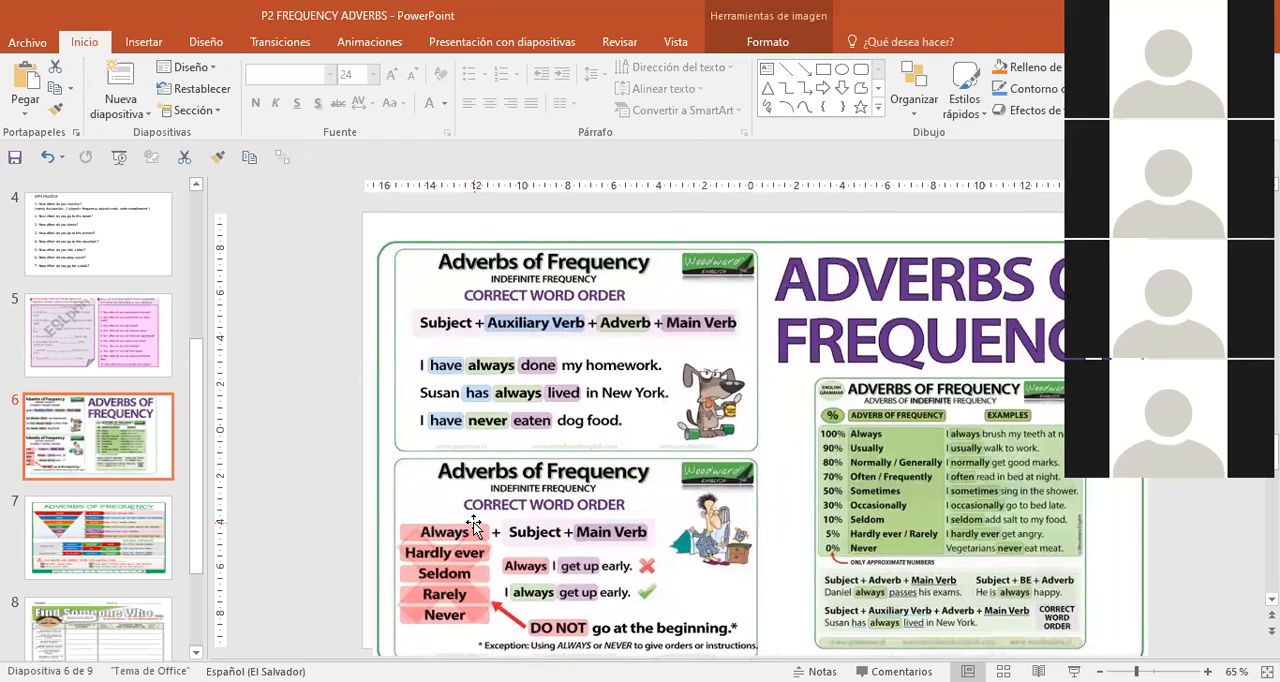
Show slide 7, the percentage and word-order chart
{"action": "left_click", "coordinate": [98, 536]}
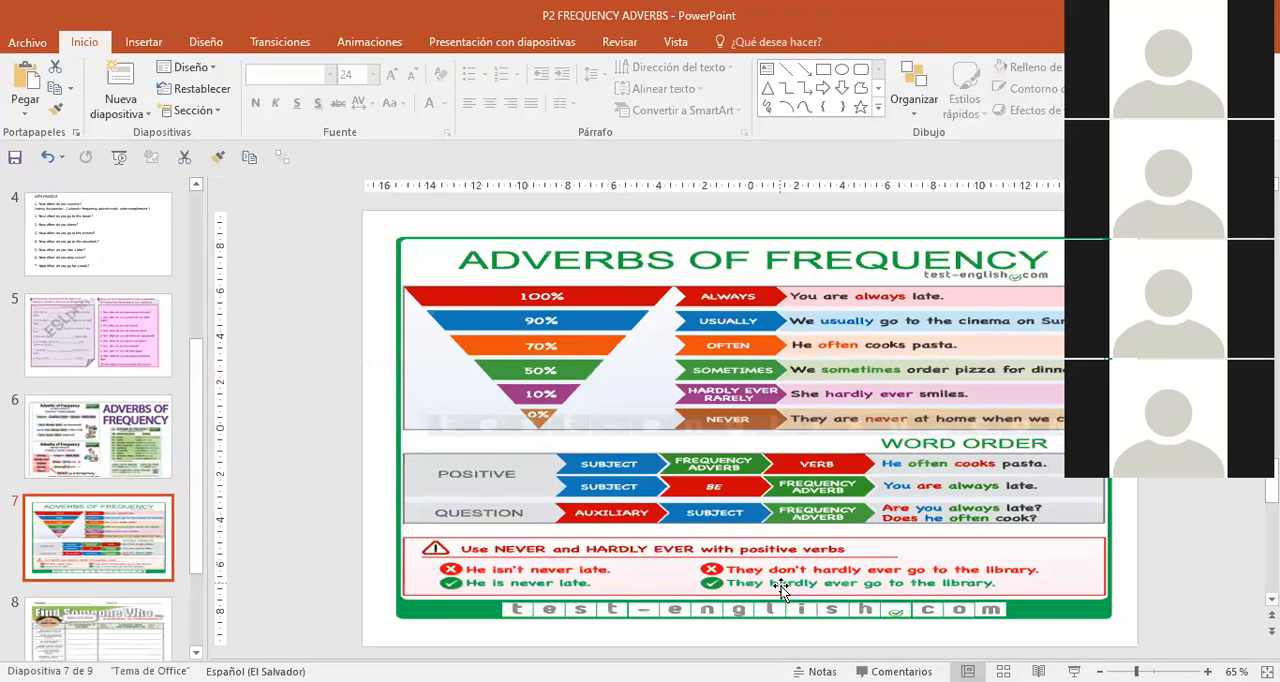
{"action": "mouse_move", "coordinate": [976, 480]}
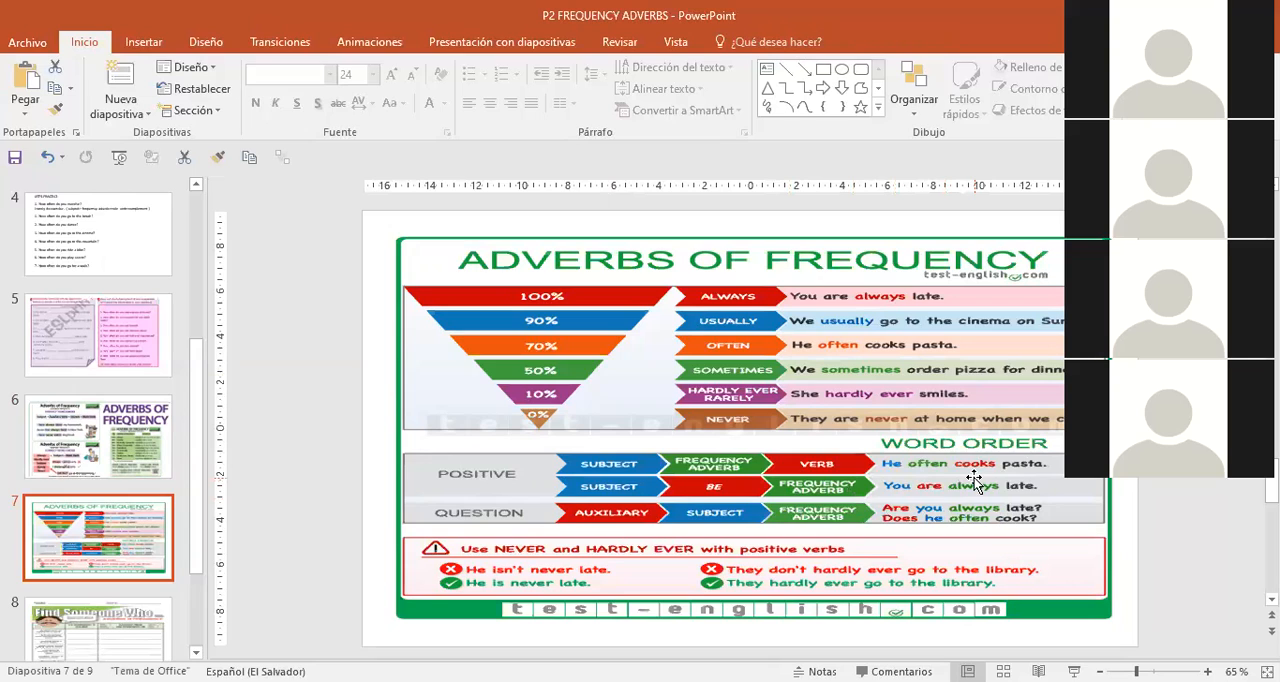
{"action": "mouse_move", "coordinate": [1056, 508]}
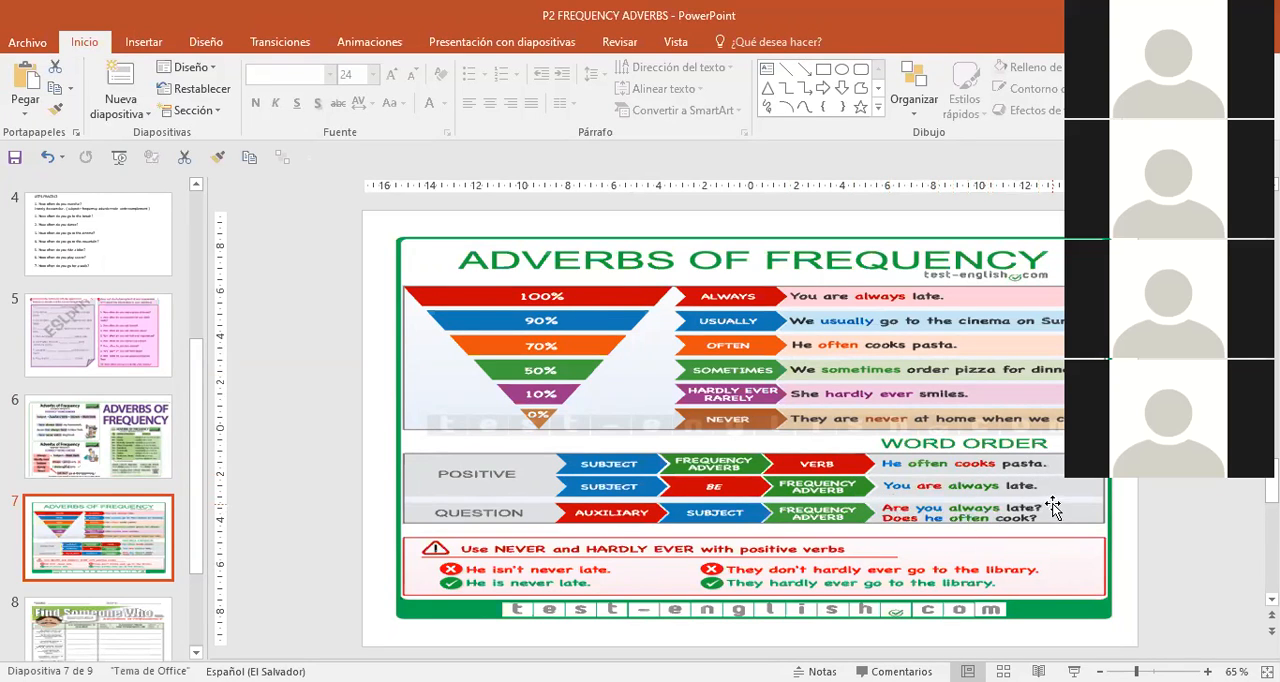
{"action": "mouse_move", "coordinate": [1024, 524]}
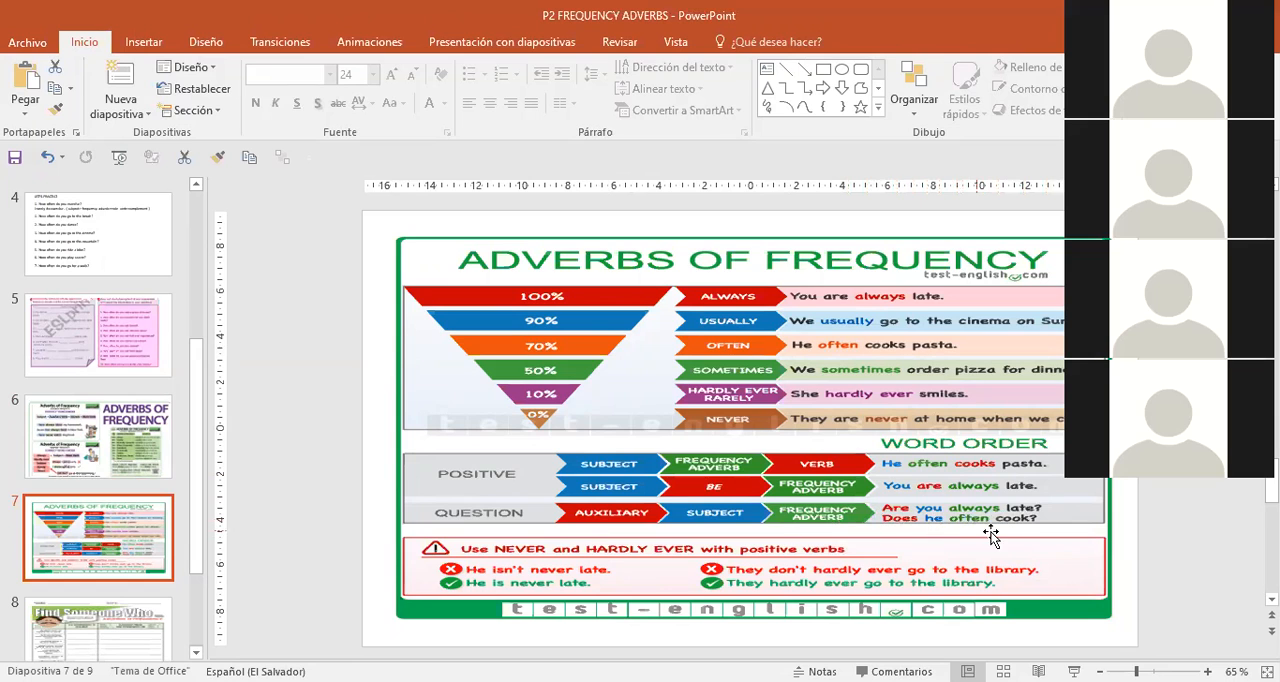
{"action": "mouse_move", "coordinate": [1018, 542]}
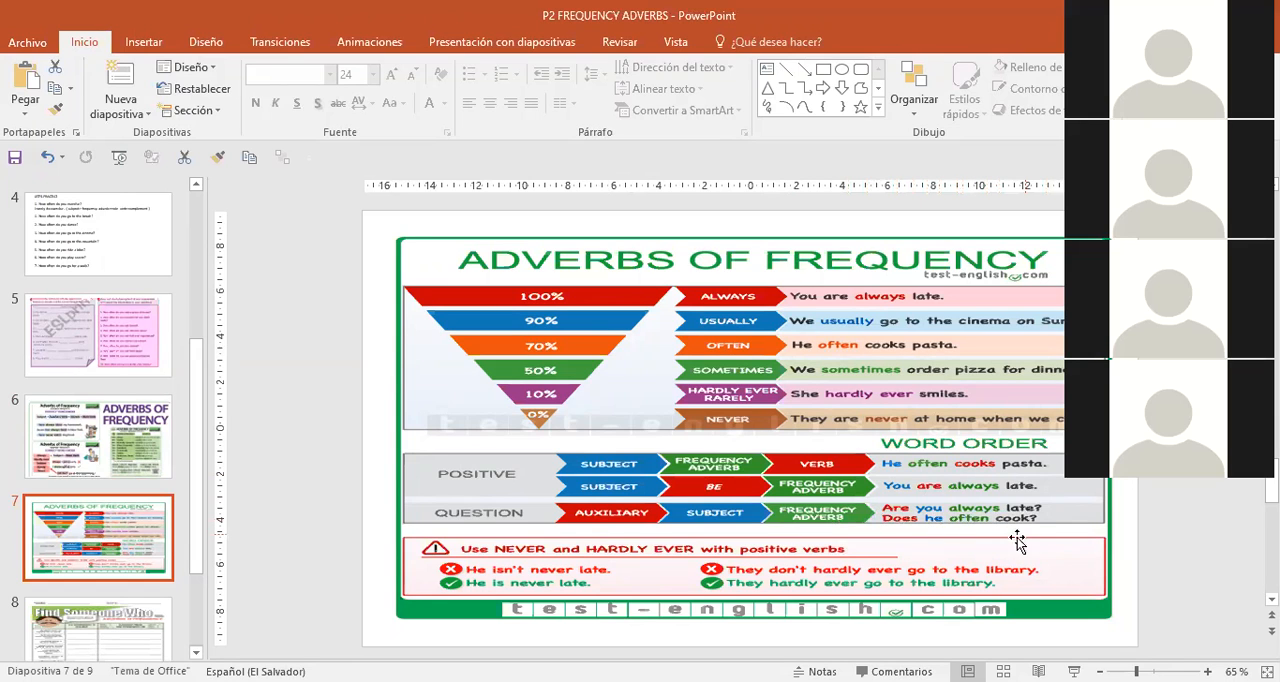
Visit the Let's Practice slide briefly, then return to slide 6's word-order charts
{"action": "left_click", "coordinate": [98, 532]}
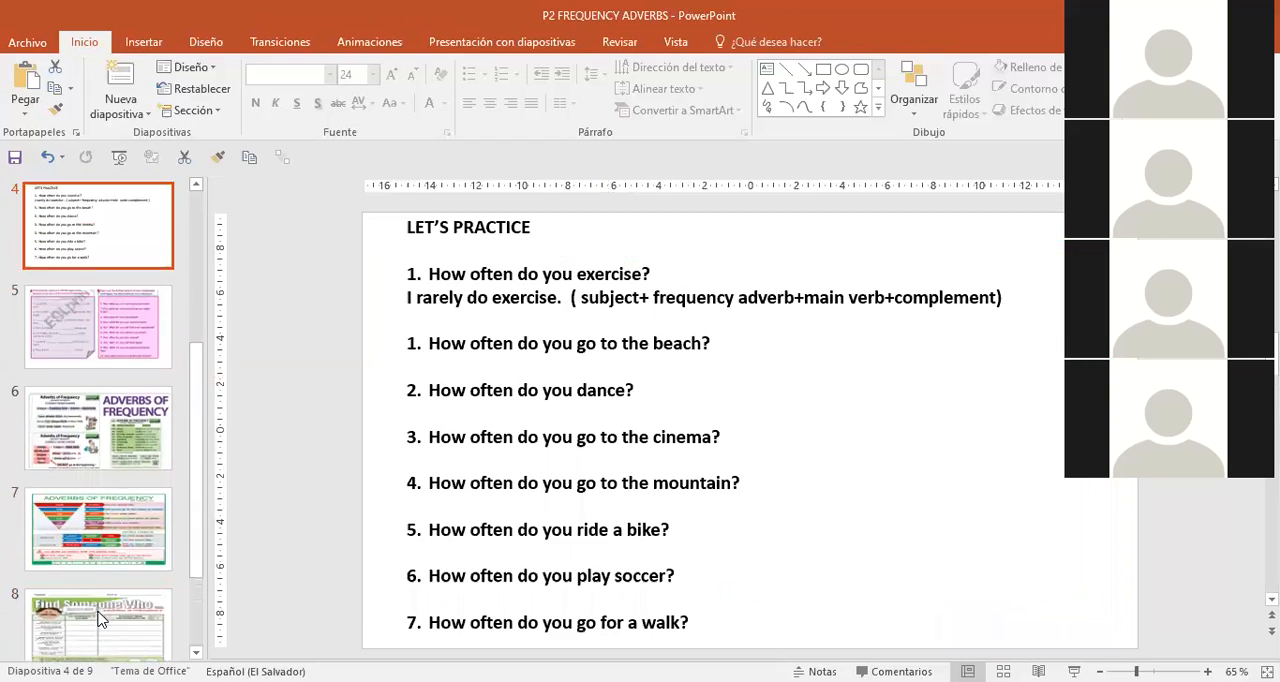
{"action": "left_click", "coordinate": [98, 428]}
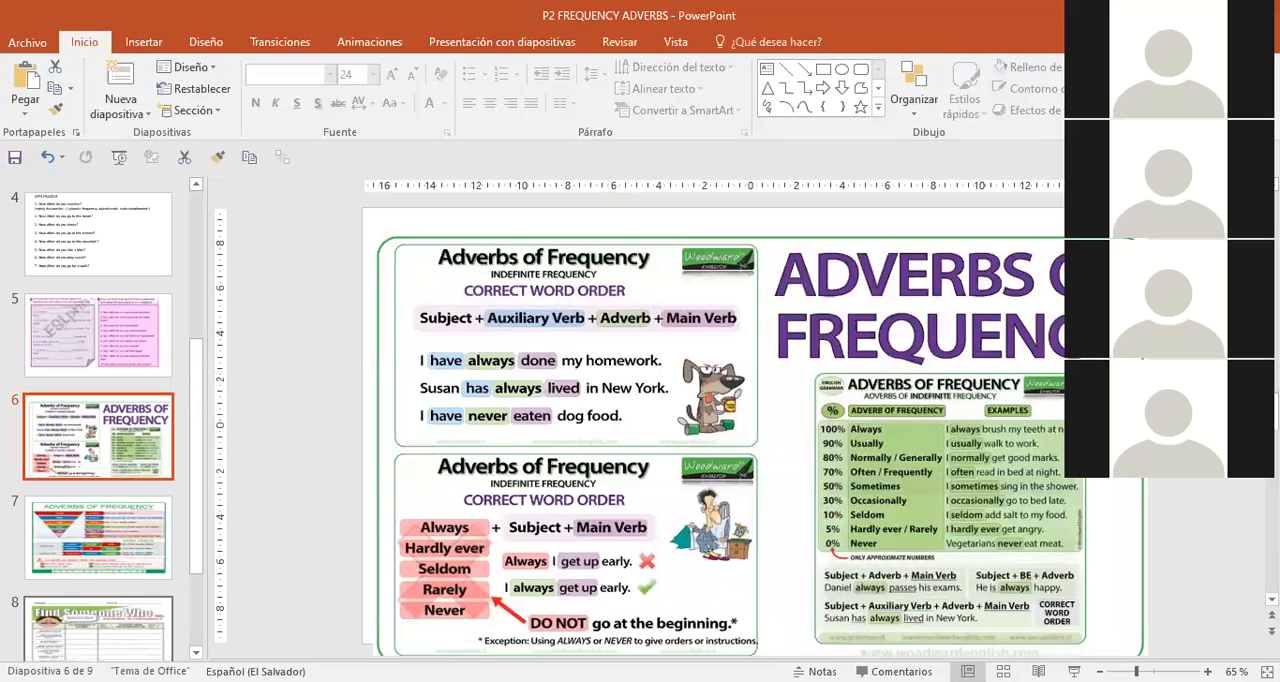